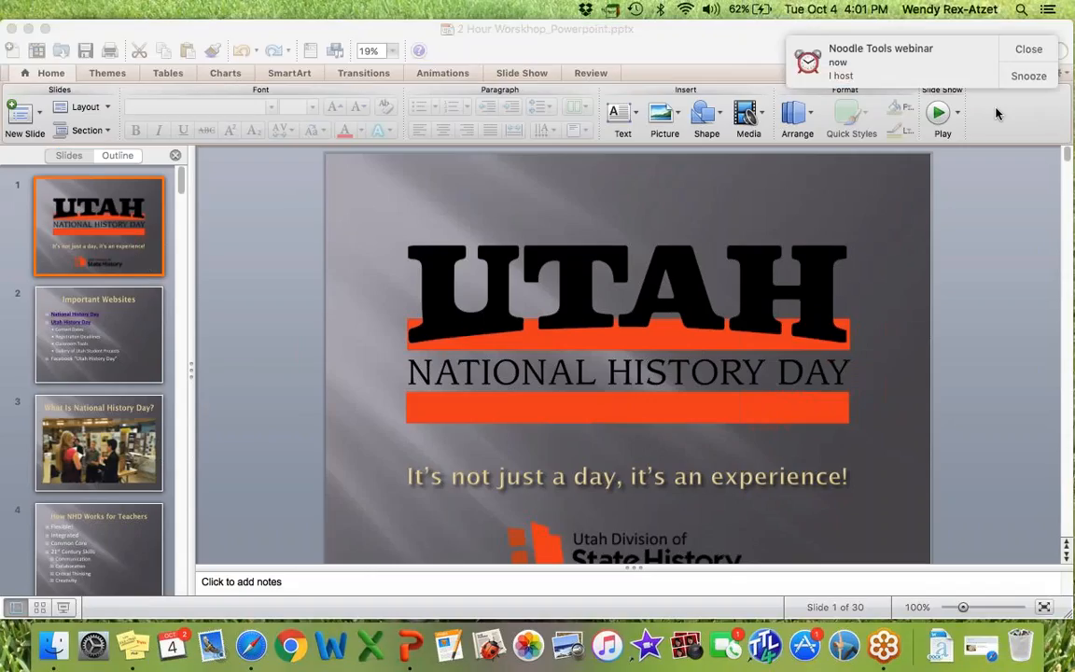
mouse_move(690, 261)
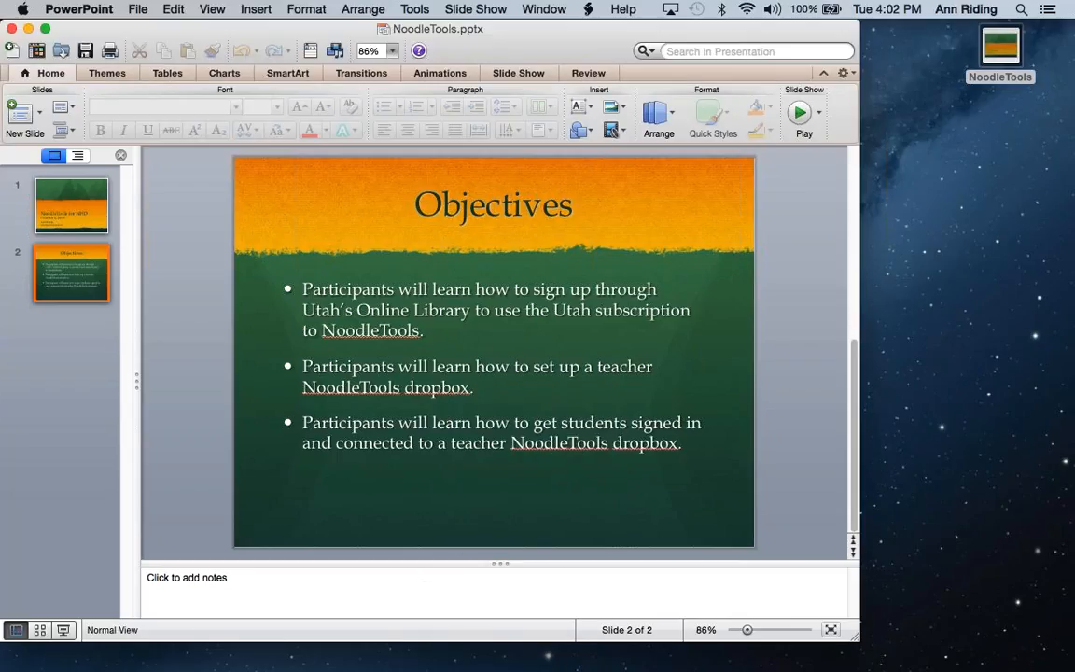
Browse the presentation's File and Insert menus and dismiss them.
click(138, 7)
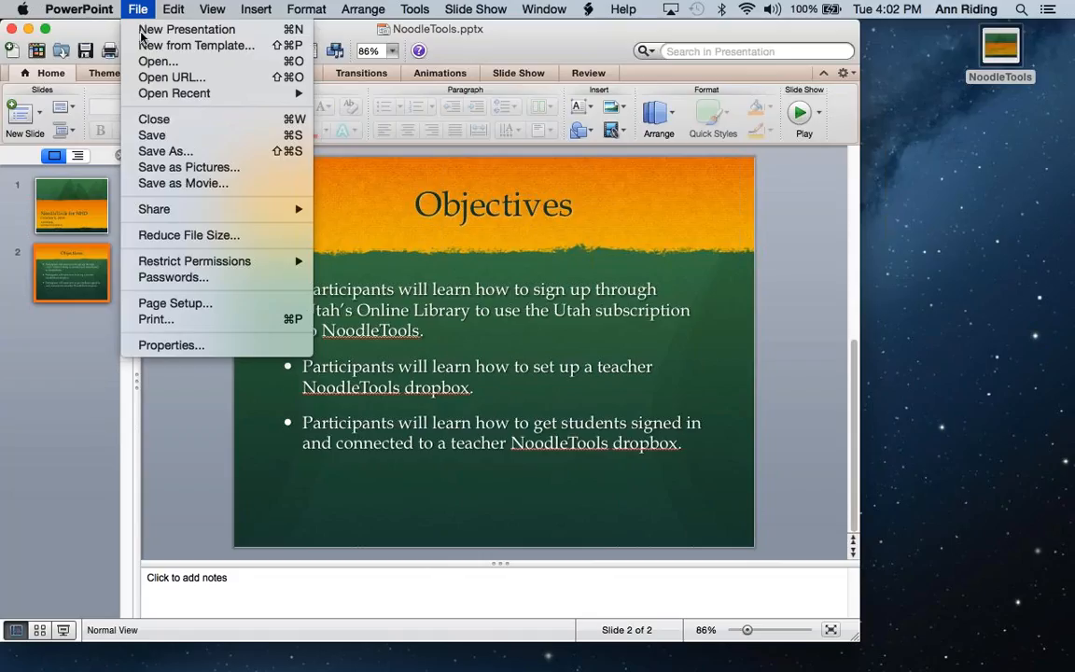
click(256, 9)
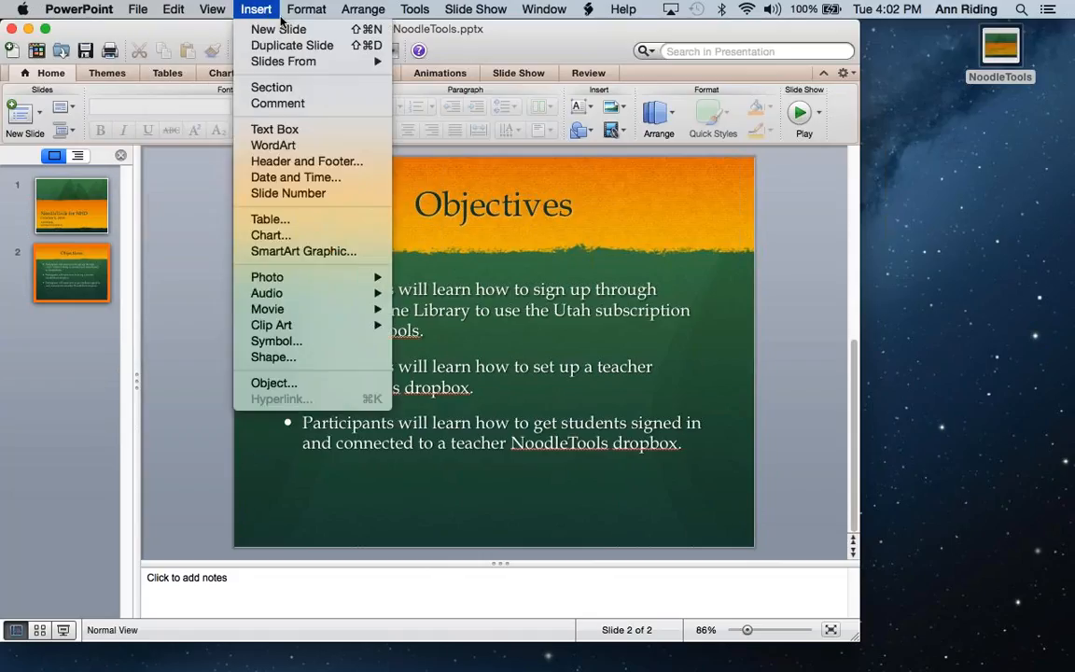
click(476, 8)
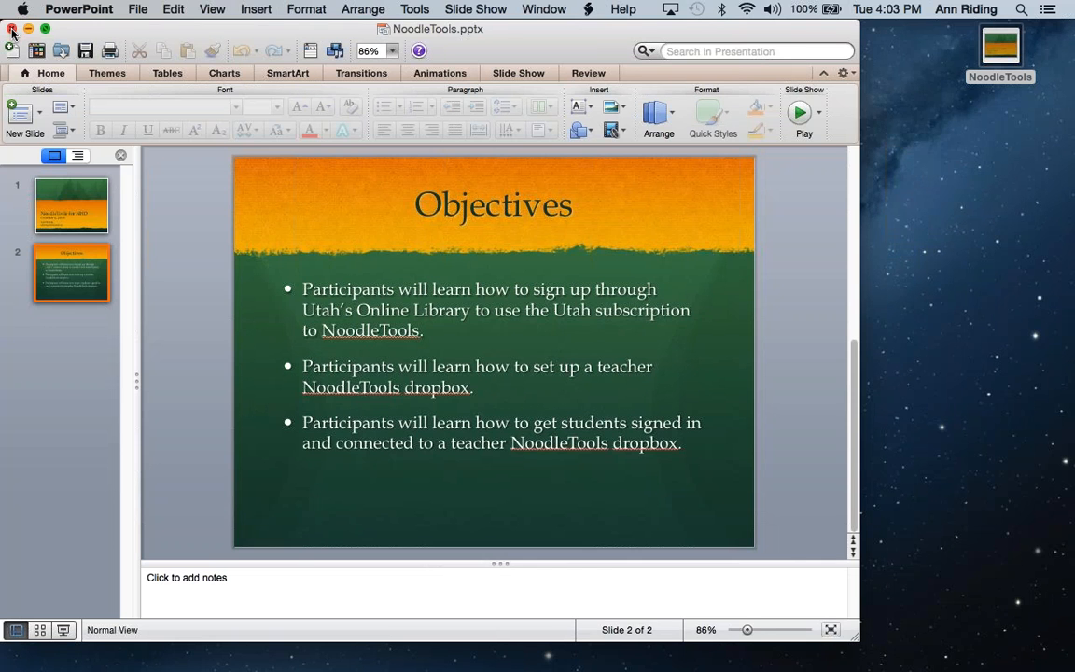
Close the presentation and bring Chrome forward on the onlinelibrary.uen.org resource page.
click(11, 30)
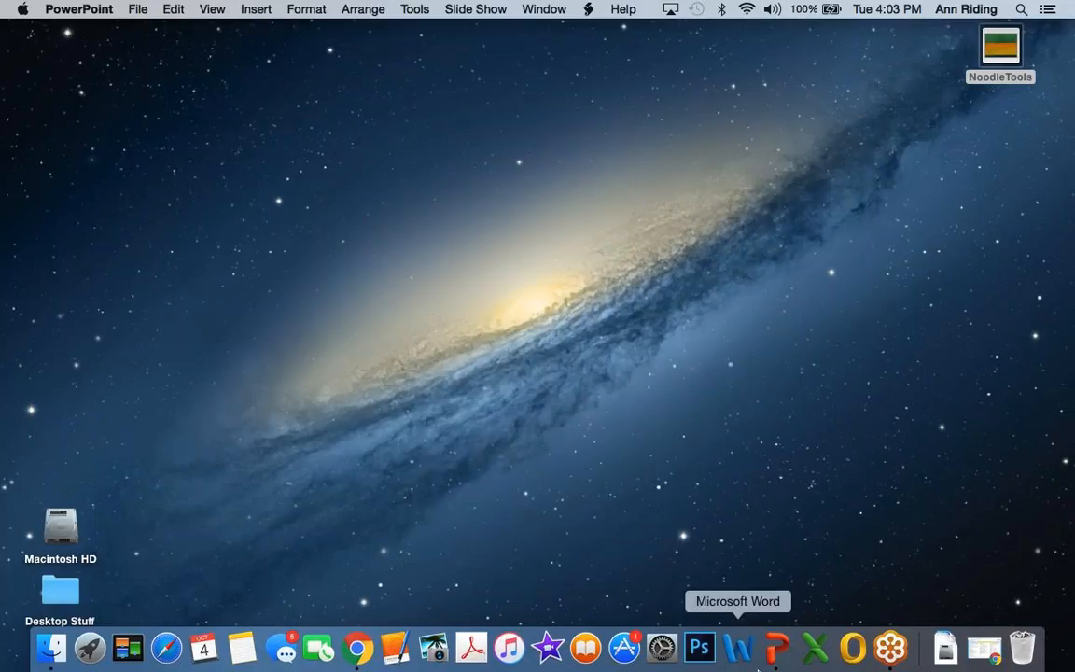
click(358, 645)
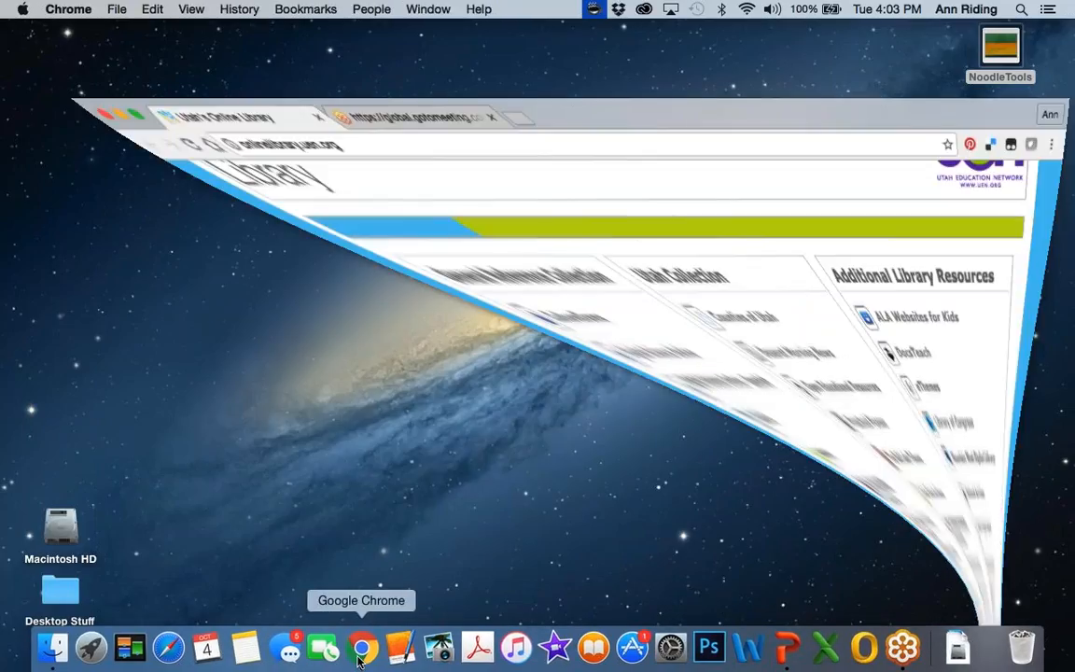
click(362, 646)
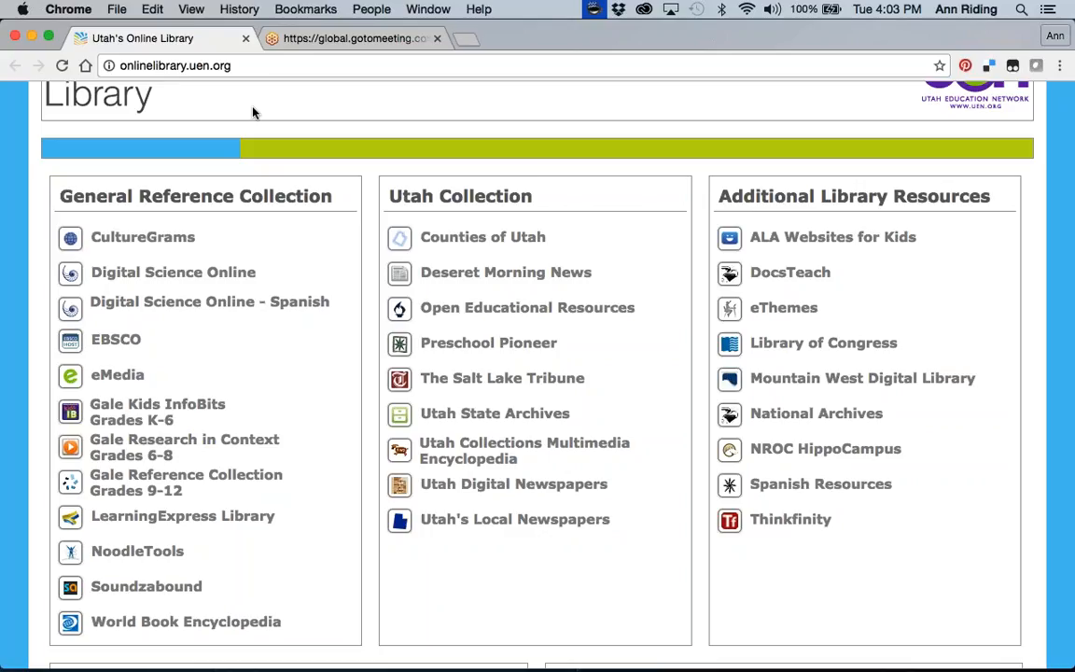
mouse_move(177, 176)
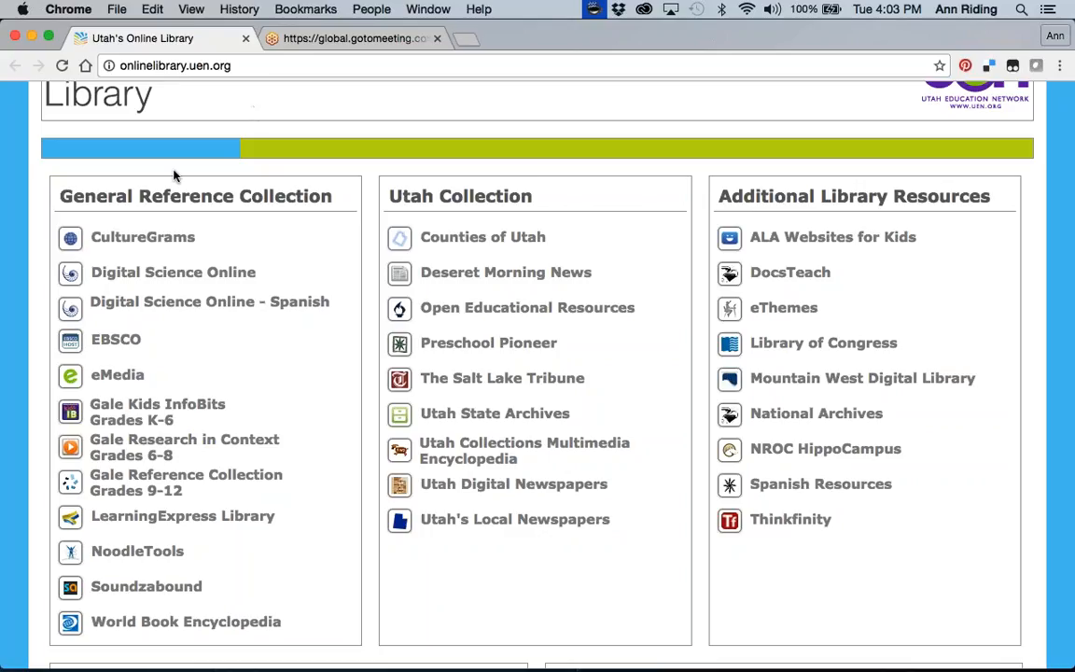
mouse_move(138, 550)
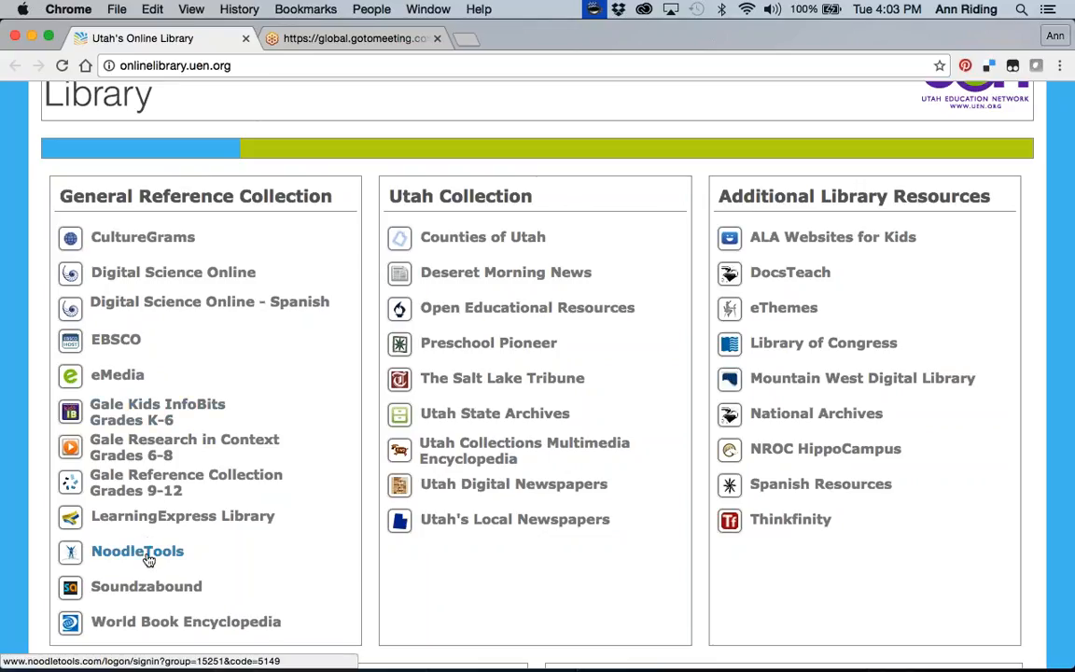
mouse_move(138, 550)
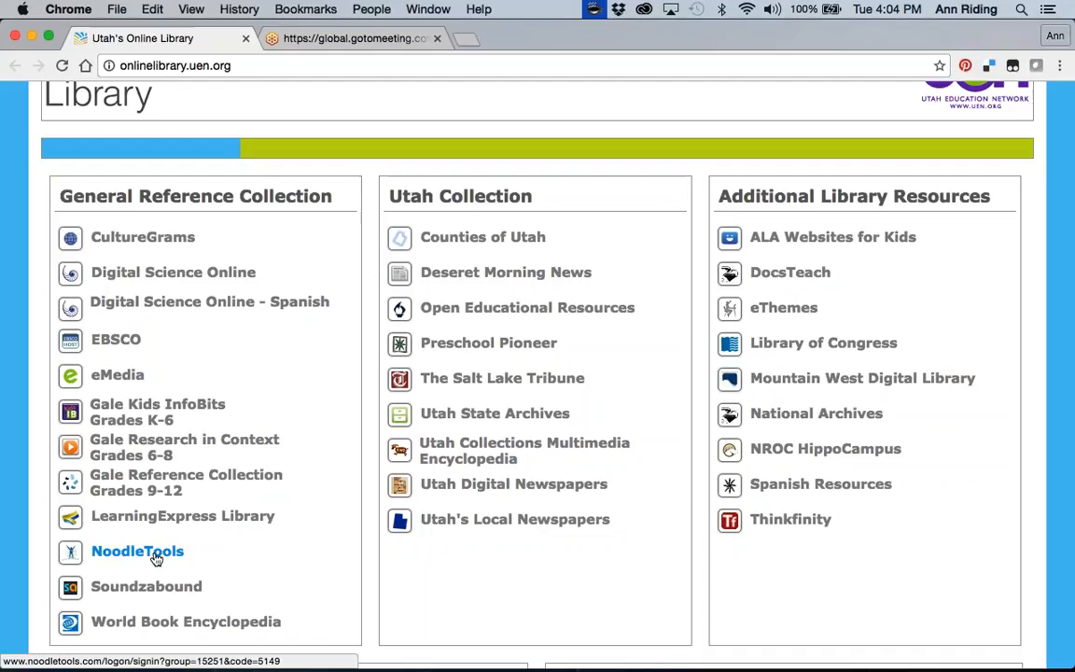
Launch NoodleTools from the General Reference Collection, landing on the sign-in page.
click(138, 551)
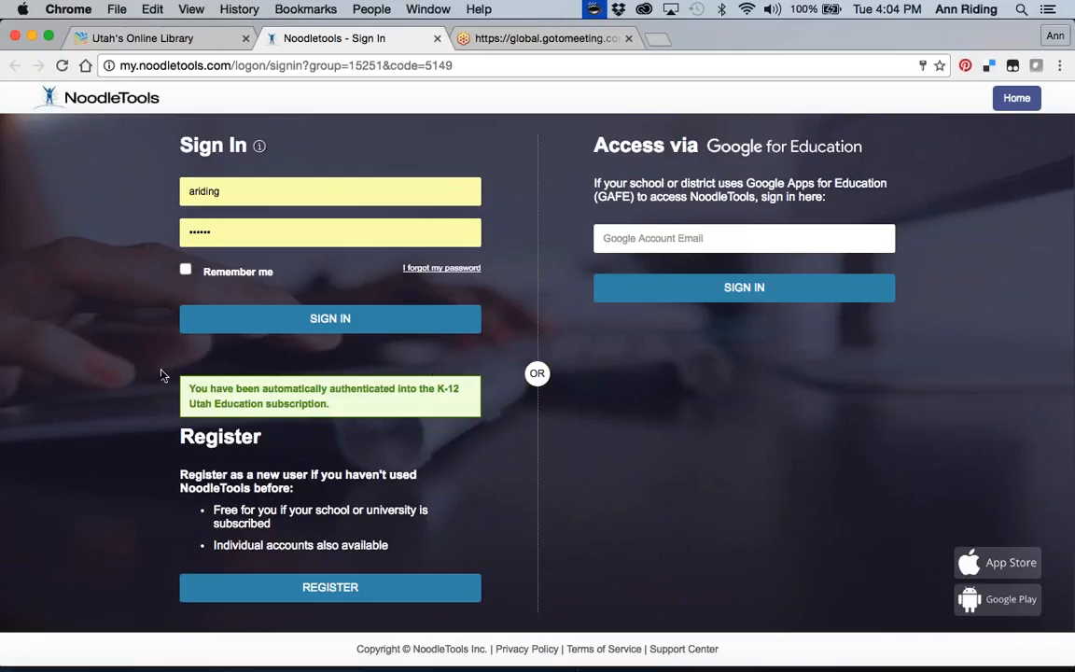
mouse_move(157, 371)
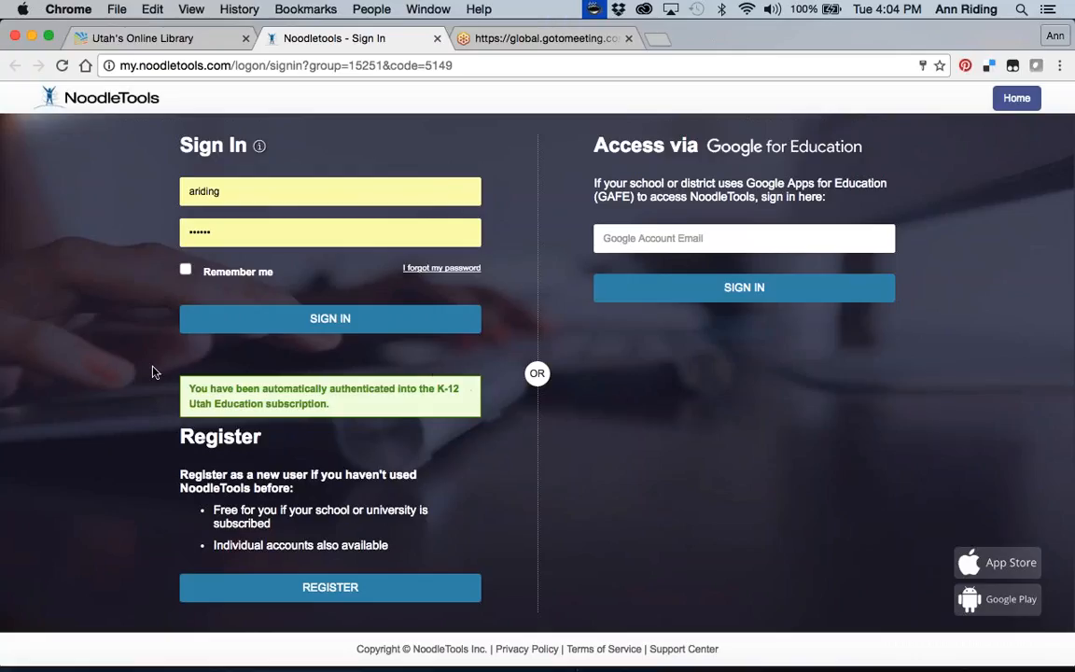
mouse_move(374, 446)
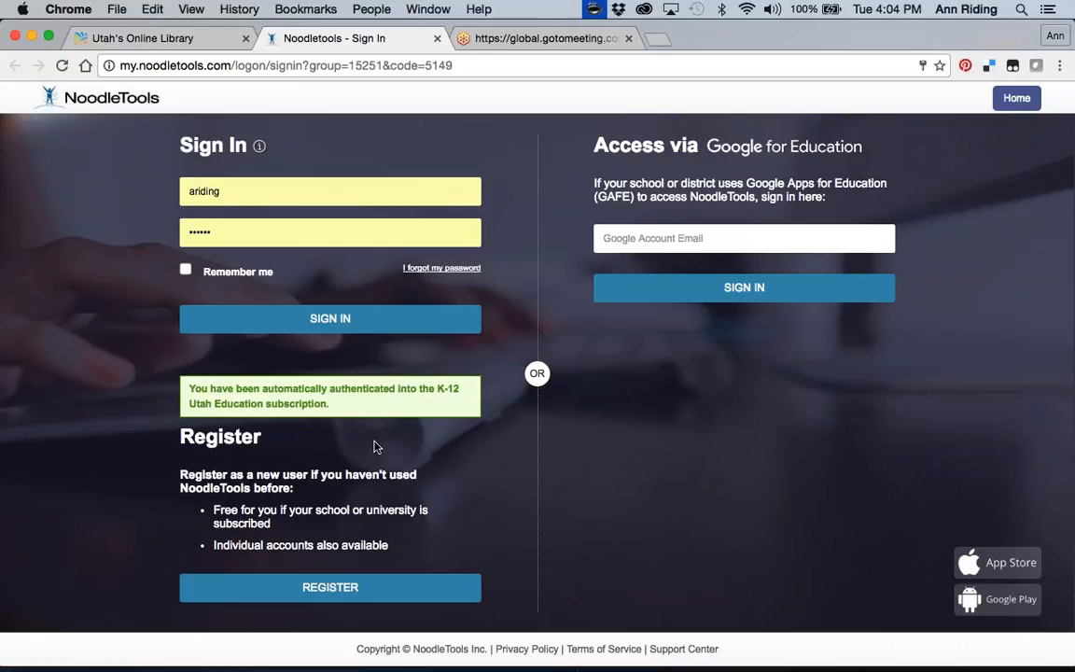
mouse_move(172, 409)
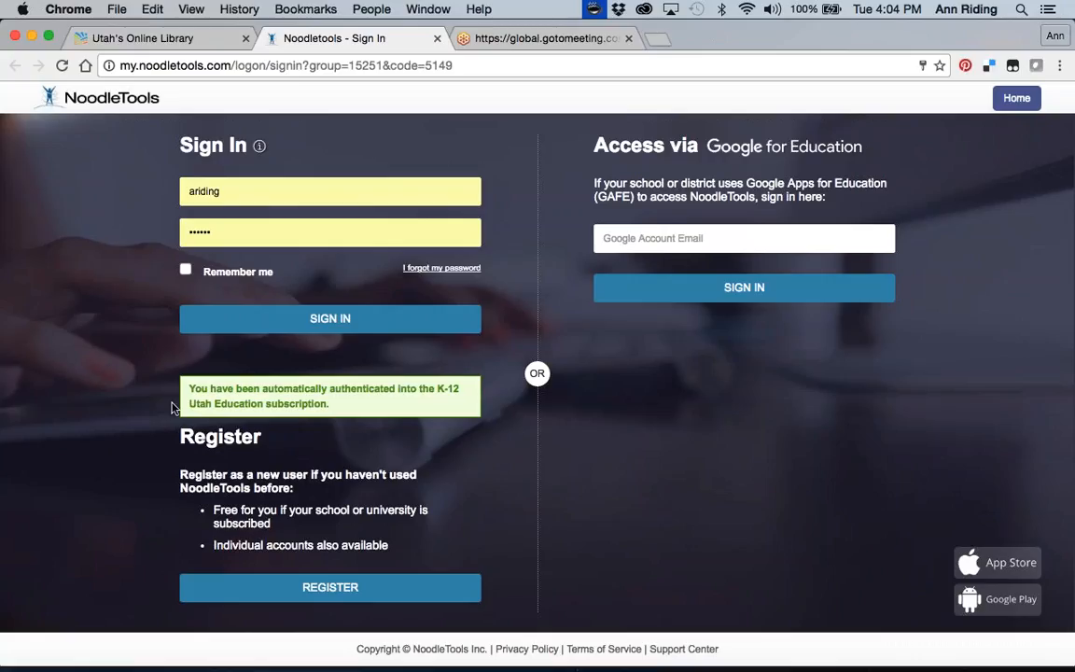
mouse_move(306, 414)
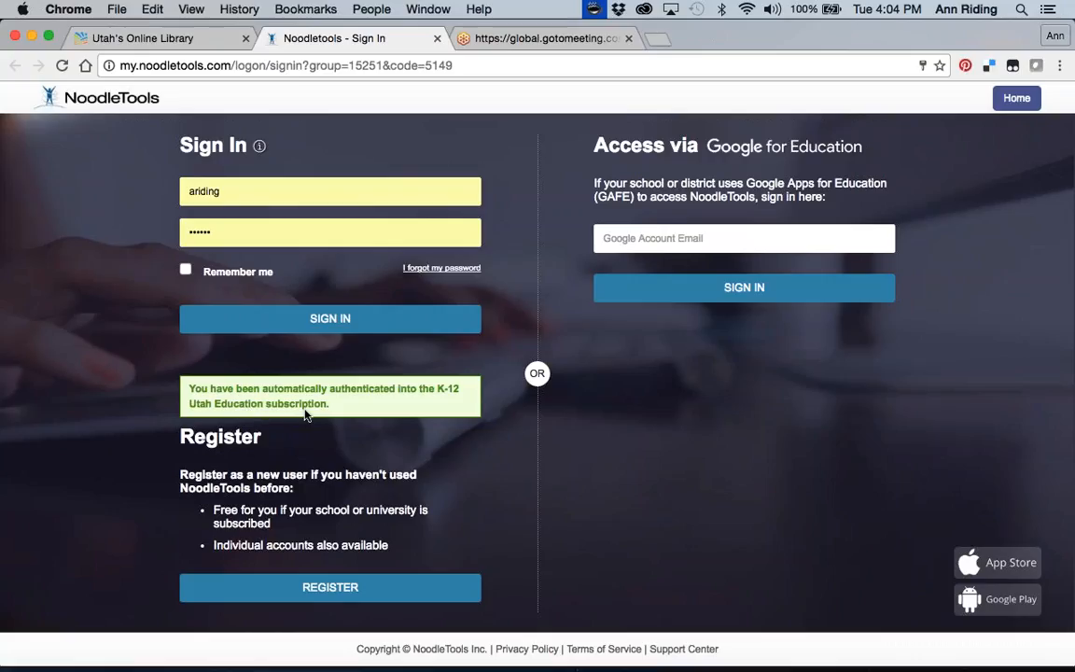
mouse_move(336, 421)
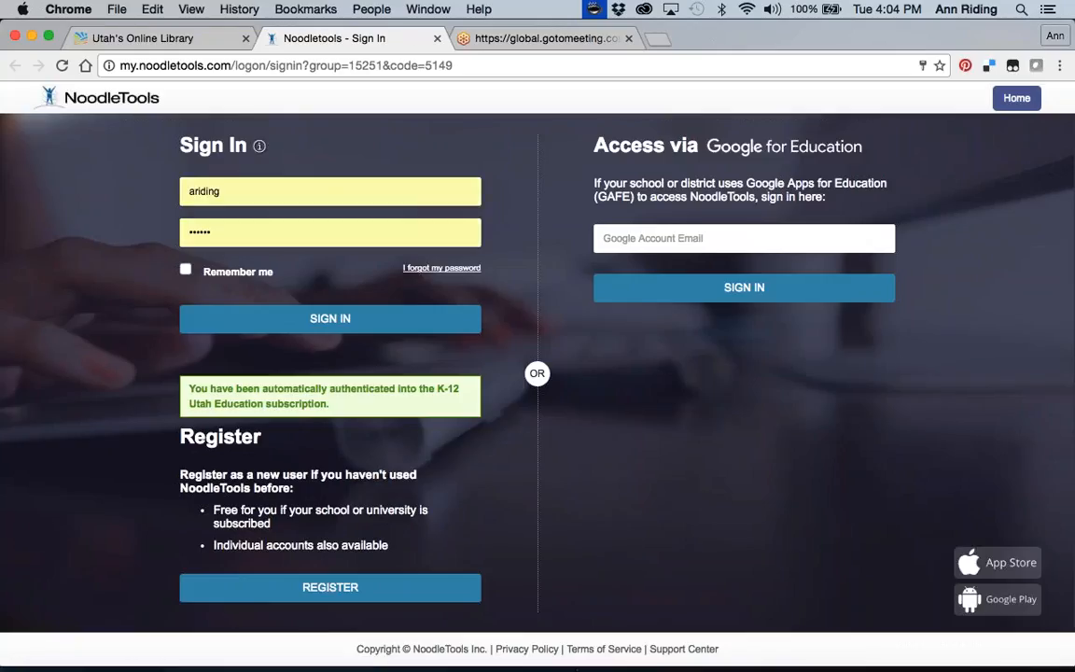
mouse_move(980, 37)
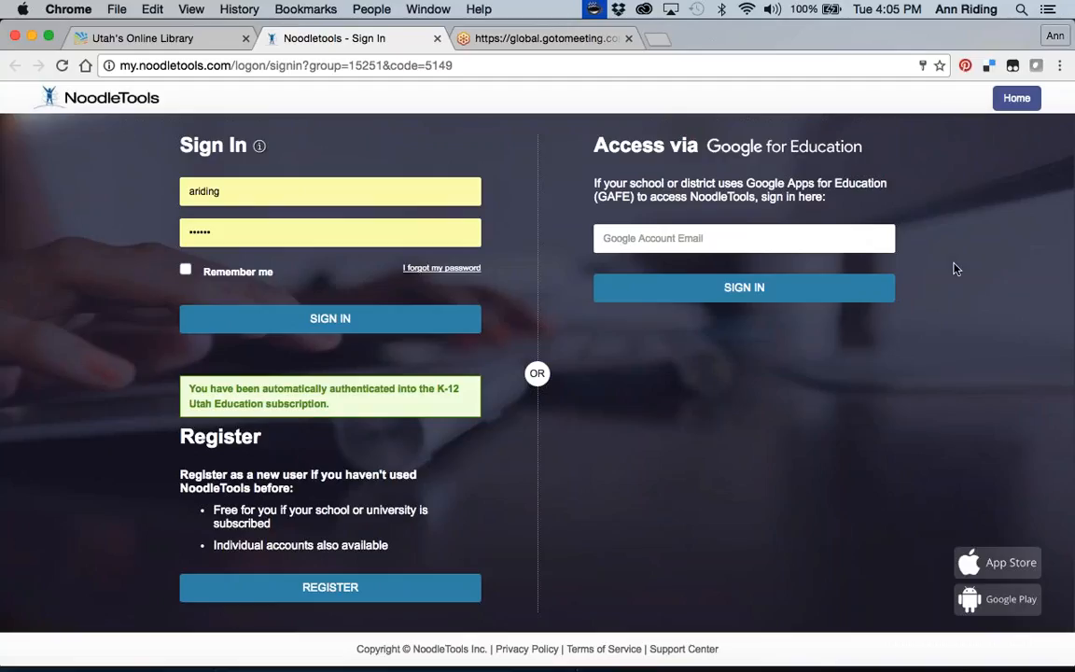
mouse_move(705, 227)
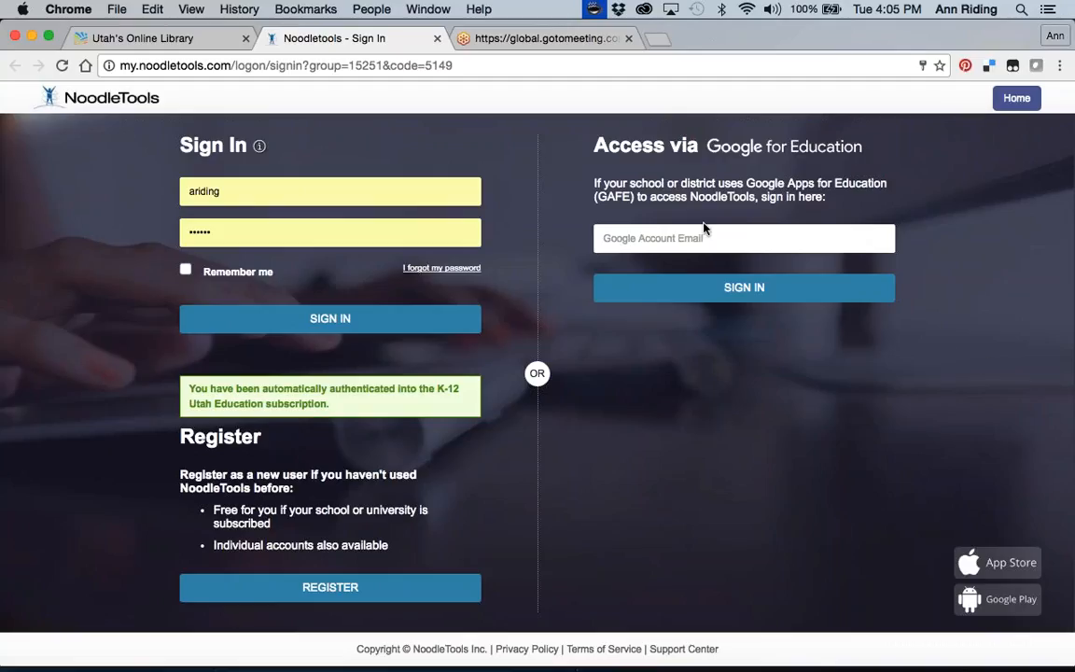
mouse_move(634, 284)
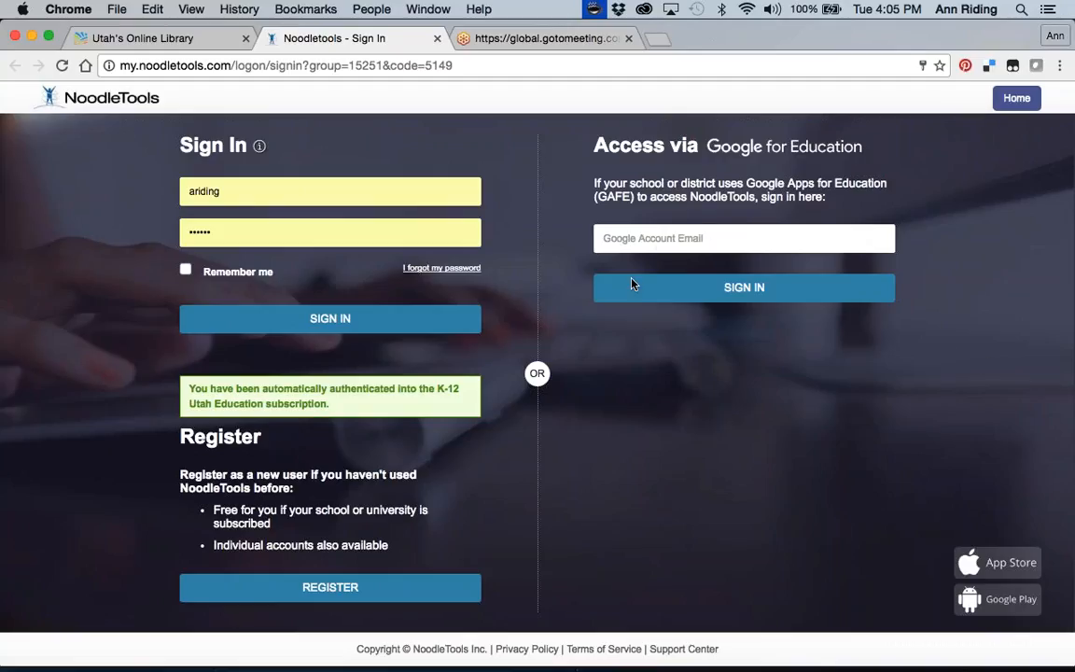
mouse_move(612, 272)
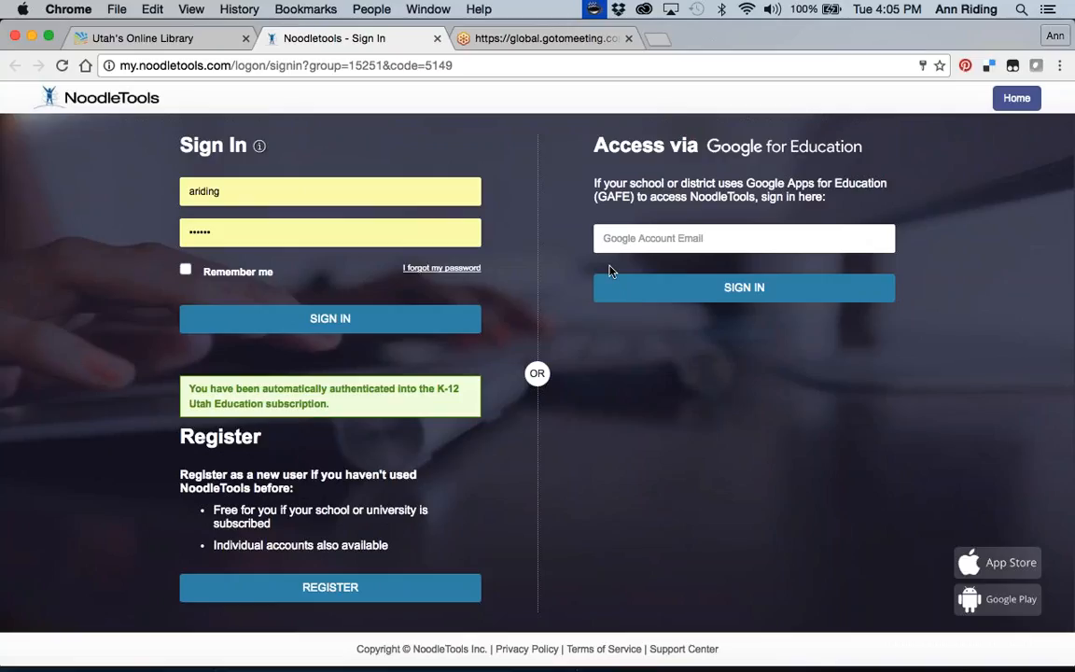
mouse_move(314, 558)
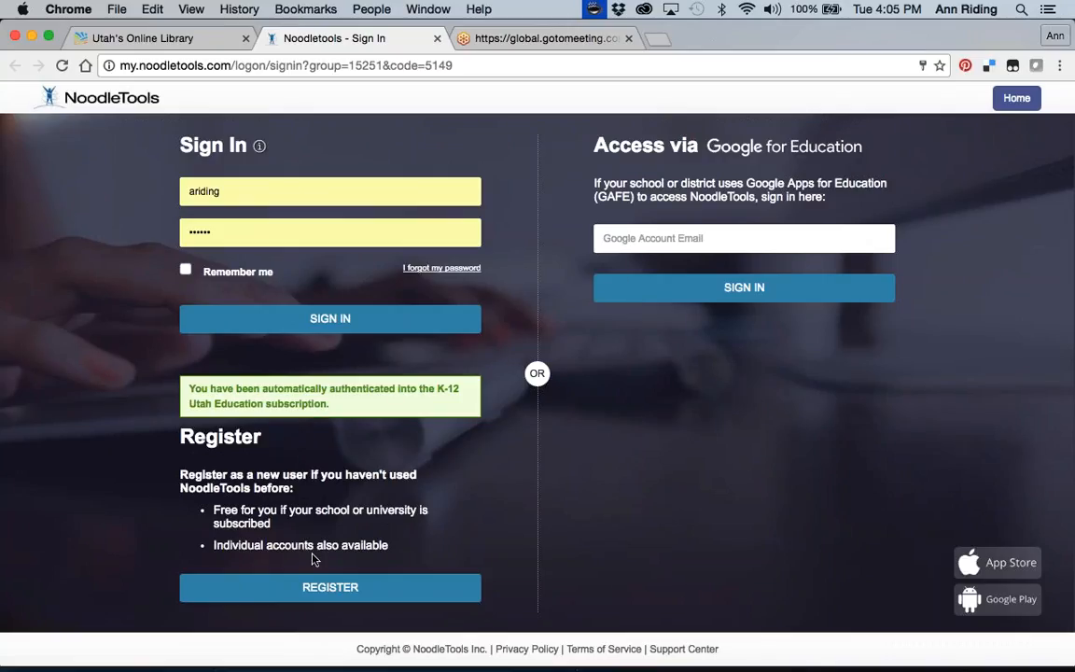
mouse_move(328, 586)
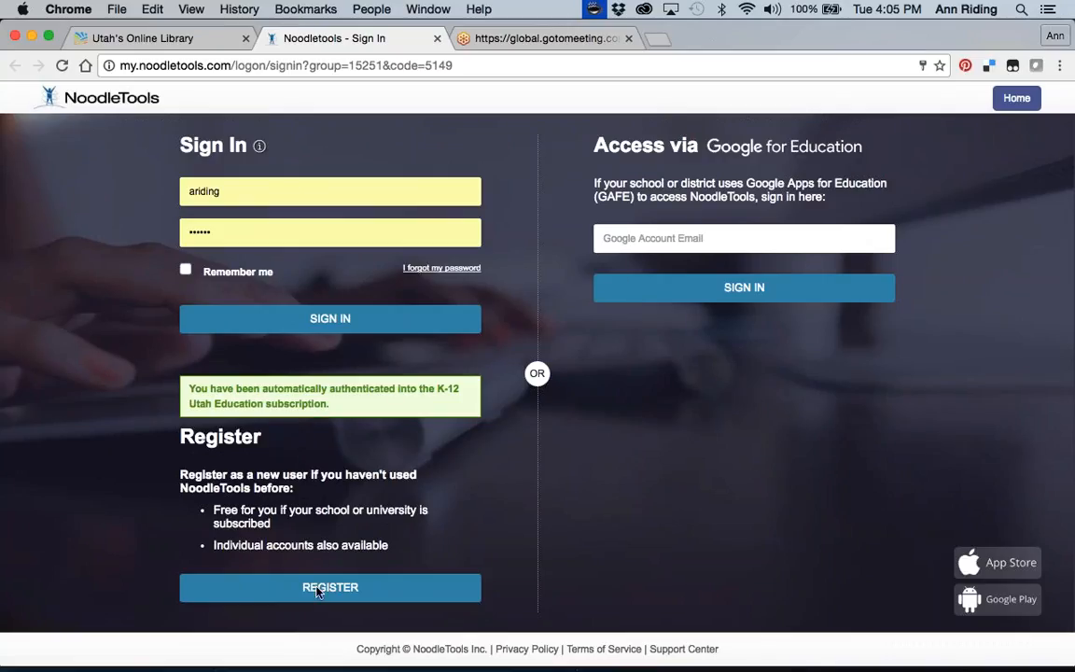
Start a new user registration and choose the teacher or librarian role.
click(328, 586)
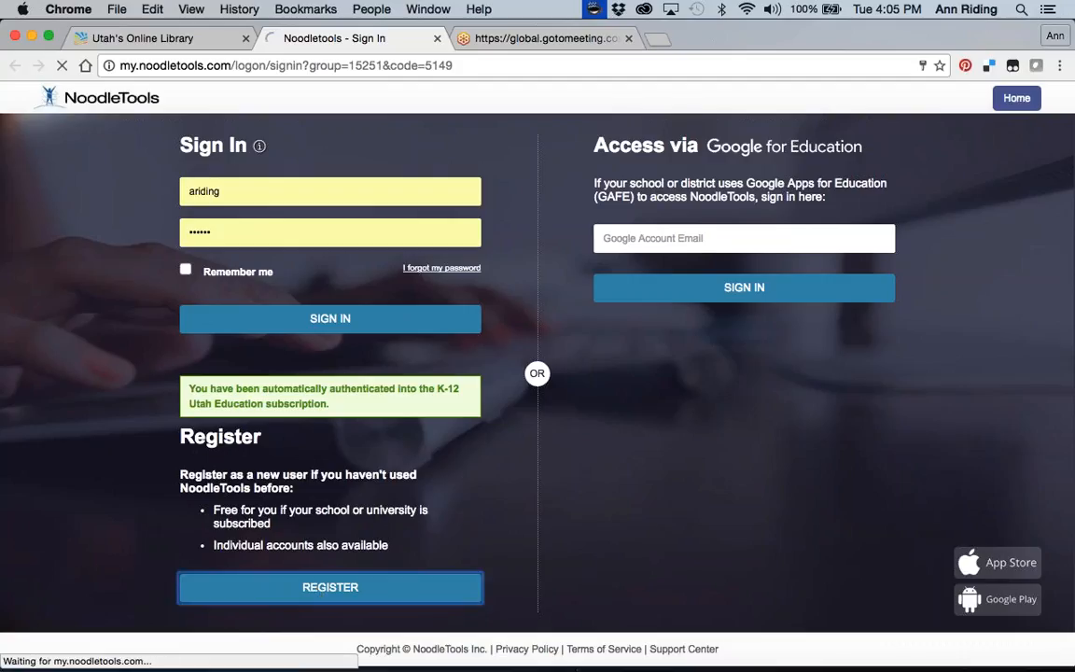
click(328, 586)
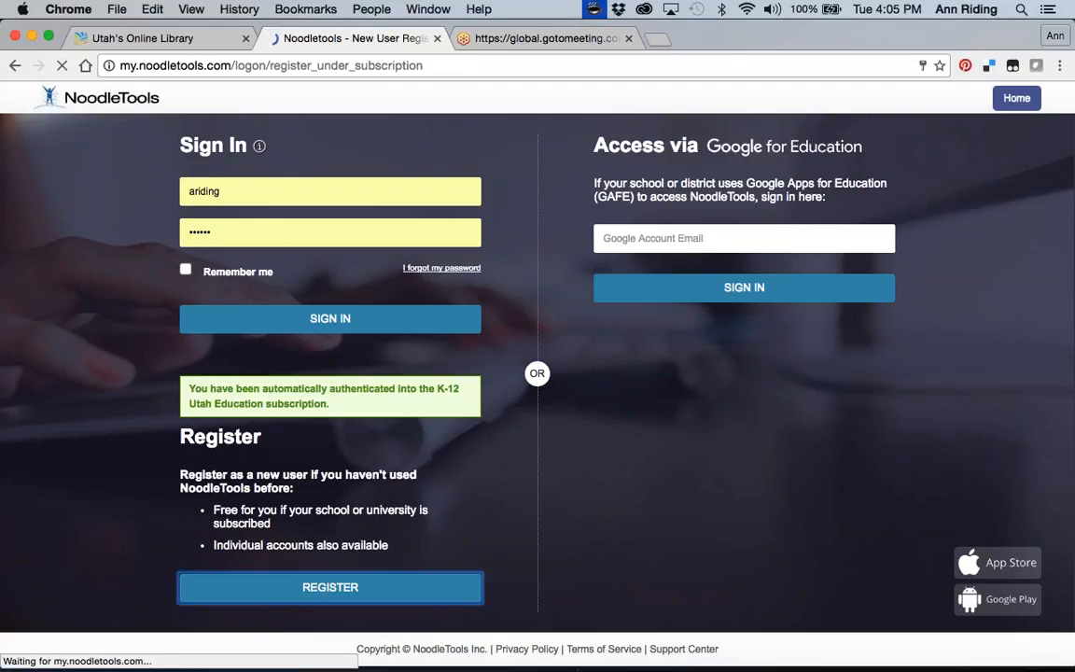
click(328, 586)
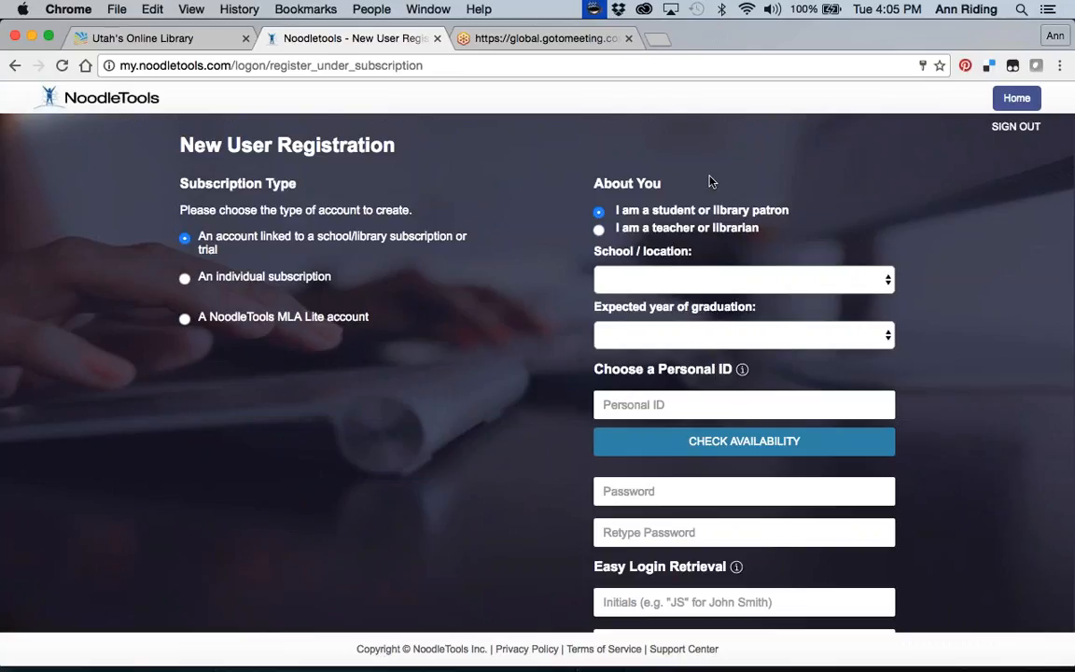
mouse_move(627, 232)
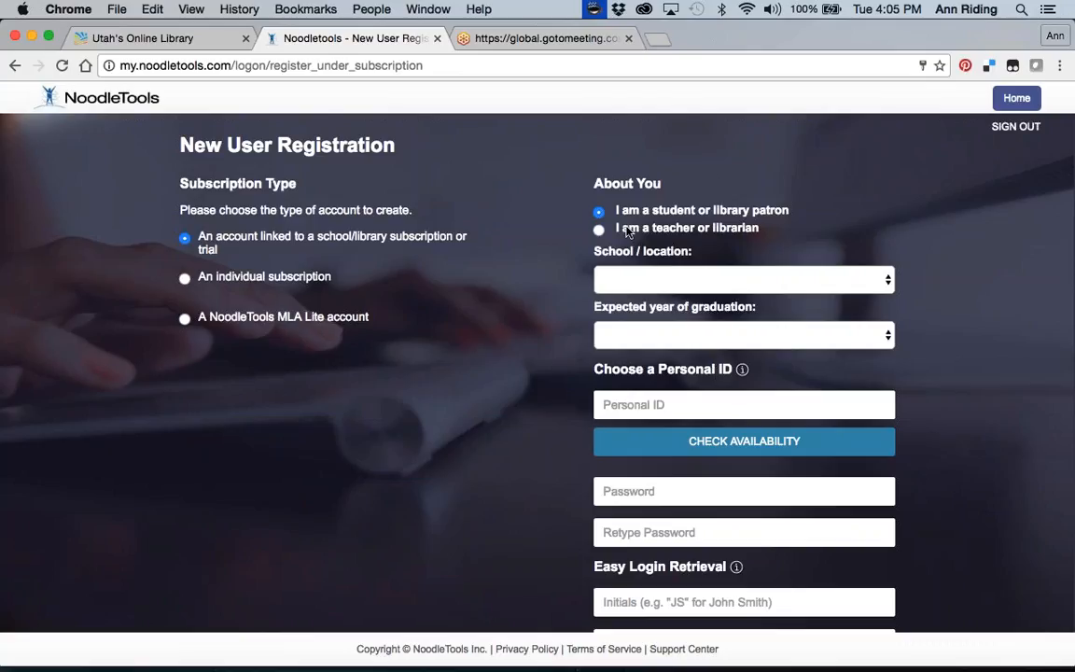
mouse_move(629, 233)
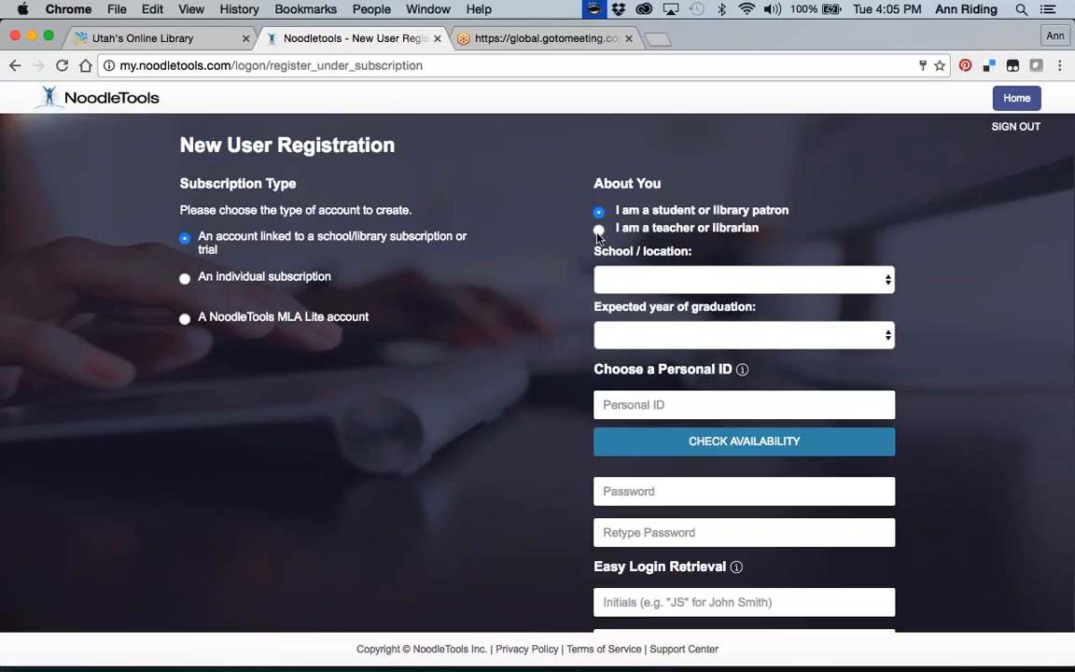
click(599, 229)
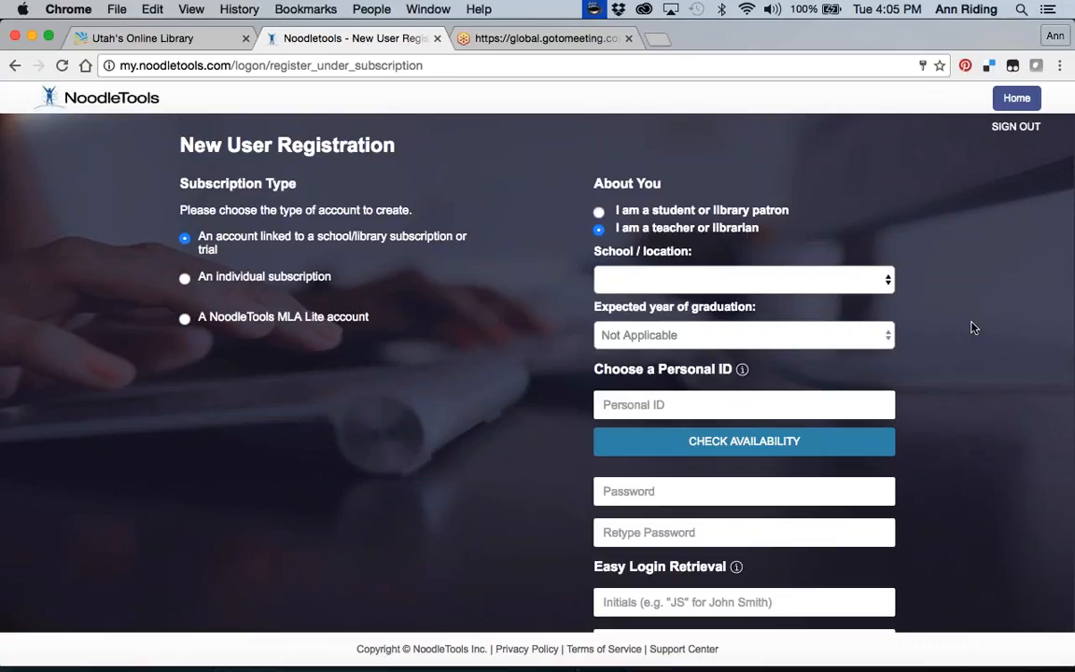
mouse_move(339, 364)
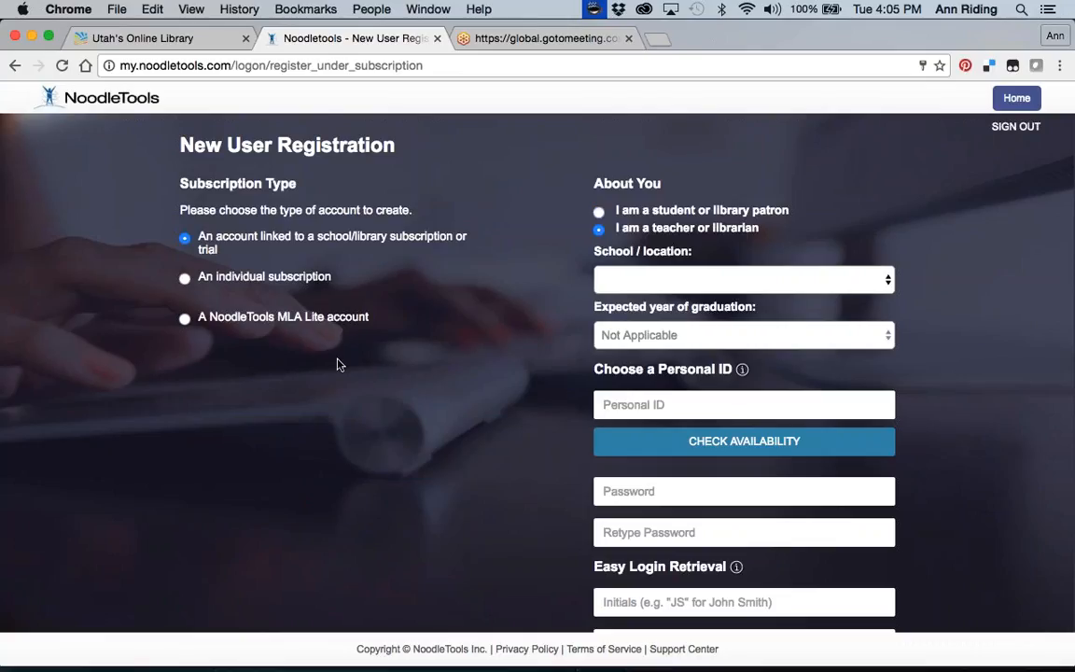
mouse_move(195, 269)
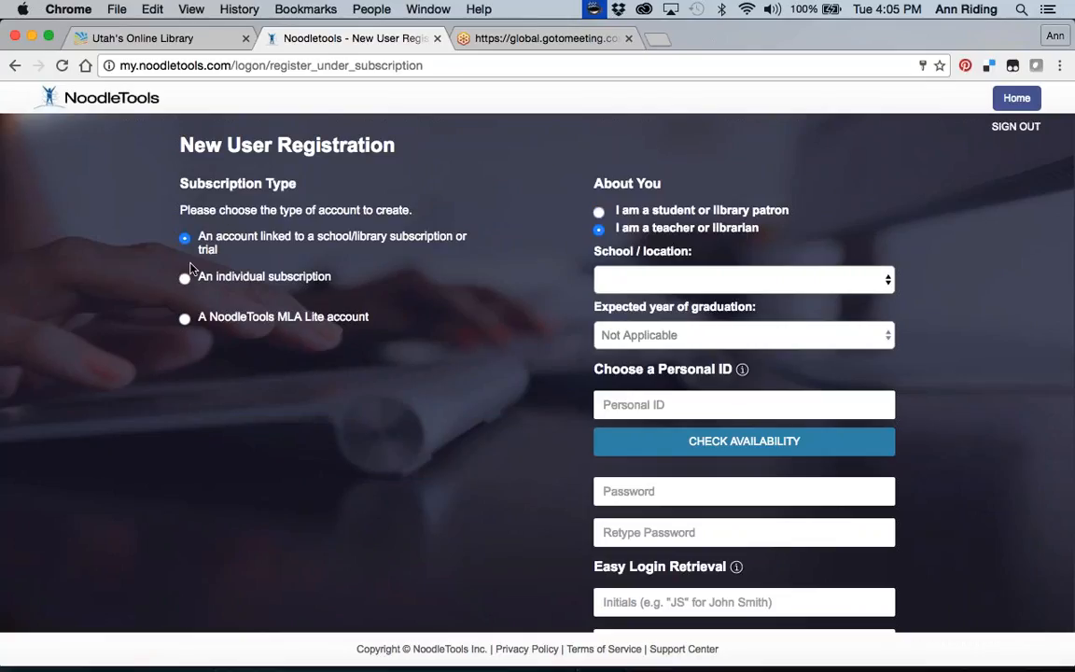
mouse_move(194, 238)
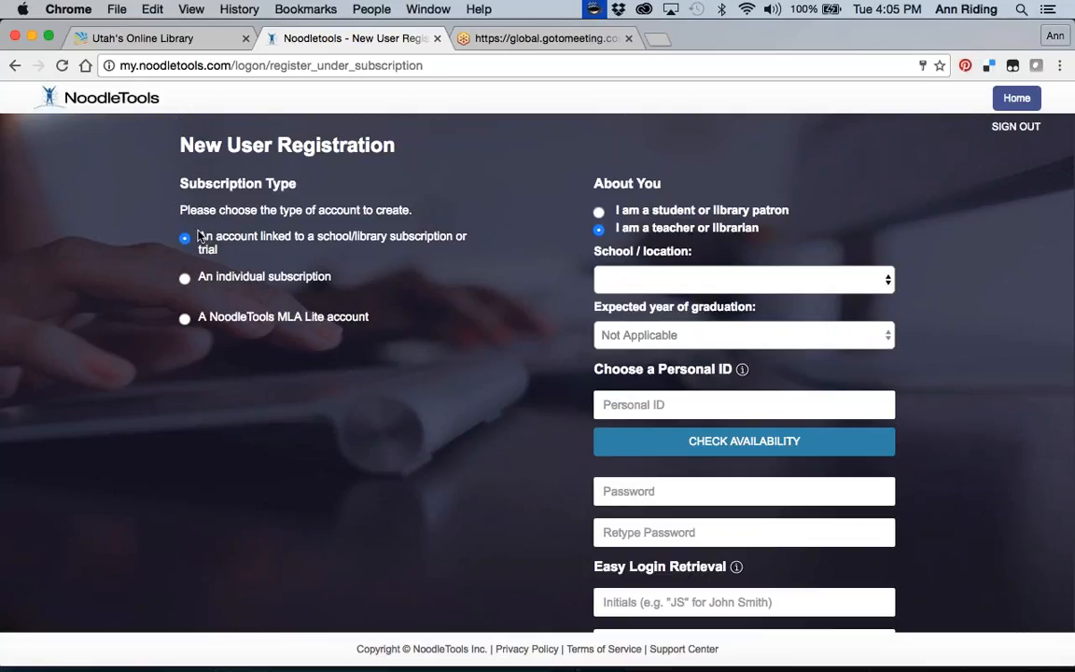
mouse_move(288, 242)
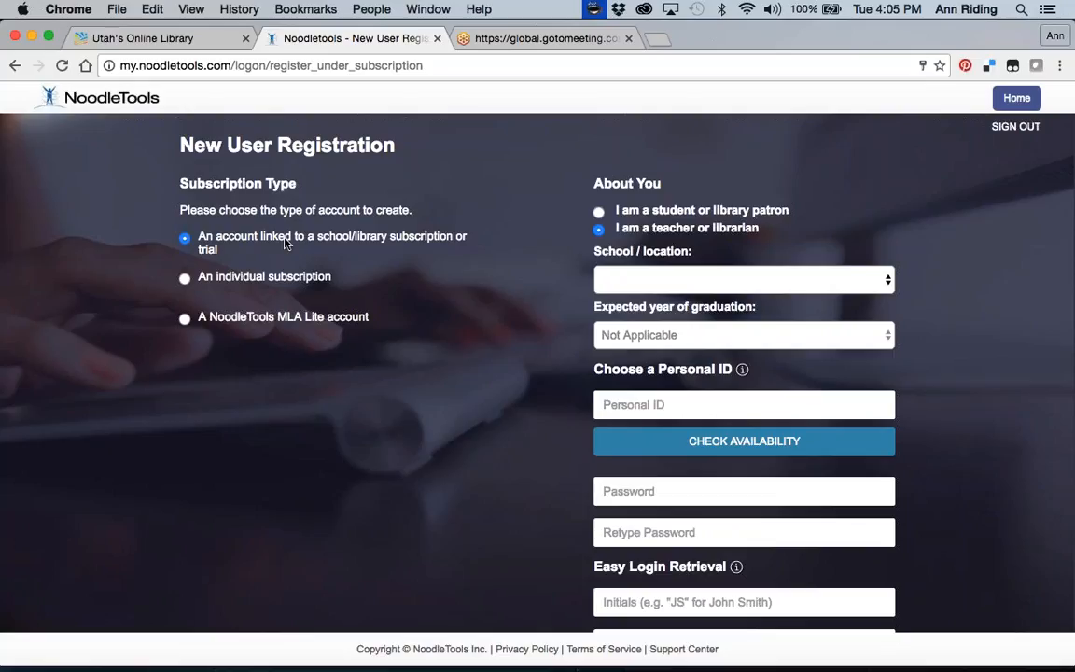
mouse_move(892, 280)
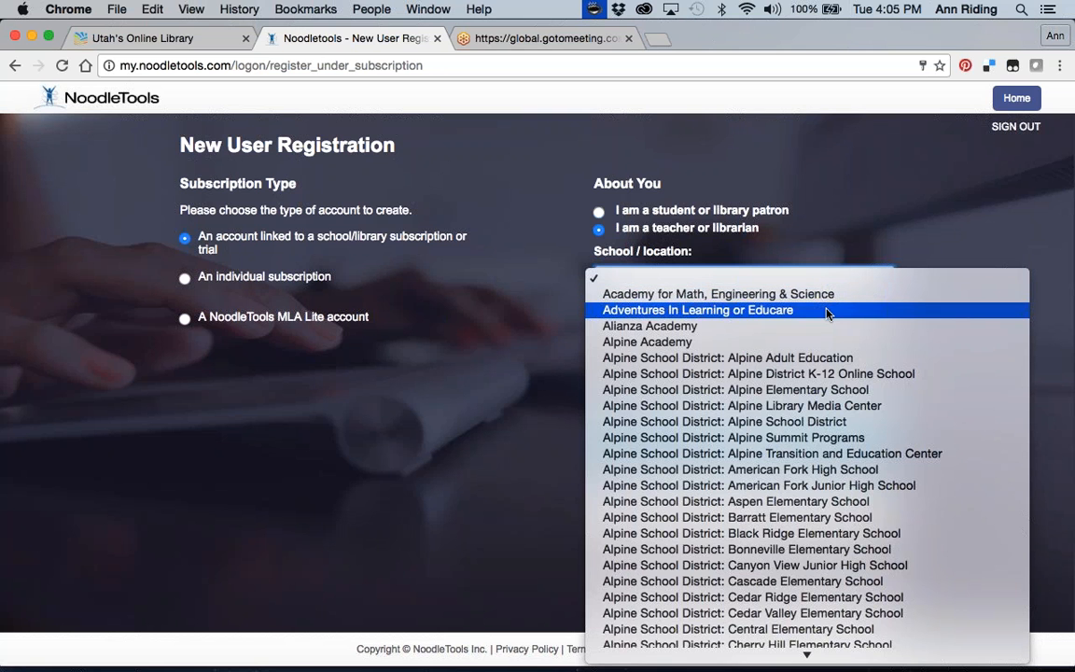
Scroll the school list down to Davis School District: North Davis Junior High School.
scroll(down, 3)
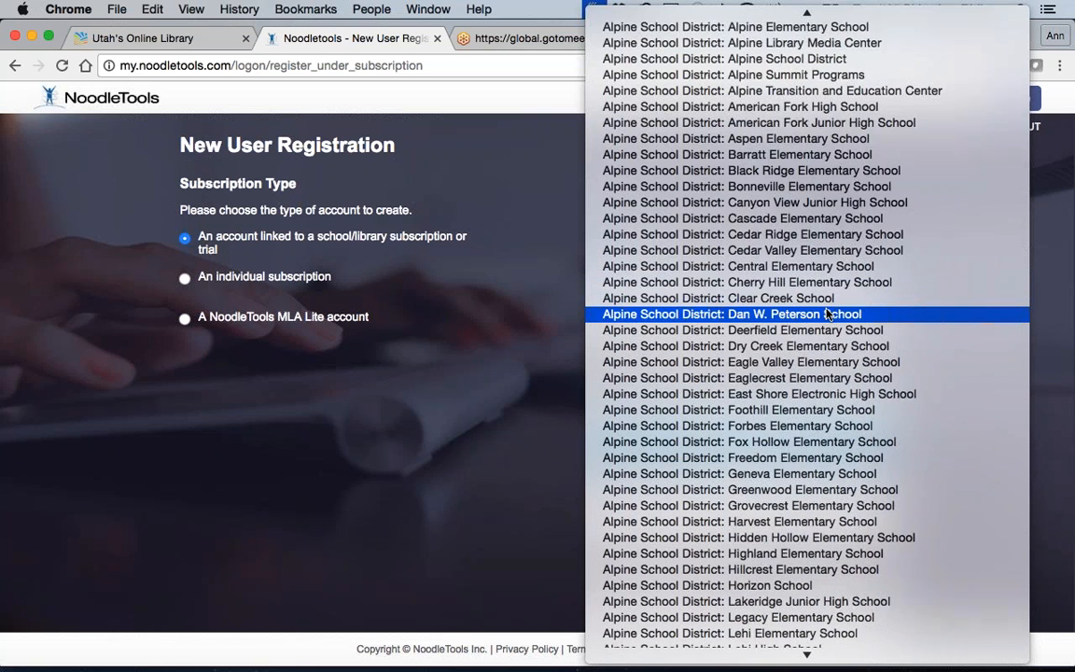
scroll(down, 3)
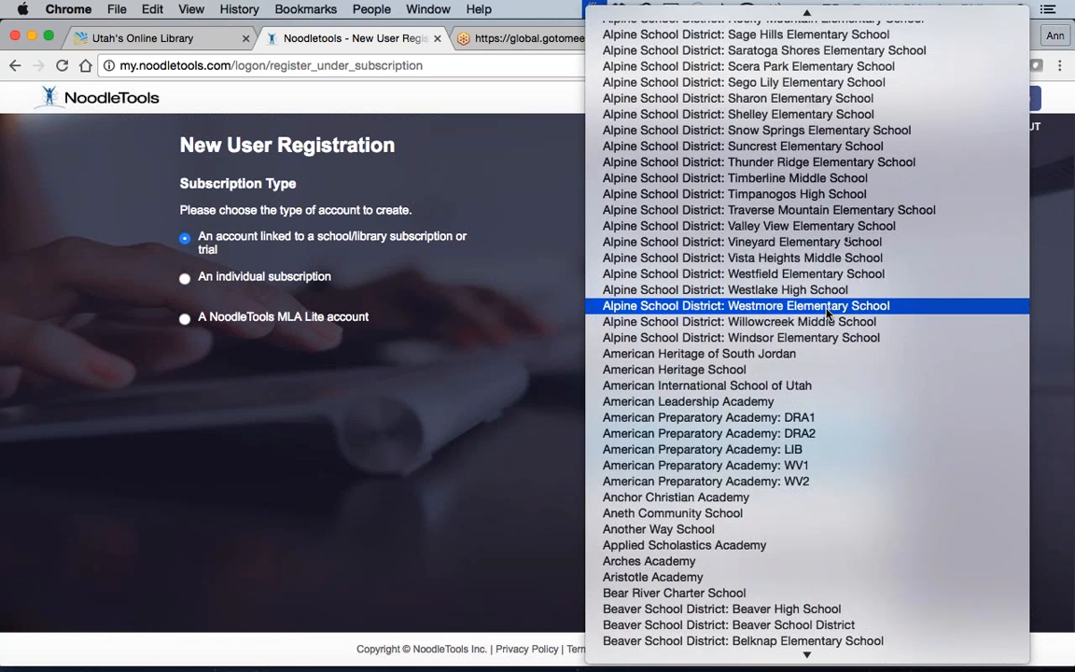
scroll(down, 3)
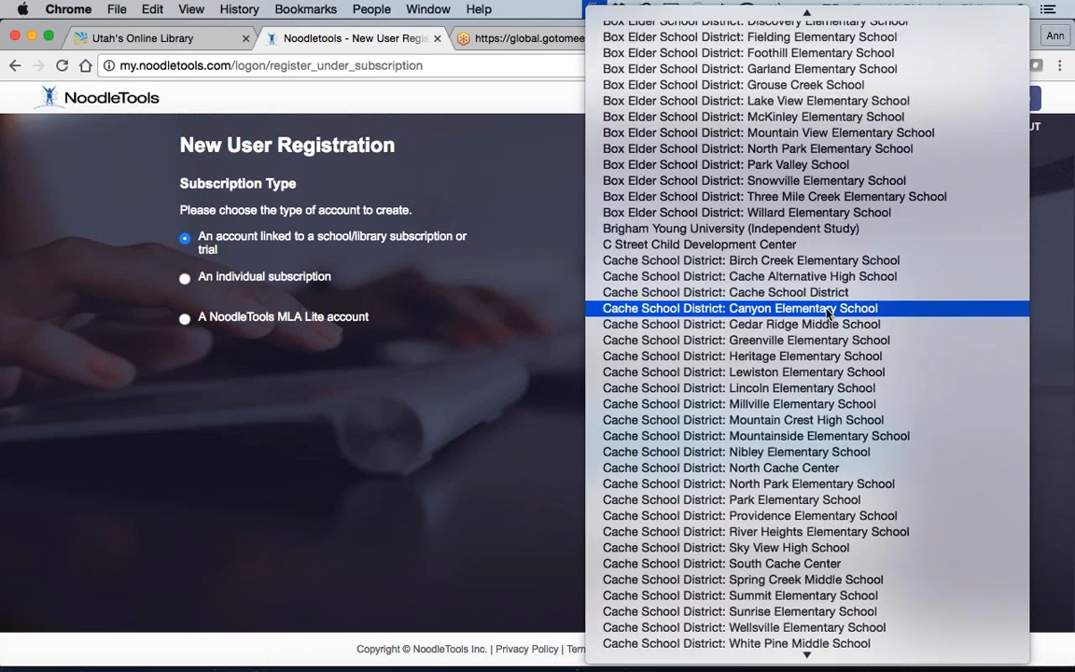
scroll(down, 3)
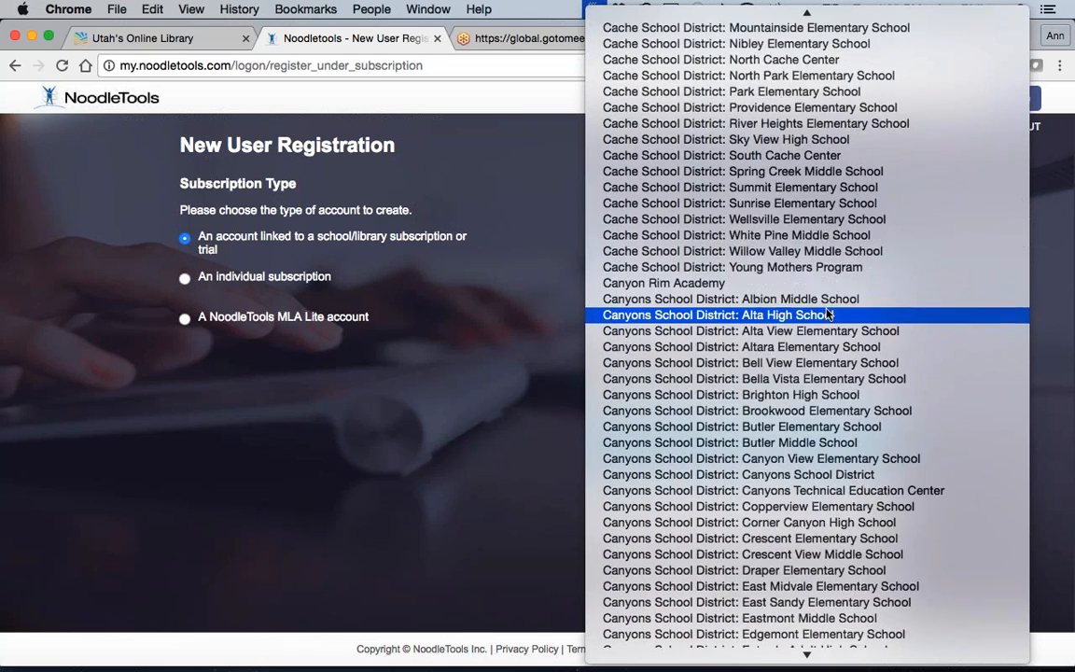
scroll(down, 3)
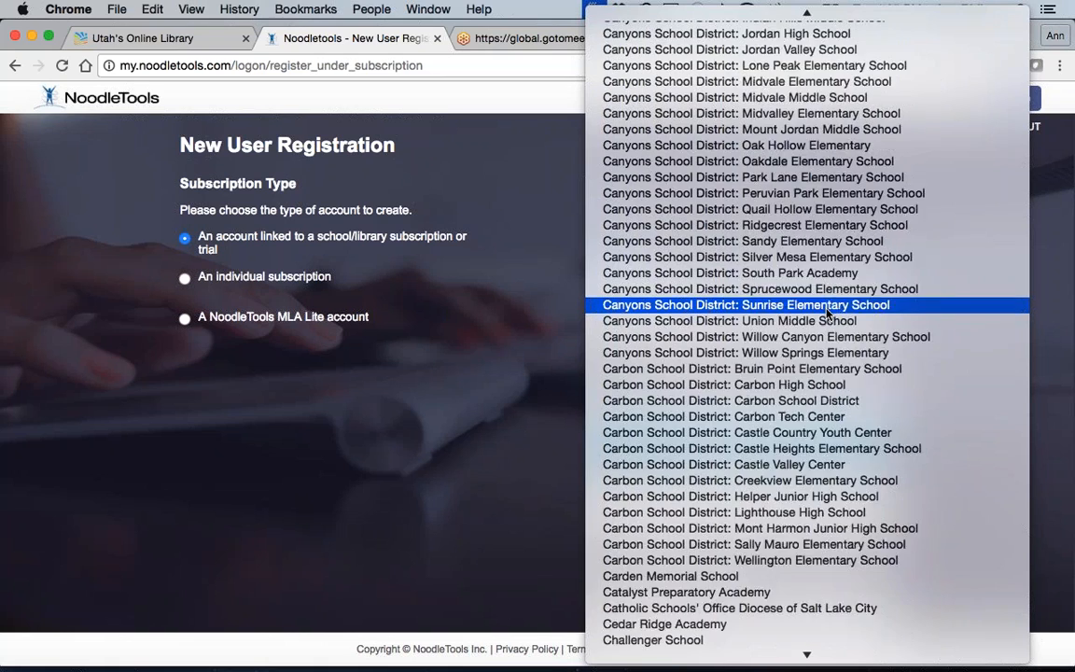
scroll(down, 3)
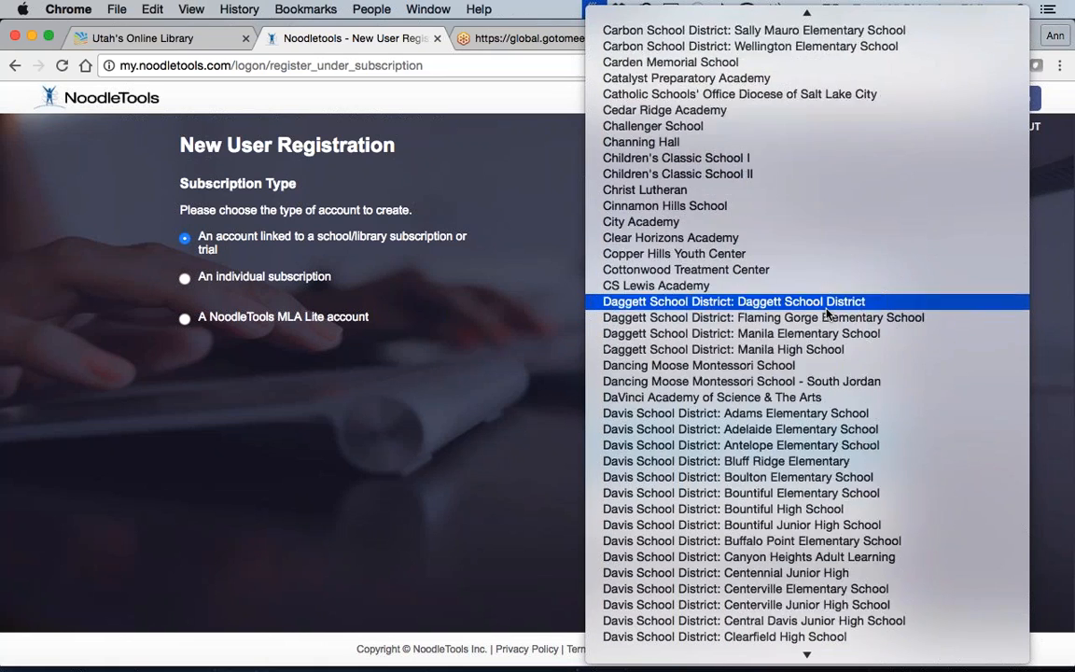
scroll(down, 3)
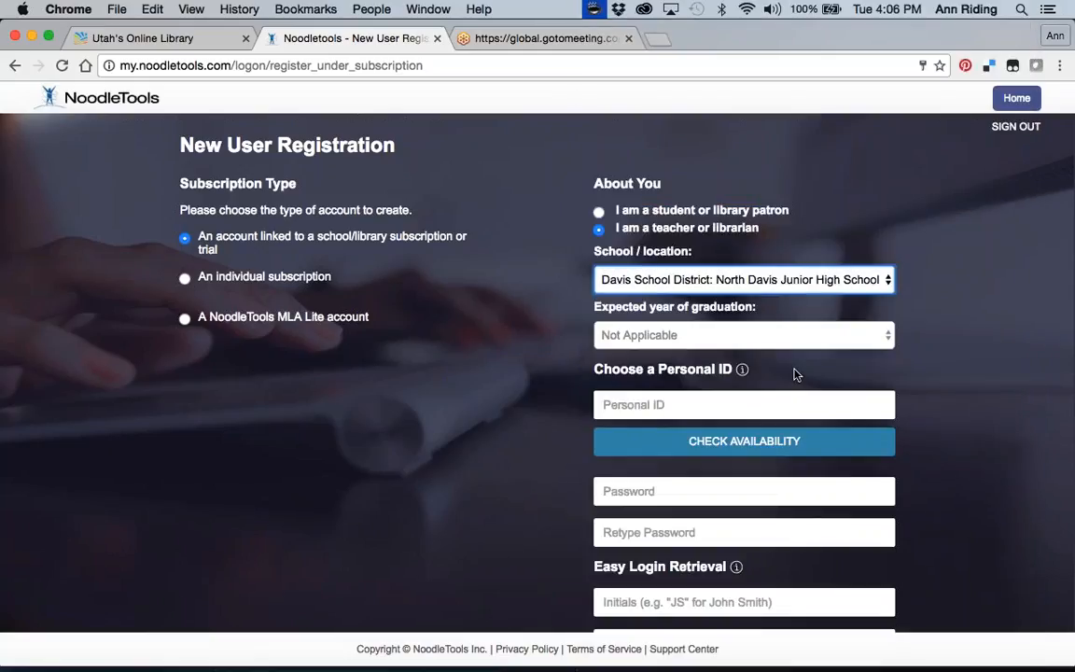
mouse_move(817, 273)
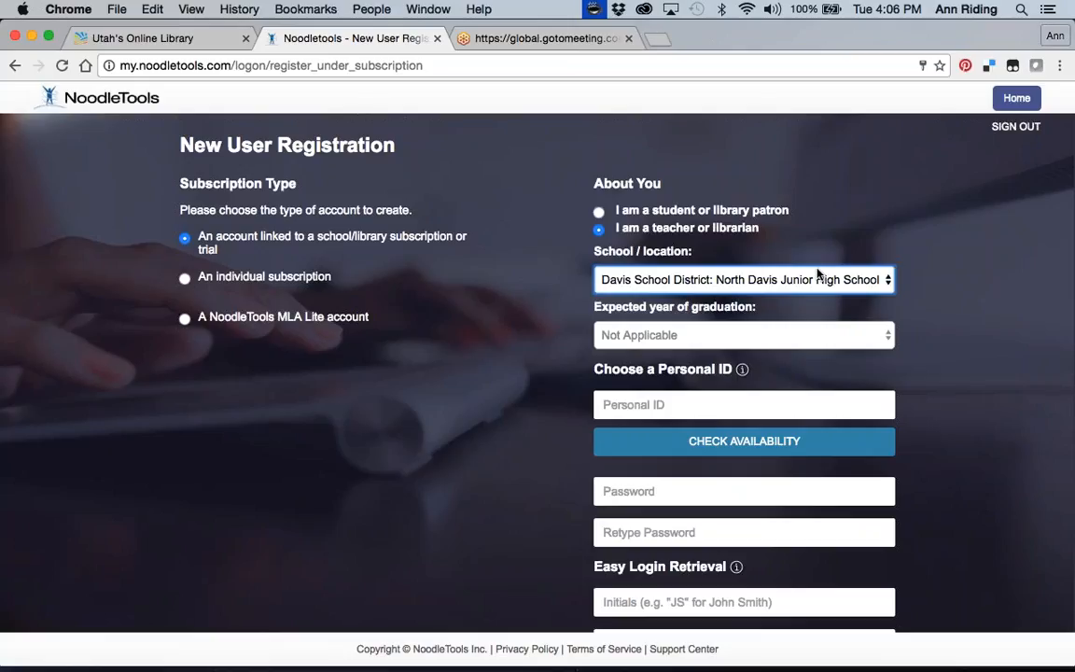
mouse_move(806, 291)
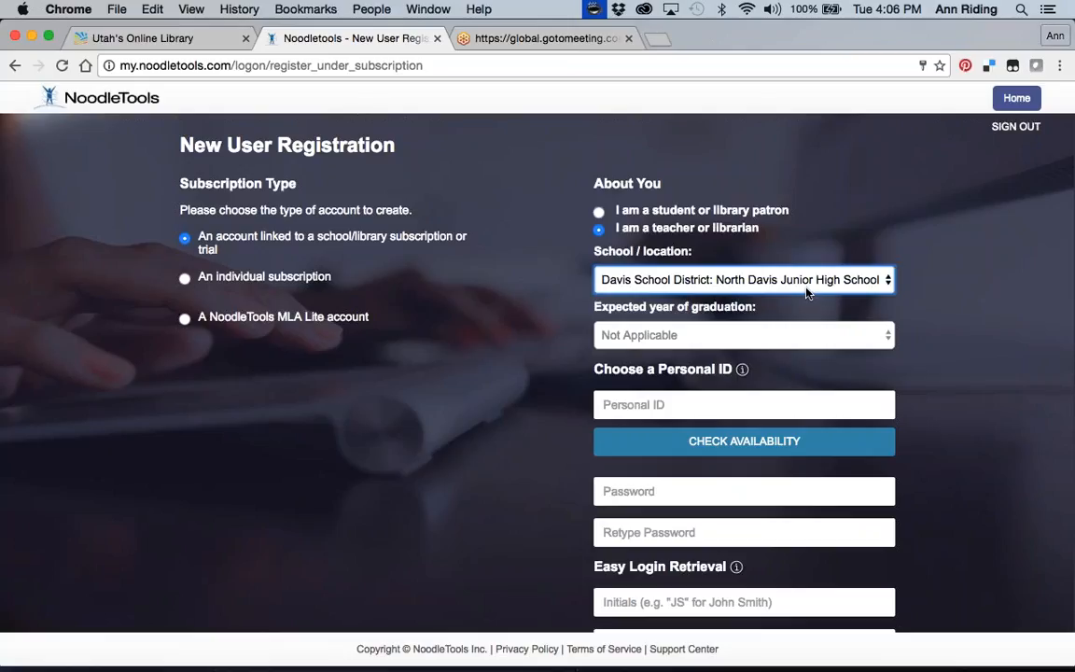
mouse_move(670, 340)
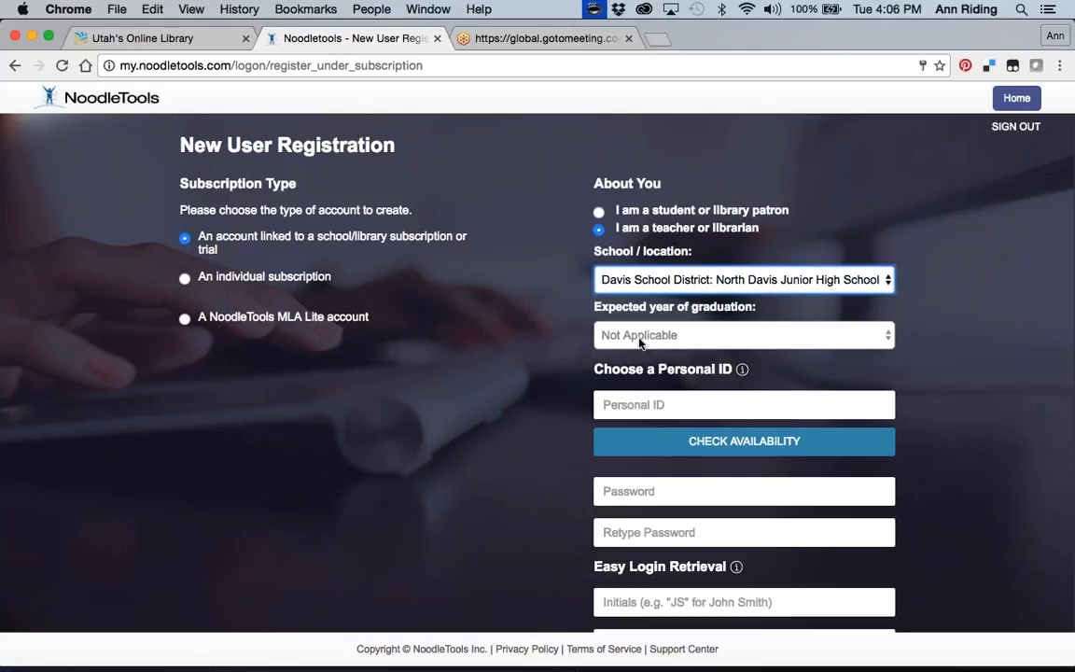
mouse_move(705, 390)
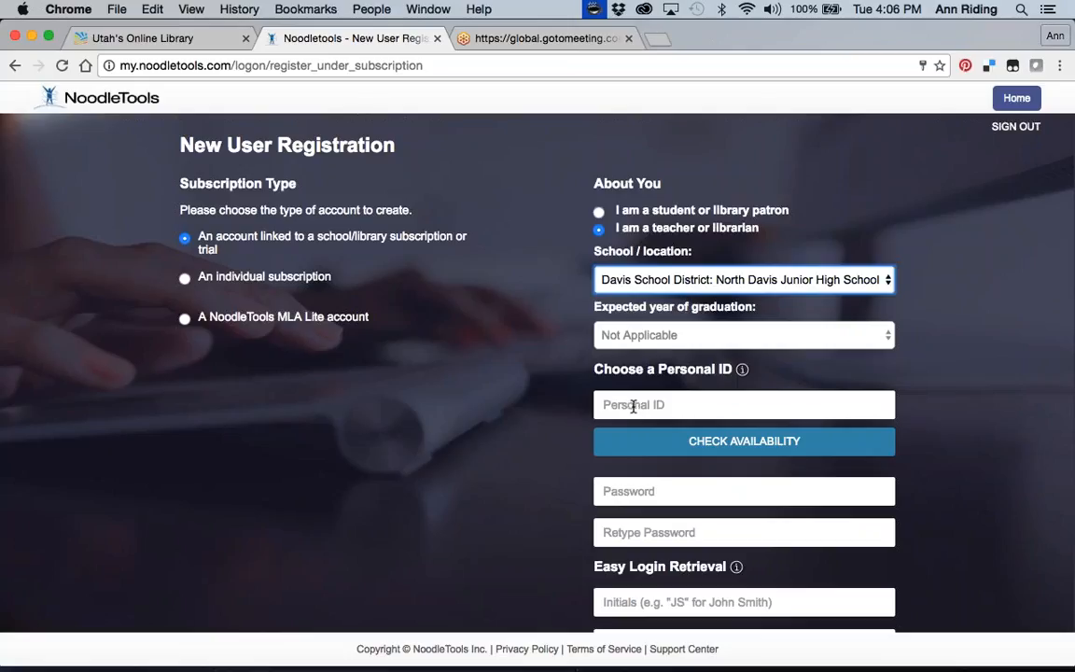
Fill the Personal ID from the autofill suggestion, add a password, and move to the Initials field.
click(743, 403)
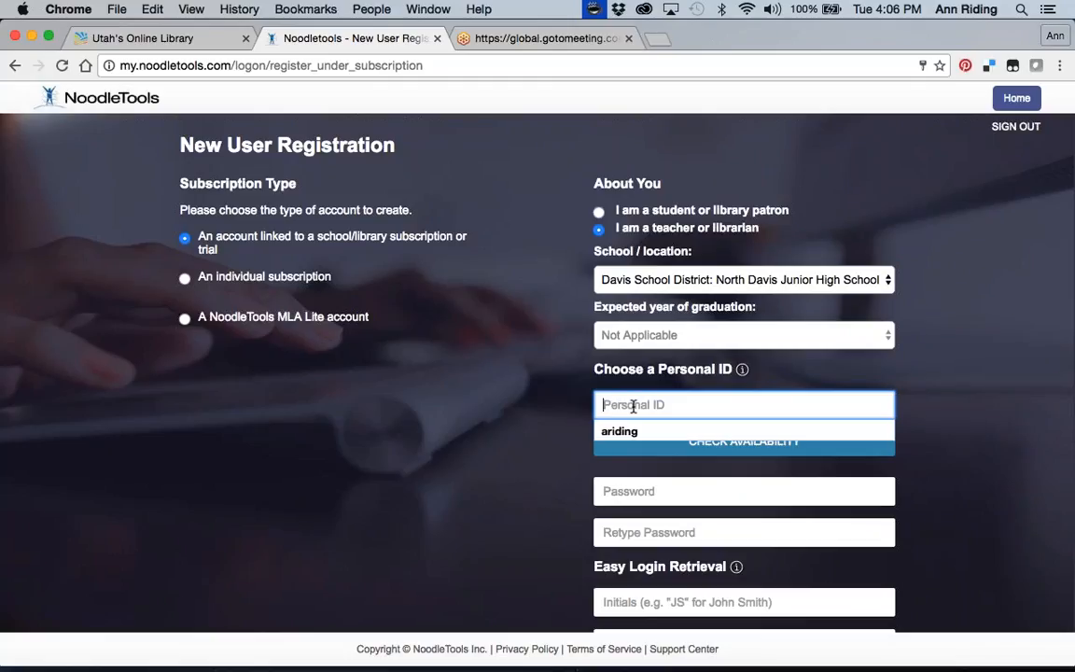
click(620, 431)
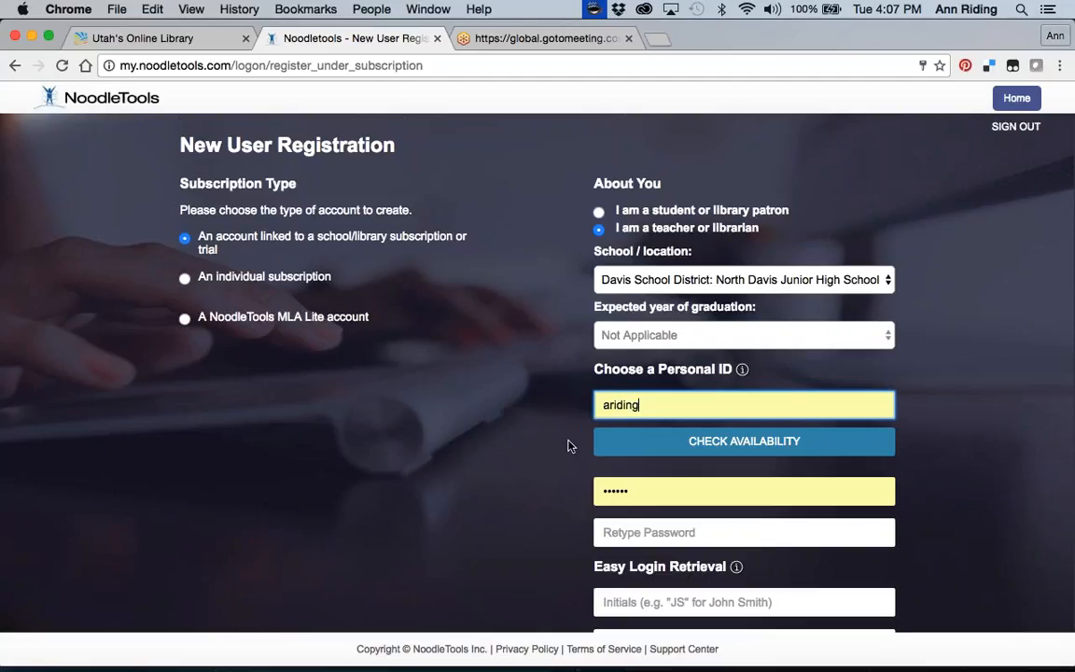
mouse_move(956, 425)
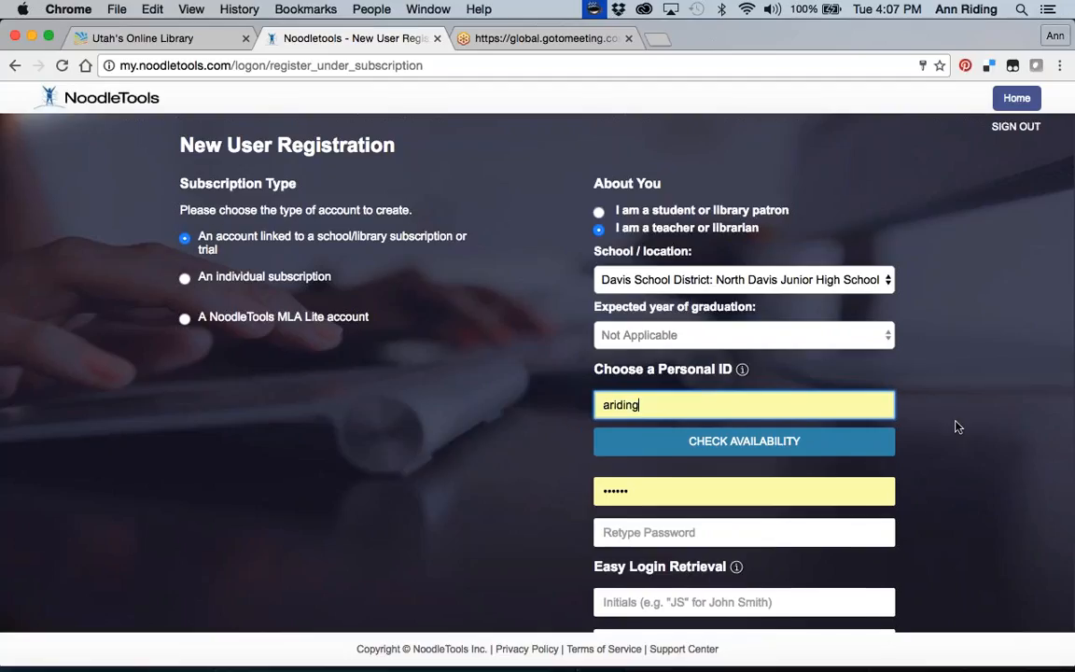
scroll(down, 3)
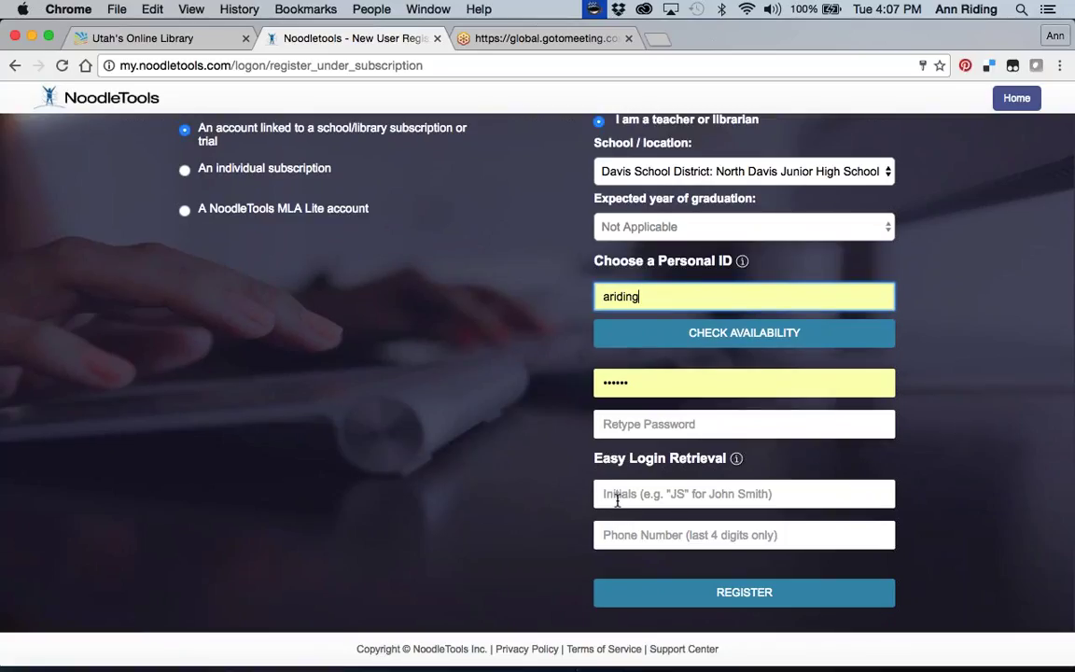
click(742, 492)
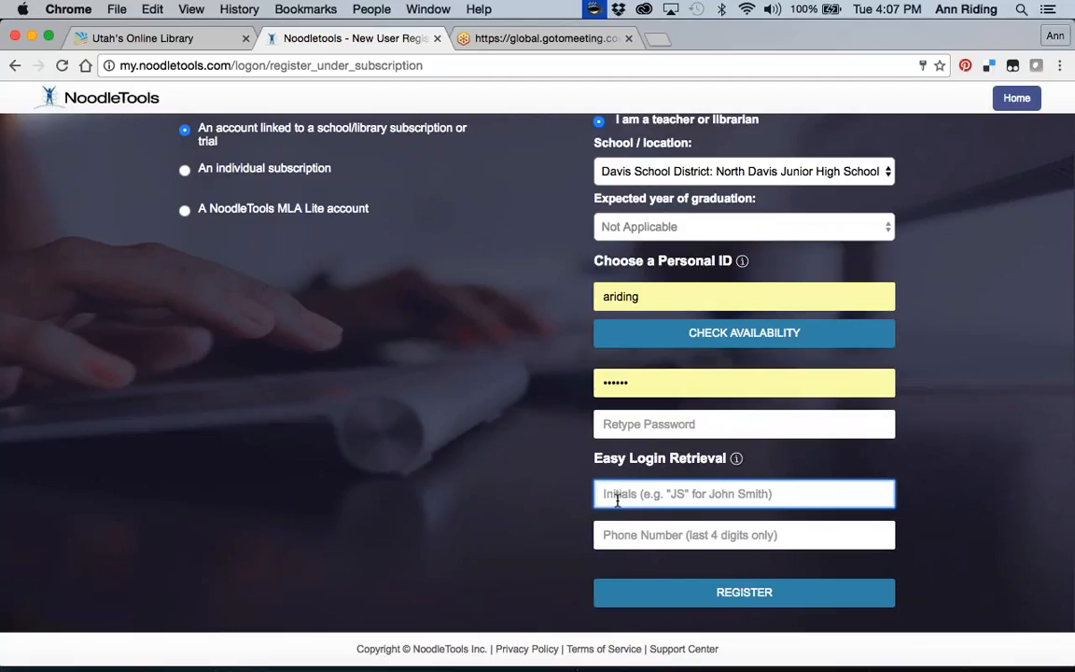
mouse_move(523, 295)
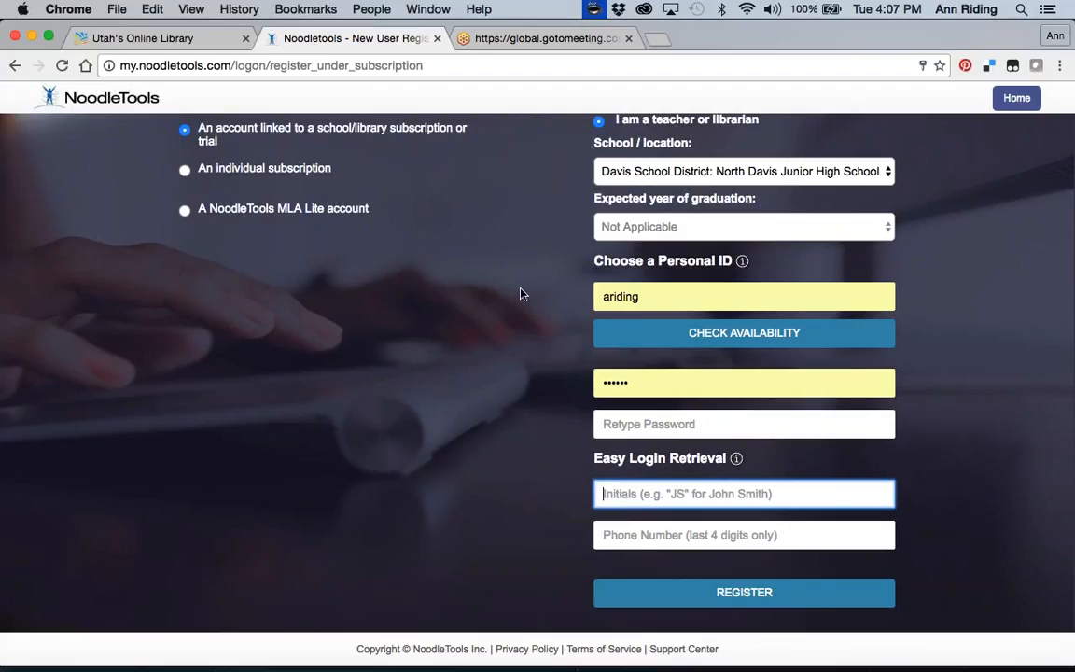
scroll(up, 3)
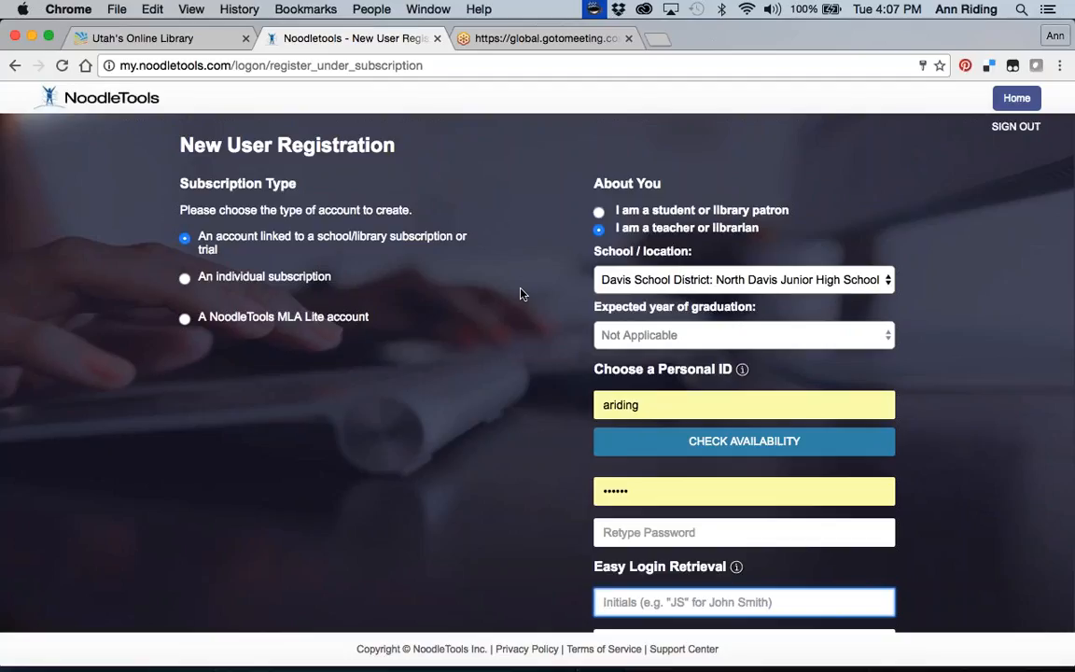
mouse_move(418, 269)
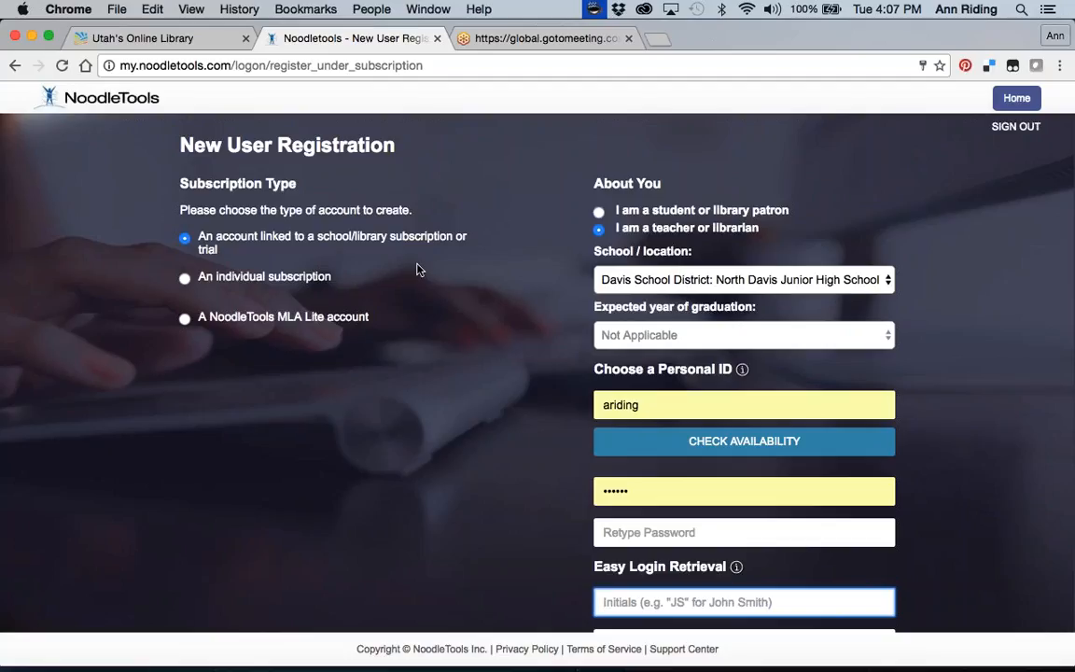
mouse_move(310, 183)
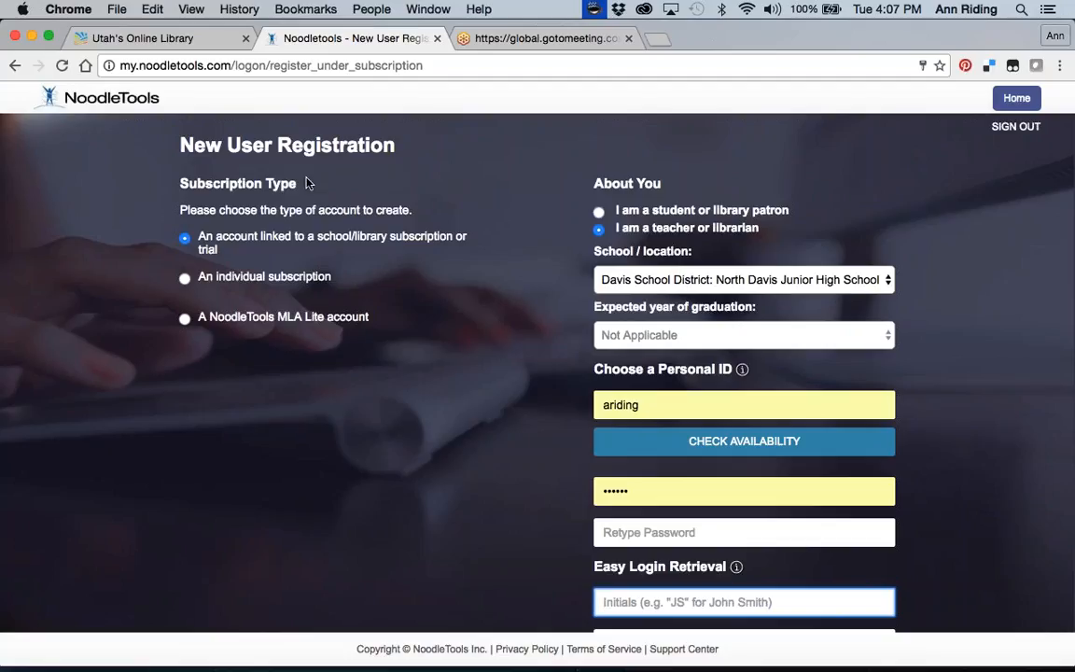
mouse_move(15, 66)
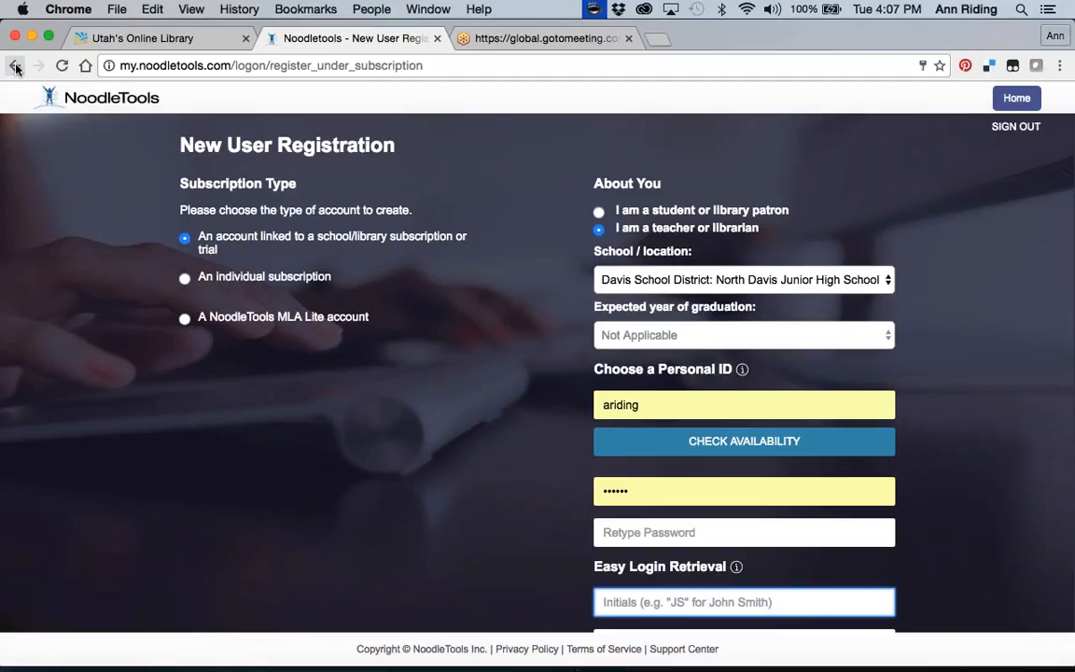
Return to the sign-in page and sign in, reaching the My Projects list.
click(15, 65)
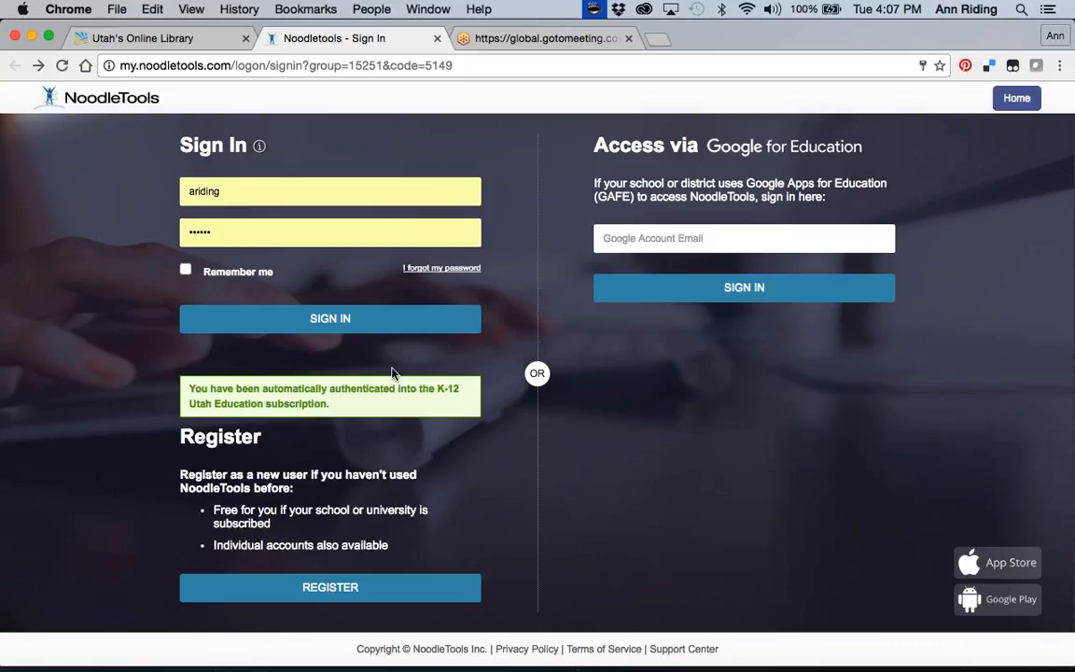
mouse_move(1043, 349)
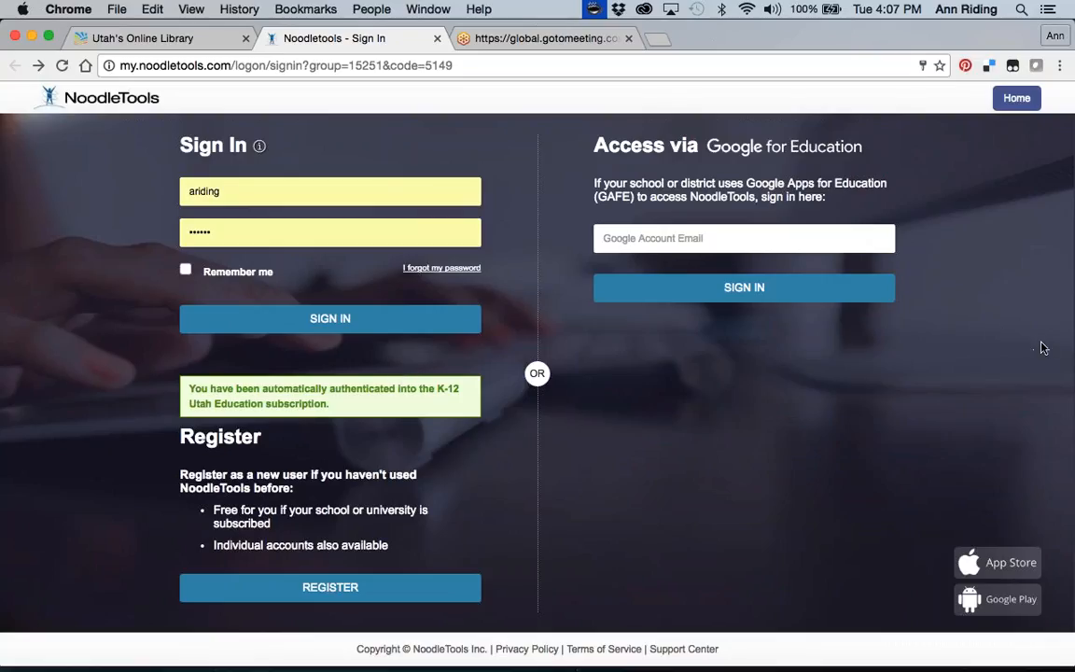
mouse_move(354, 142)
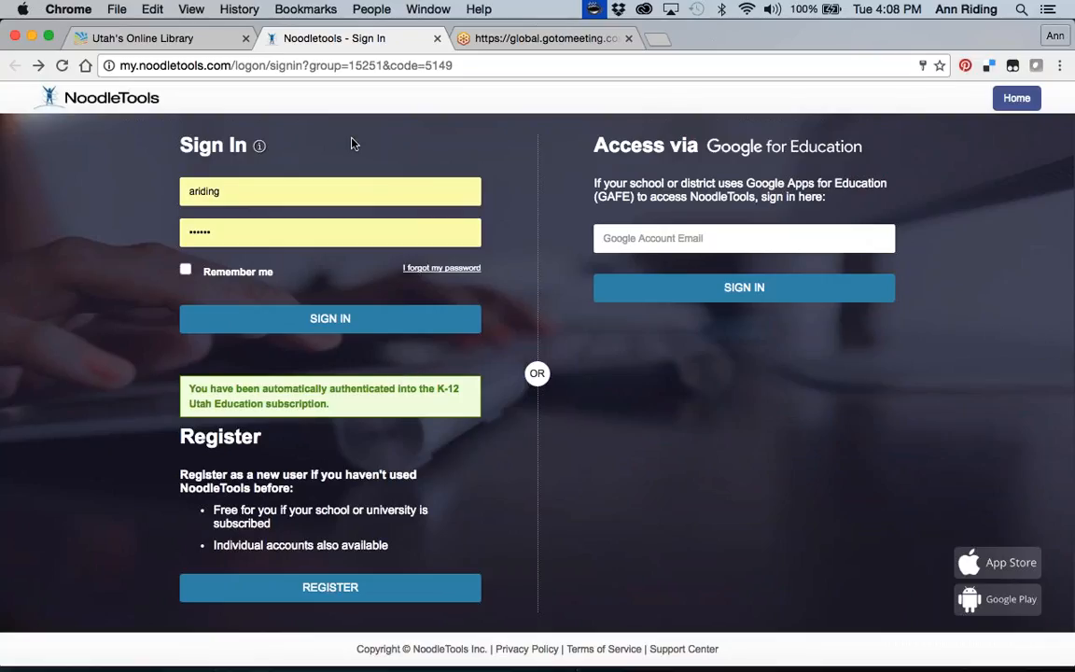
mouse_move(314, 270)
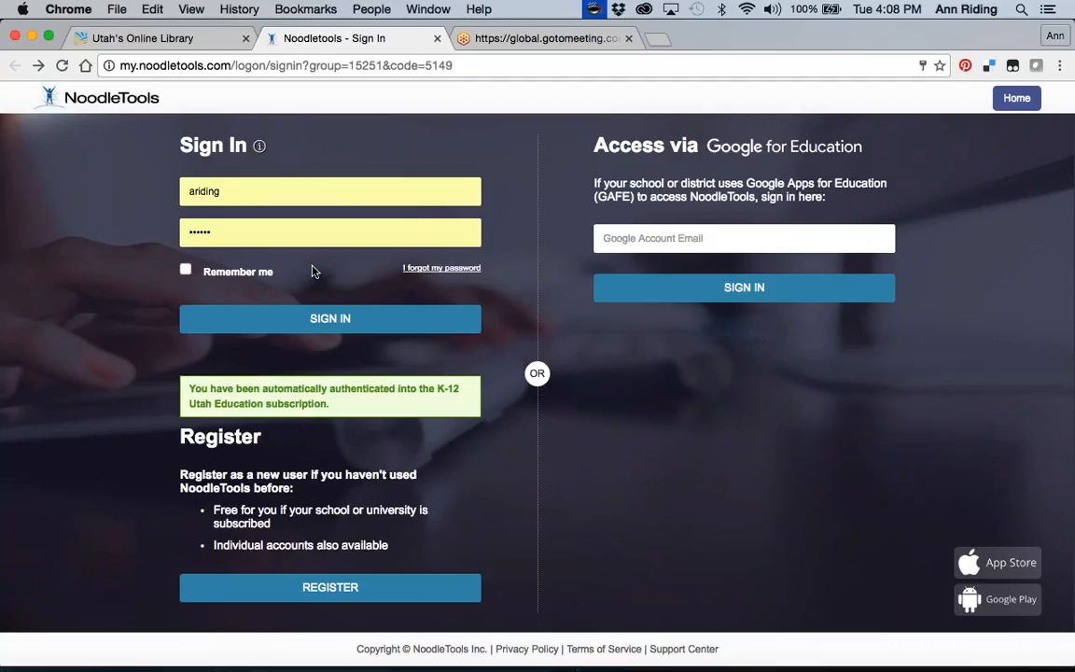
mouse_move(317, 328)
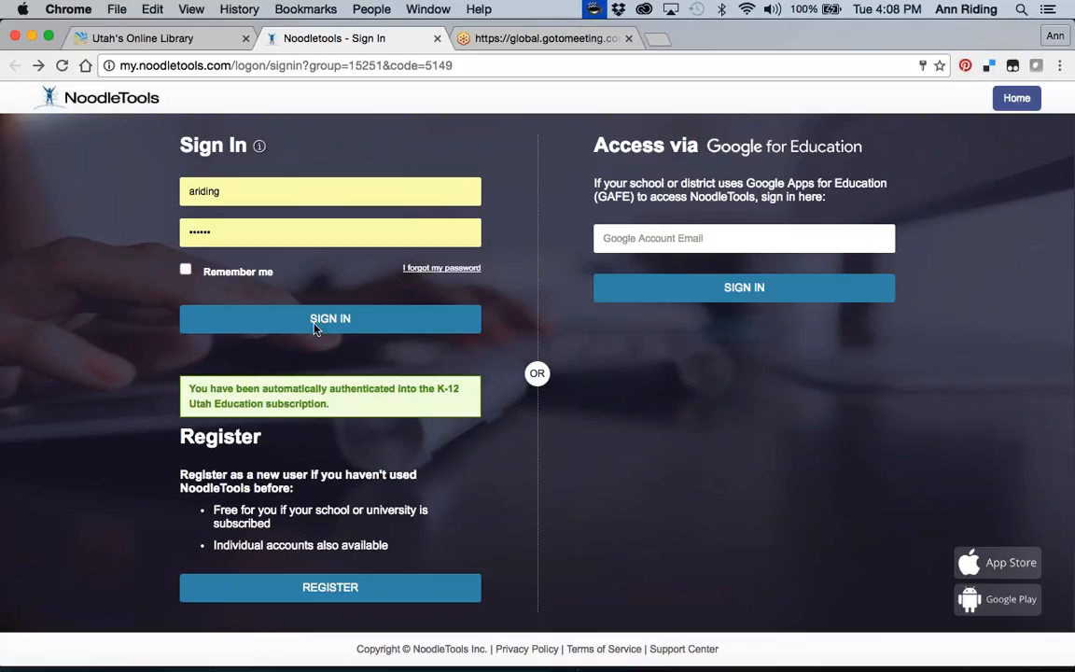
click(329, 317)
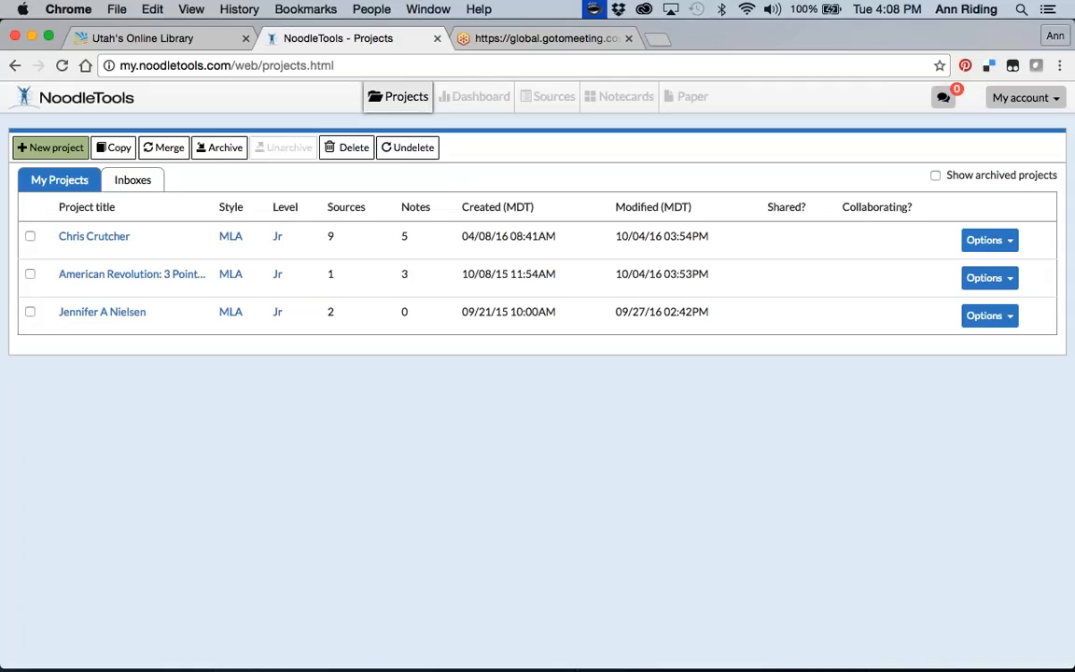
mouse_move(471, 131)
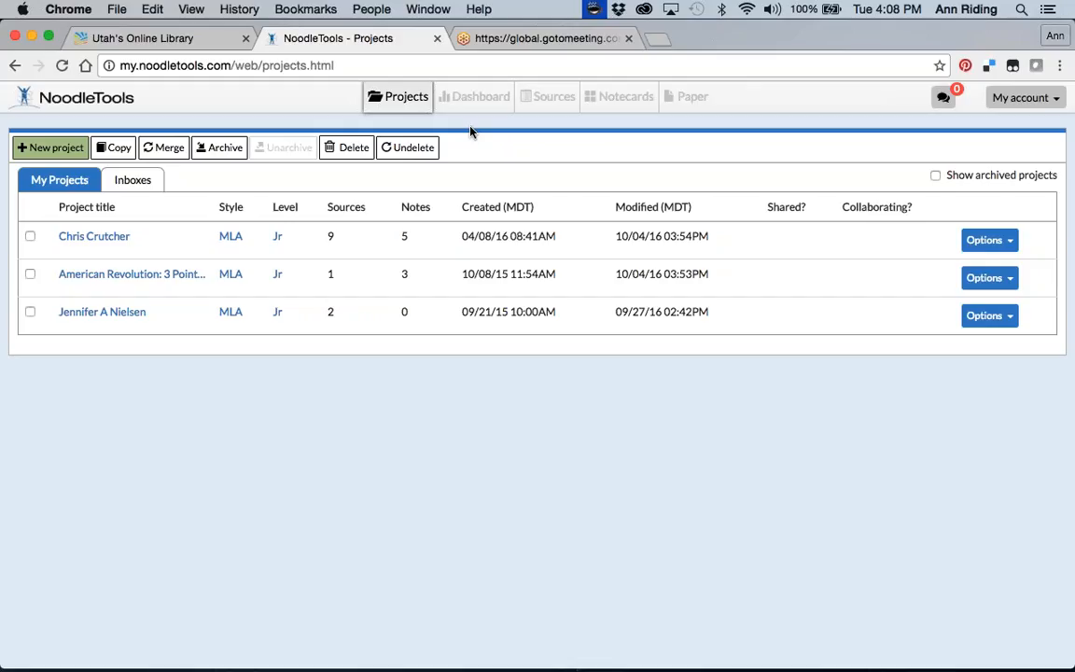
mouse_move(321, 218)
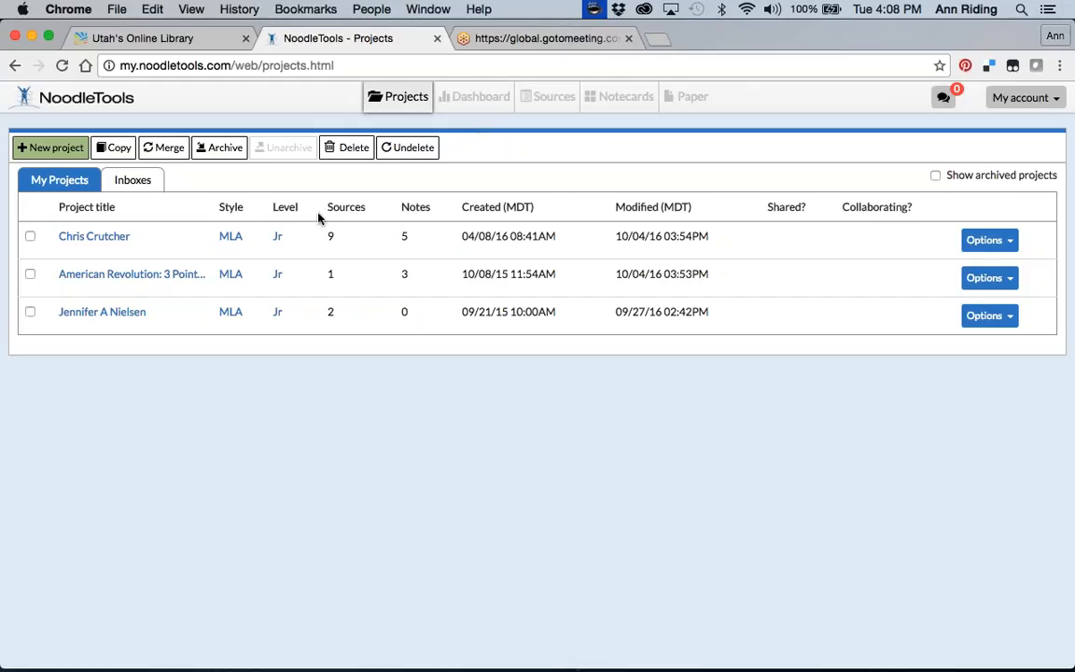
mouse_move(213, 360)
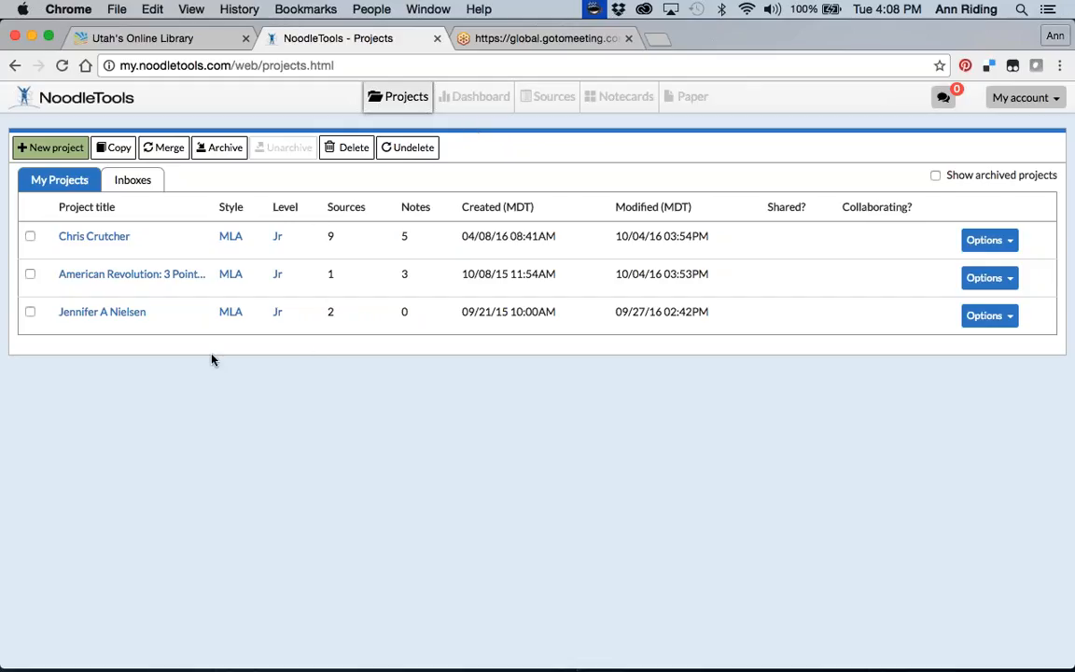
mouse_move(101, 312)
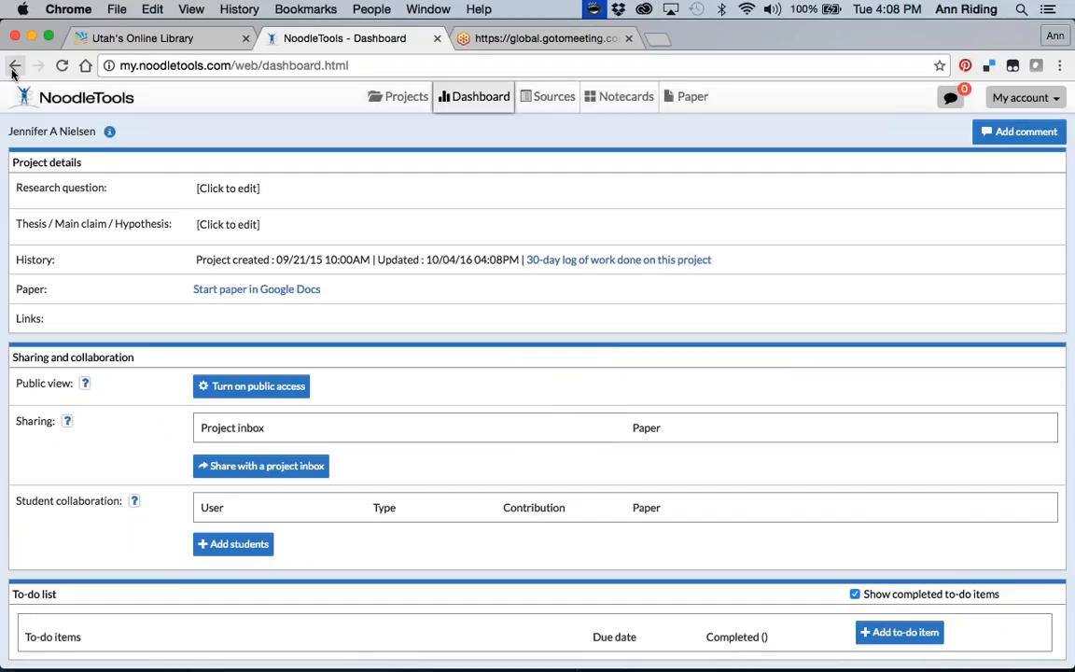
Go back from the Jennifer A Nielsen dashboard to the Projects list.
click(15, 65)
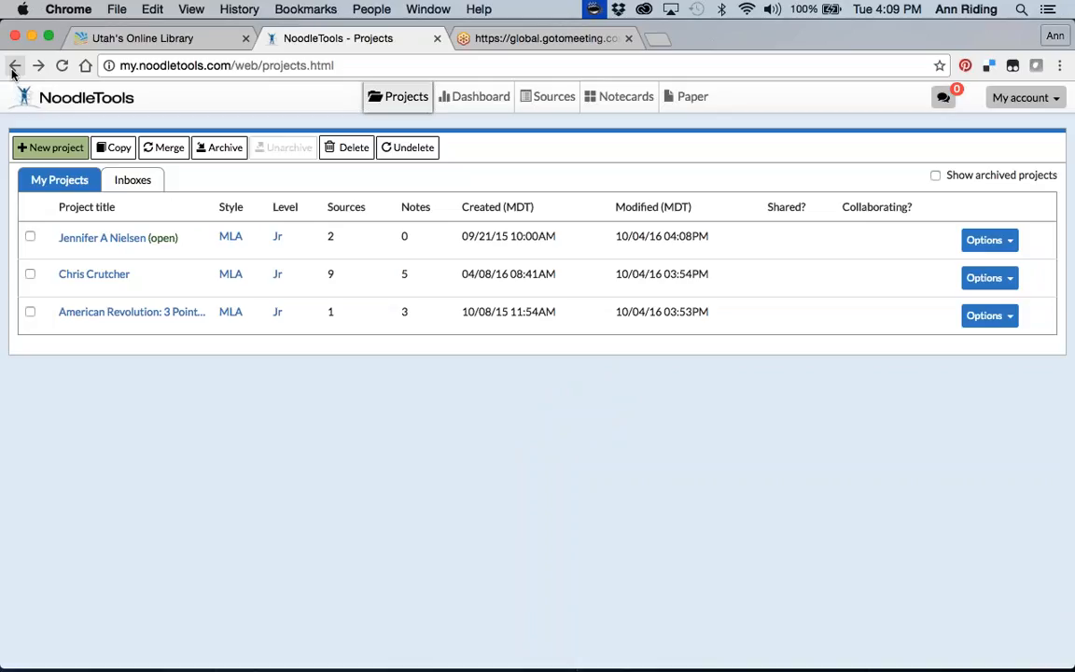
mouse_move(166, 104)
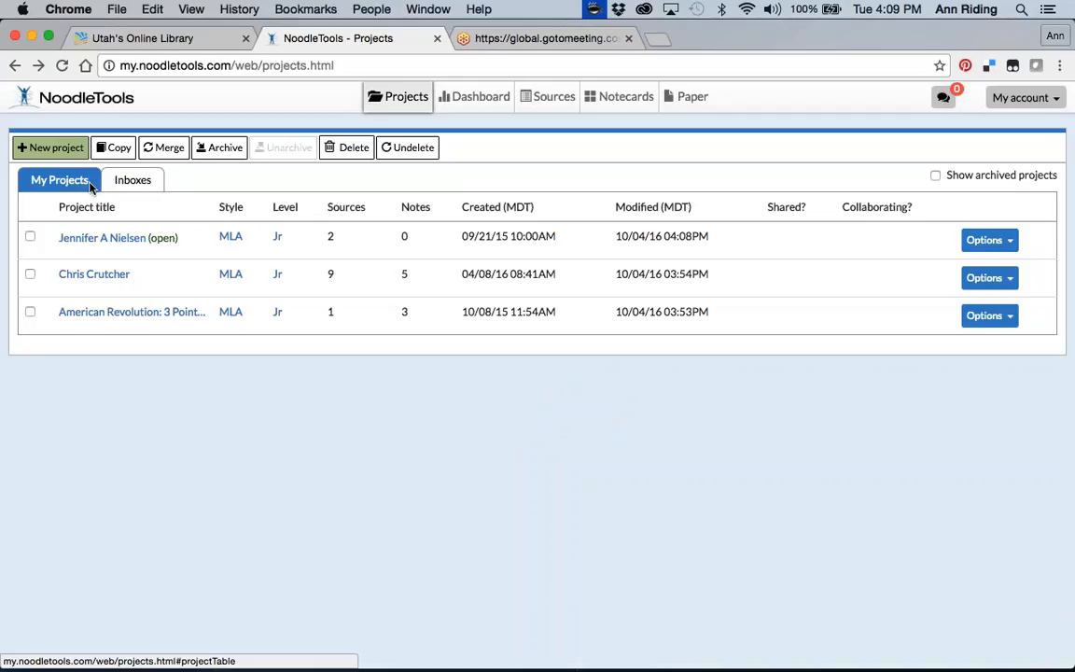
mouse_move(101, 369)
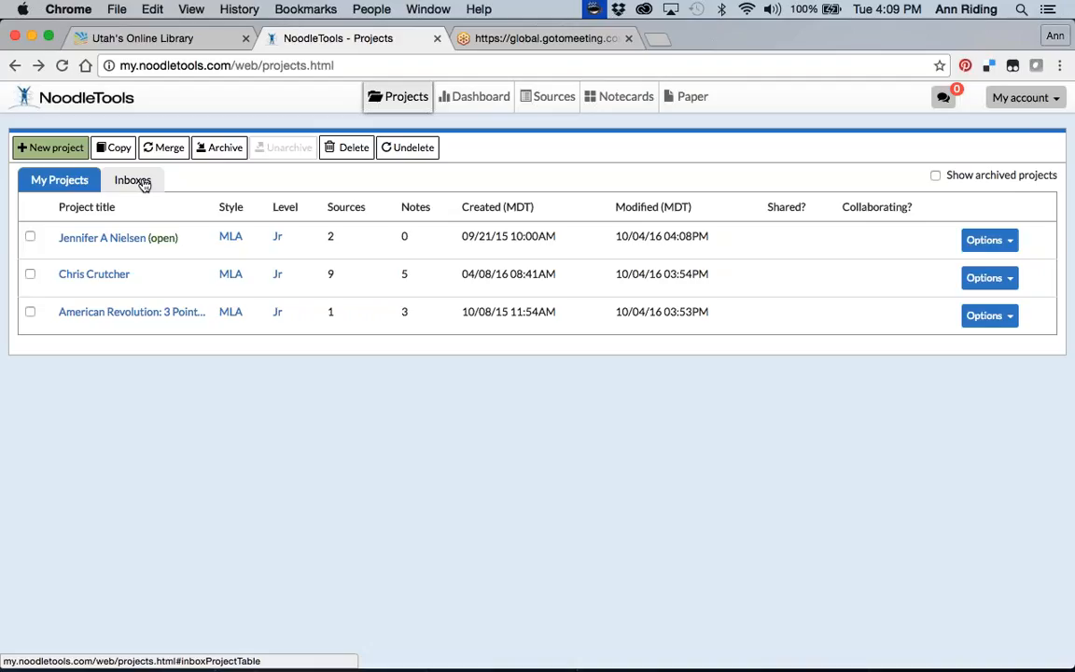
Switch to the Inboxes list showing the Riding LM 2017 project inboxes.
click(132, 180)
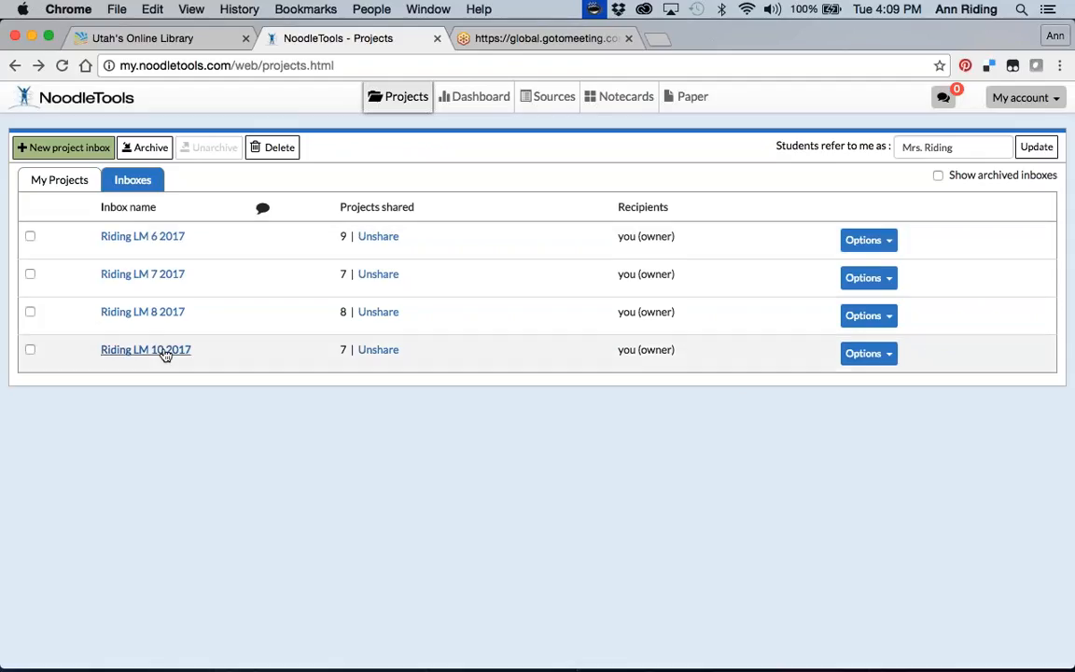
mouse_move(178, 247)
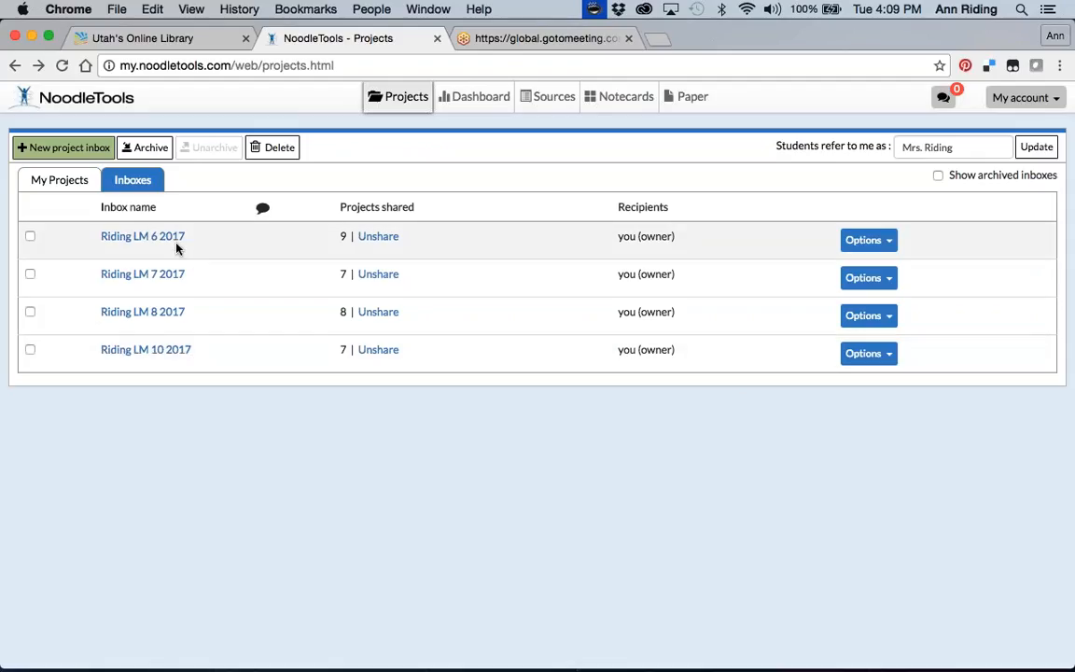
mouse_move(155, 250)
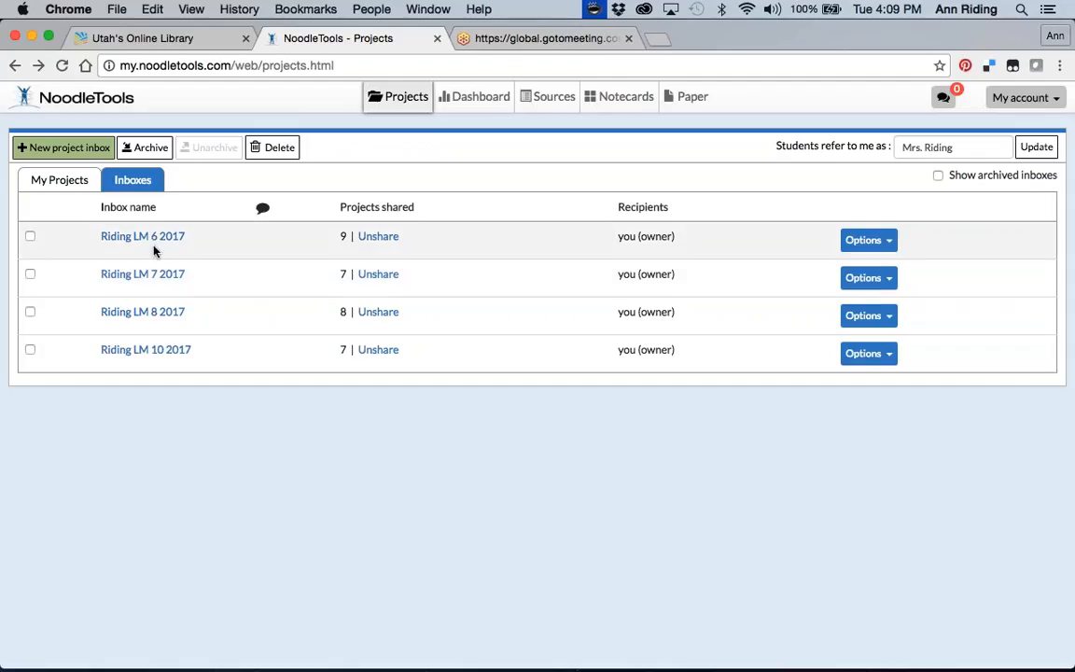
mouse_move(63, 147)
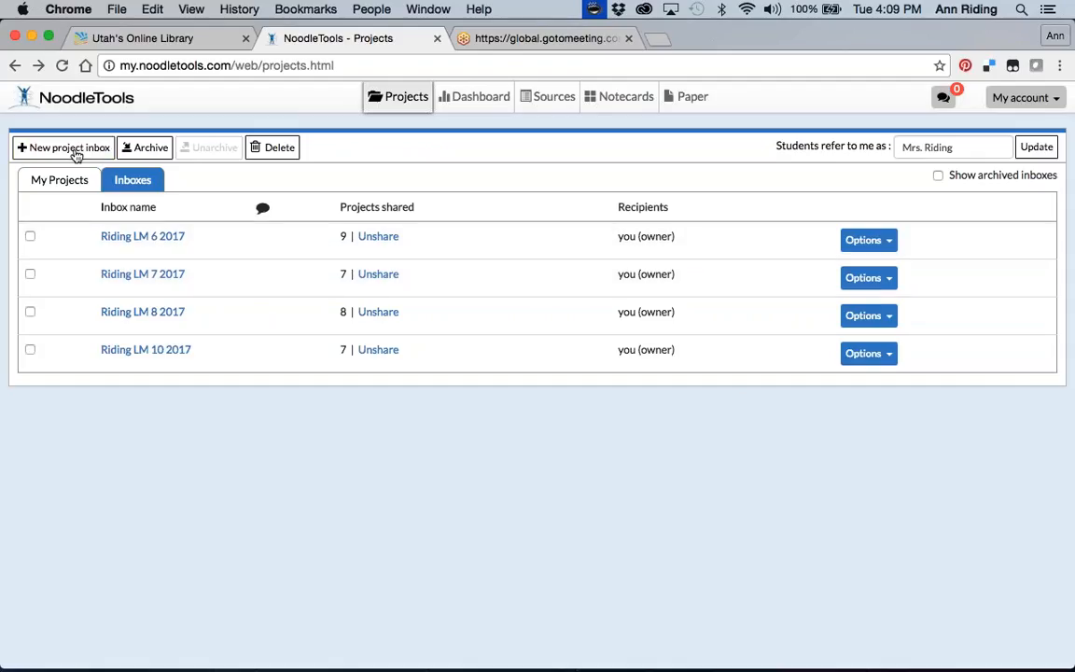
mouse_move(63, 145)
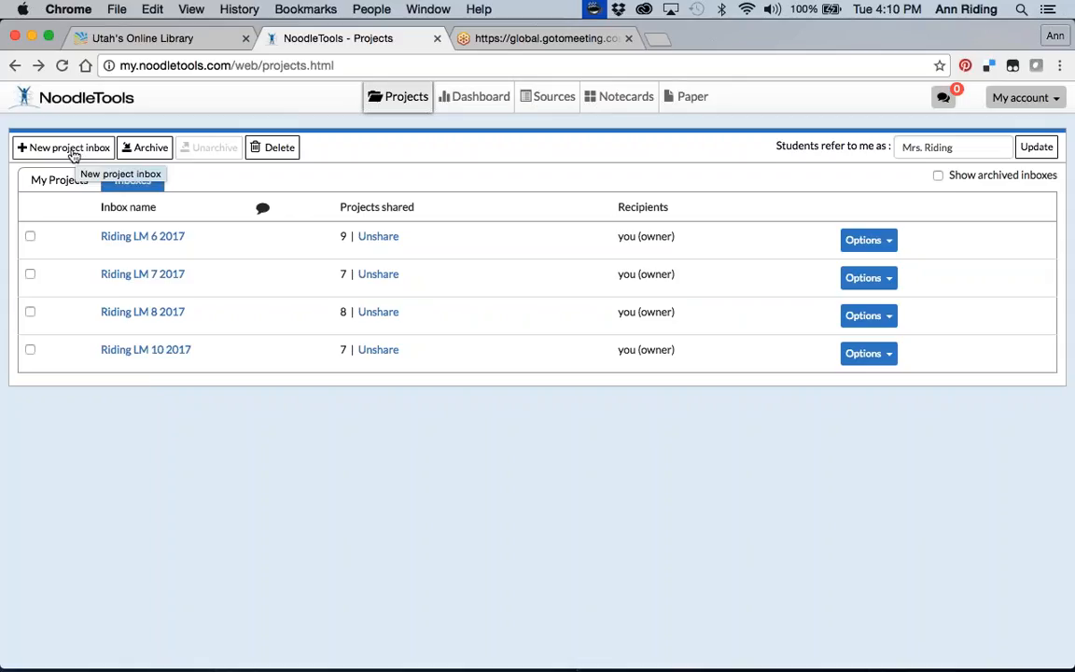
Start a new project inbox named 'Riding NHD 2017', removing a stray hyphen.
click(63, 146)
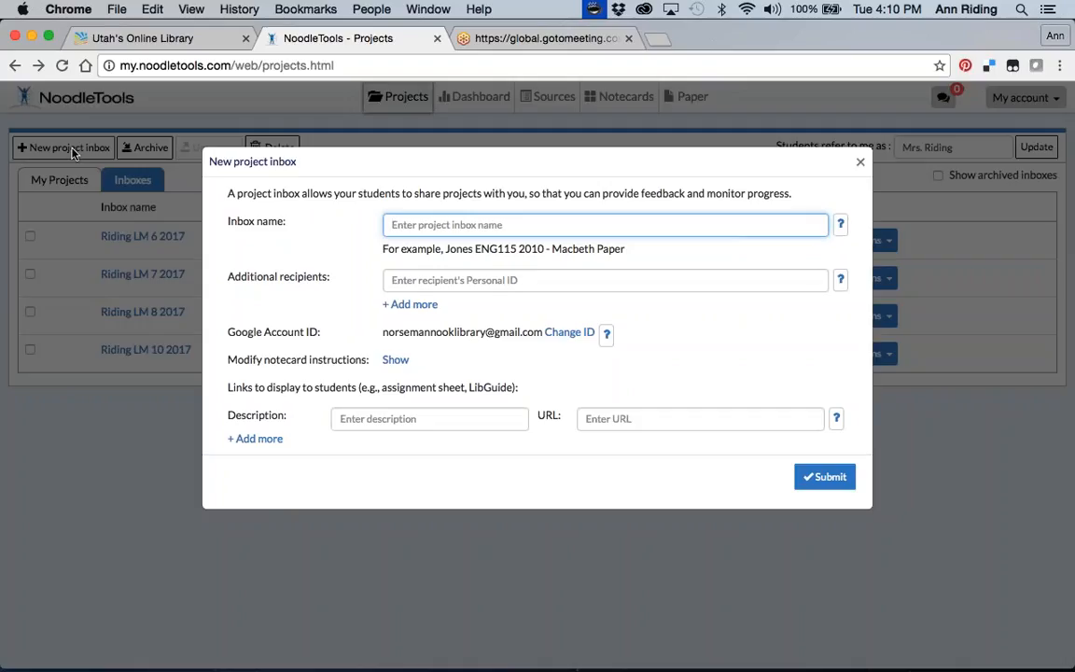
mouse_move(370, 168)
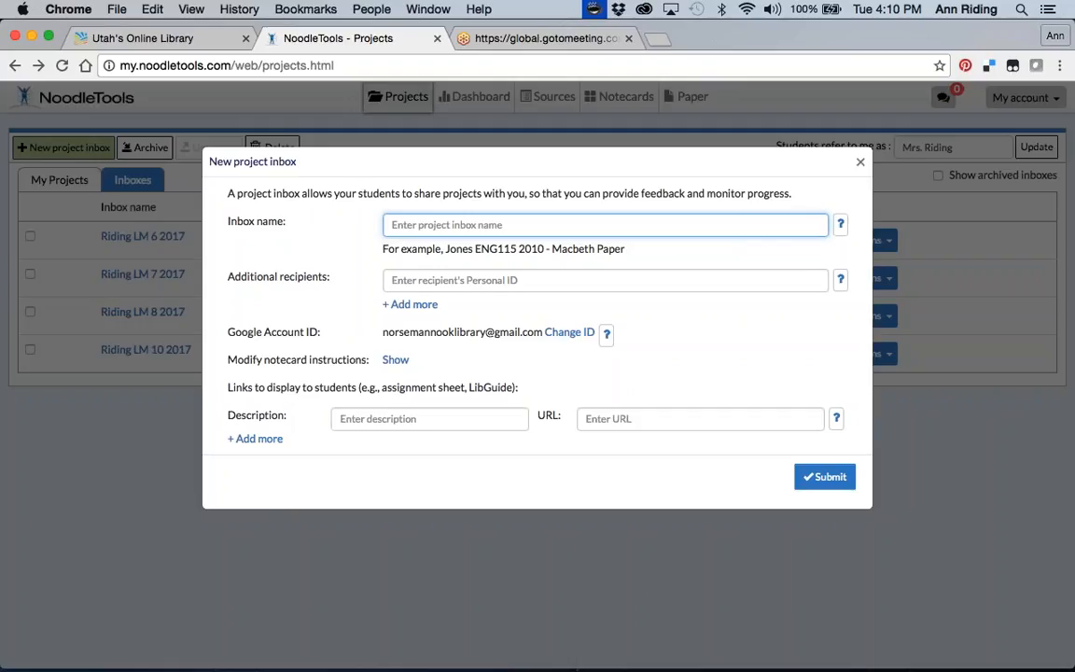
mouse_move(377, 172)
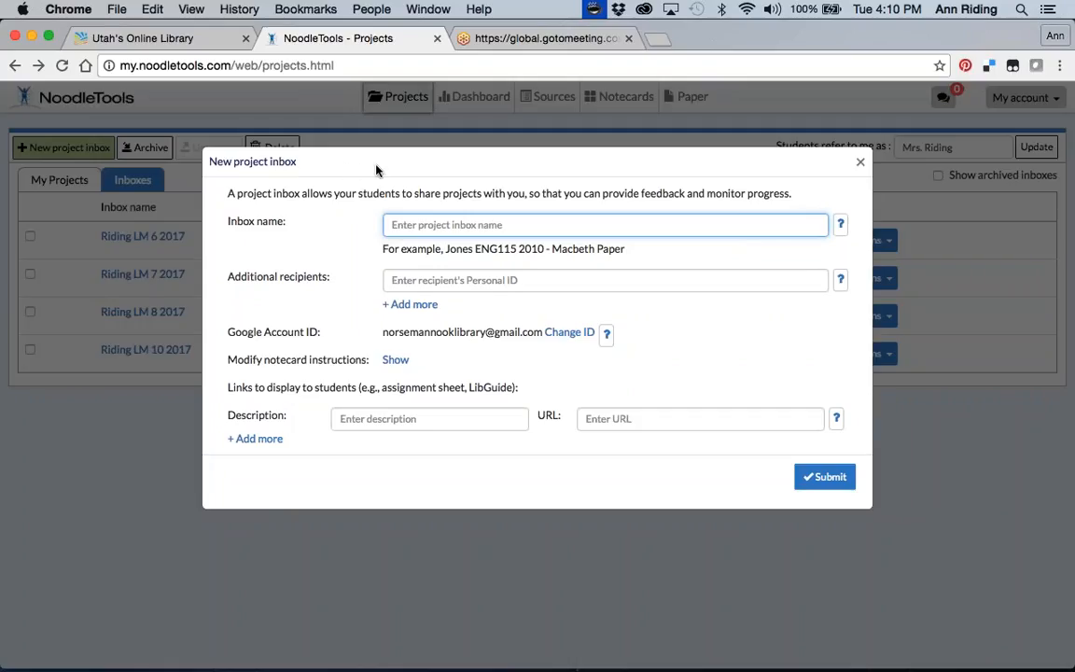
mouse_move(377, 306)
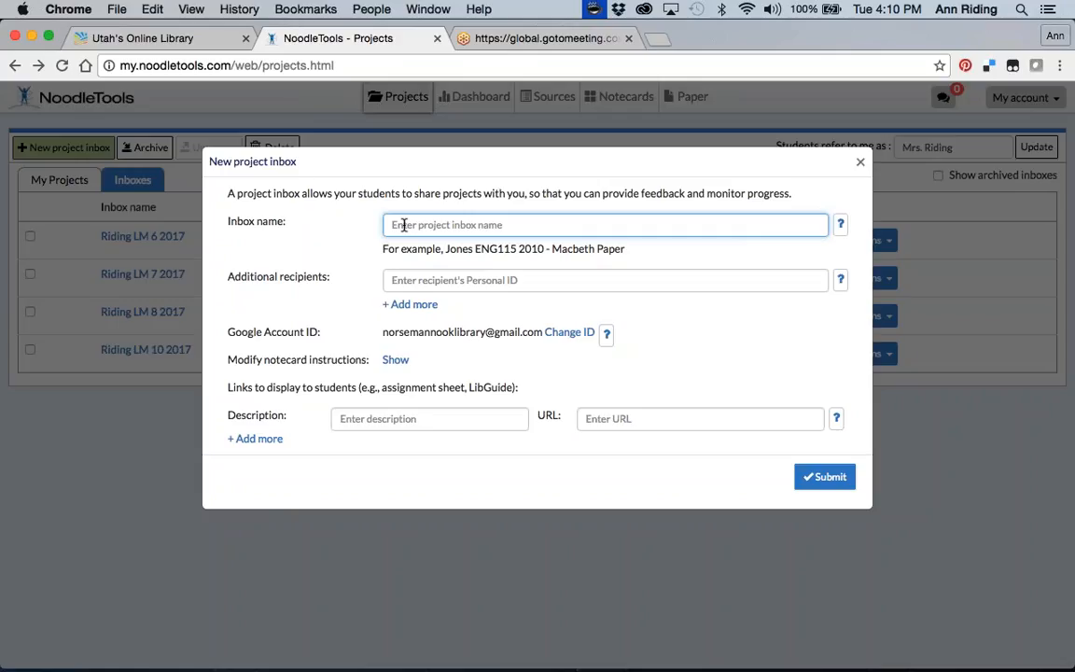
text(Ri)
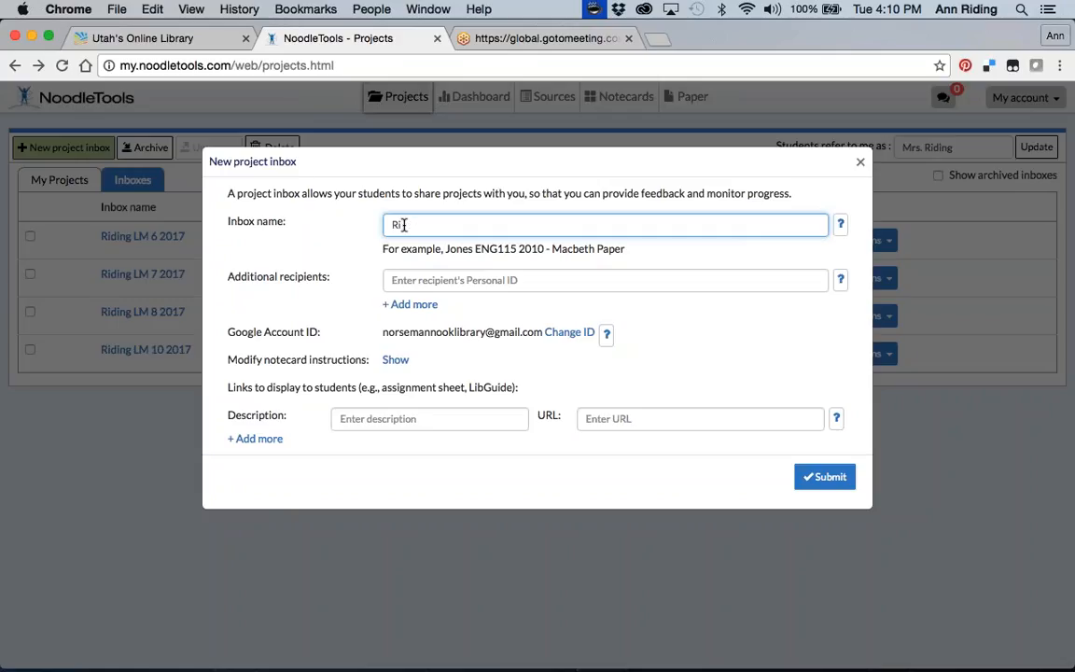
text(ding)
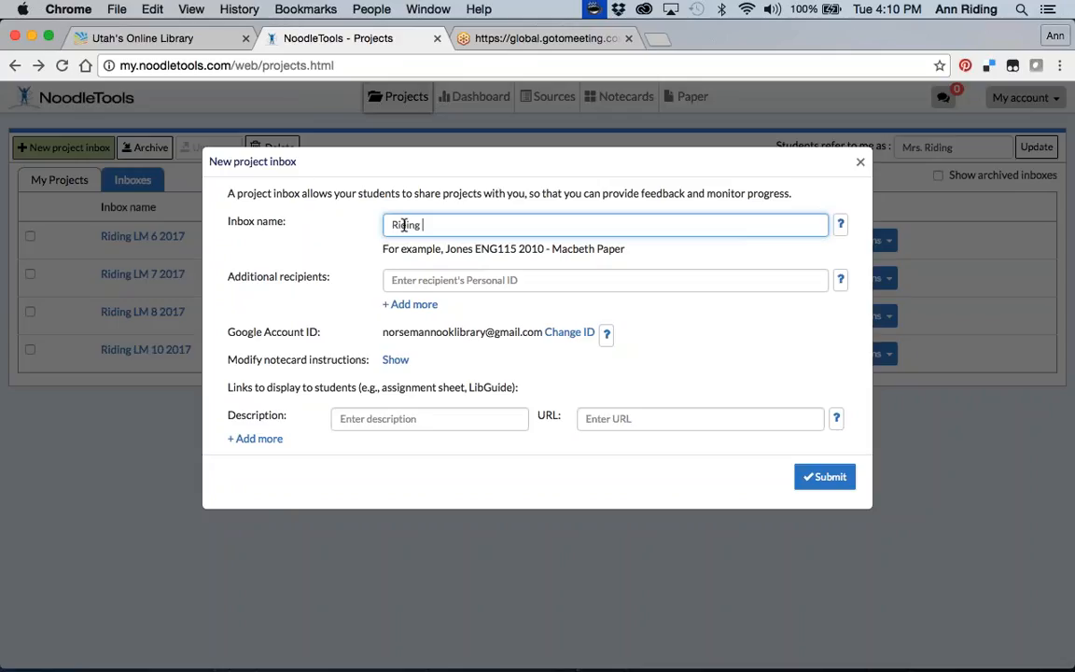
text(NHD)
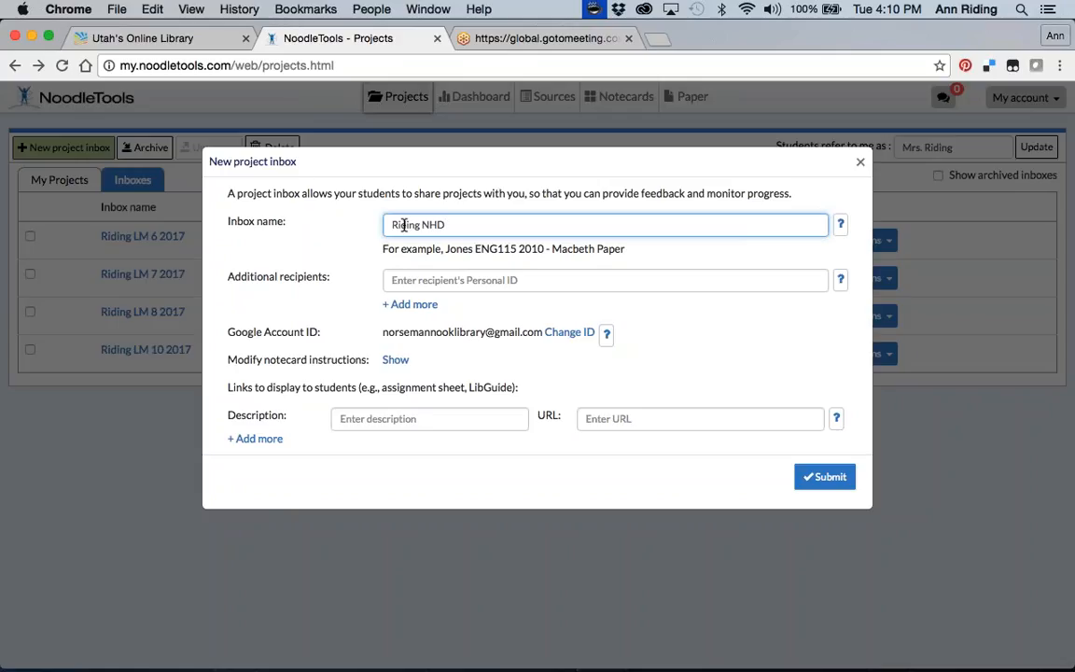
text(201)
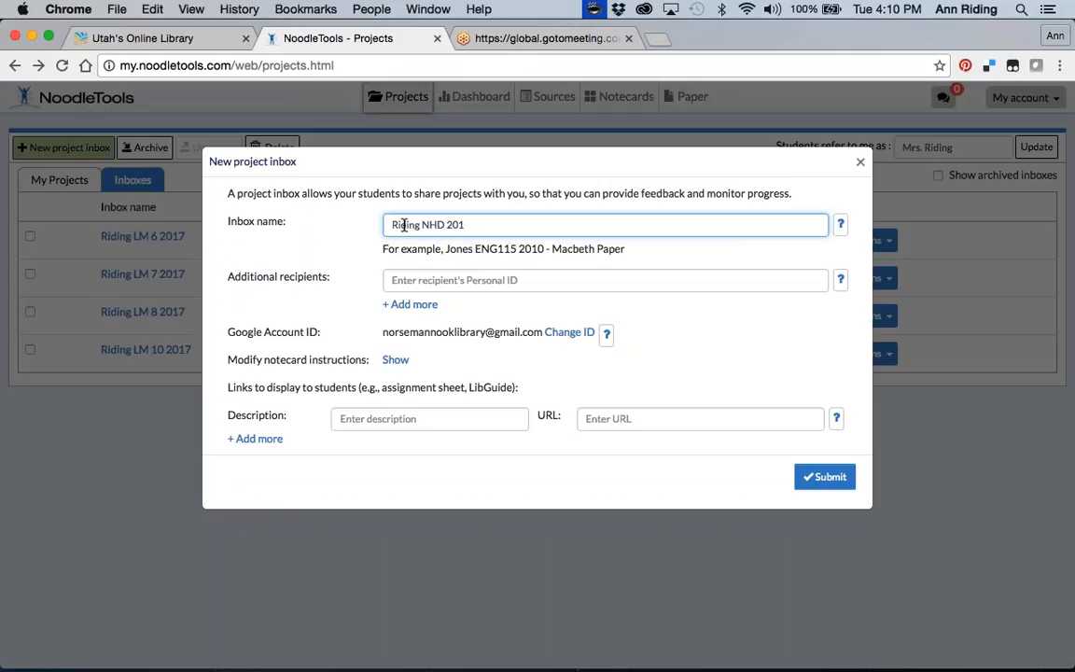
text(7)
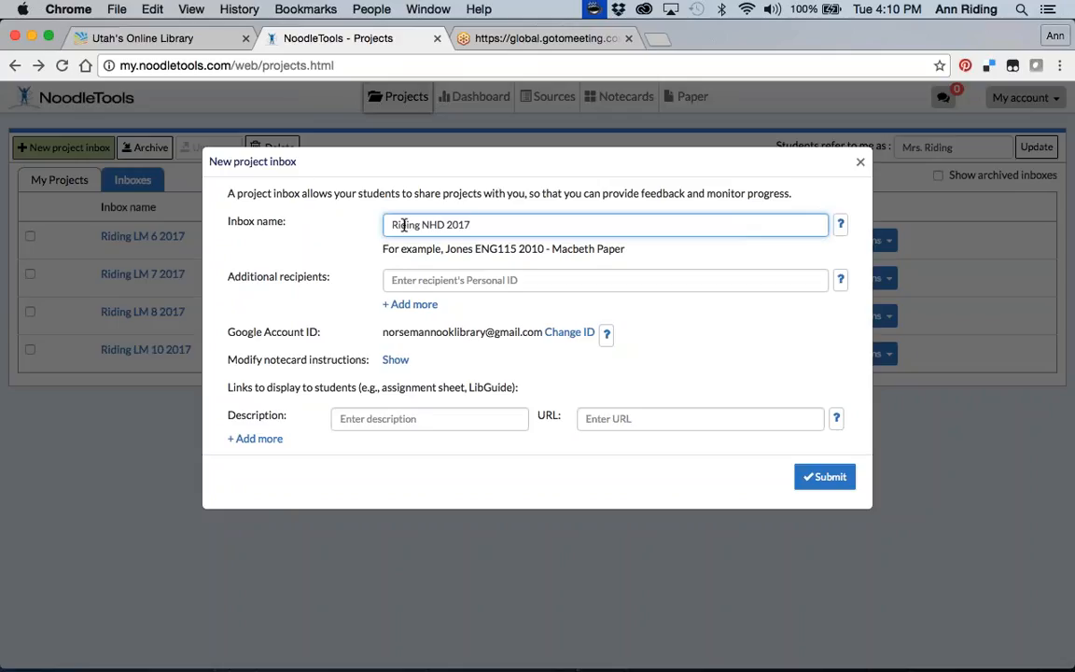
text(-)
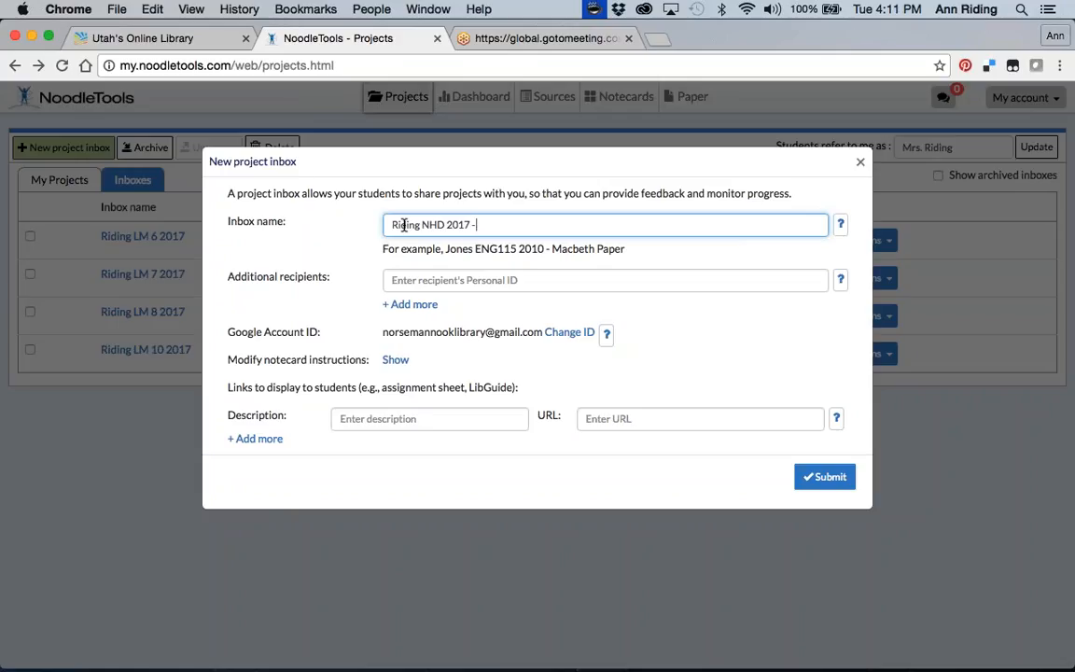
key(backspace)
text(6 )
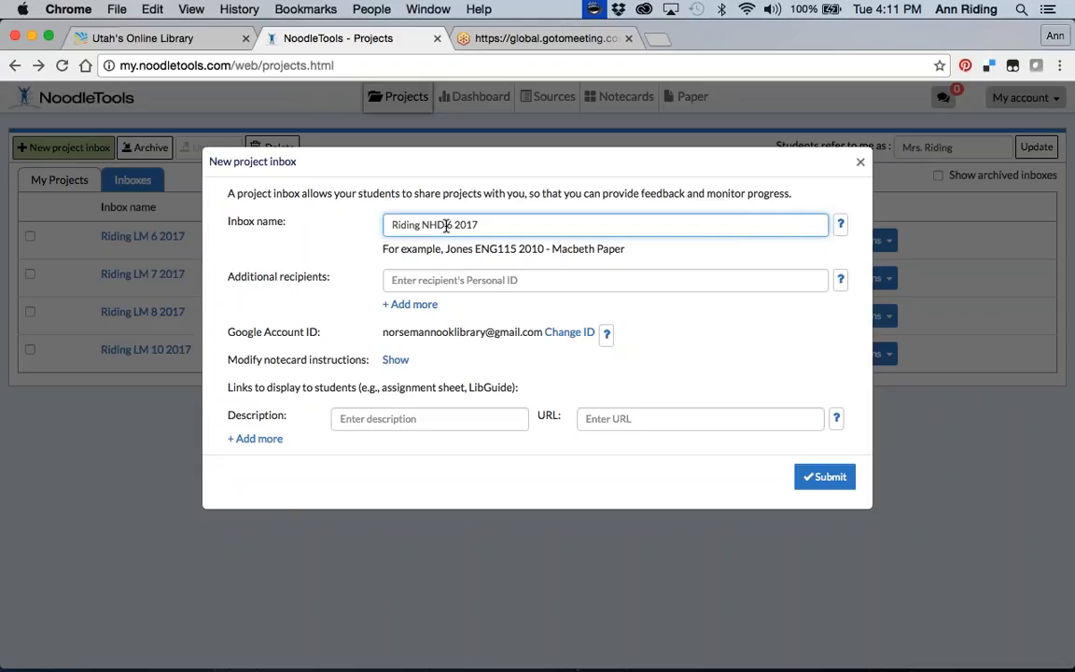
Rename the inbox 'Riding NHD 6 2017' and describe it as National History Day.
click(604, 280)
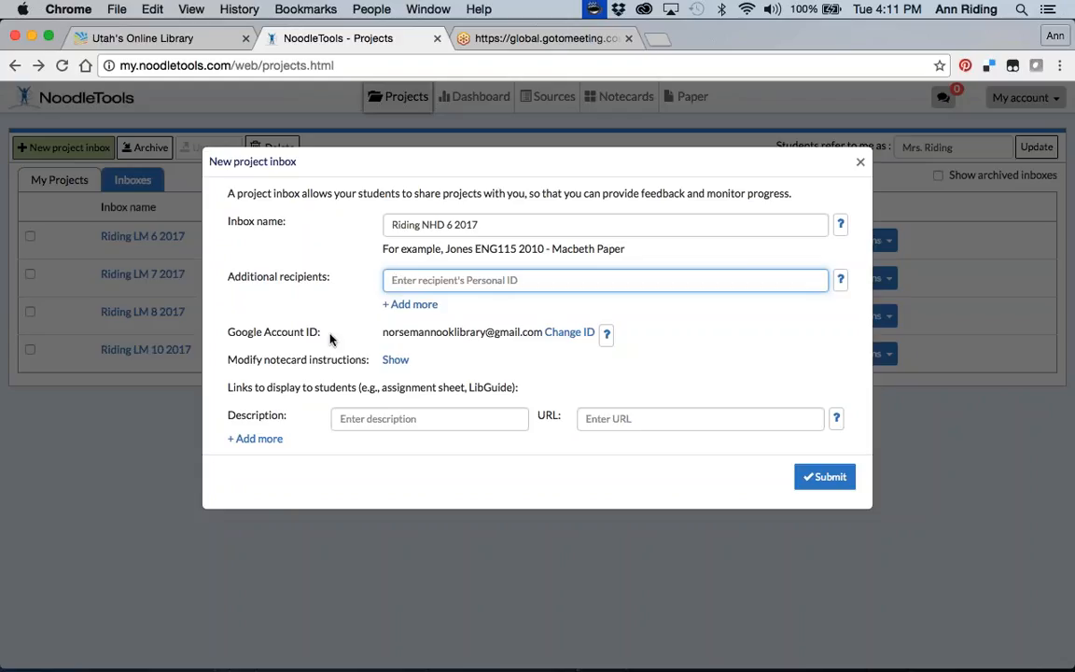
mouse_move(396, 332)
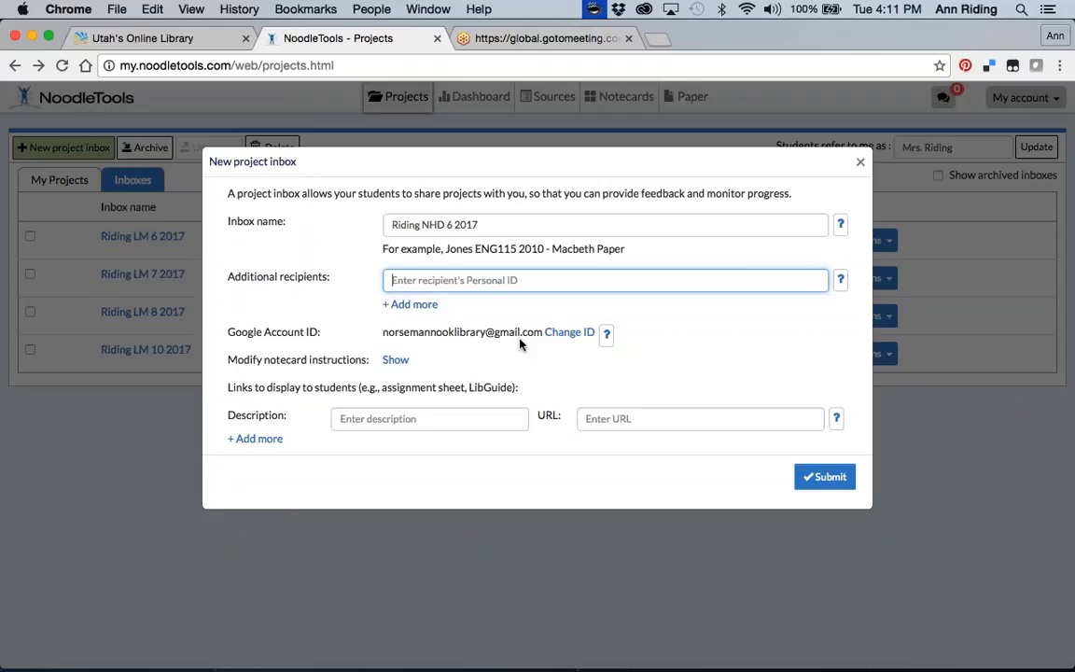
mouse_move(486, 353)
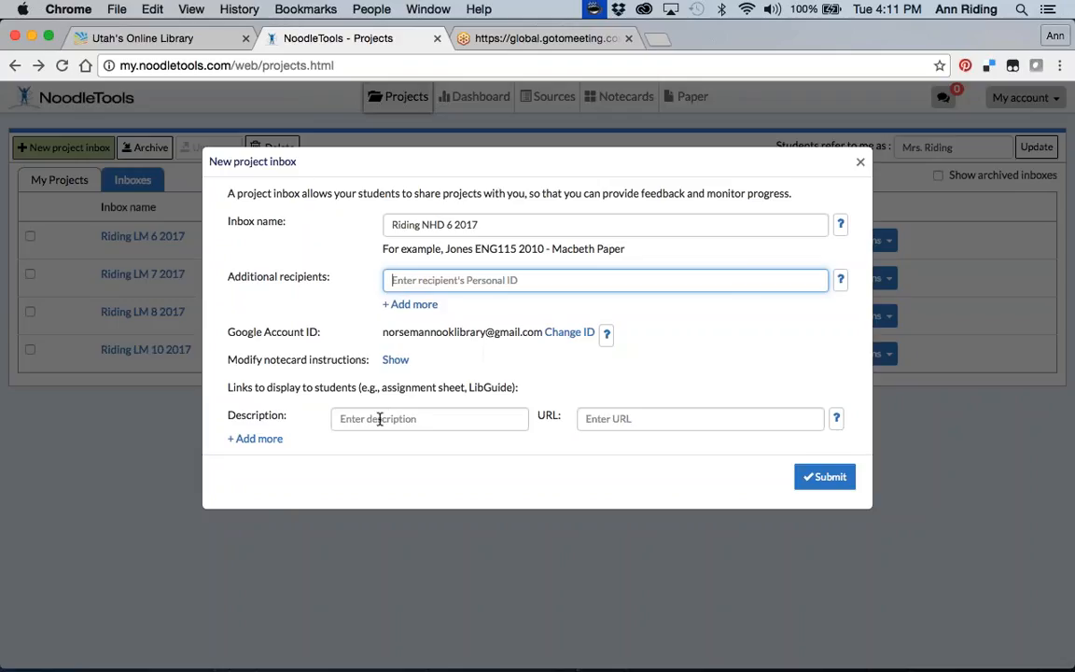
click(429, 418)
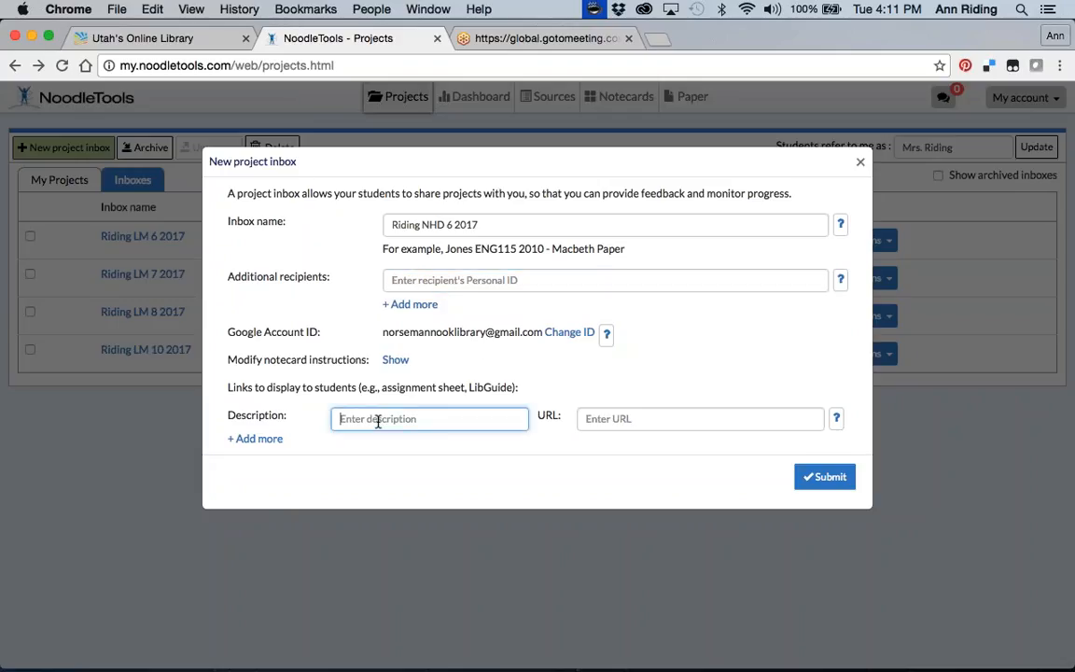
text(National)
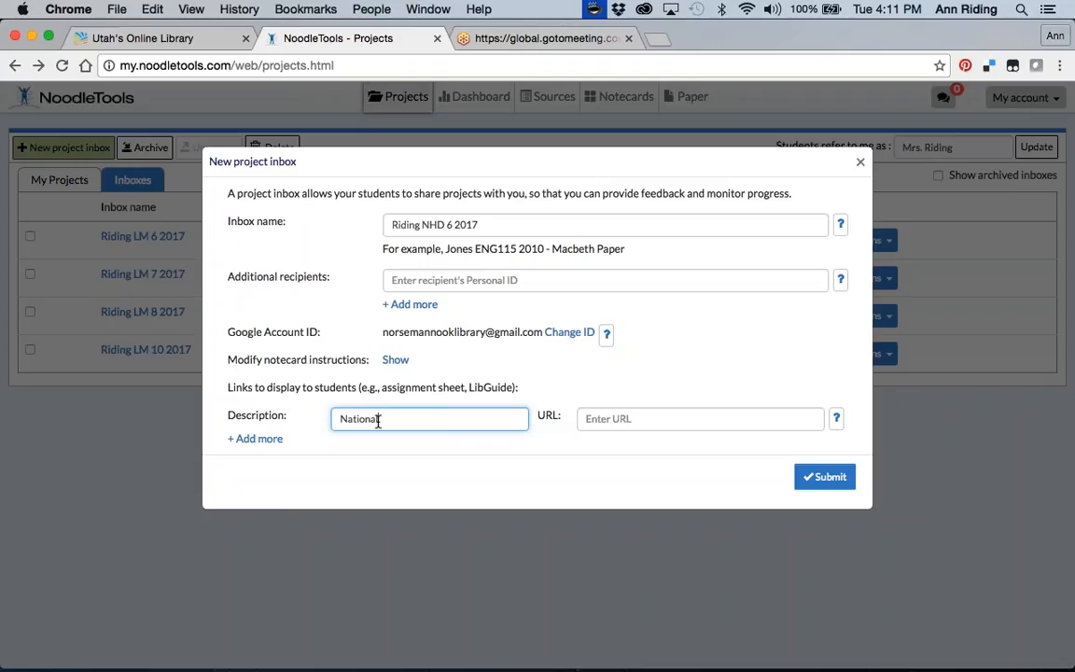
text(Ha)
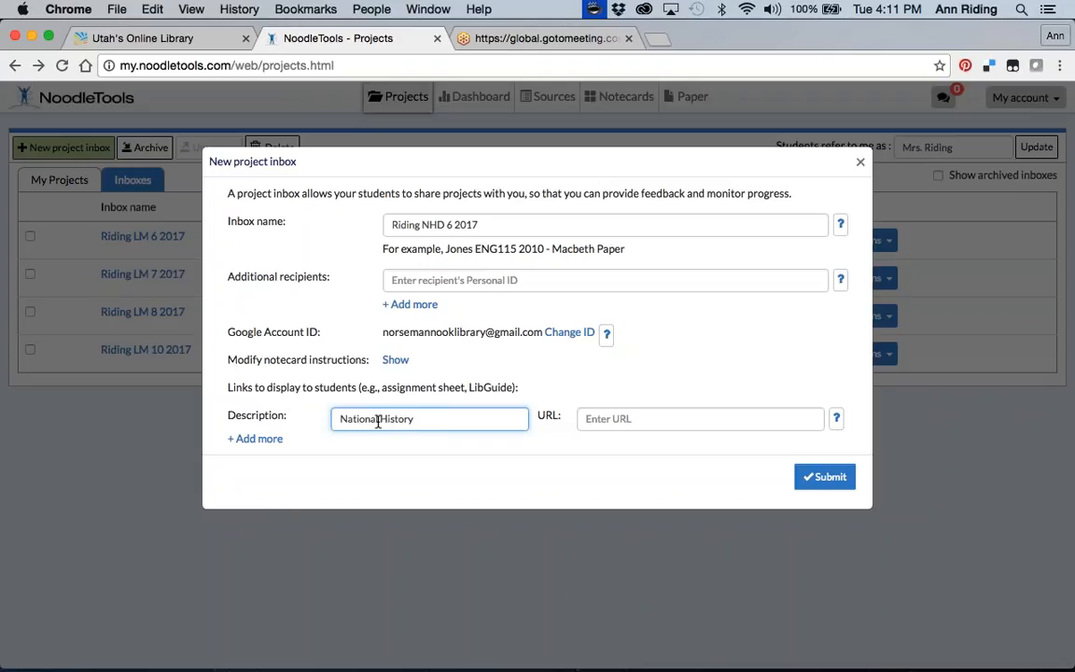
text(Day)
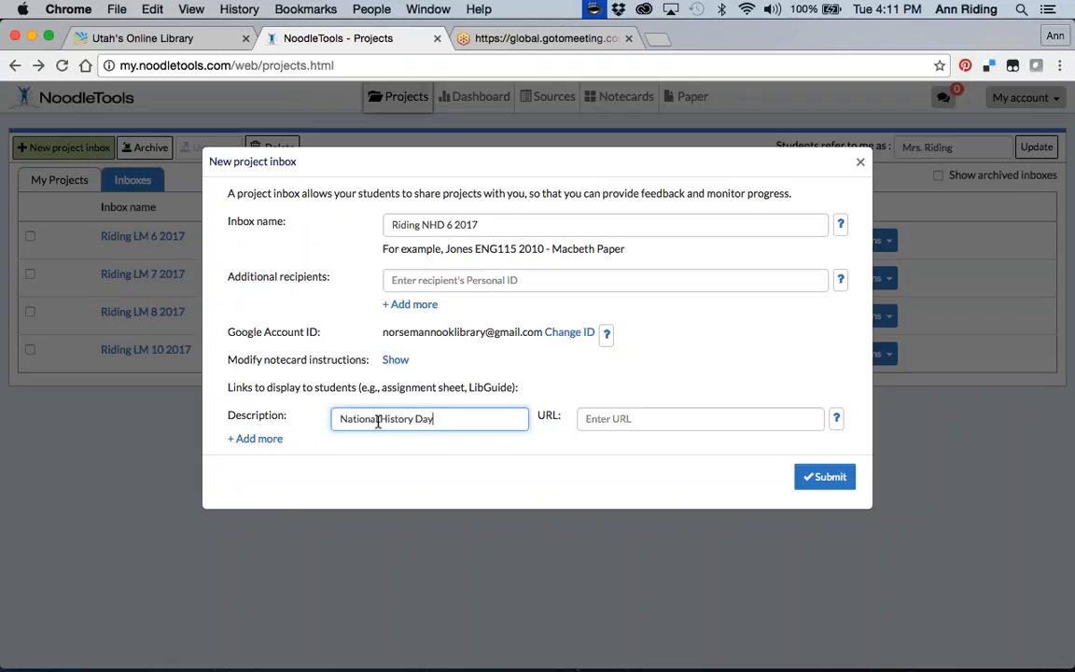
Add the nhd.org URL and submit the new project inbox.
click(700, 418)
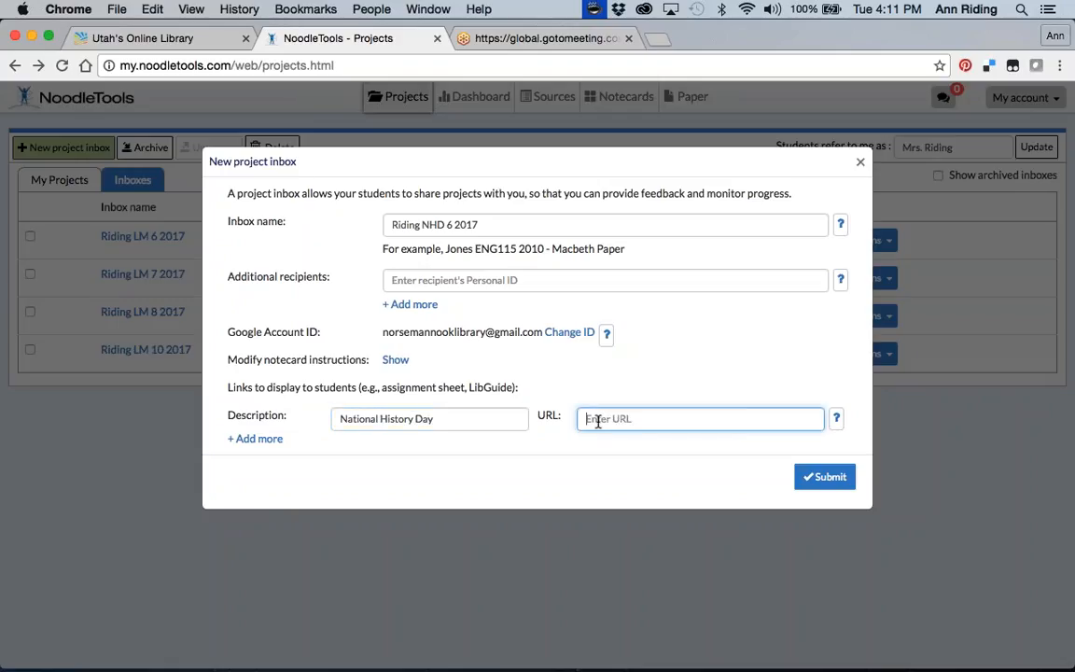
text(nhd.or)
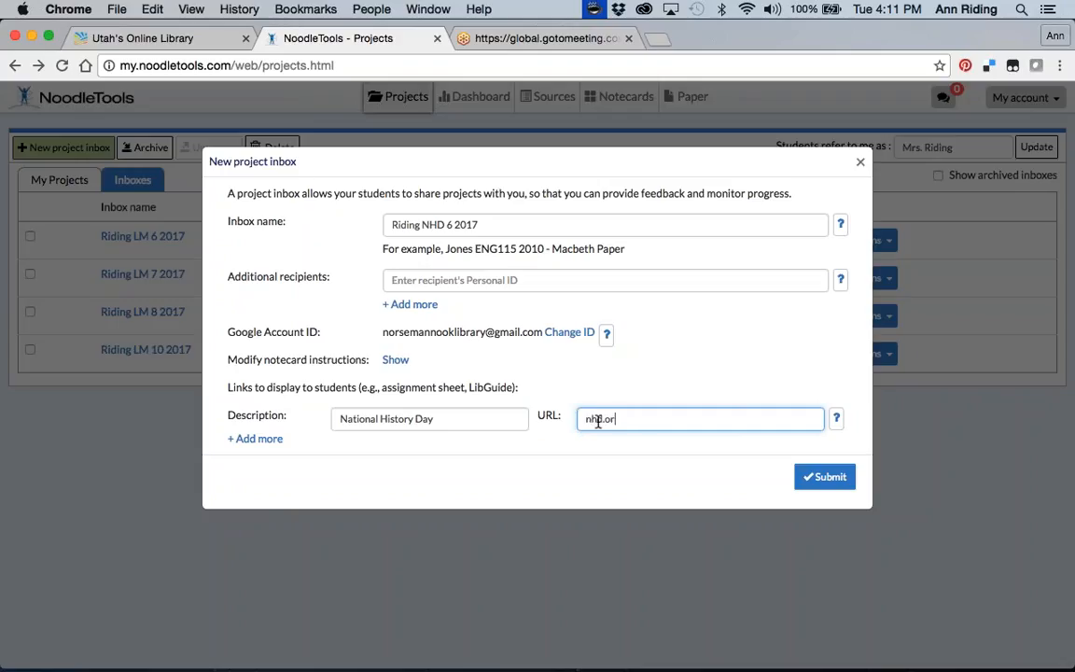
text(g)
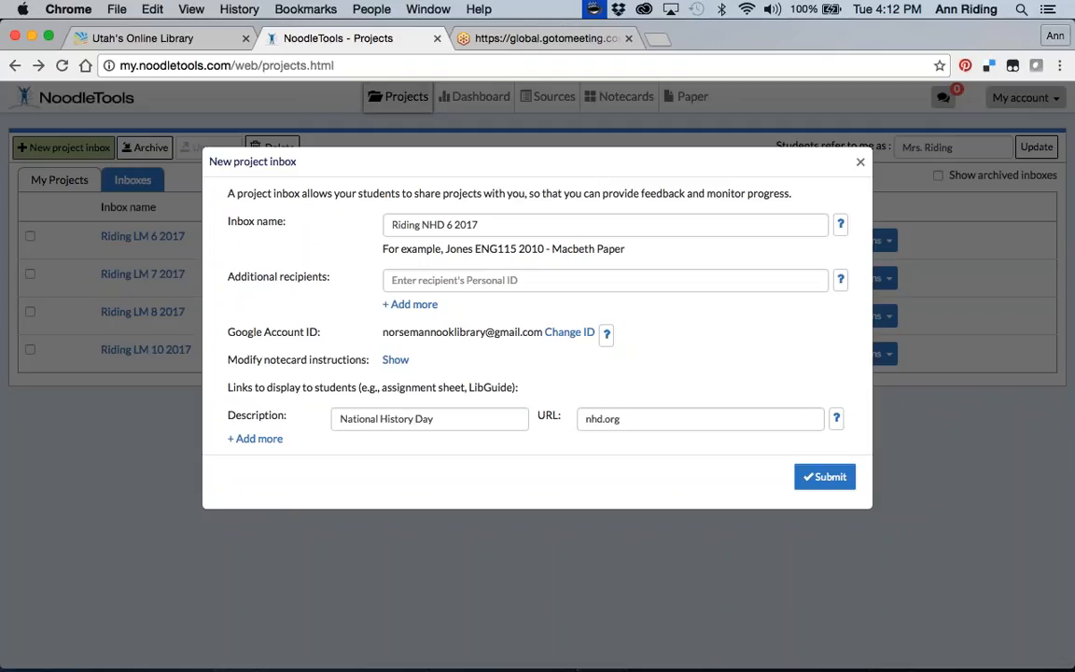
mouse_move(957, 463)
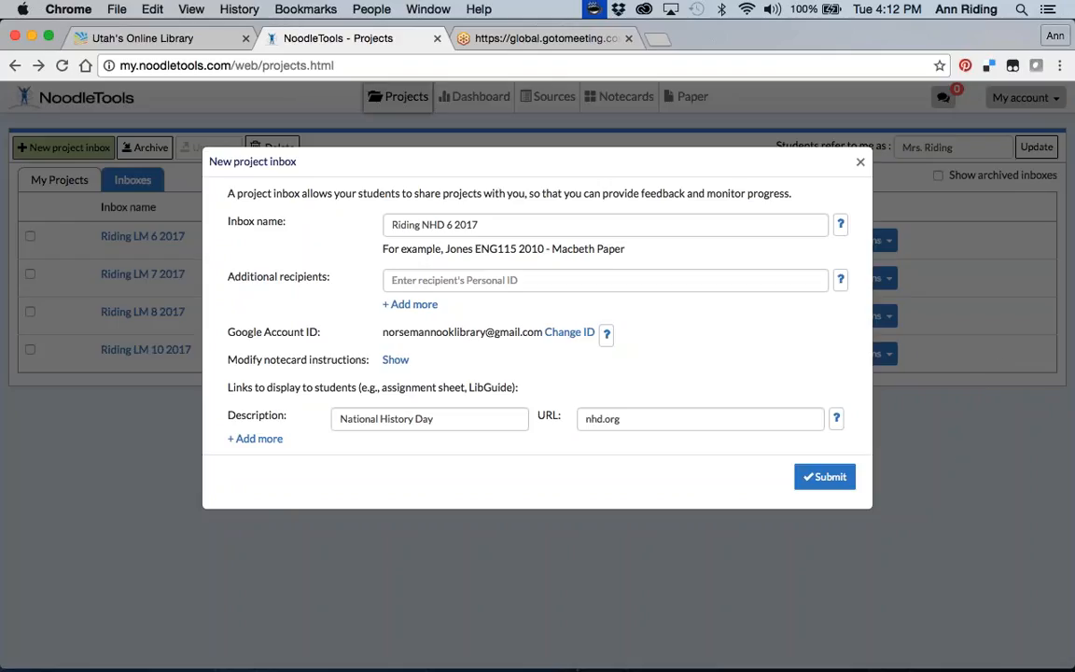
click(825, 476)
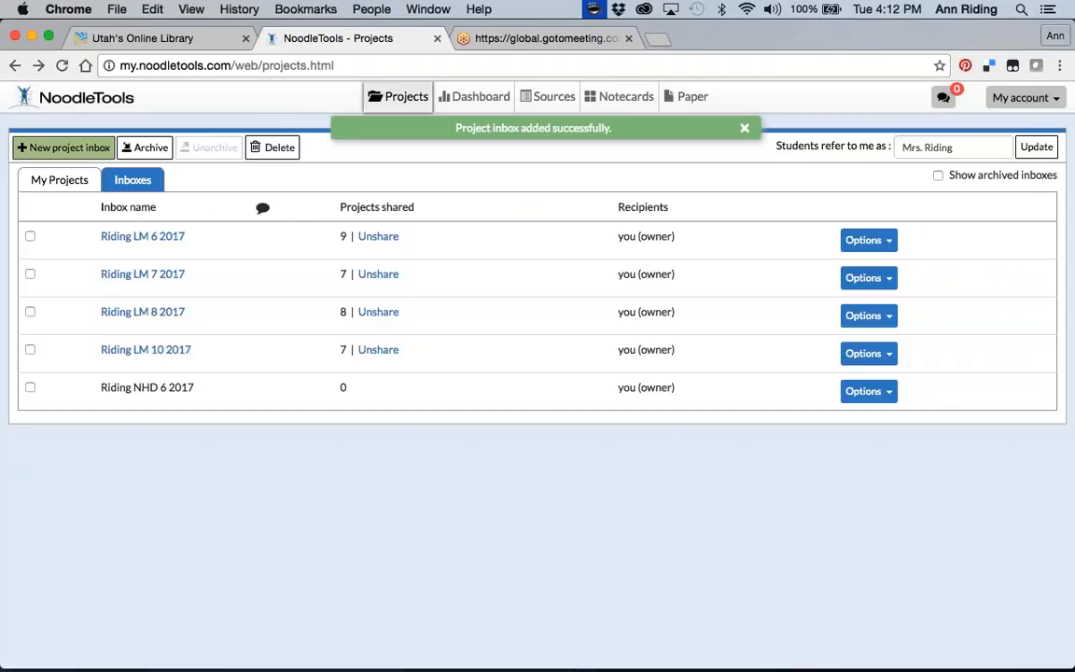
click(745, 127)
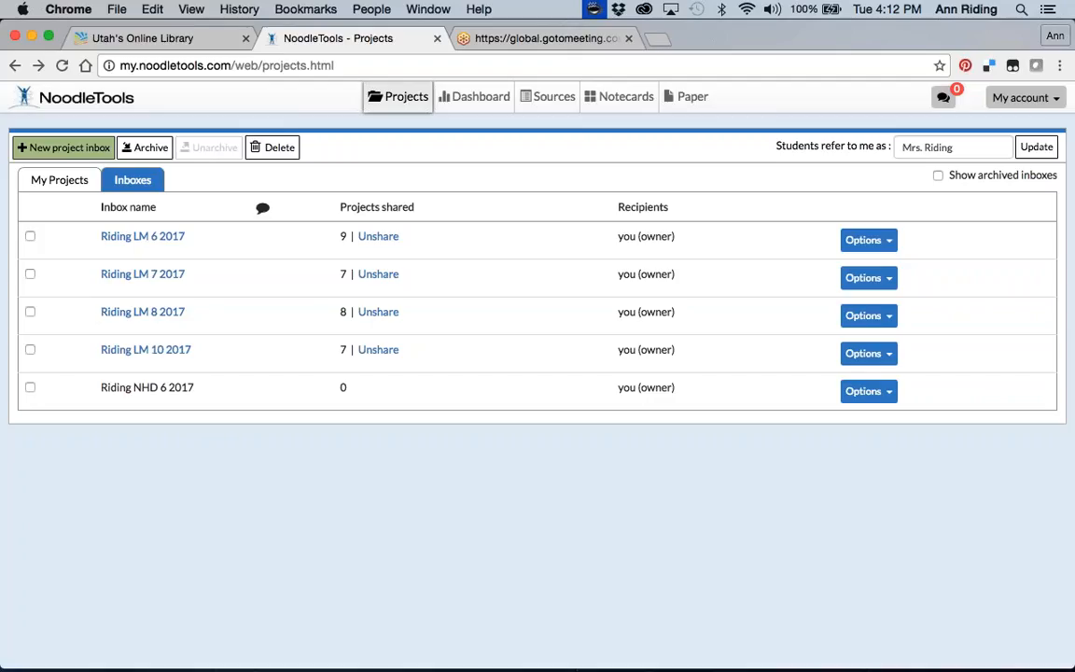
mouse_move(227, 383)
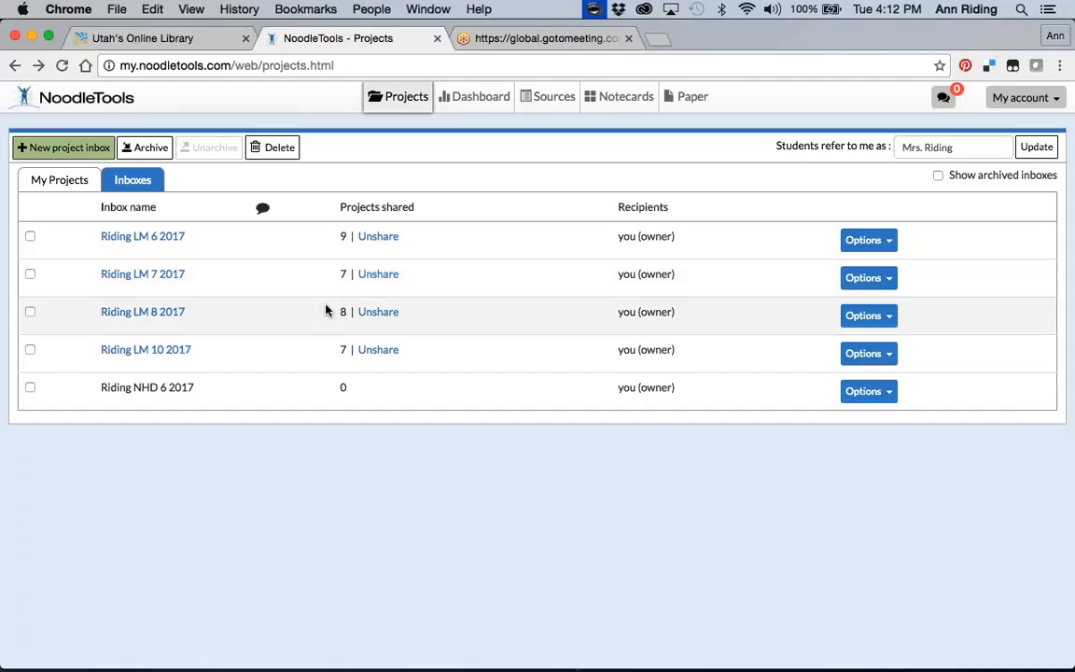
mouse_move(467, 392)
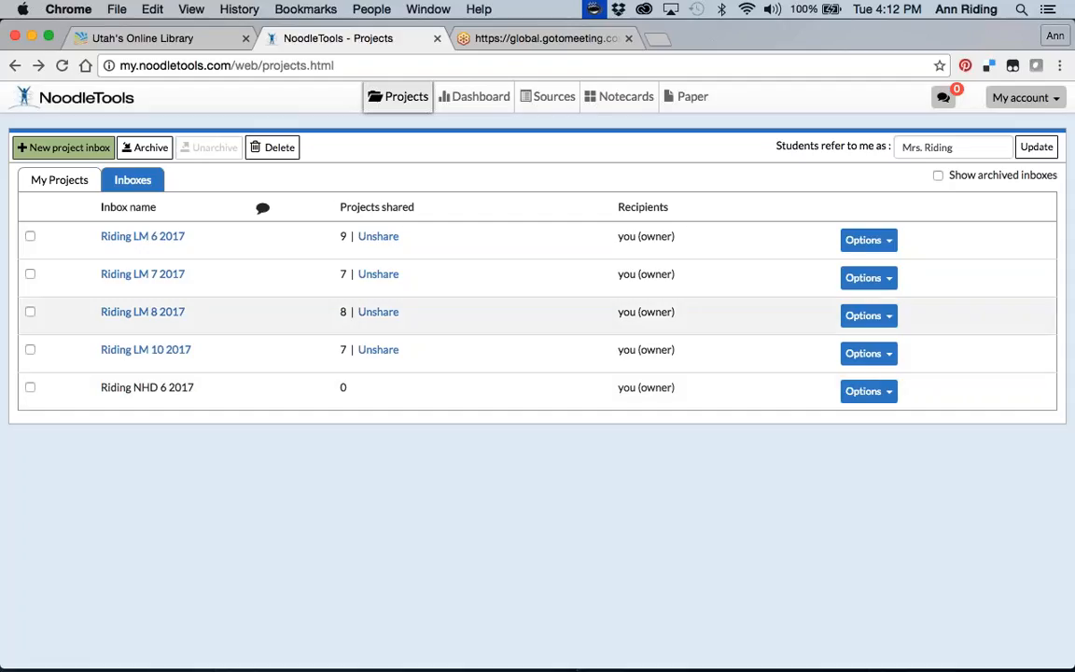
mouse_move(484, 282)
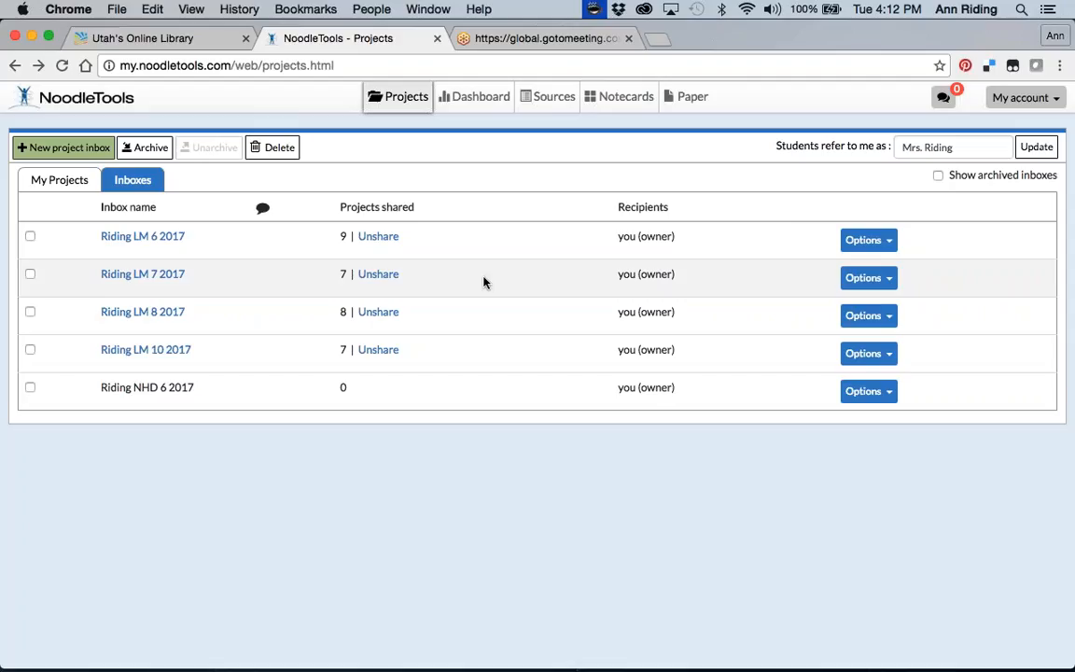
mouse_move(415, 196)
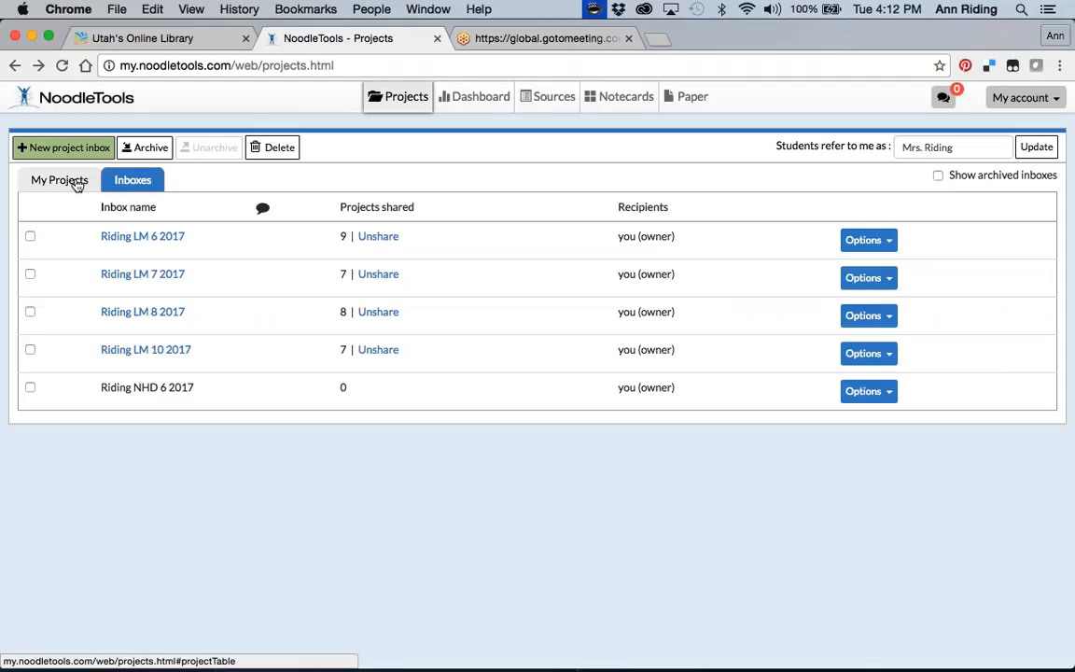
Go to My Projects and begin creating a new project.
click(60, 179)
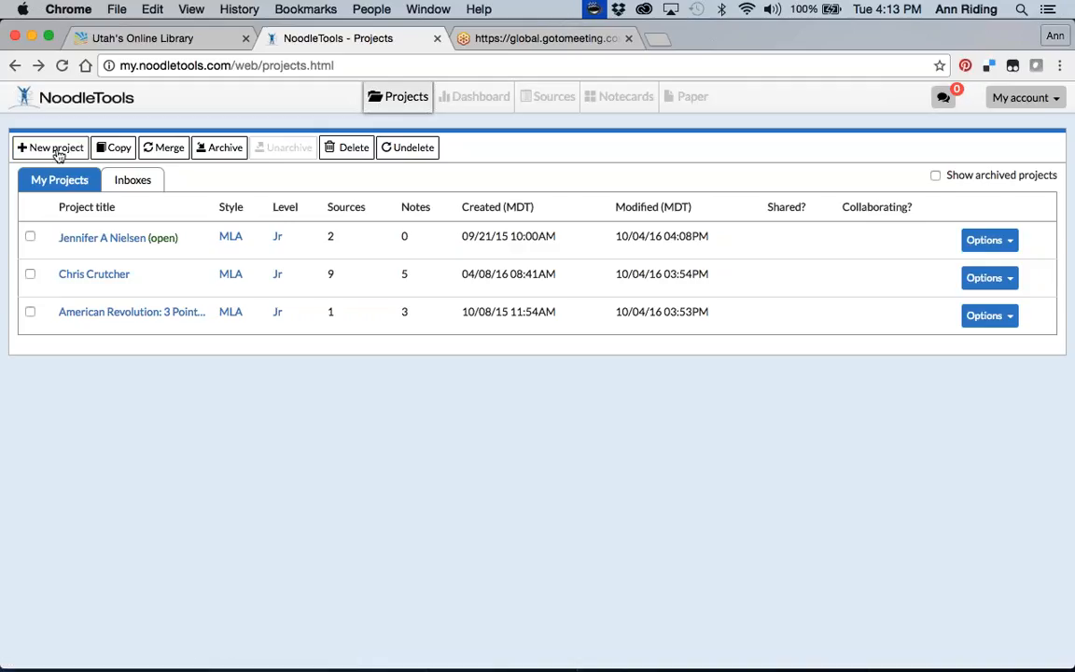
mouse_move(49, 146)
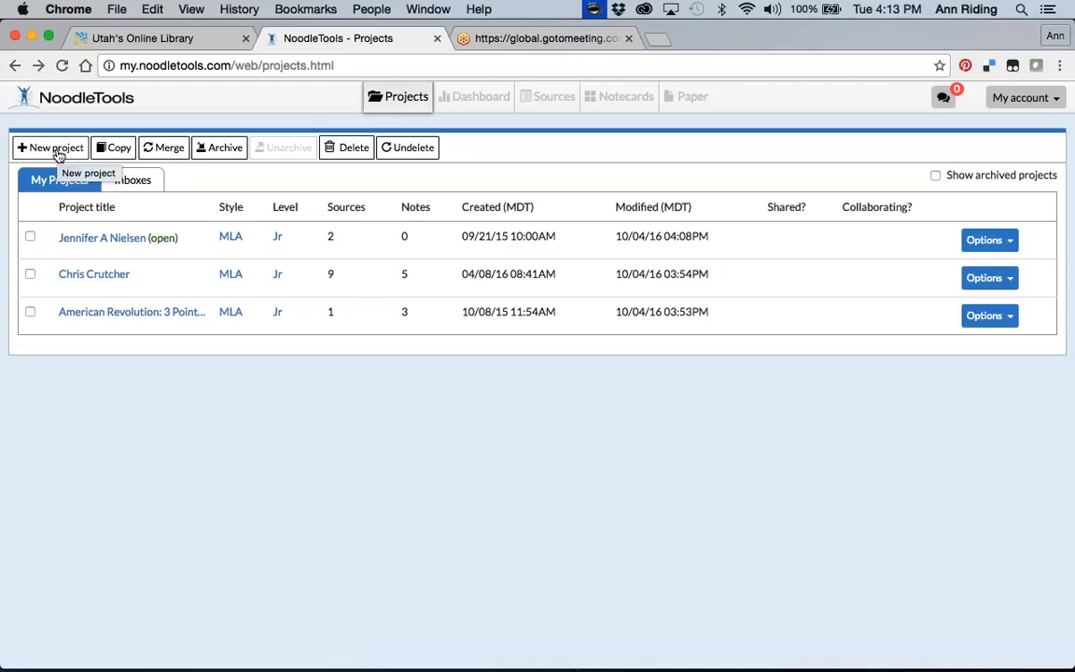
click(49, 148)
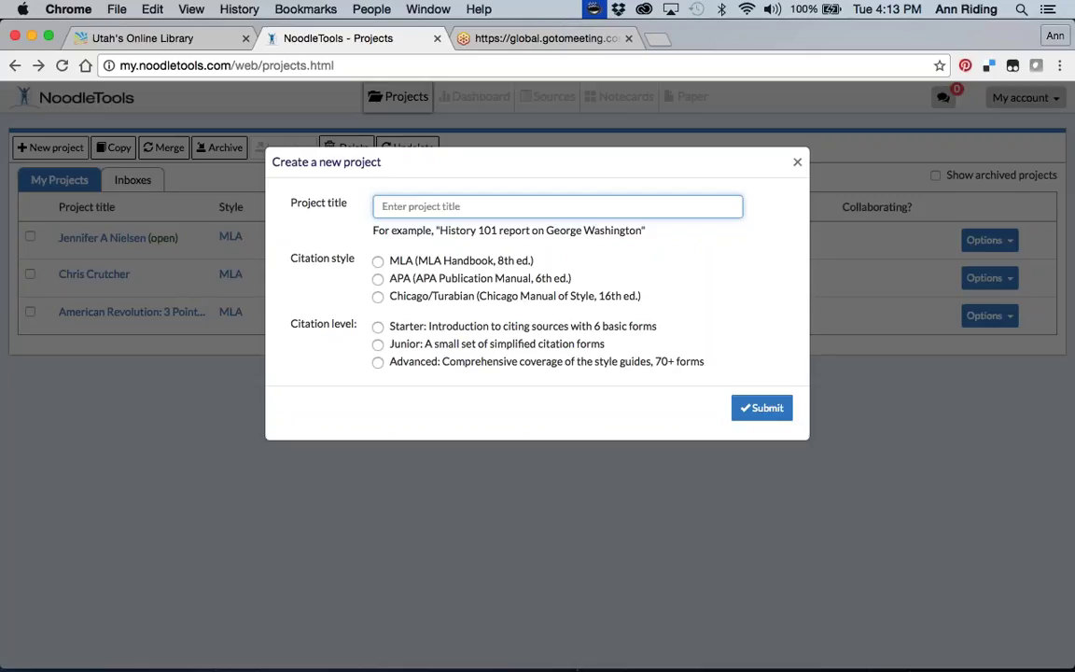
Create the project 'Riding' with MLA citation style at the Junior level.
text(Riding)
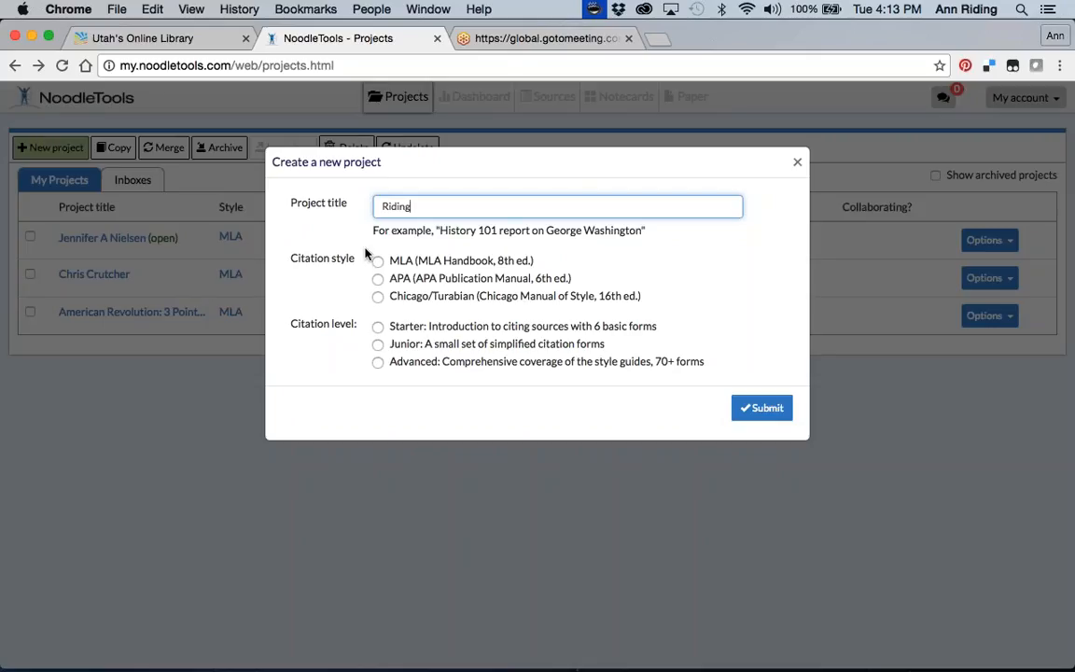
click(377, 261)
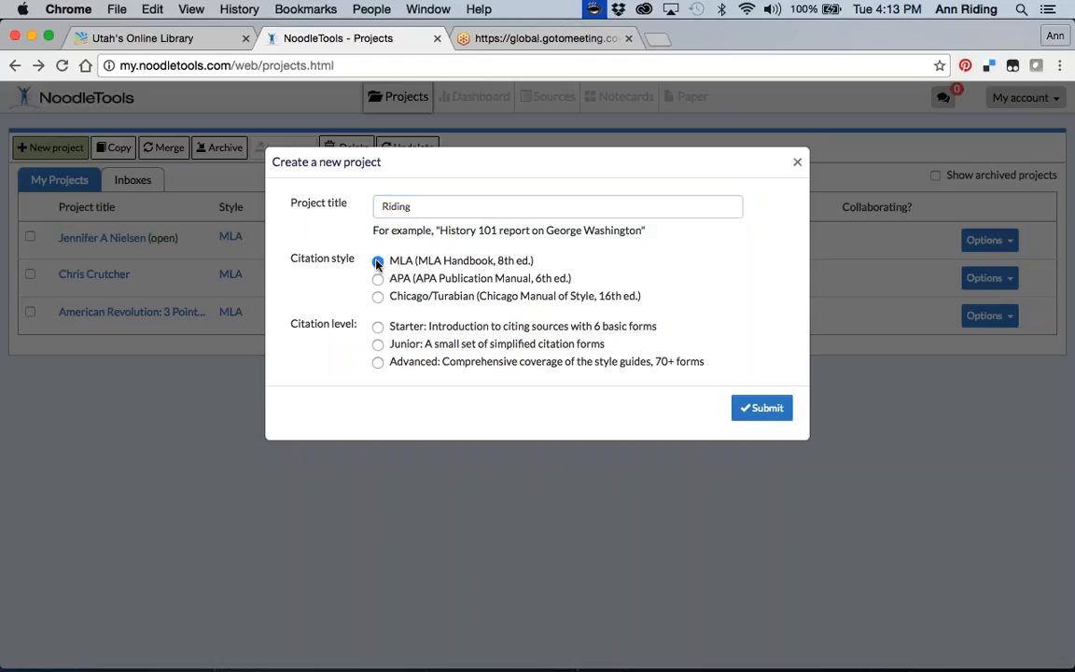
click(377, 261)
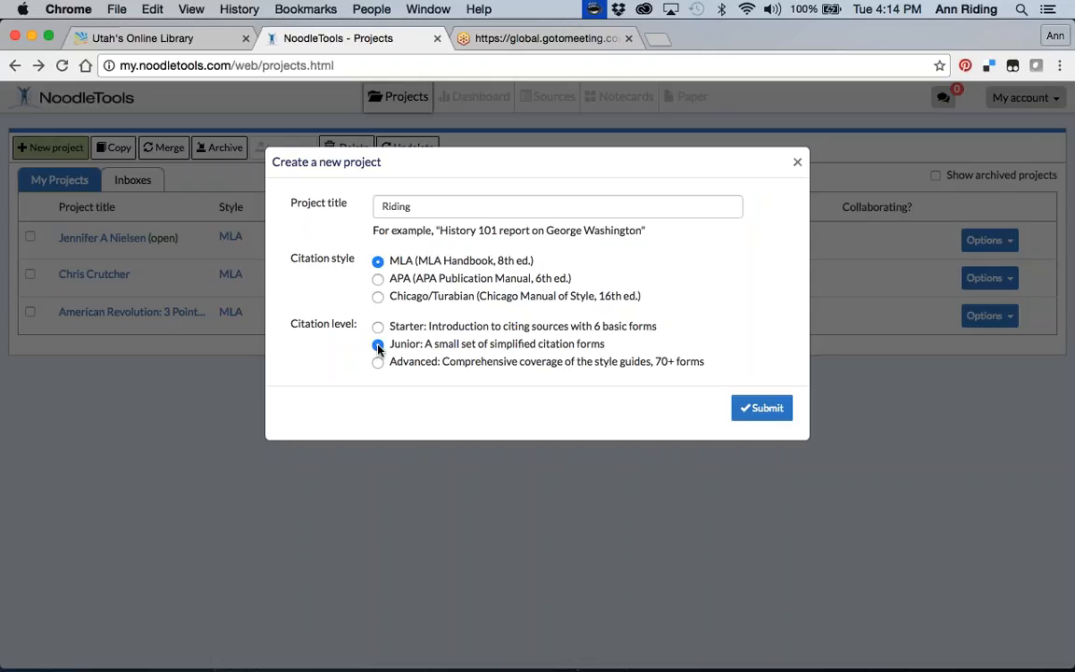
click(377, 343)
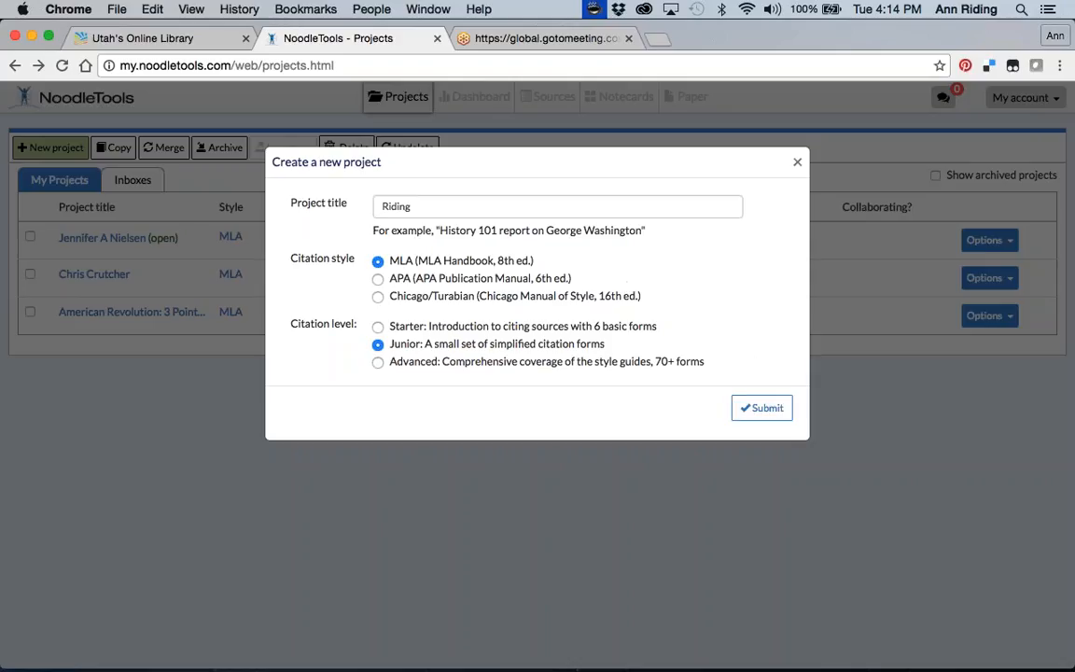
click(761, 407)
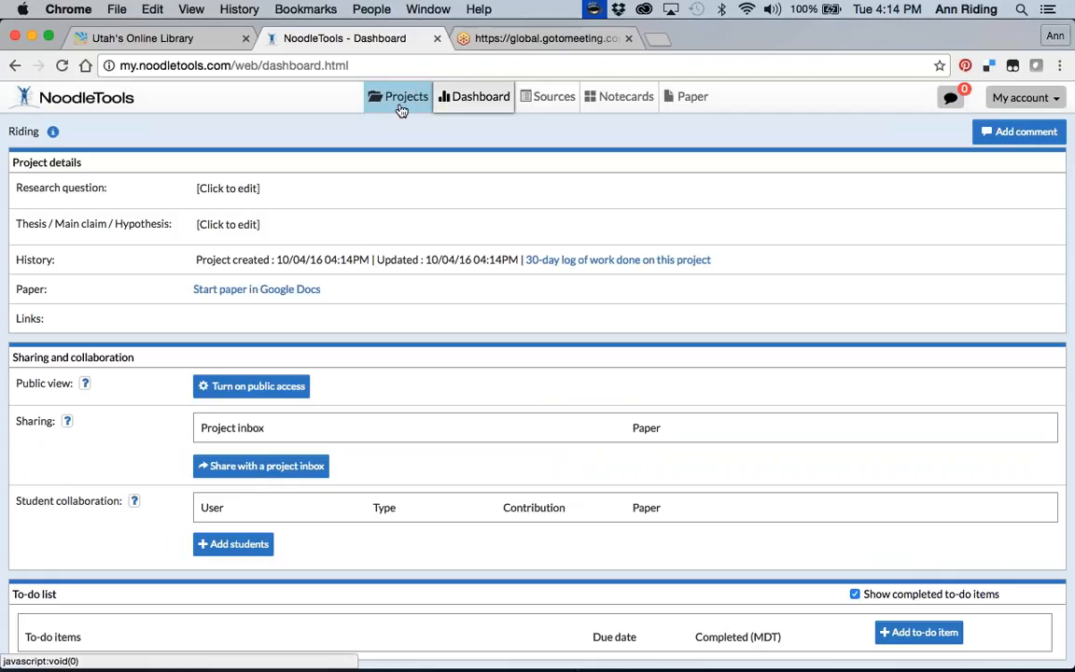
mouse_move(481, 97)
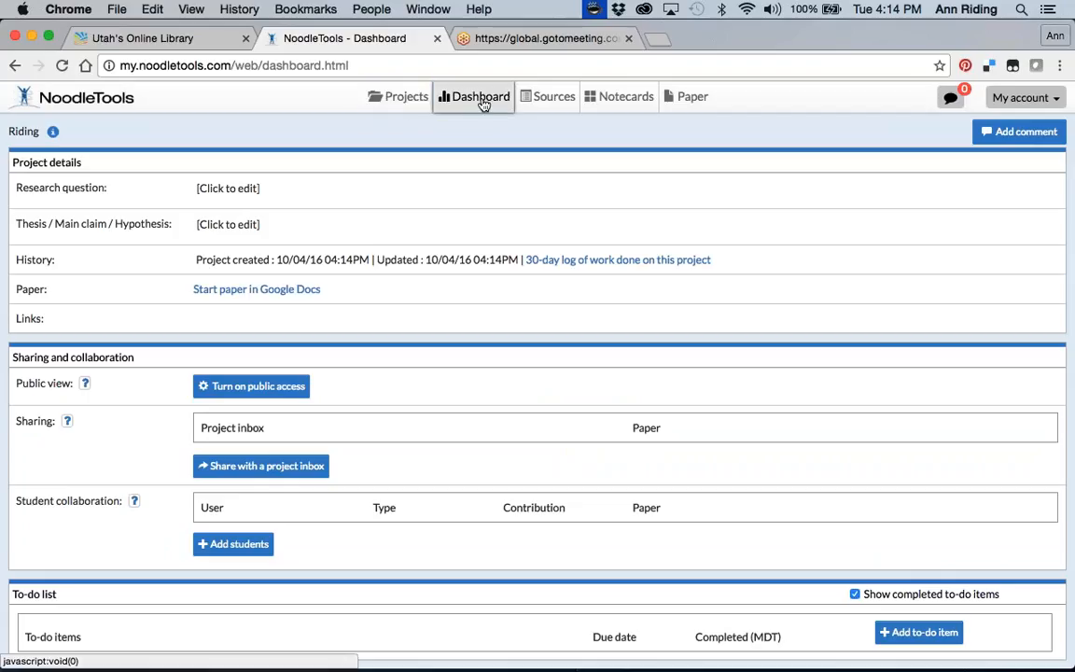
mouse_move(443, 140)
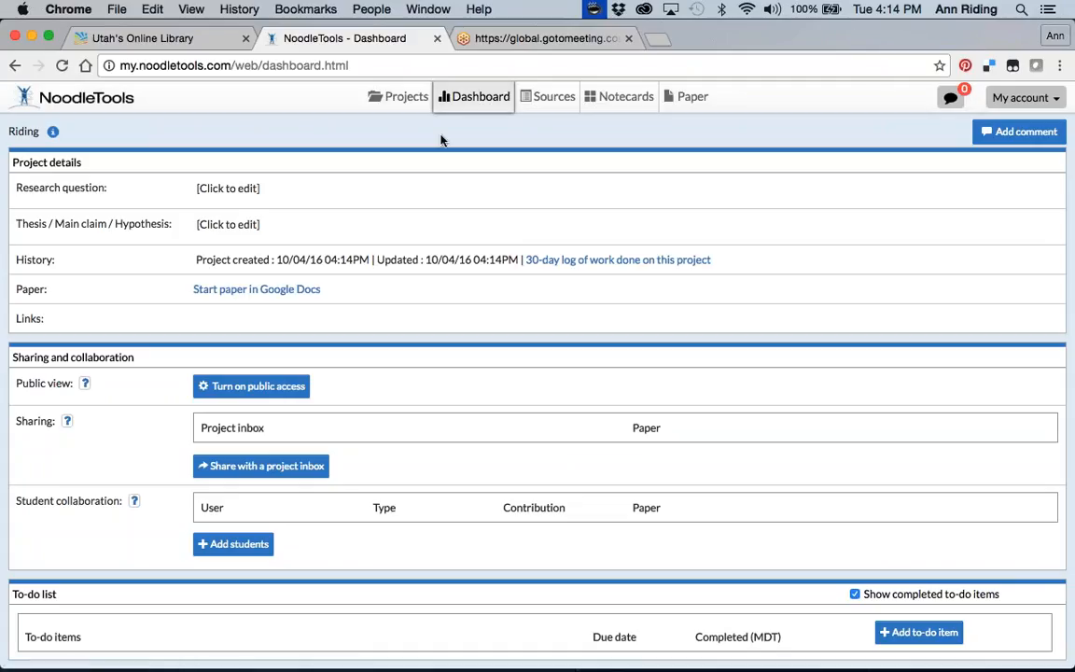
mouse_move(332, 164)
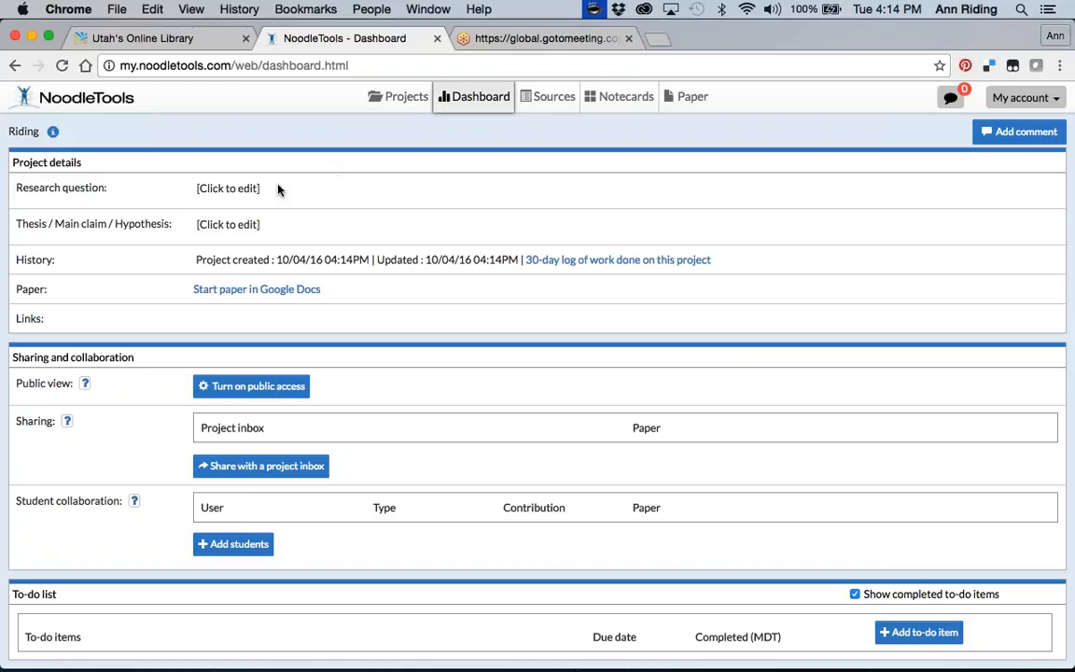
click(228, 186)
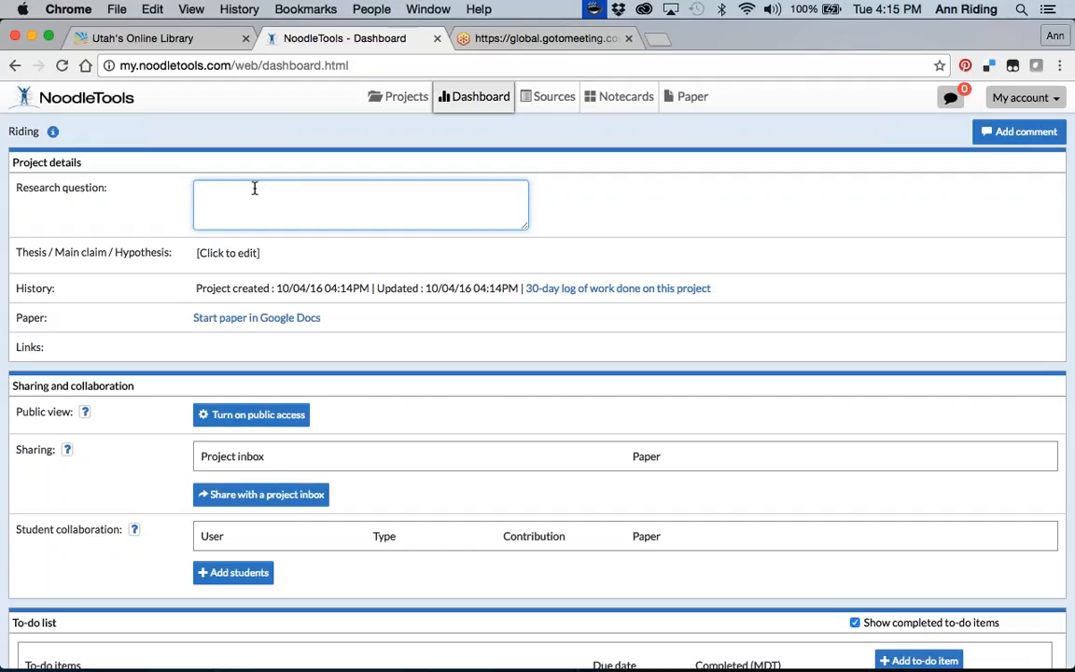
mouse_move(260, 198)
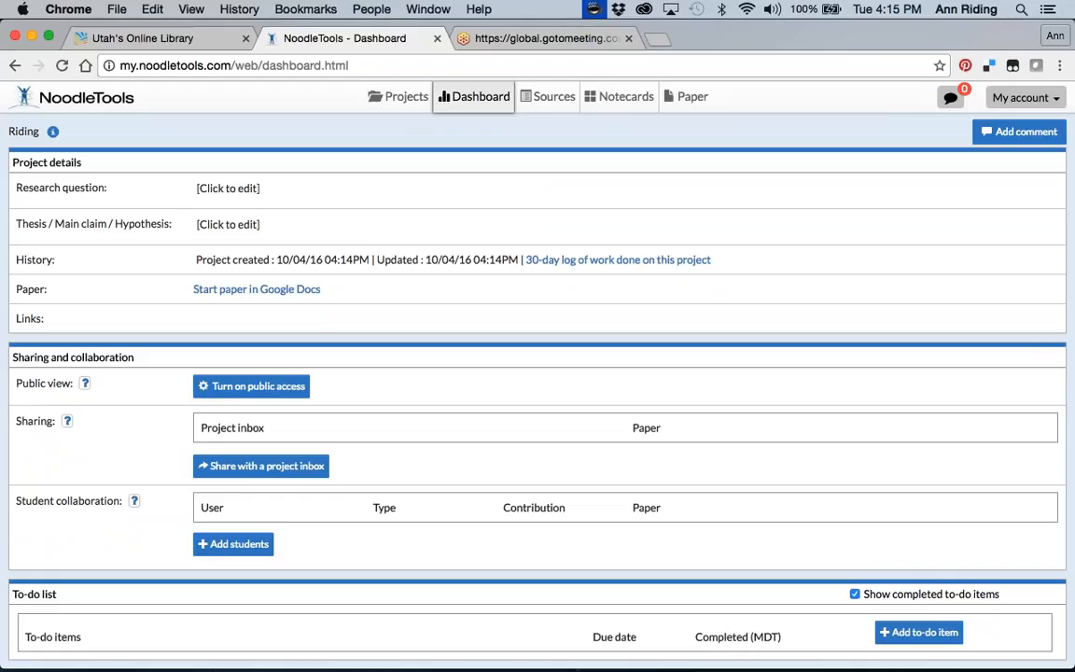
mouse_move(389, 265)
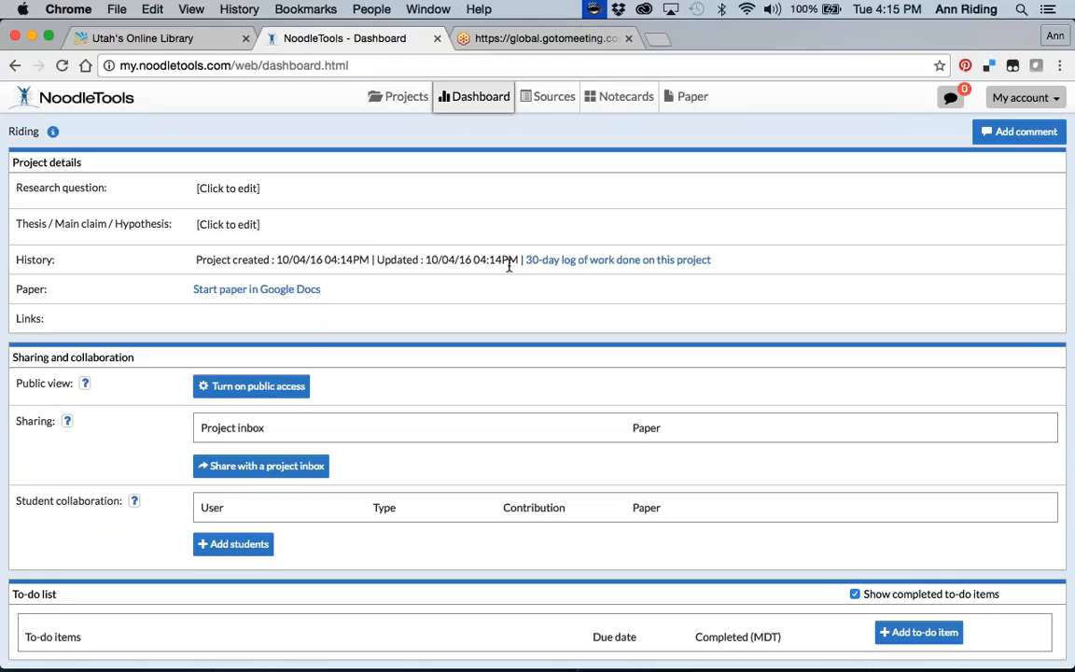
mouse_move(594, 265)
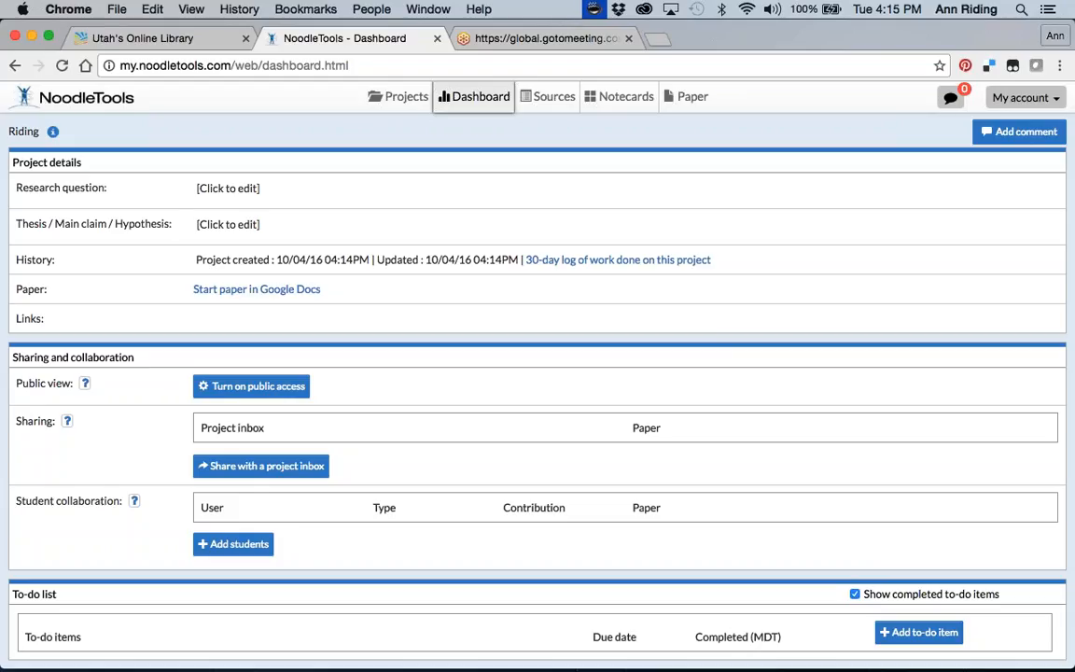
mouse_move(418, 329)
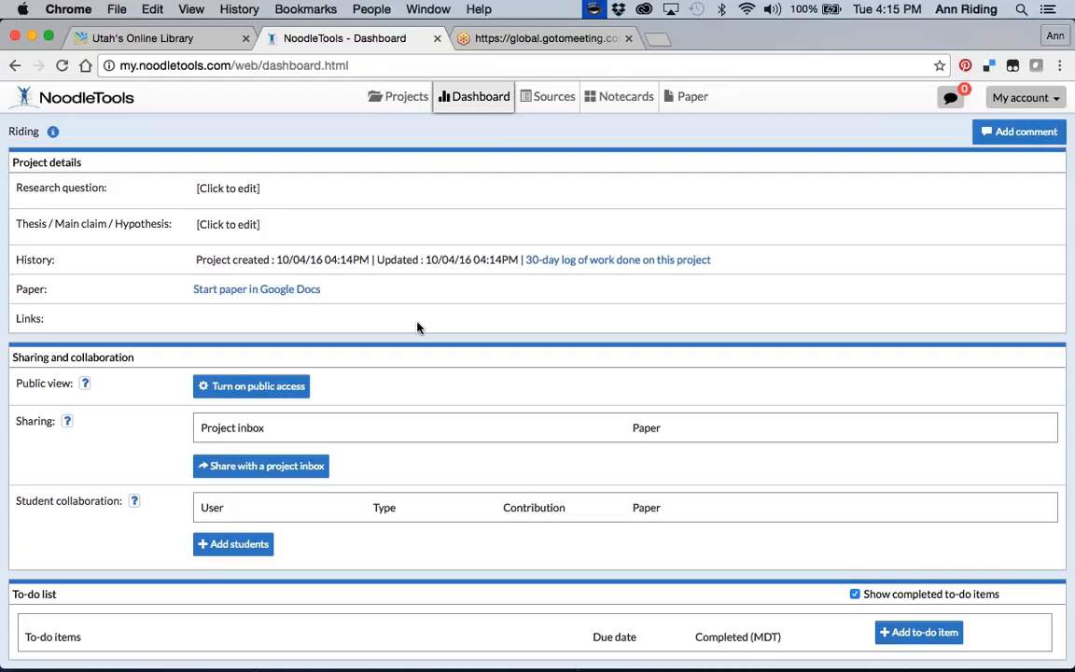
mouse_move(344, 441)
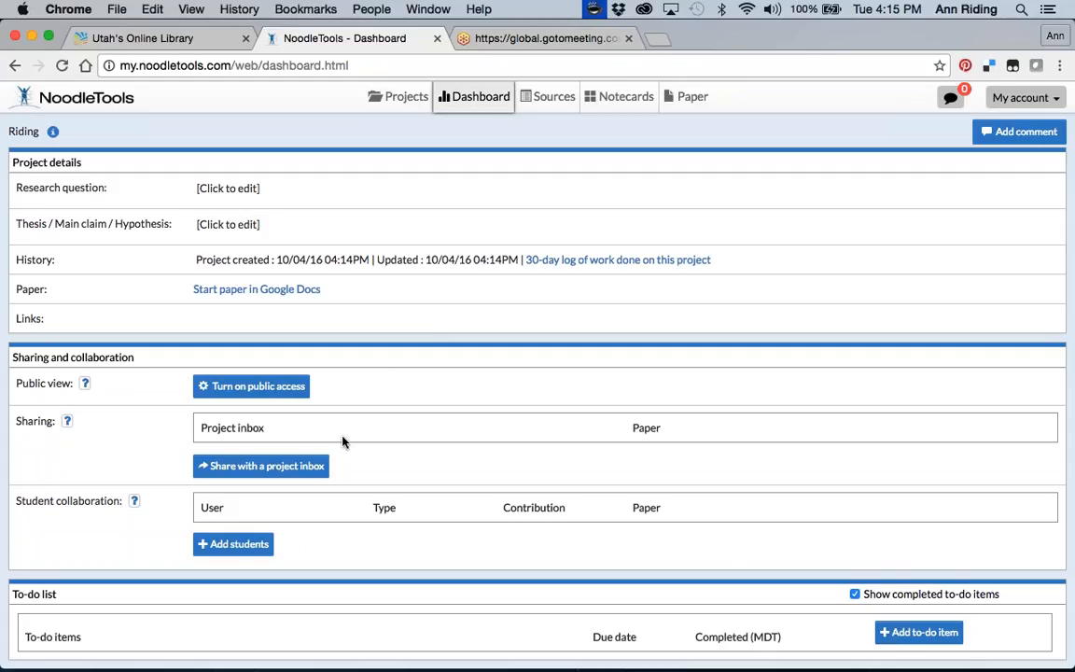
mouse_move(310, 476)
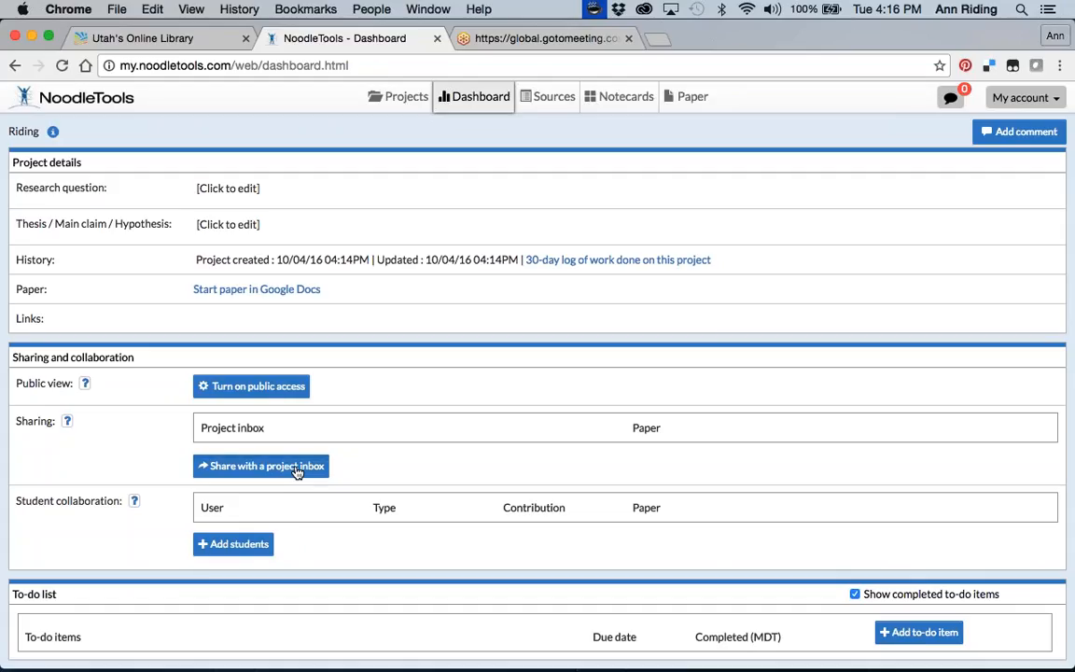
Share the project with a project inbox named 'Riding' and check the sharer name field.
click(262, 466)
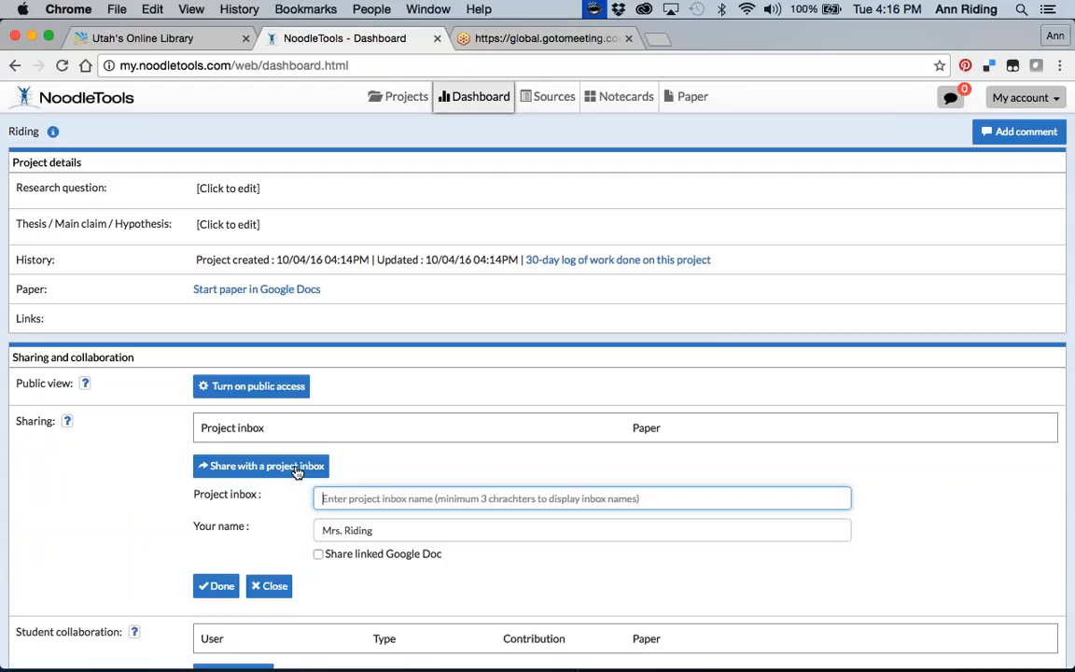
text(Ridin)
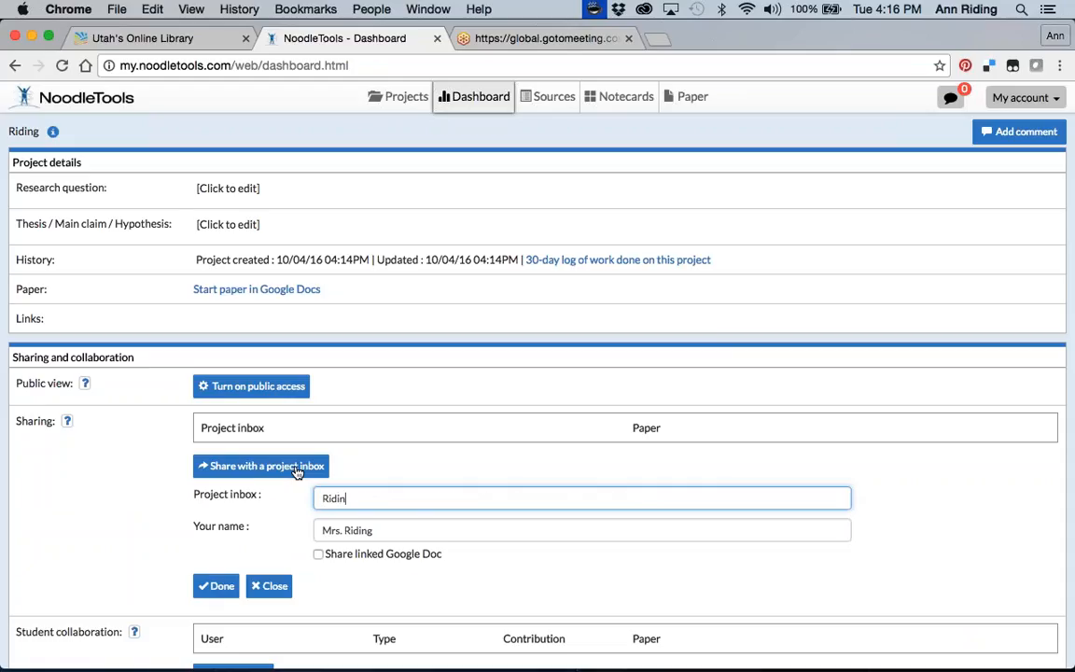
text(g)
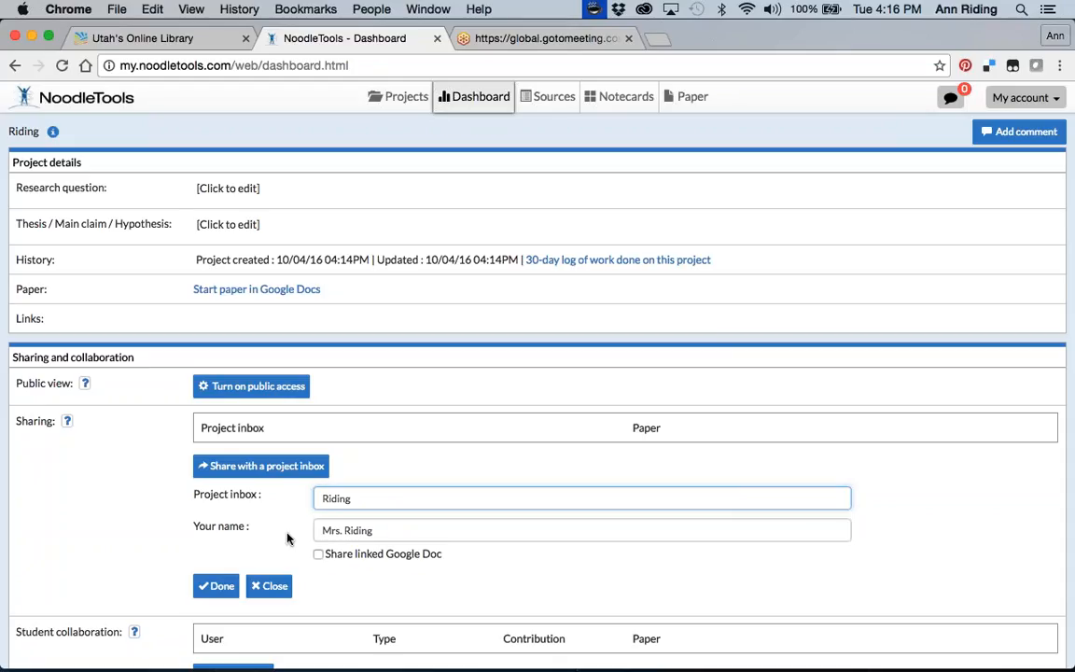
click(582, 530)
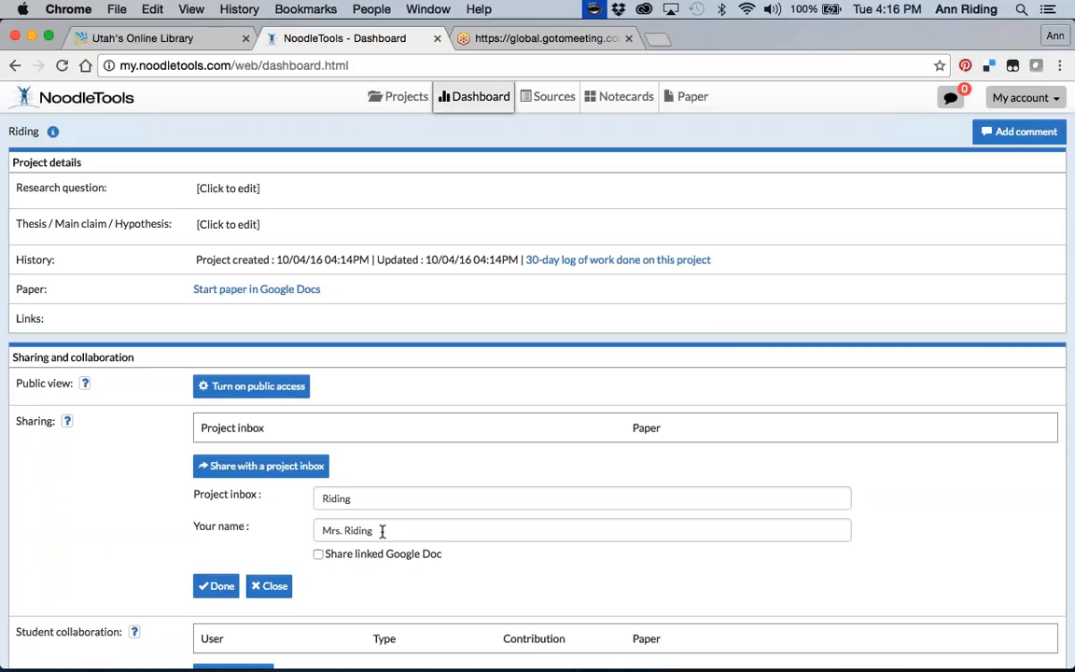
scroll(down, 3)
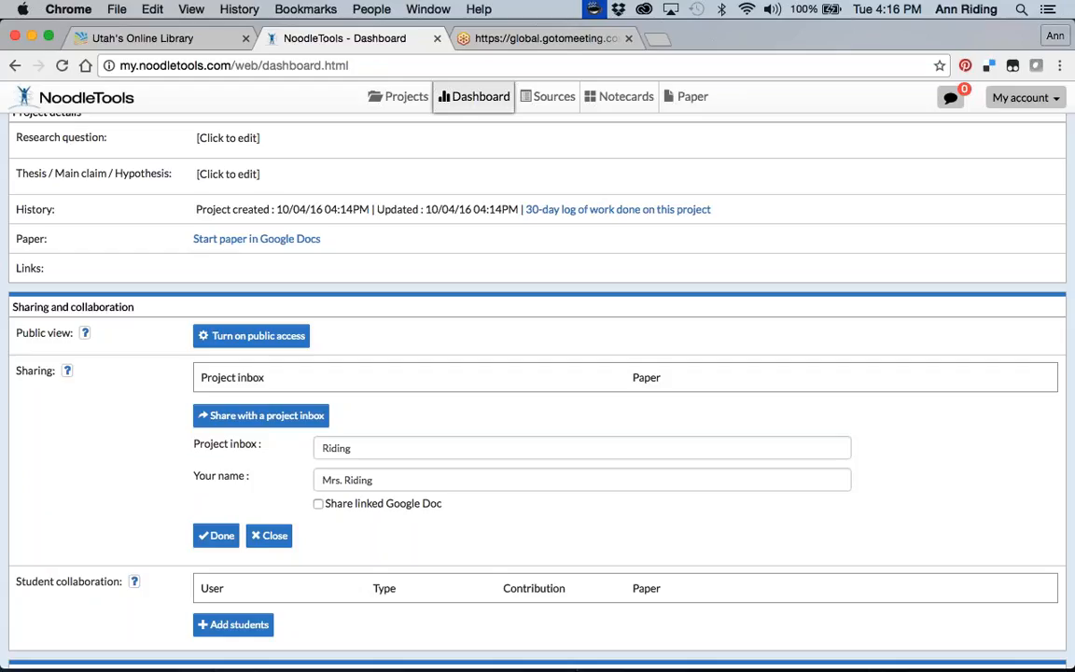
mouse_move(643, 299)
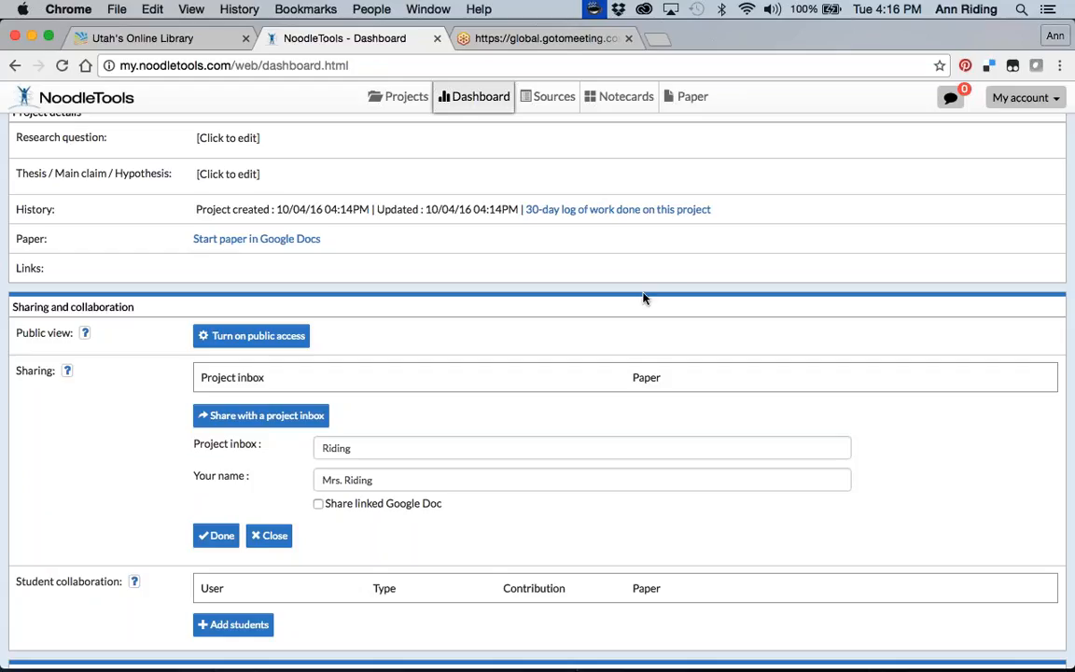
scroll(up, 3)
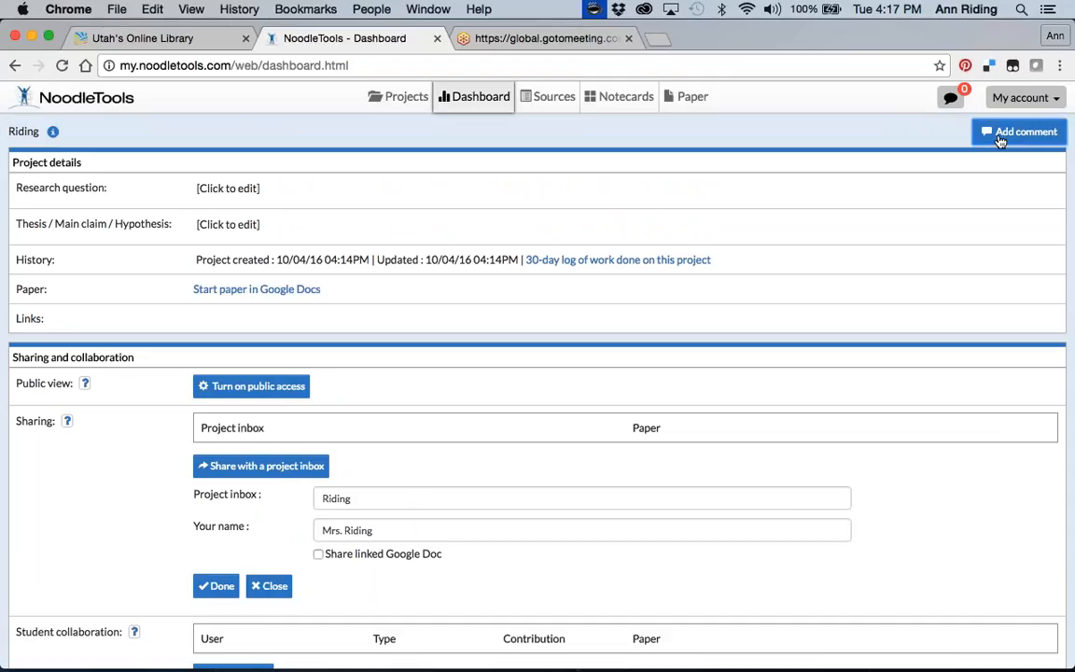
Post the project comment 'Remember to include your research question.'.
click(1019, 131)
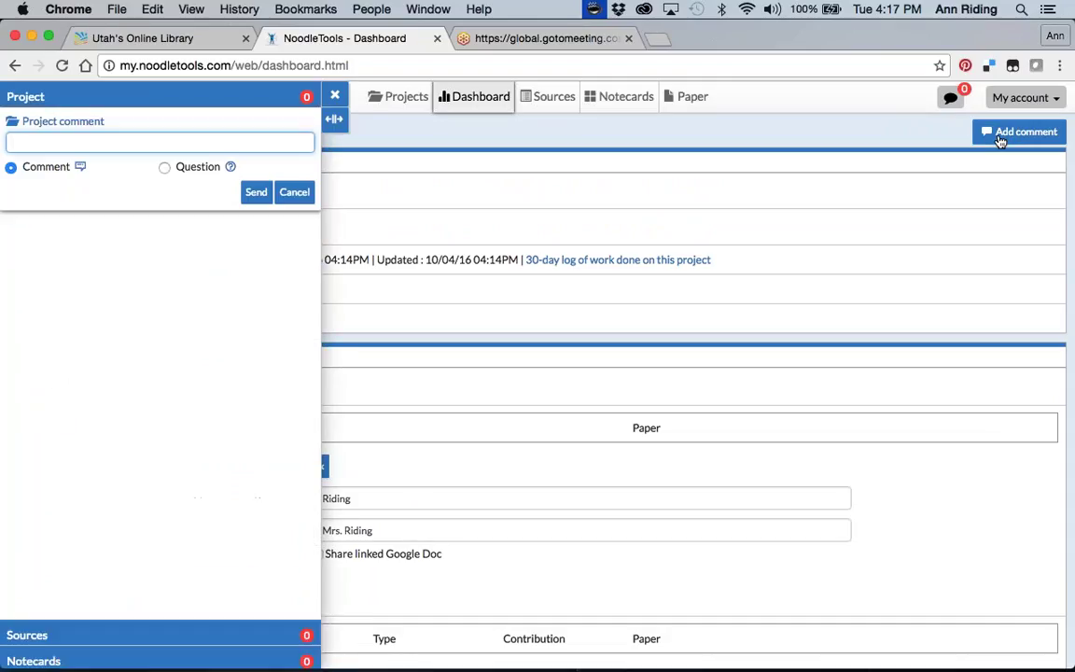
text(R)
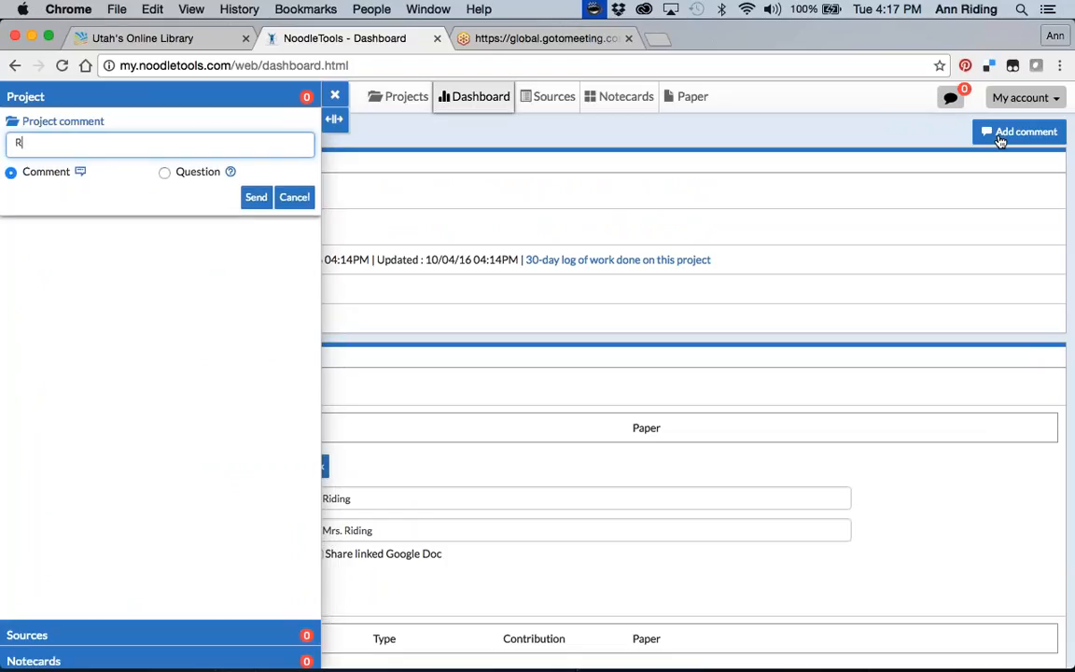
text(emember to)
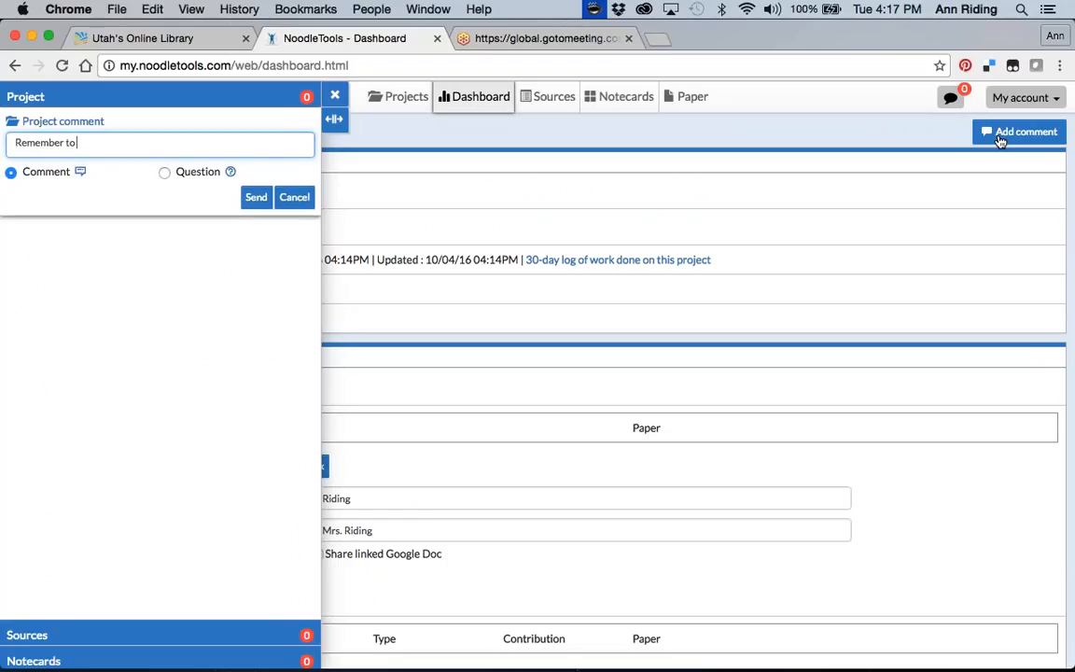
text(i)
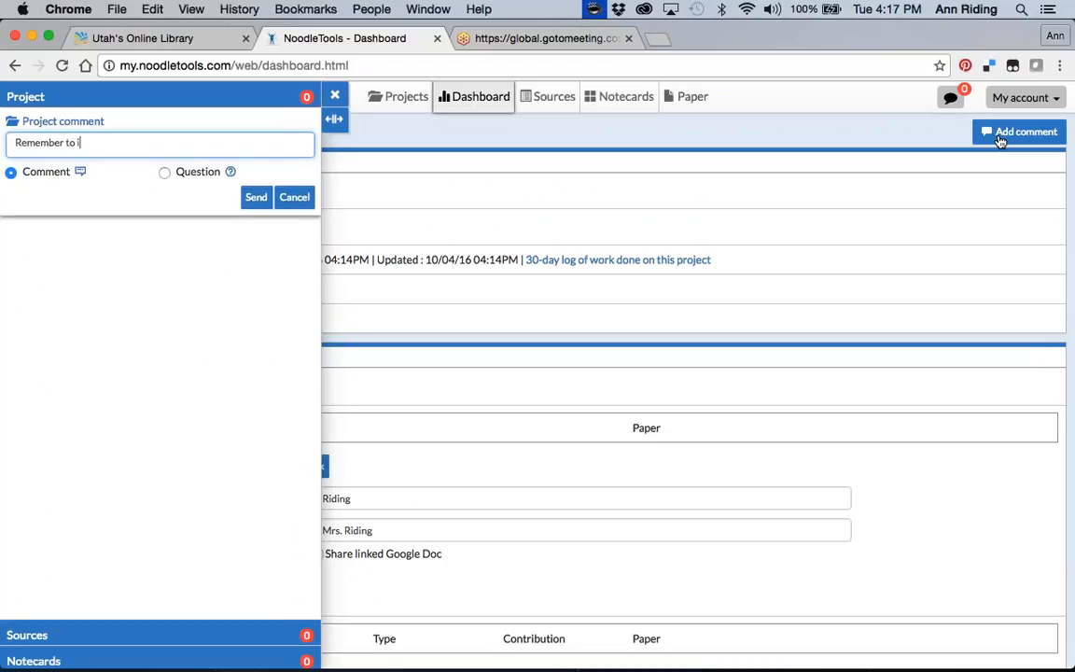
text(nclude)
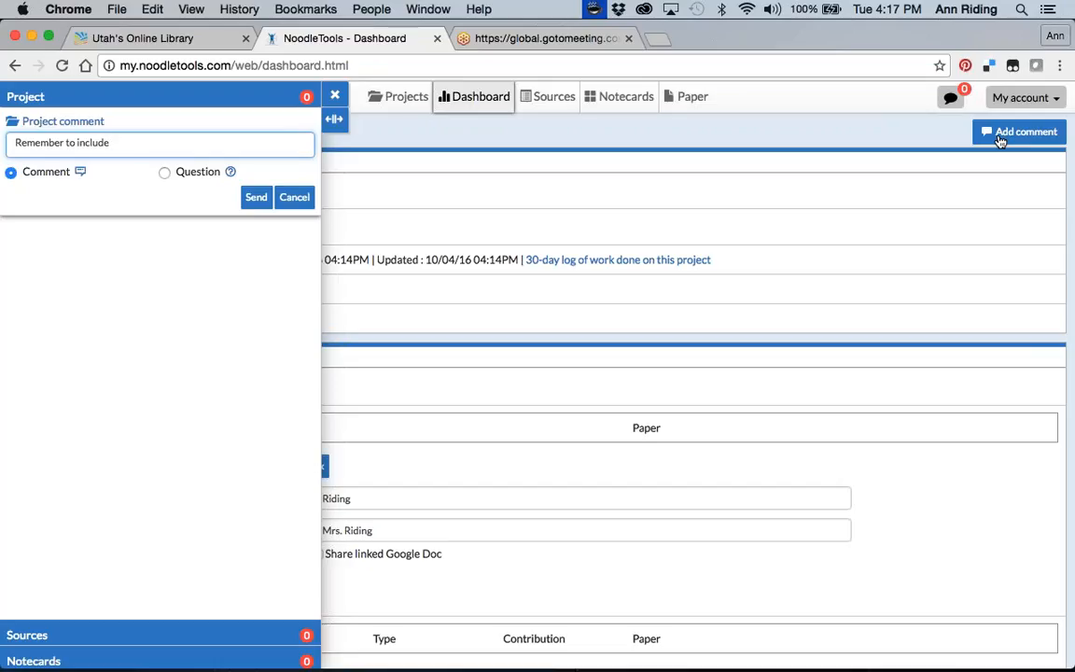
text(your resear)
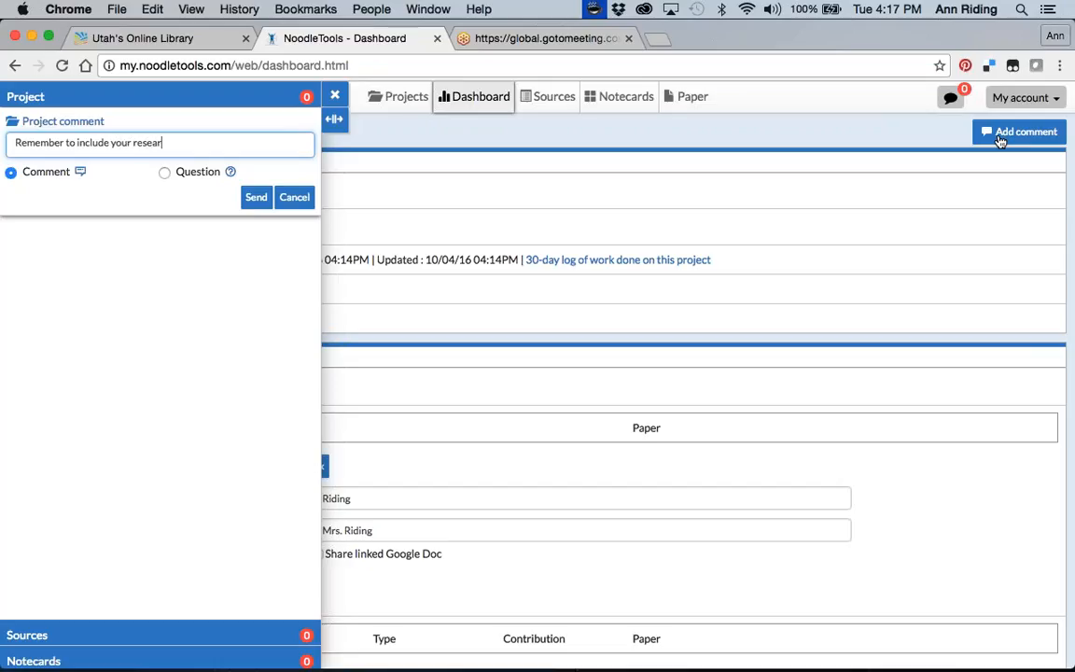
text(ch question.)
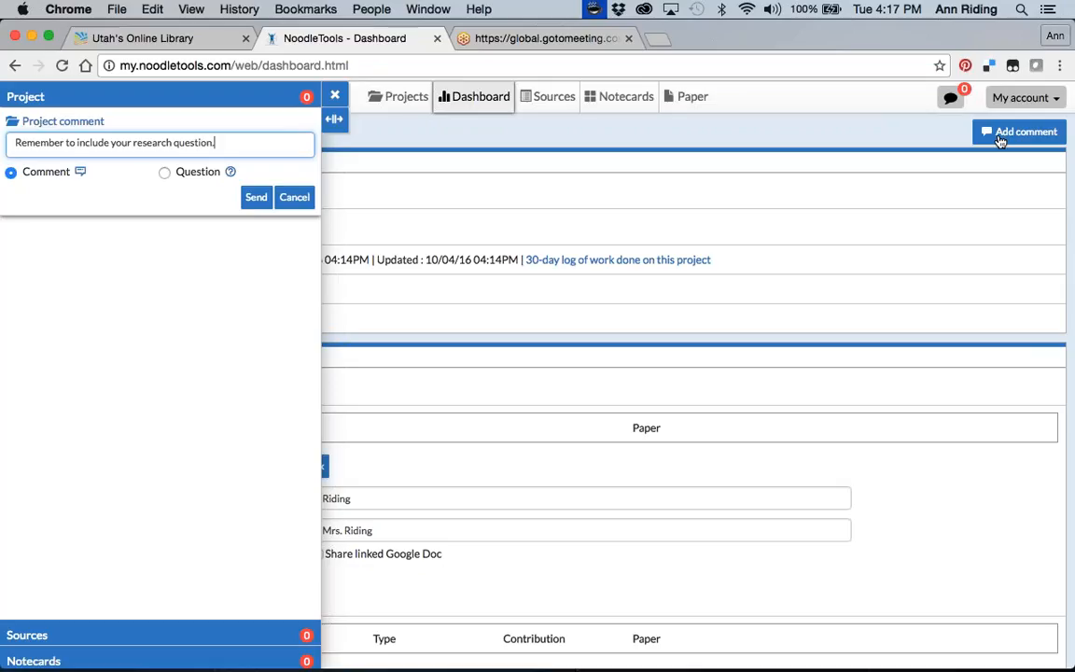
mouse_move(280, 245)
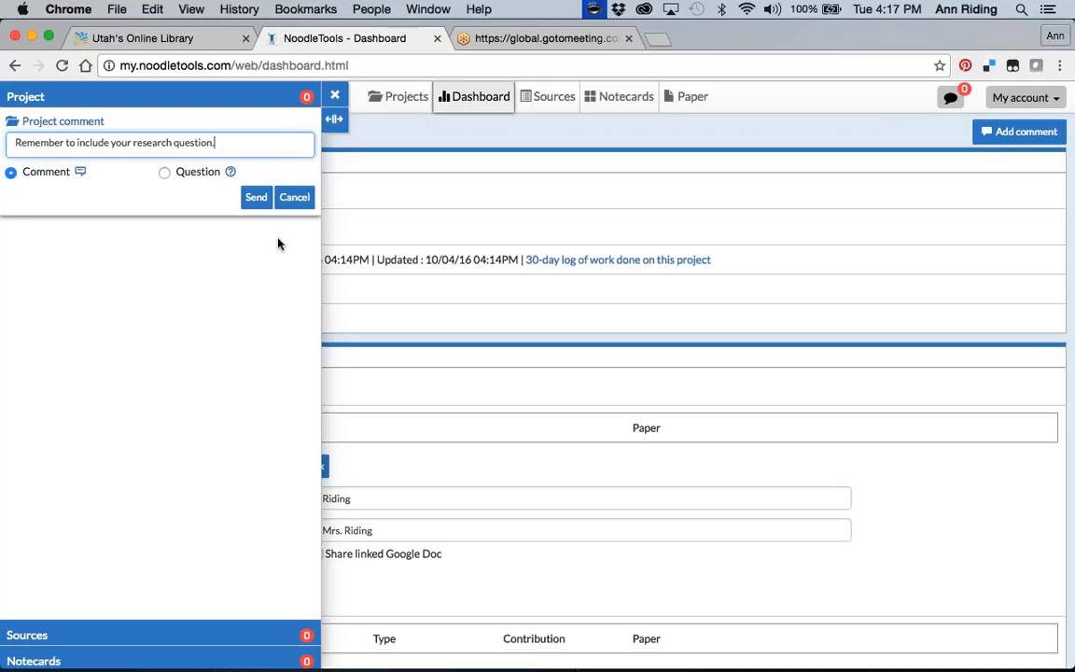
click(255, 198)
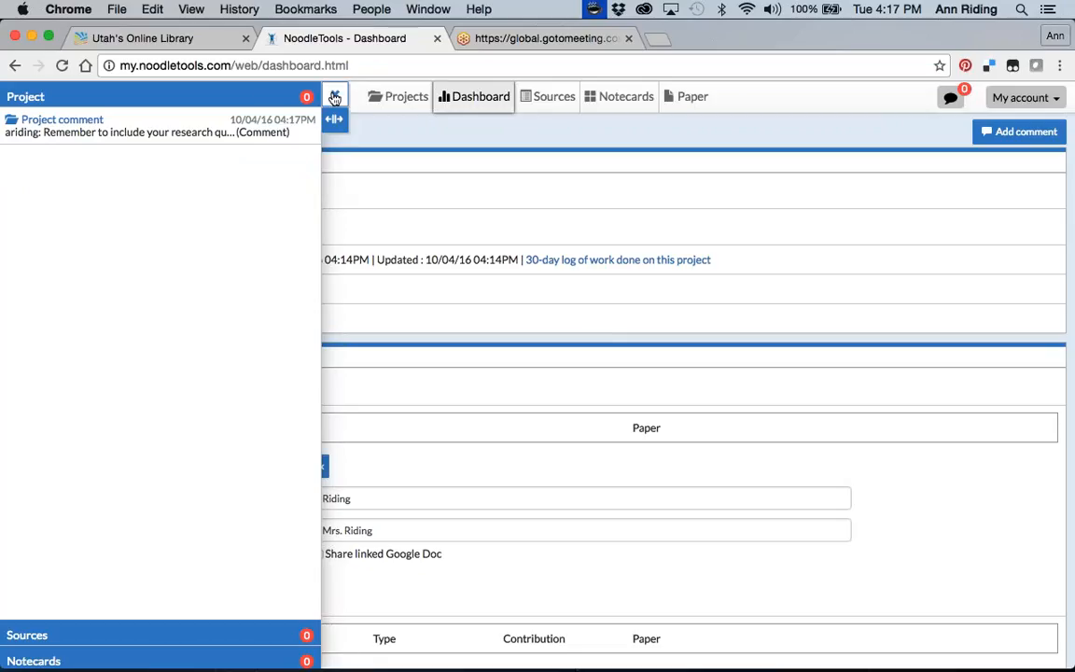
Close the project comments and review the Riding dashboard.
click(334, 97)
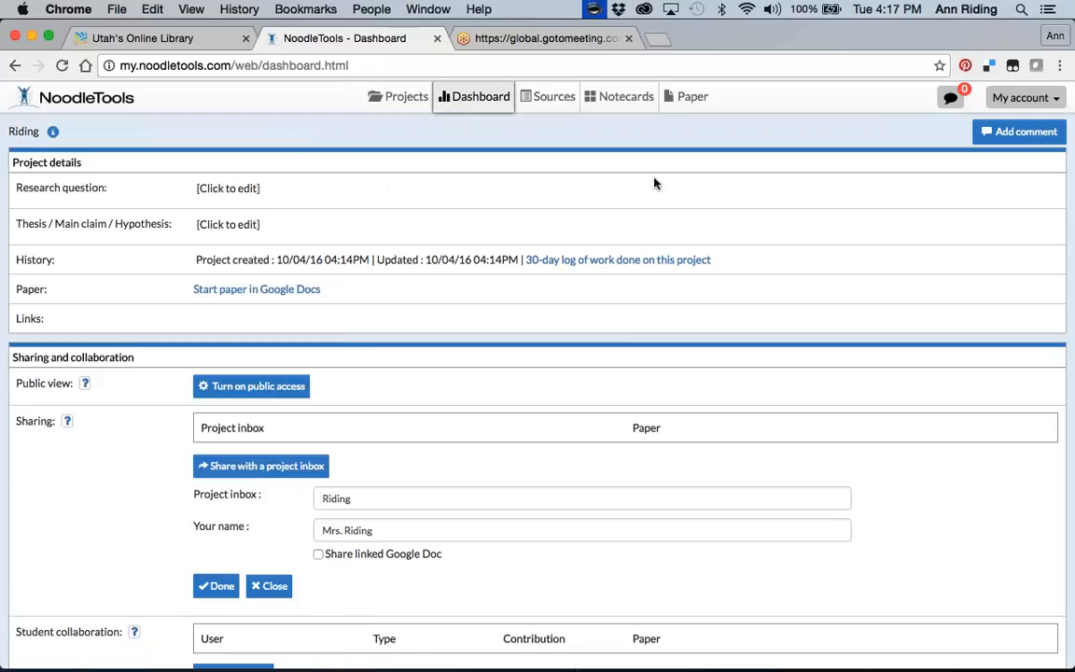
mouse_move(739, 194)
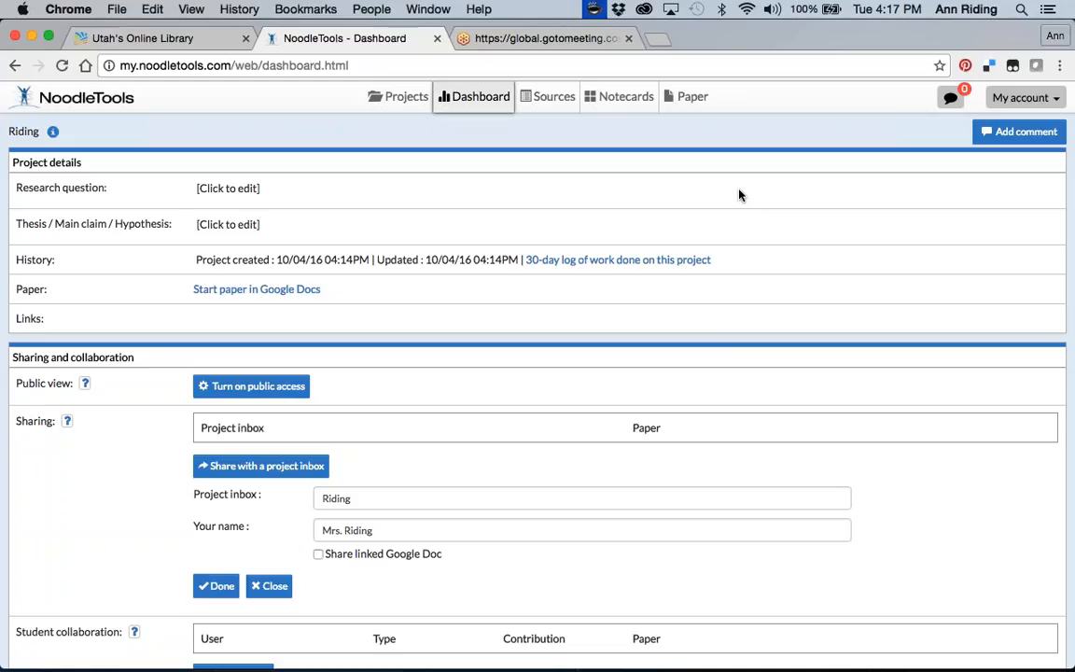
mouse_move(549, 212)
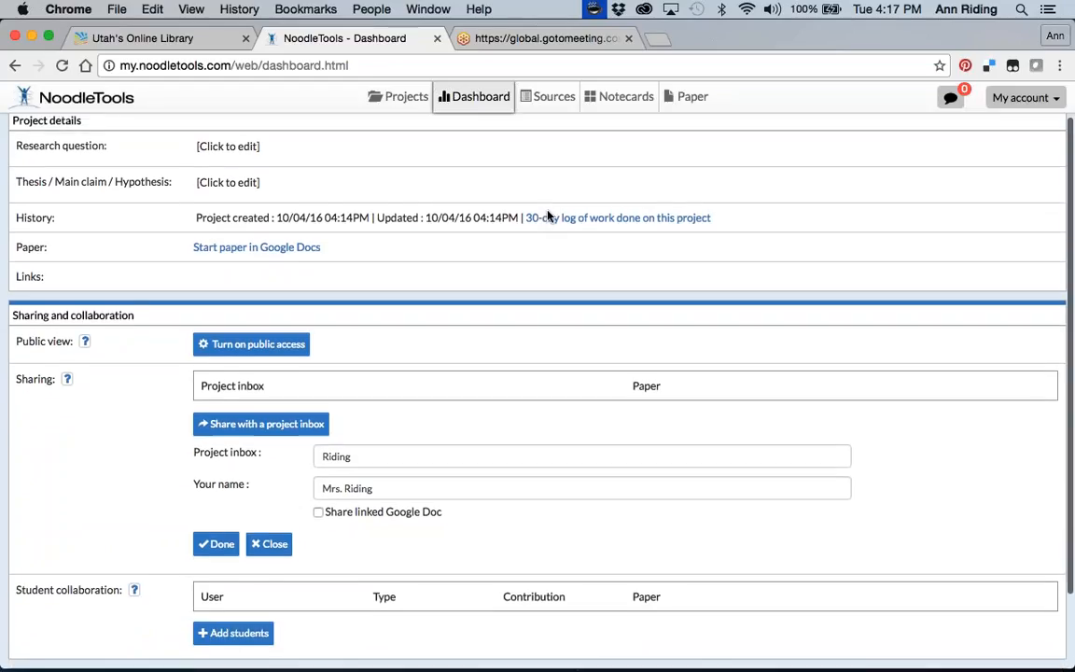
scroll(down, 3)
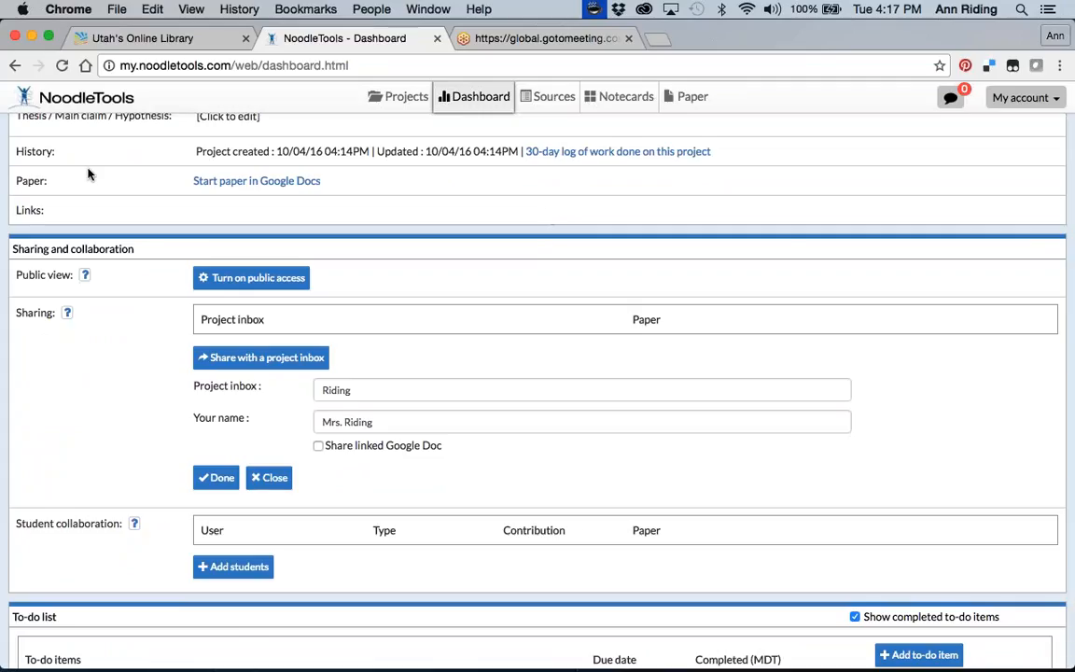
mouse_move(19, 228)
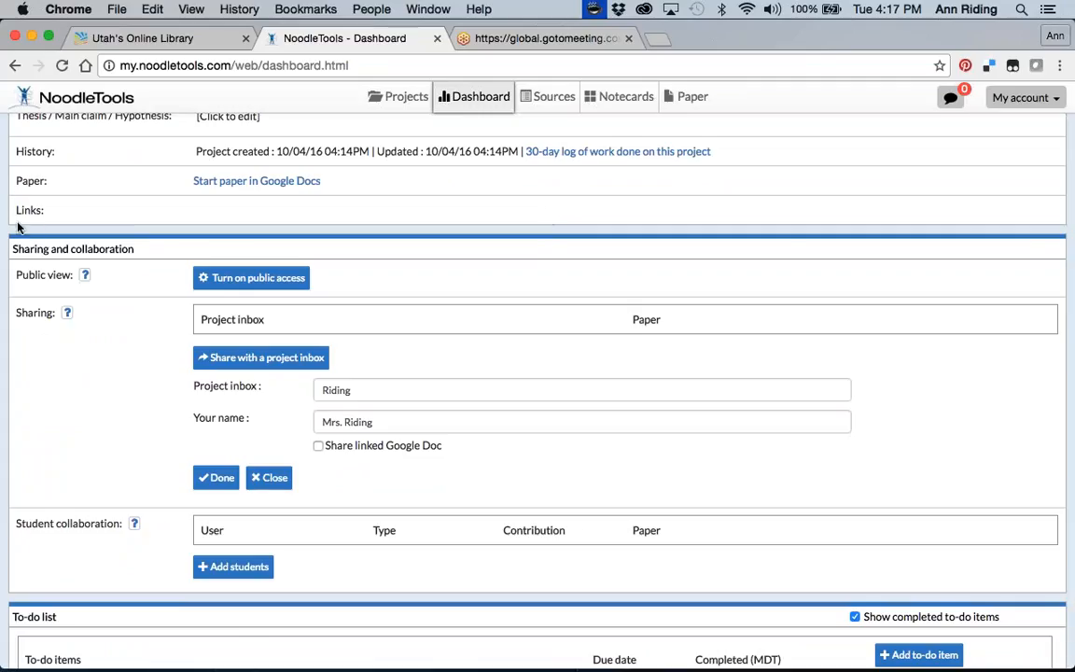
mouse_move(48, 222)
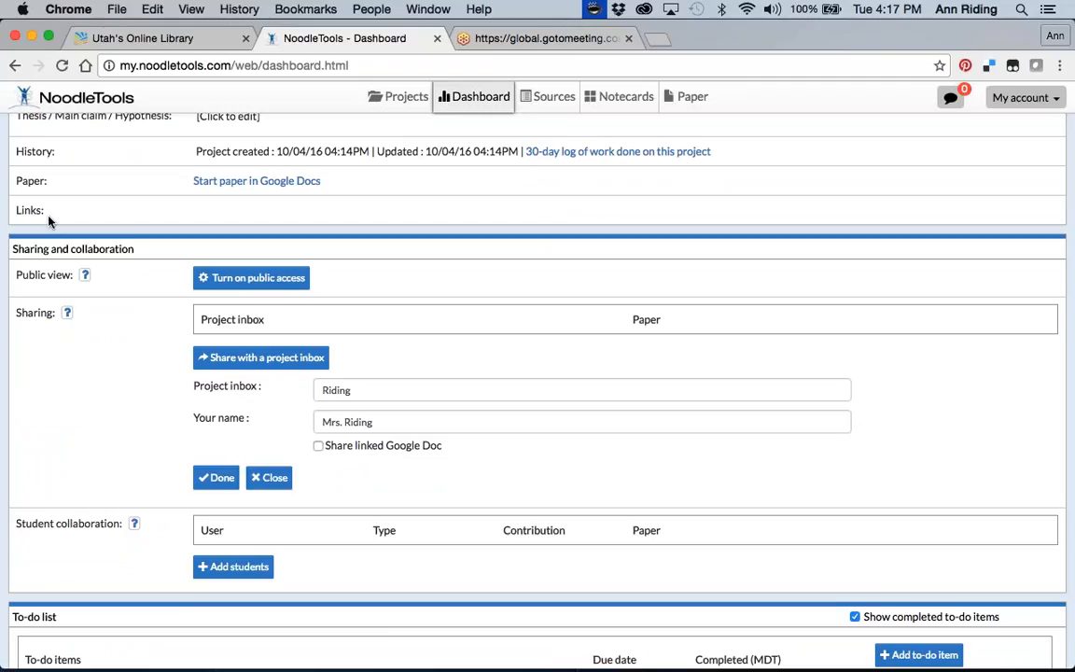
mouse_move(56, 213)
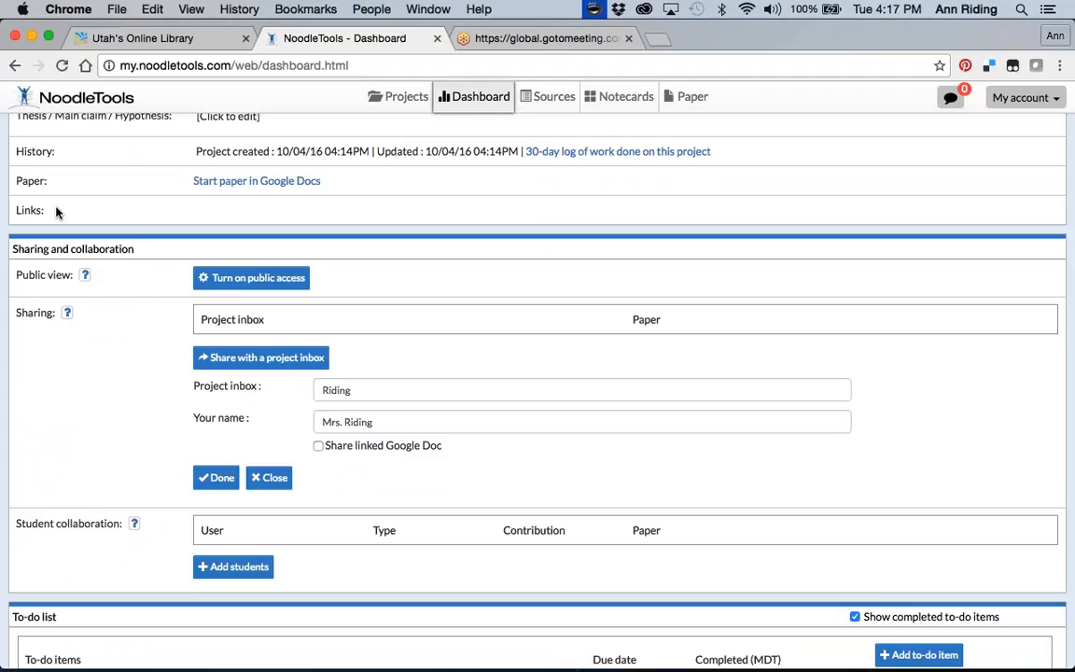
mouse_move(493, 207)
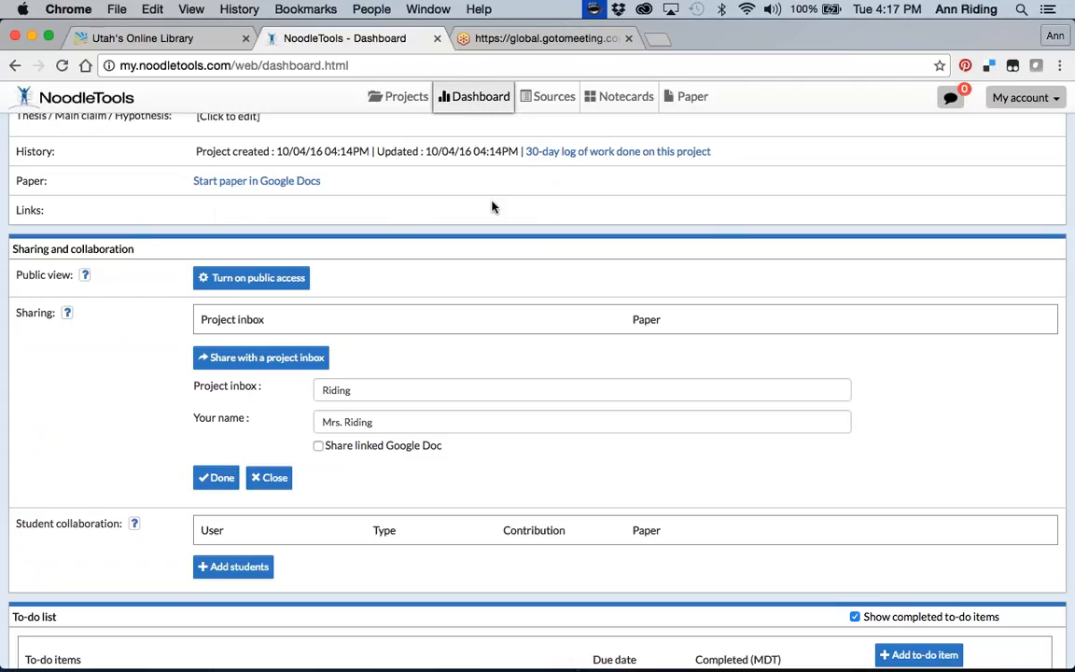
mouse_move(743, 238)
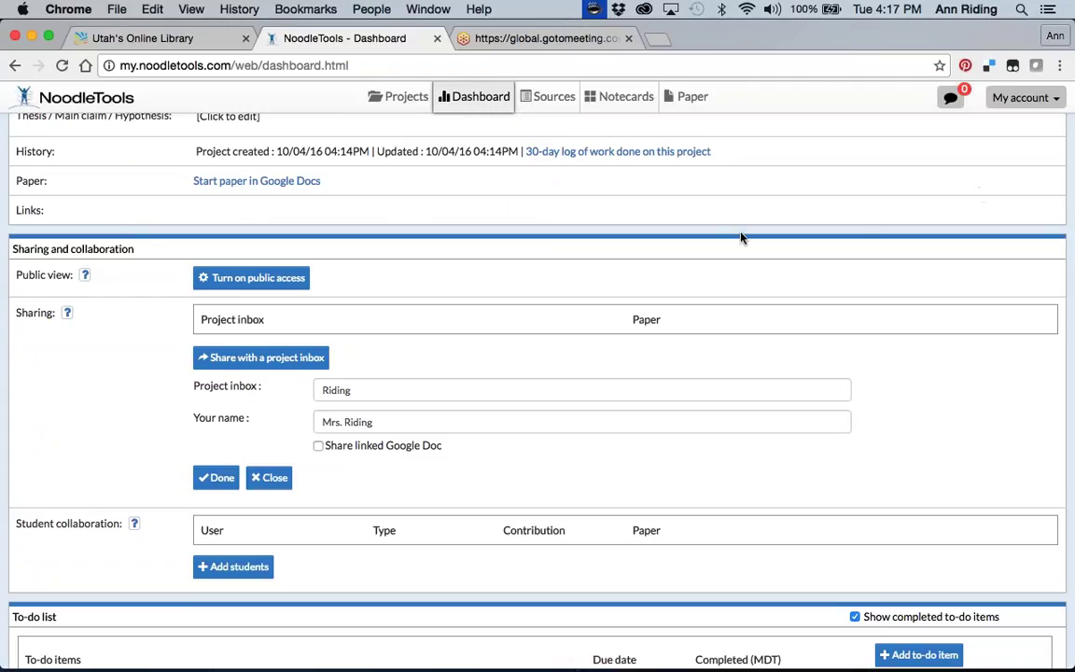
scroll(up, 3)
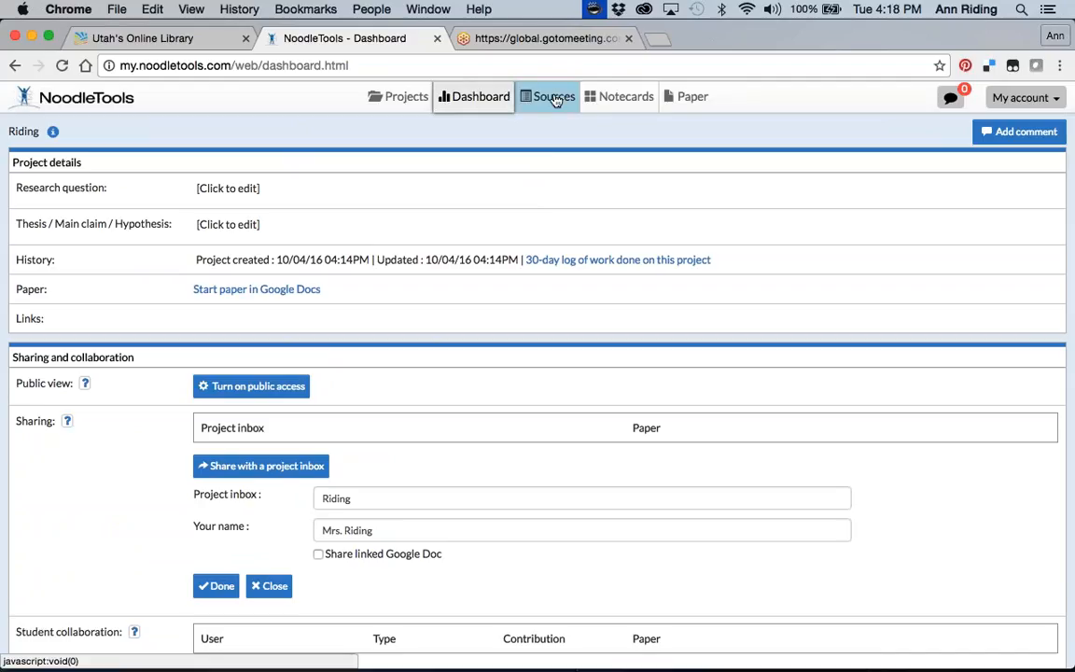
Show the Riding project's empty MLA Works Cited source list.
click(546, 97)
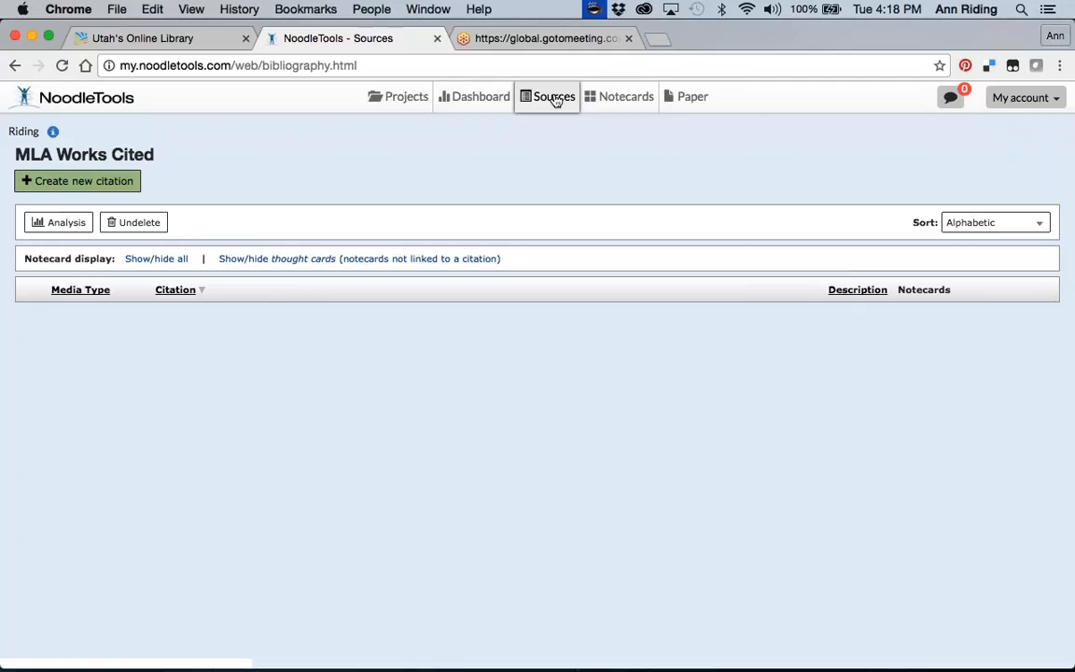
mouse_move(345, 146)
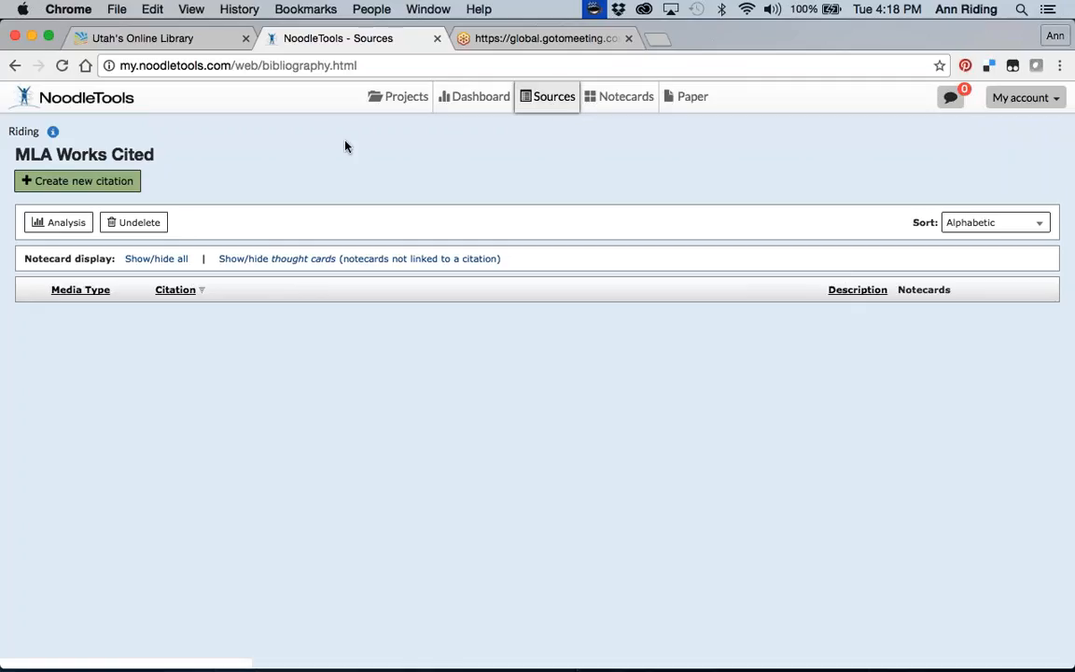
mouse_move(323, 362)
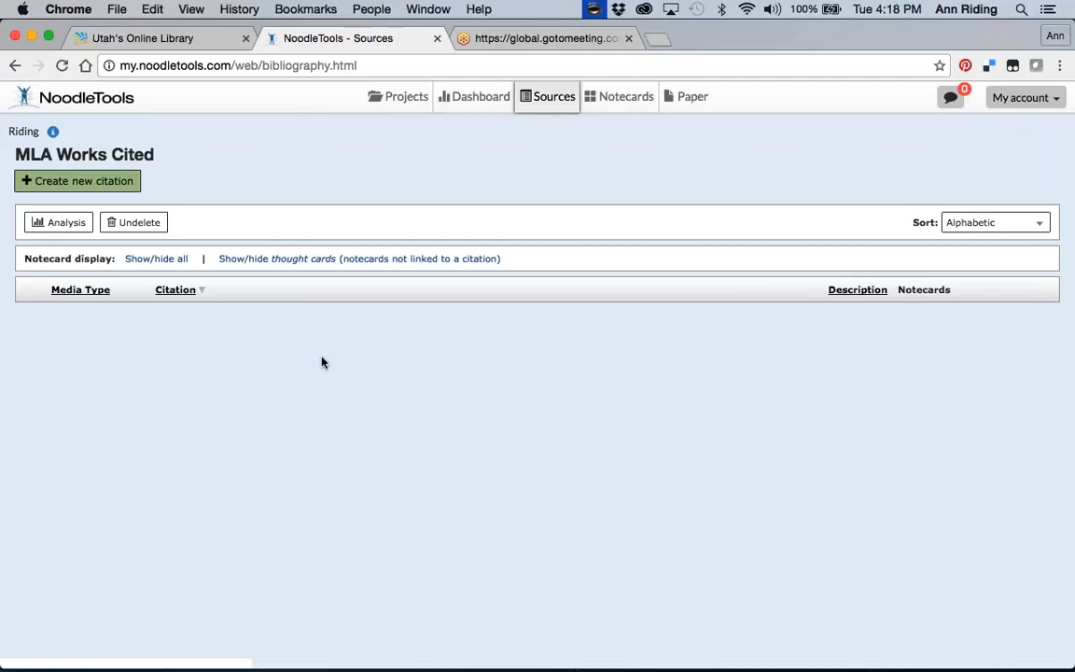
mouse_move(116, 187)
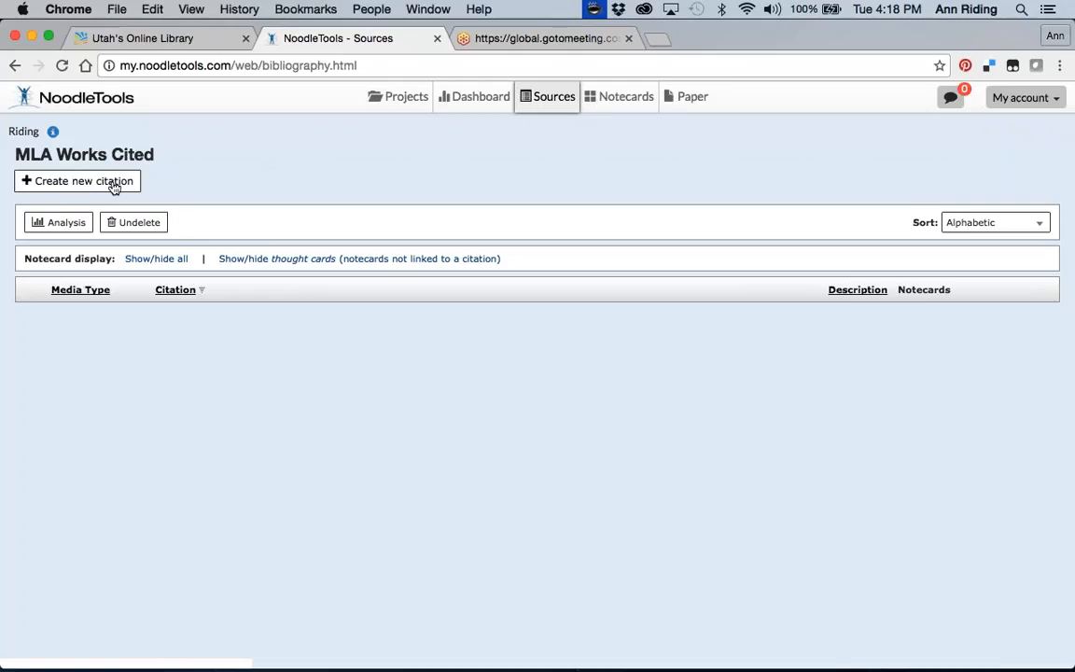
Start a new citation and mark the source as Print or in-hand.
click(79, 179)
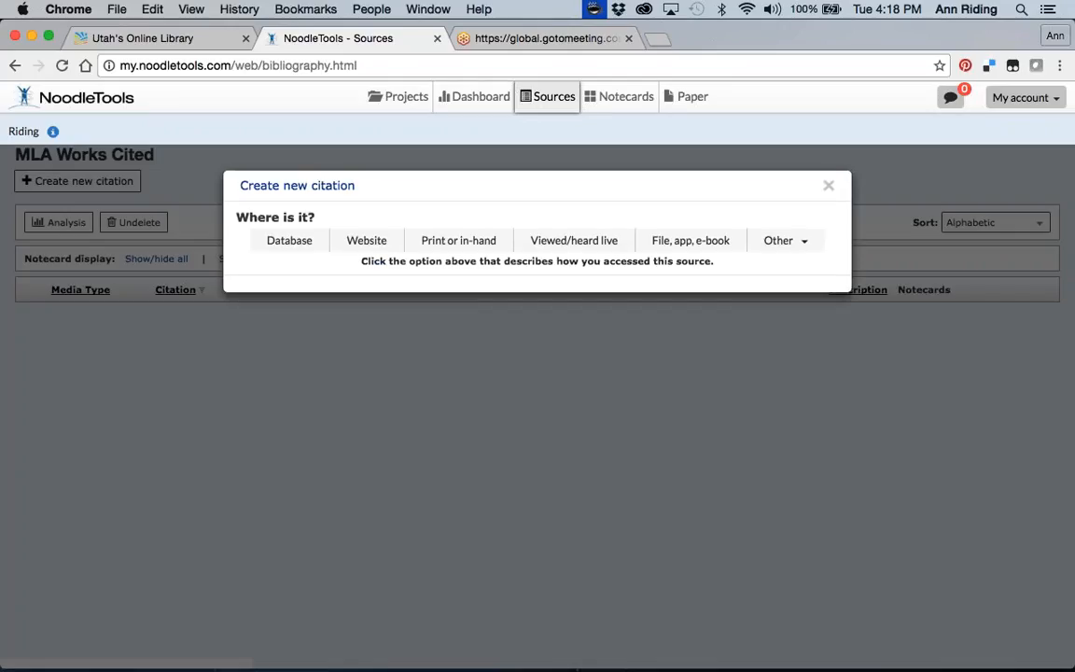
mouse_move(166, 179)
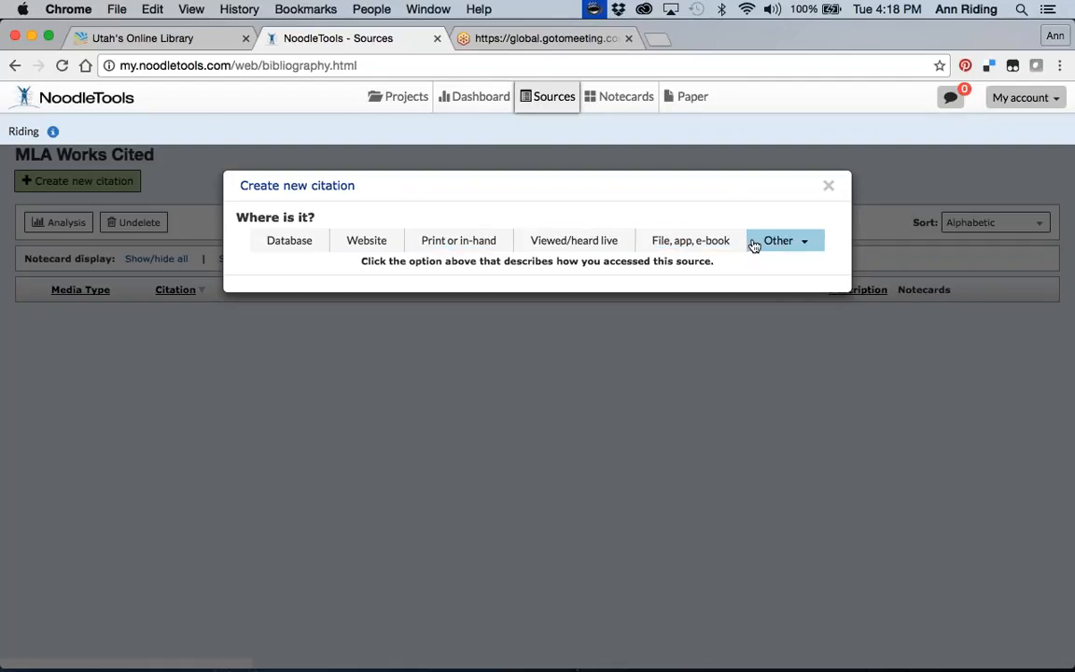
mouse_move(625, 211)
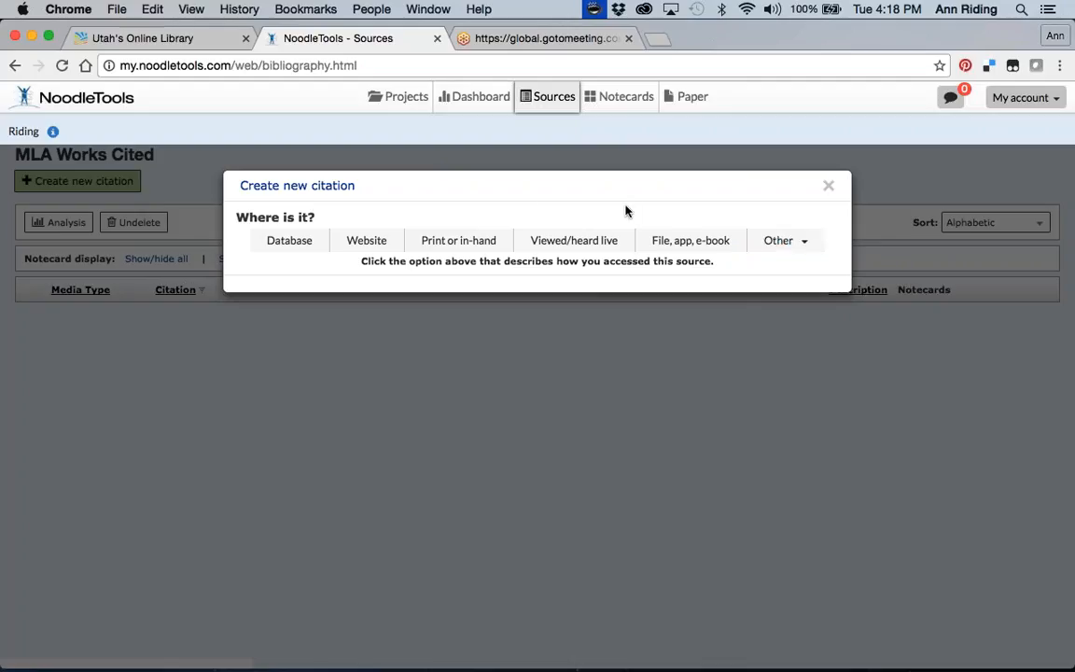
mouse_move(476, 216)
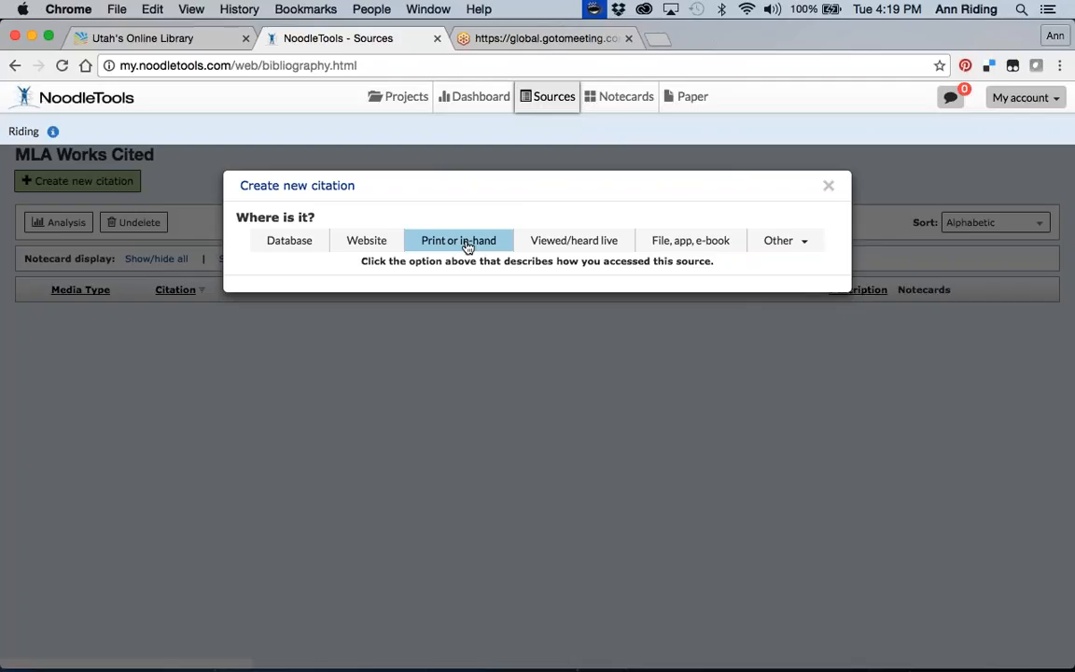
click(459, 238)
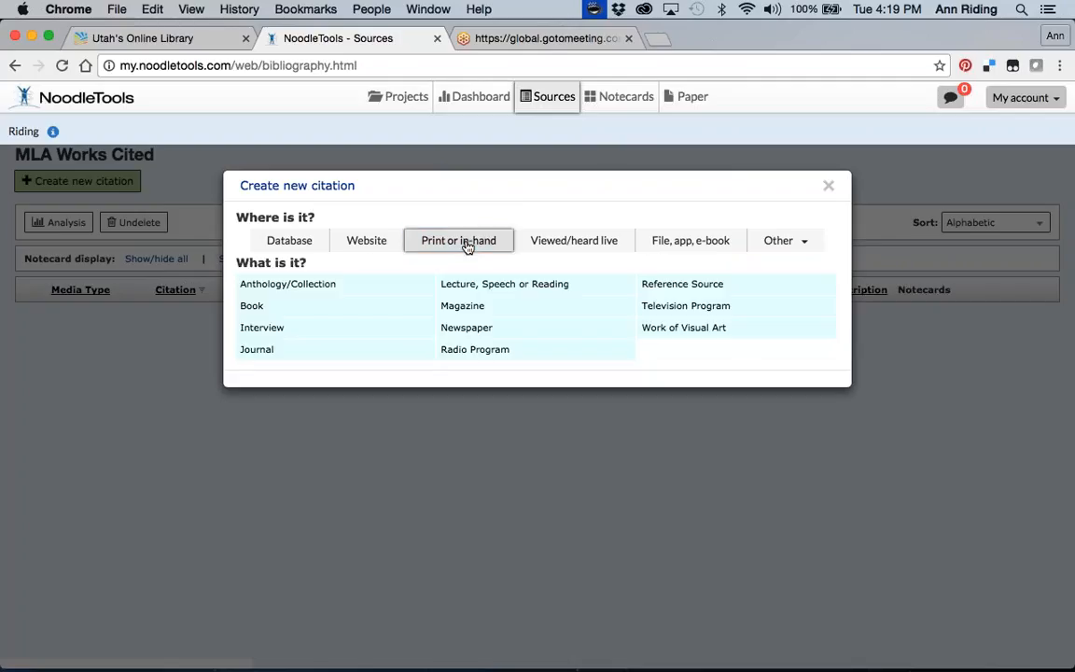
mouse_move(250, 306)
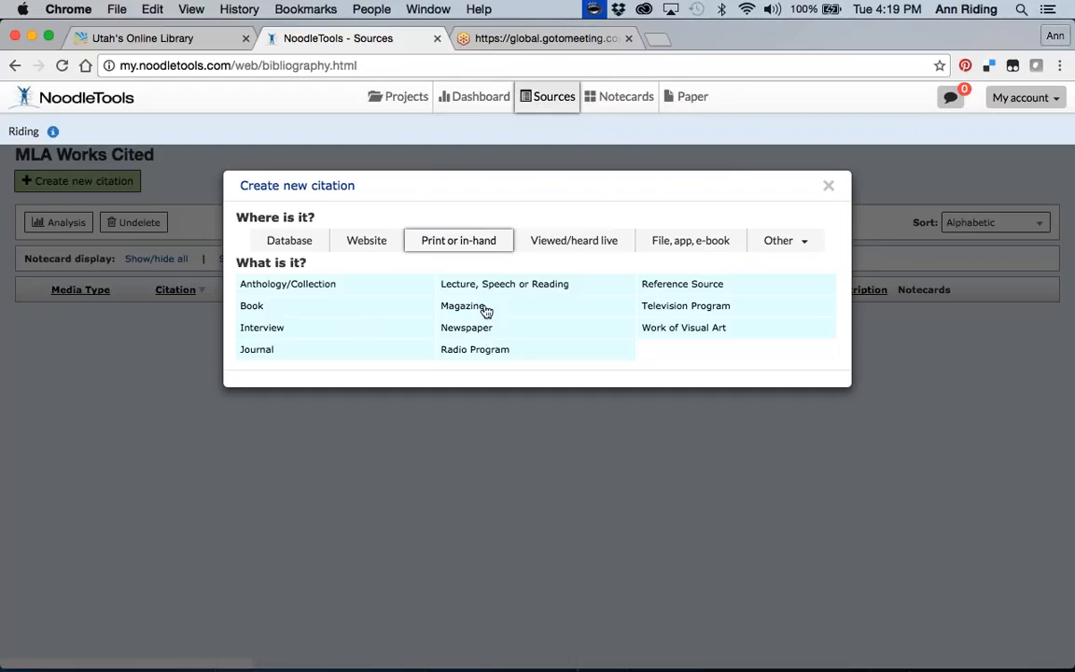
mouse_move(485, 332)
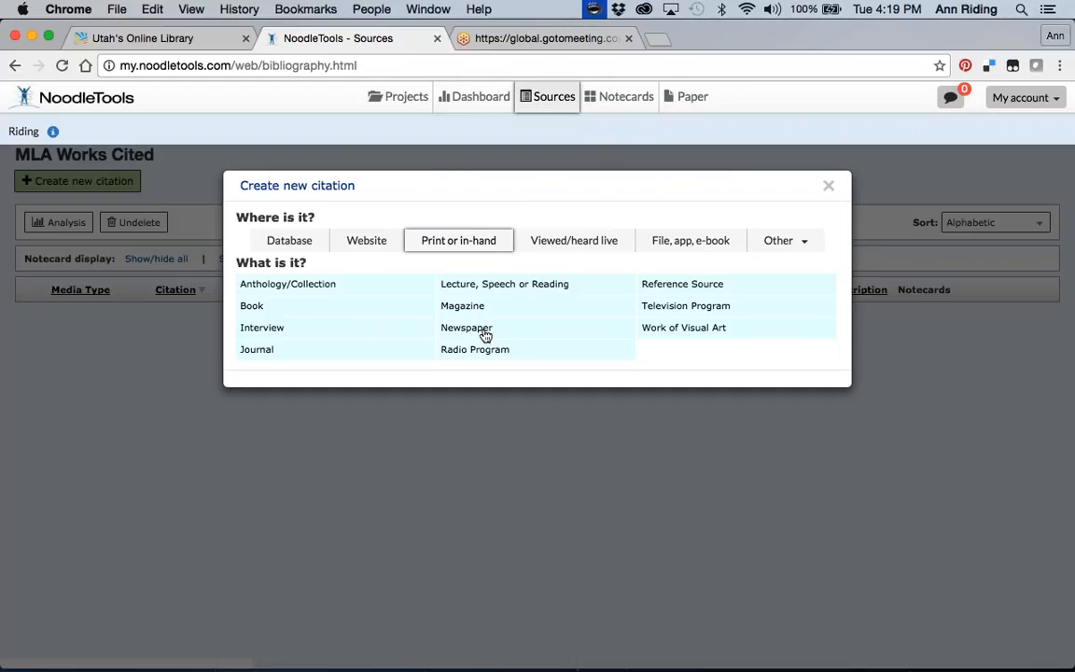
mouse_move(252, 306)
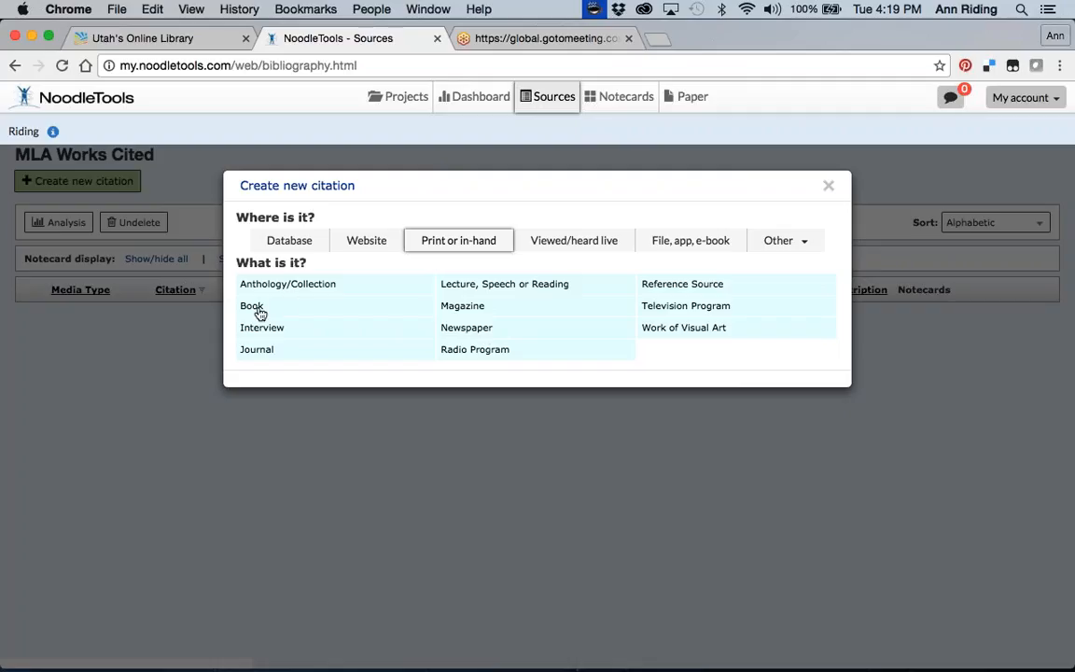
Choose Book as the source type and set the contributor role to Author.
click(250, 306)
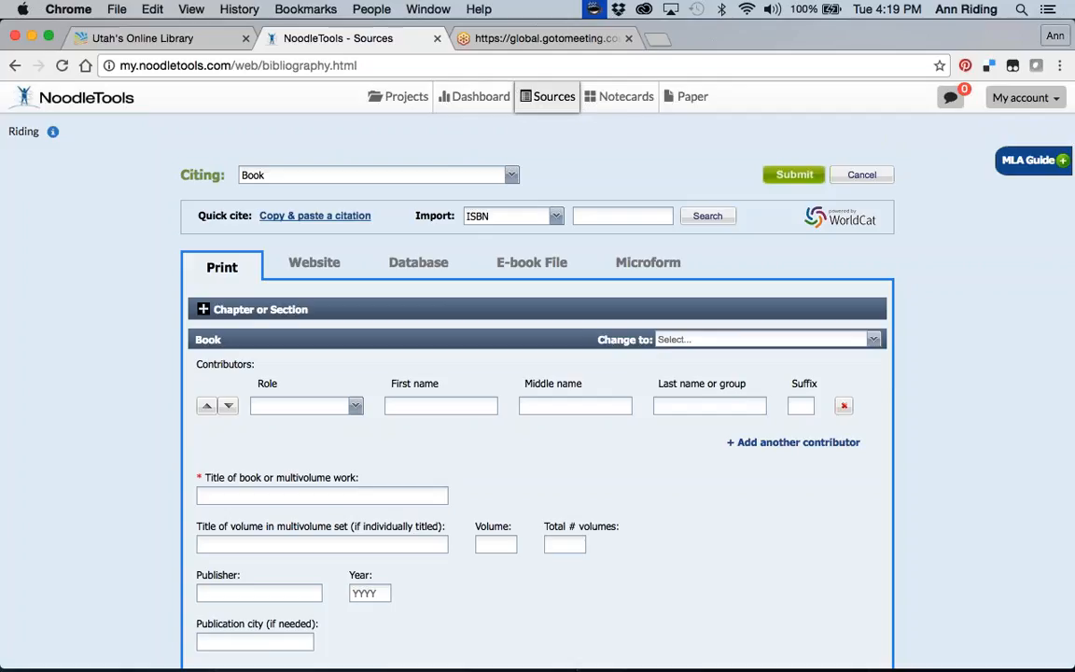
mouse_move(261, 354)
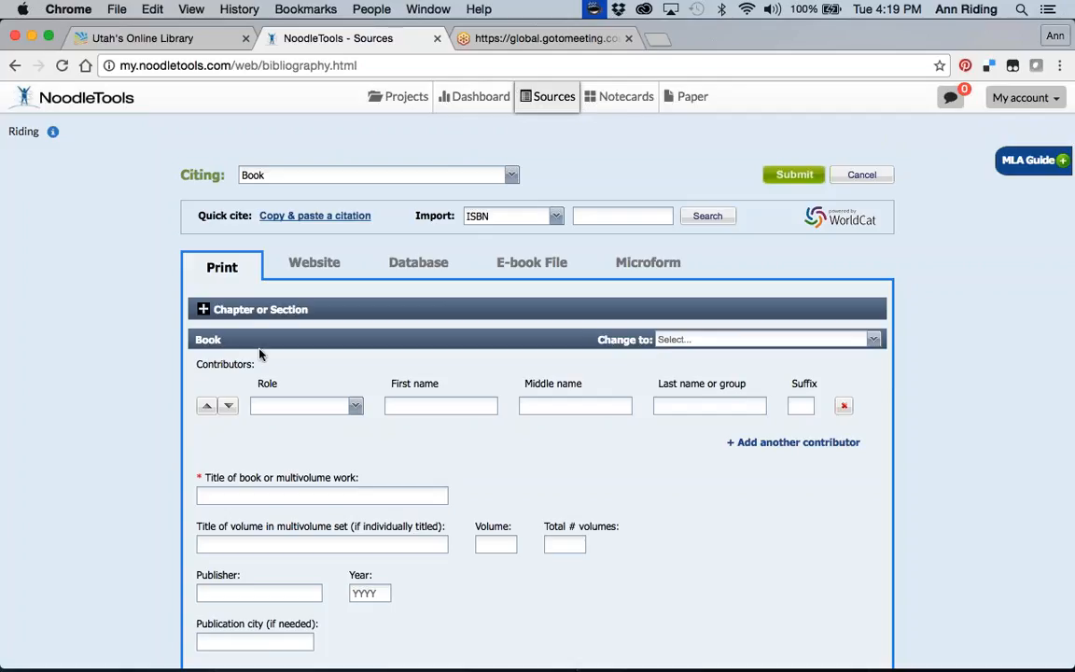
mouse_move(273, 360)
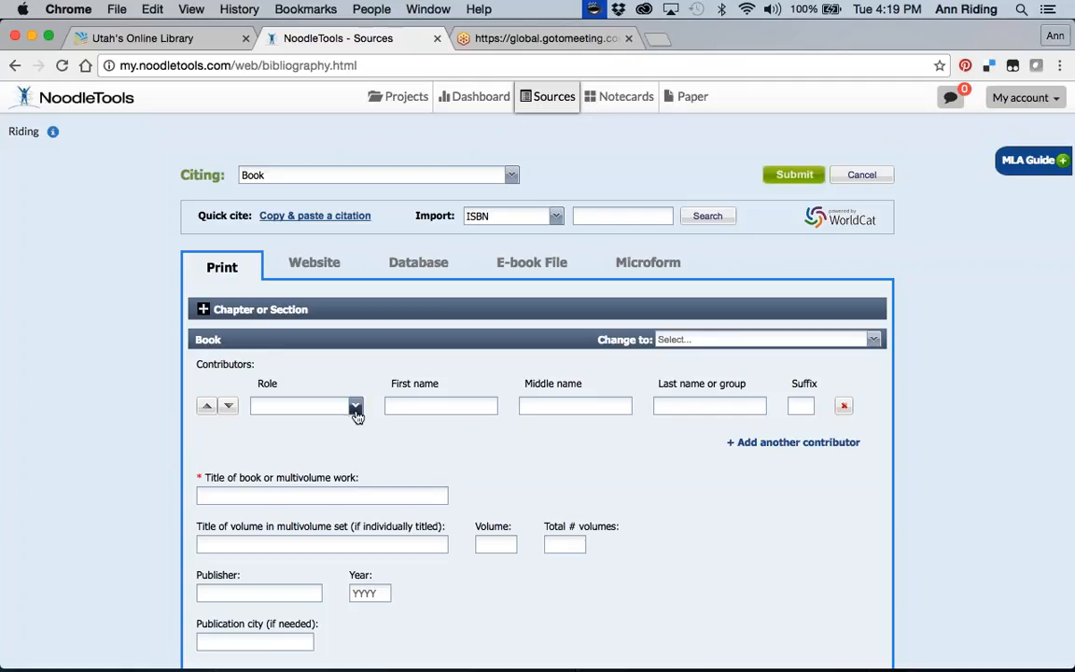
click(355, 405)
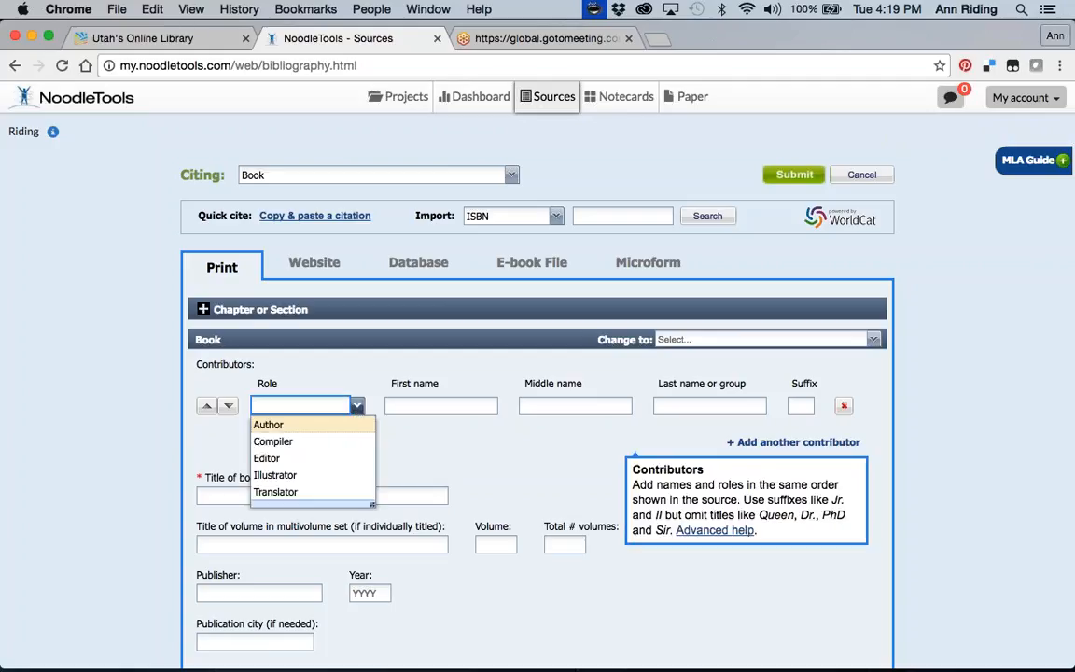
click(269, 426)
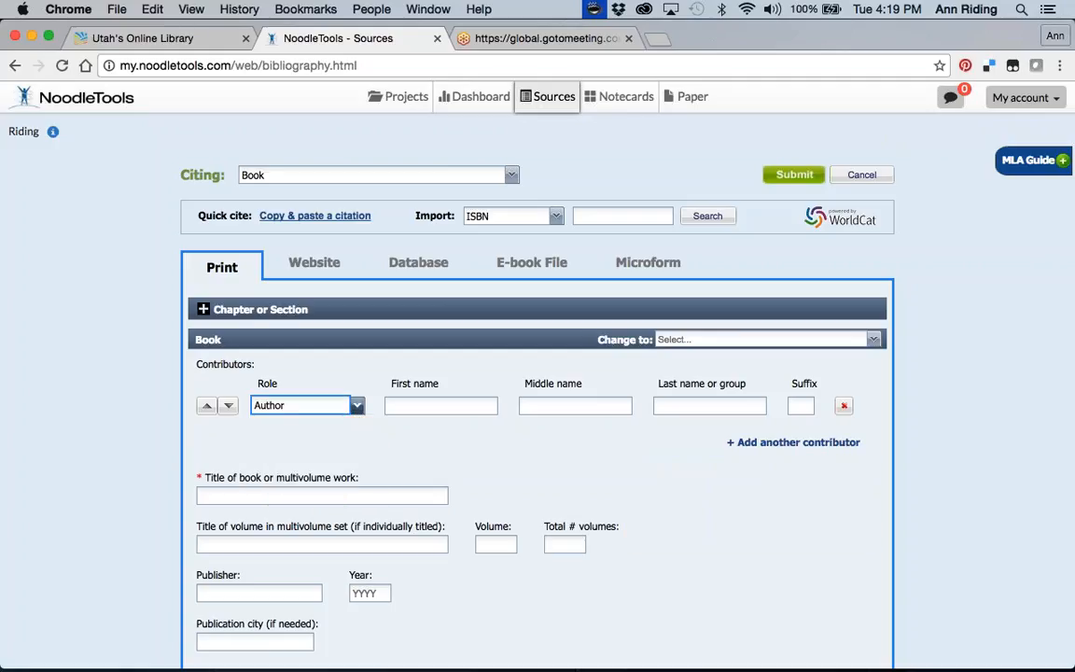
Enter Robert Frost as the author, clearing the surname mistyped in the middle-name field.
text(Robert)
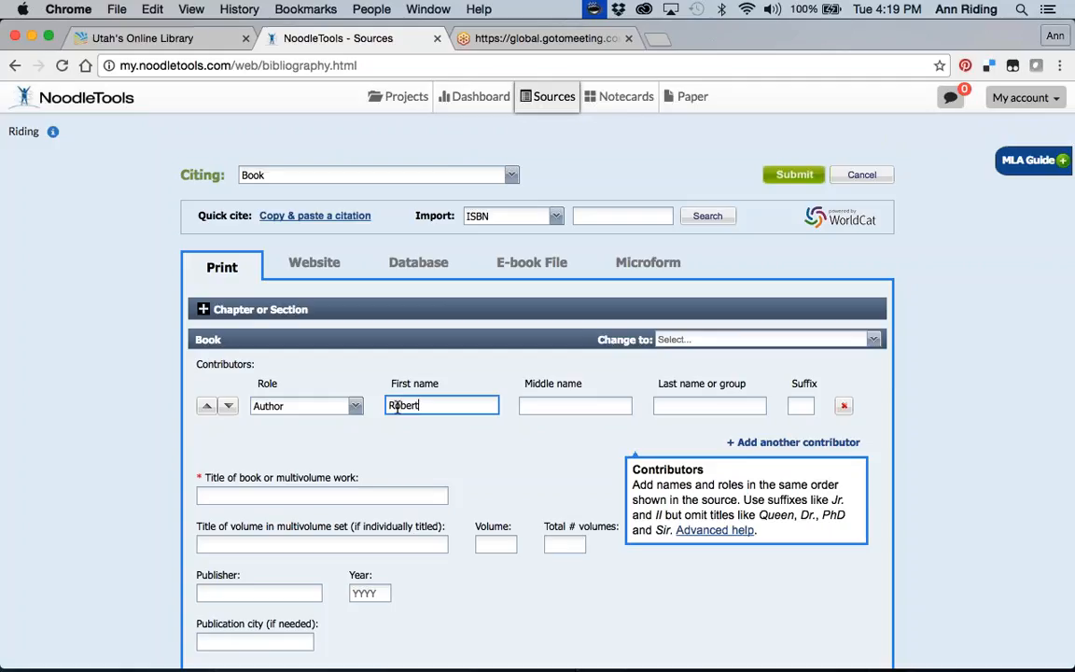
text(f)
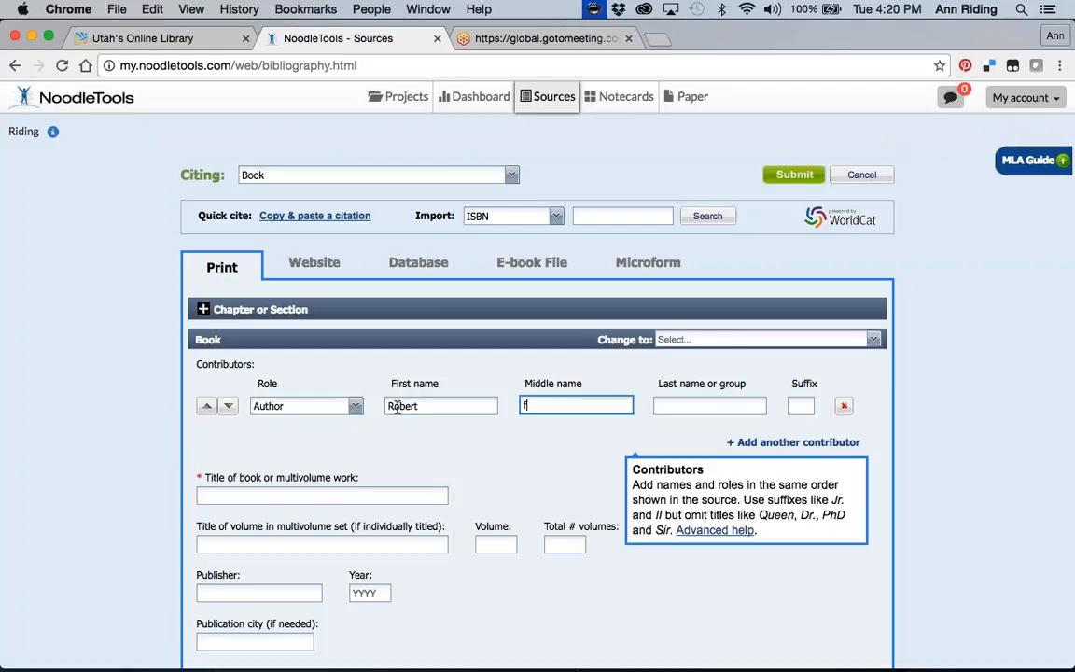
text(rost)
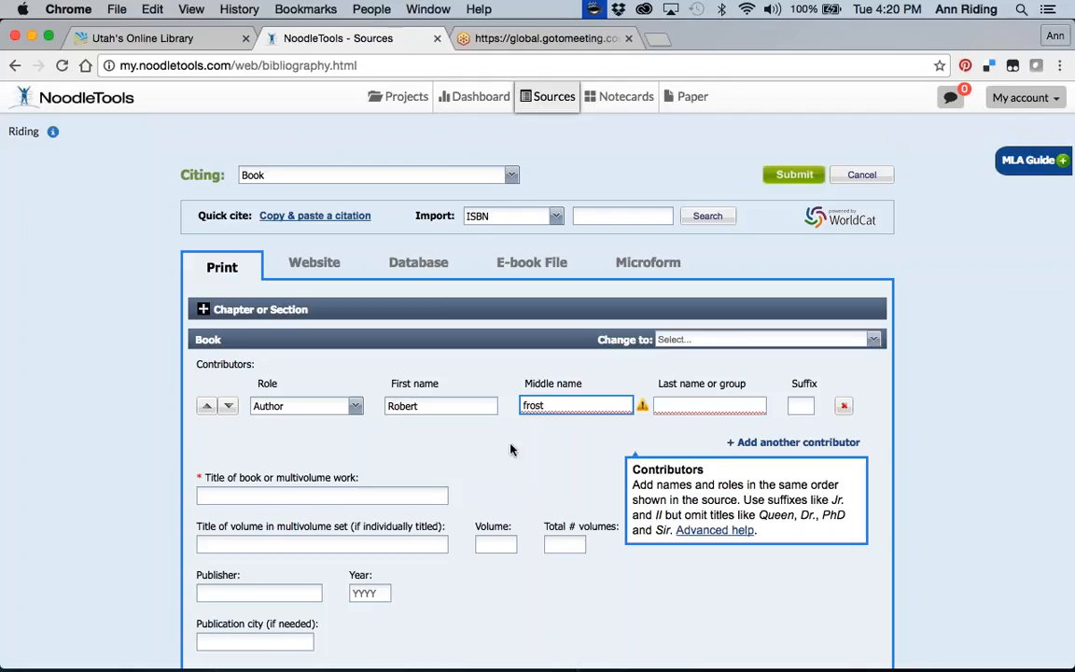
key(Backspace)
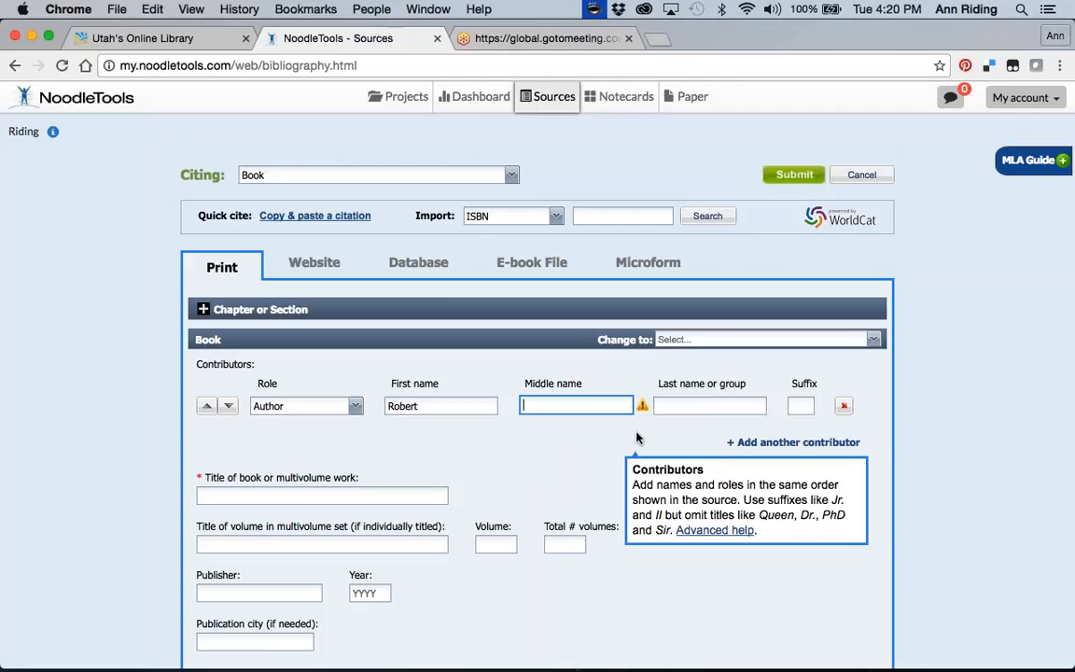
text(Frost)
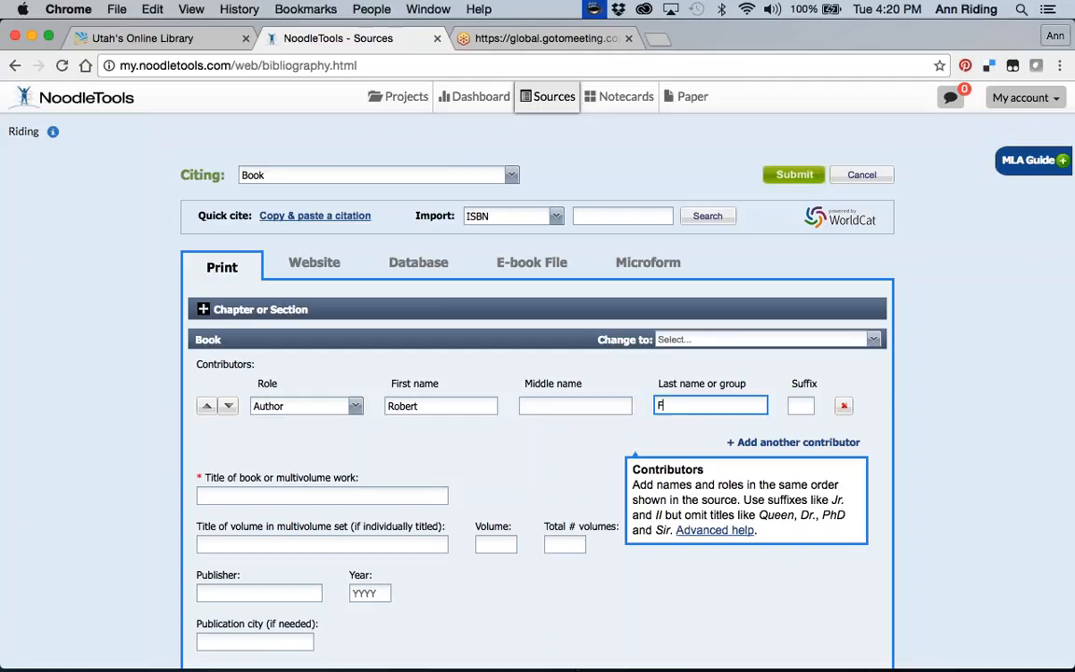
text(rost)
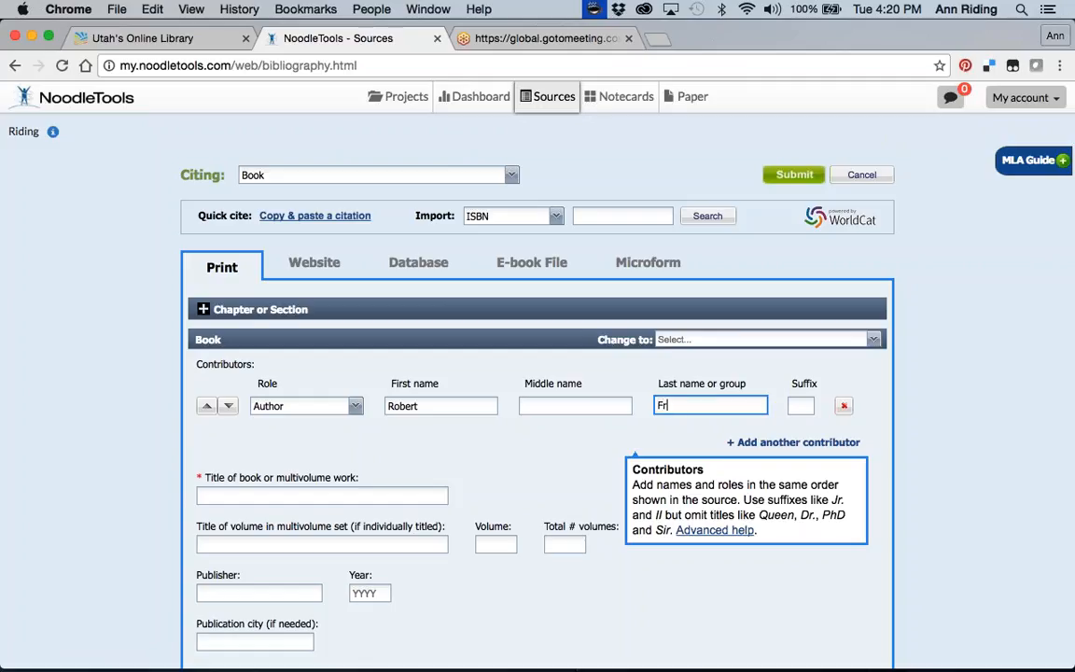
text(ost)
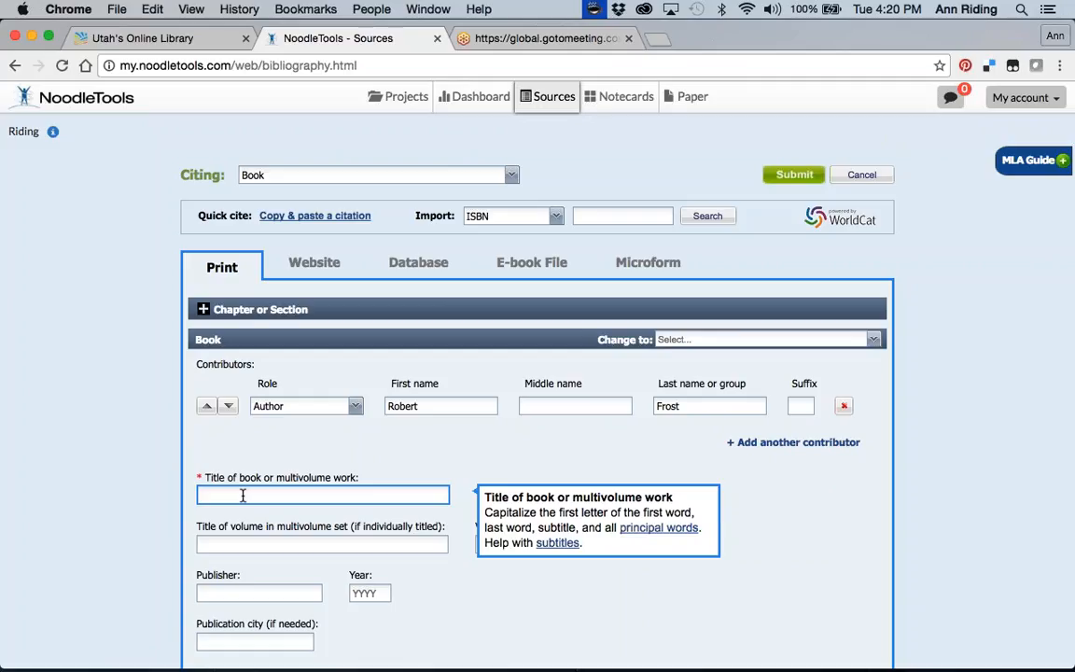
Enter the book title 'You Come Too' and the publisher Holt.
text(You Come Too)
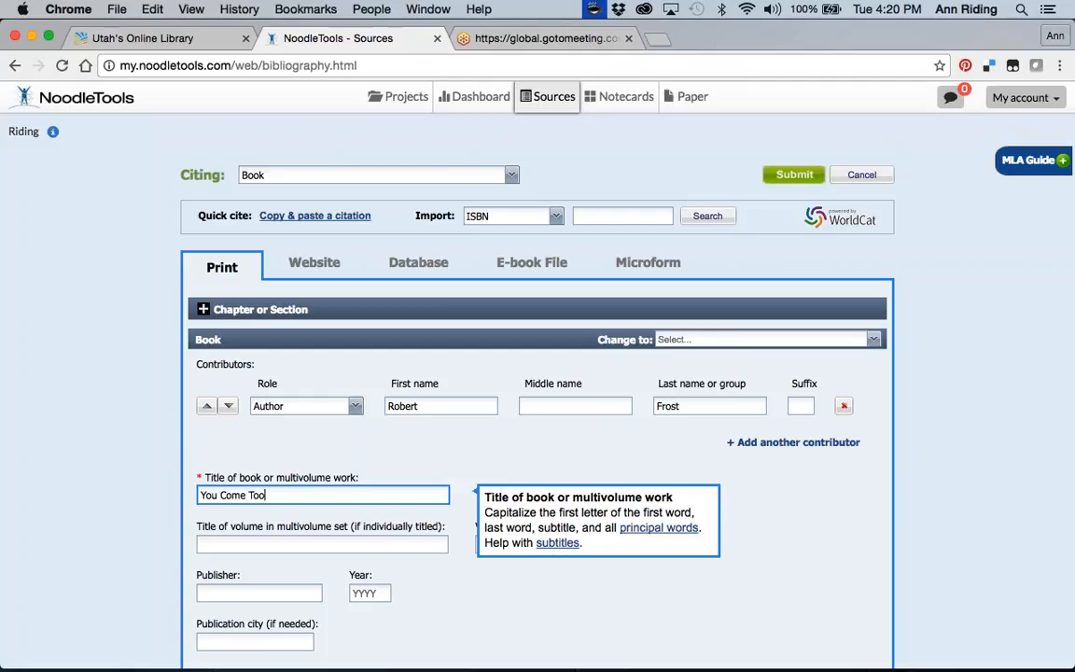
click(321, 545)
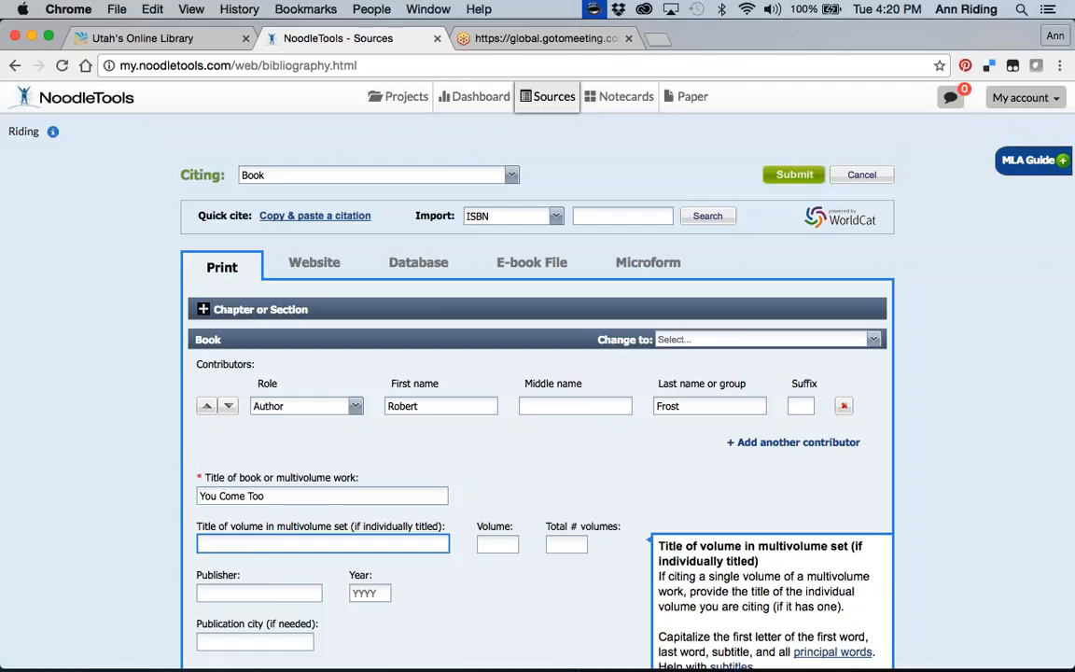
click(260, 593)
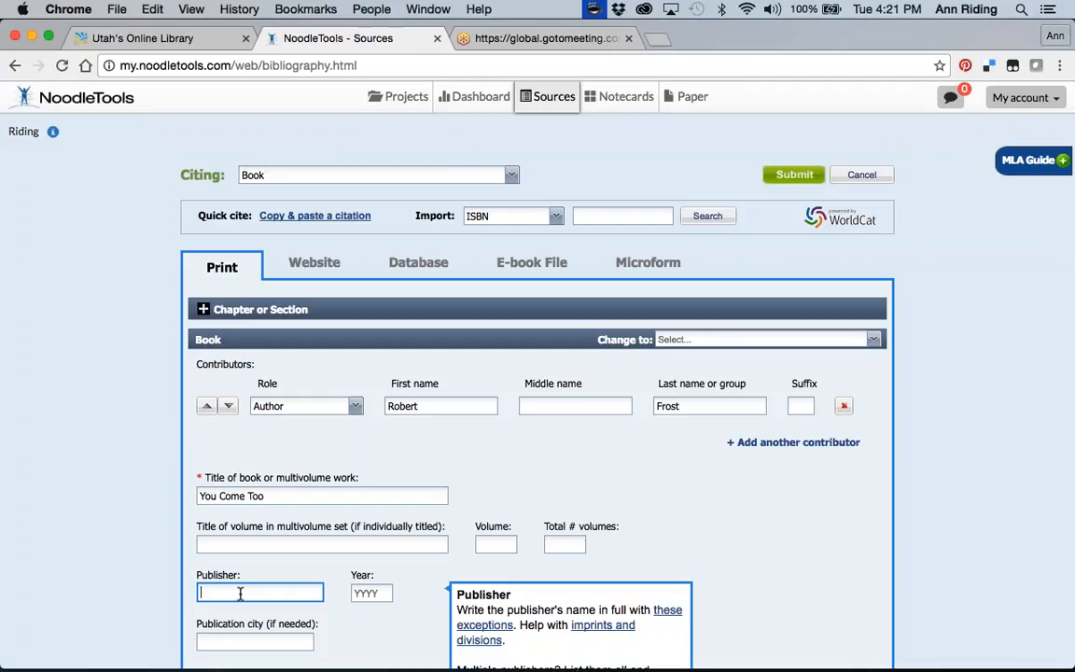
text(Hol)
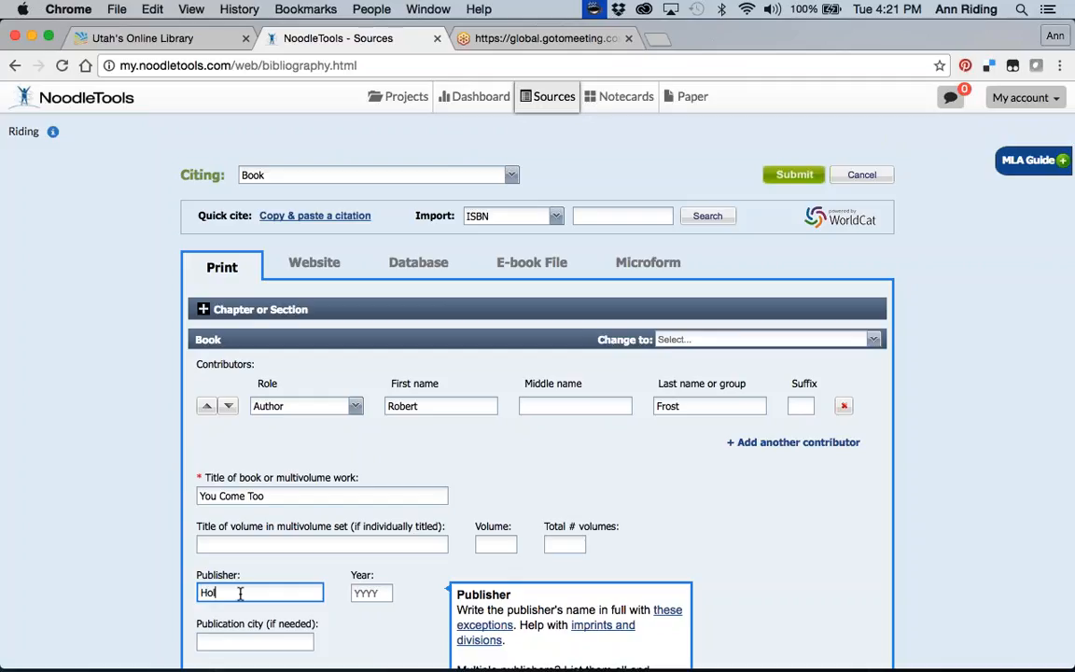
text(t)
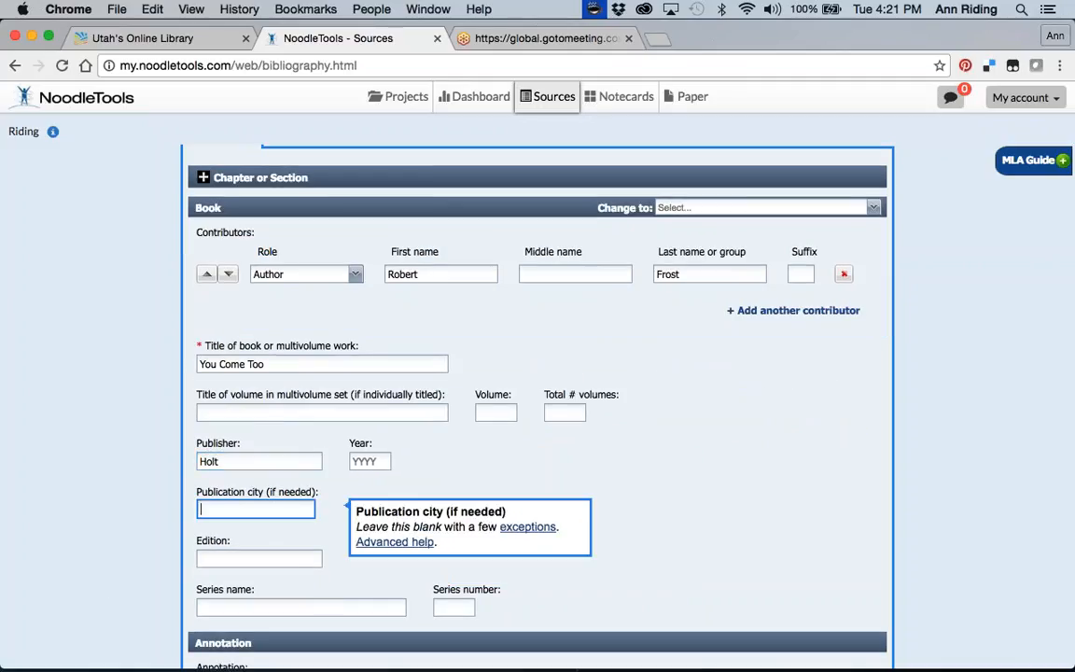
mouse_move(528, 527)
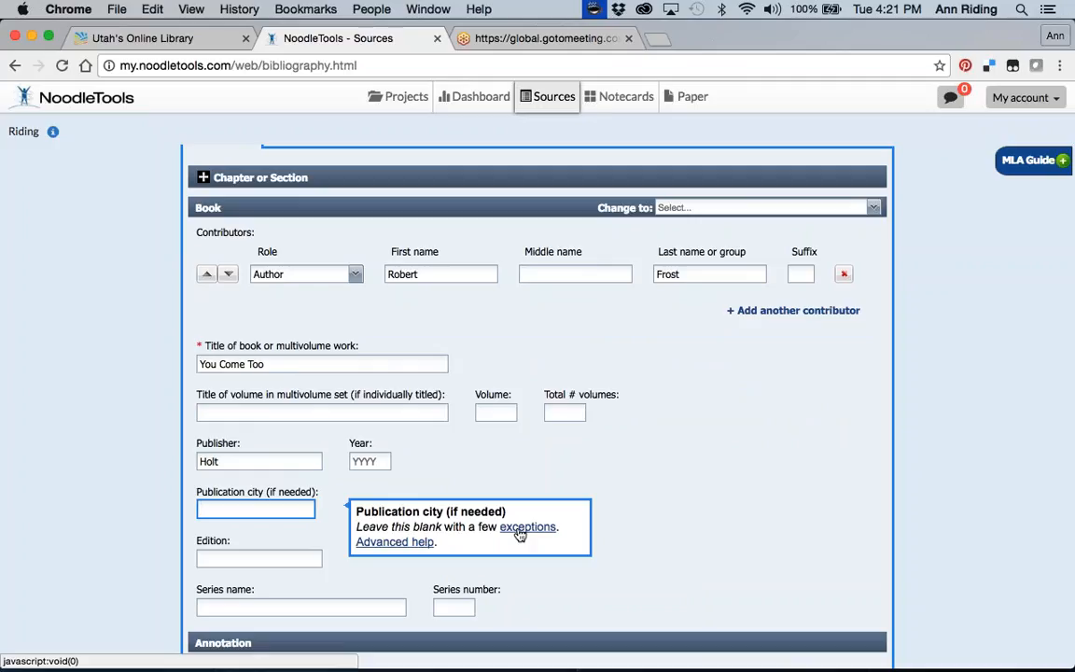
click(255, 508)
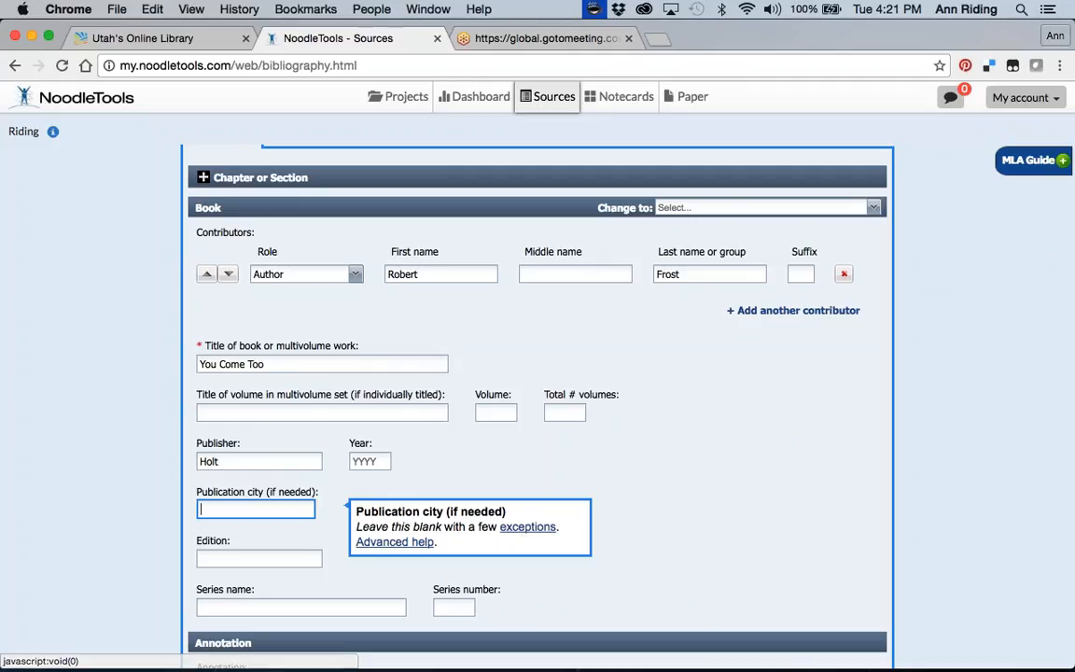
Review the remaining book fields and enter 1959 as the publication year.
scroll(down, 3)
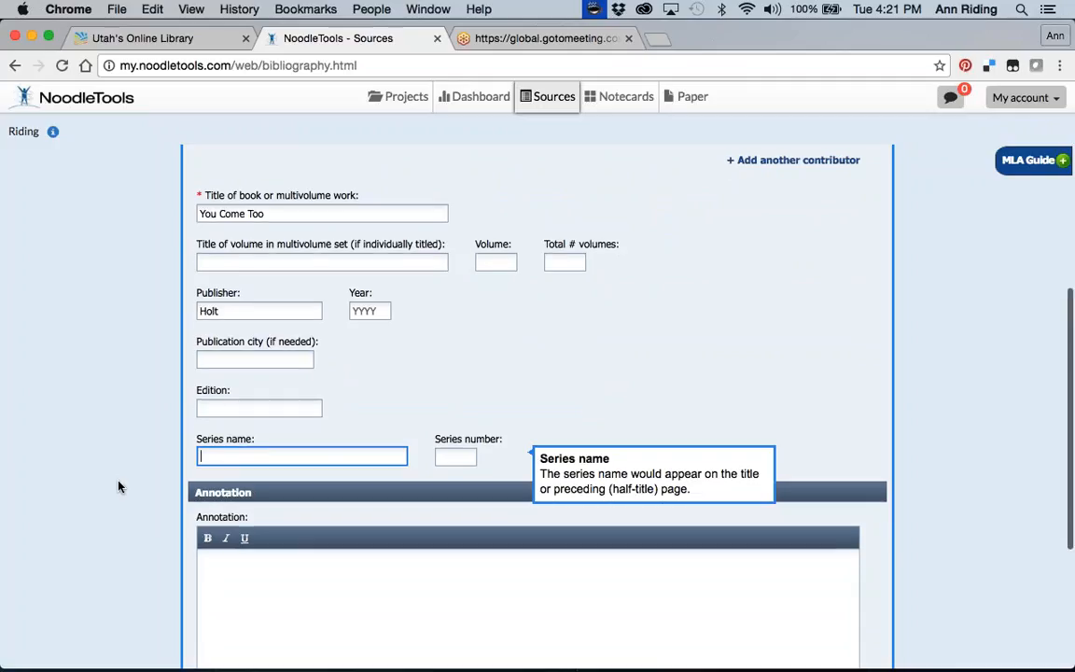
scroll(down, 3)
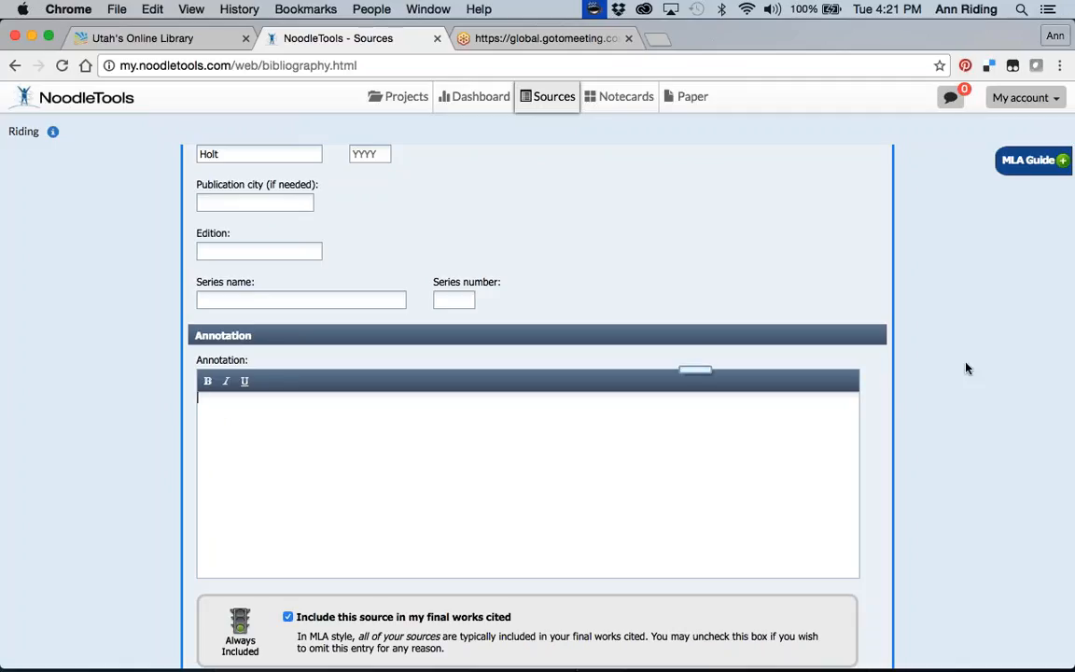
scroll(down, 3)
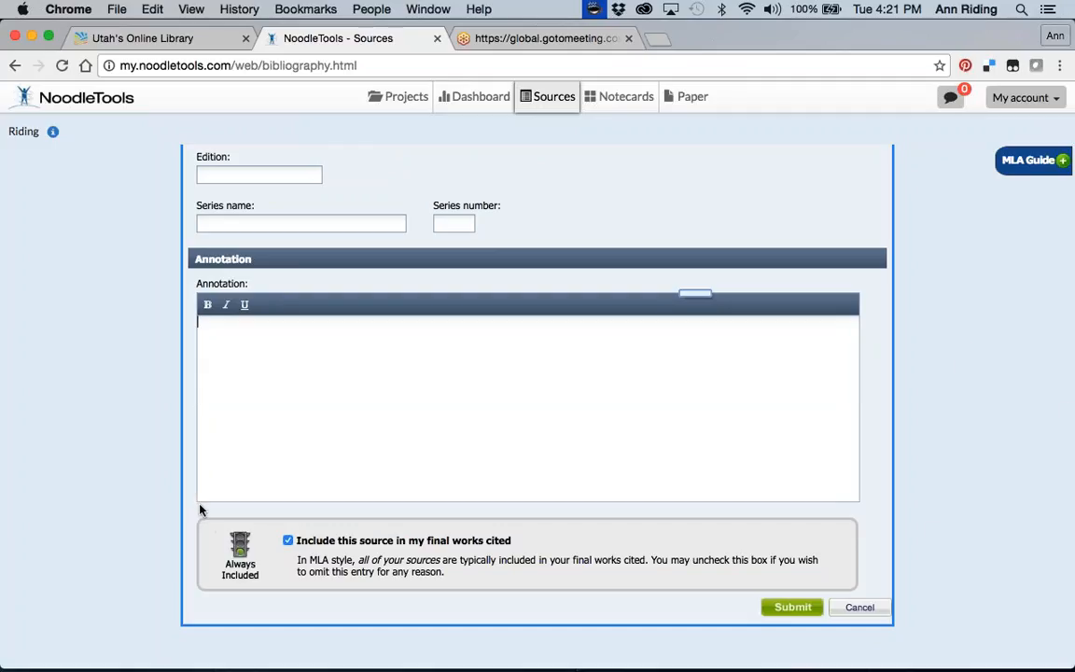
mouse_move(284, 631)
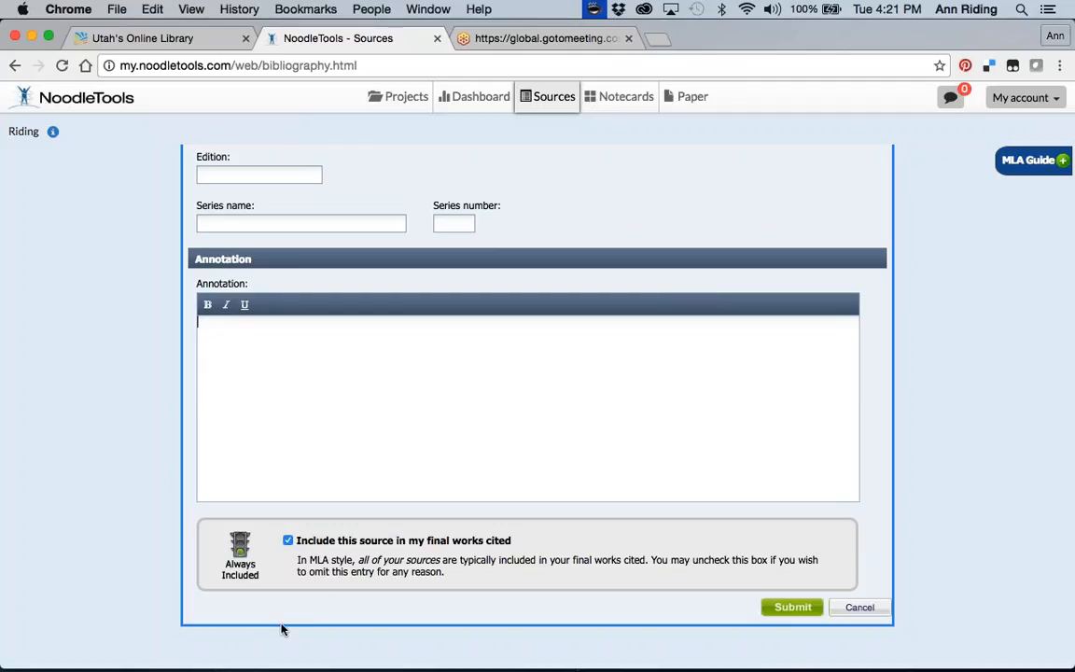
mouse_move(975, 446)
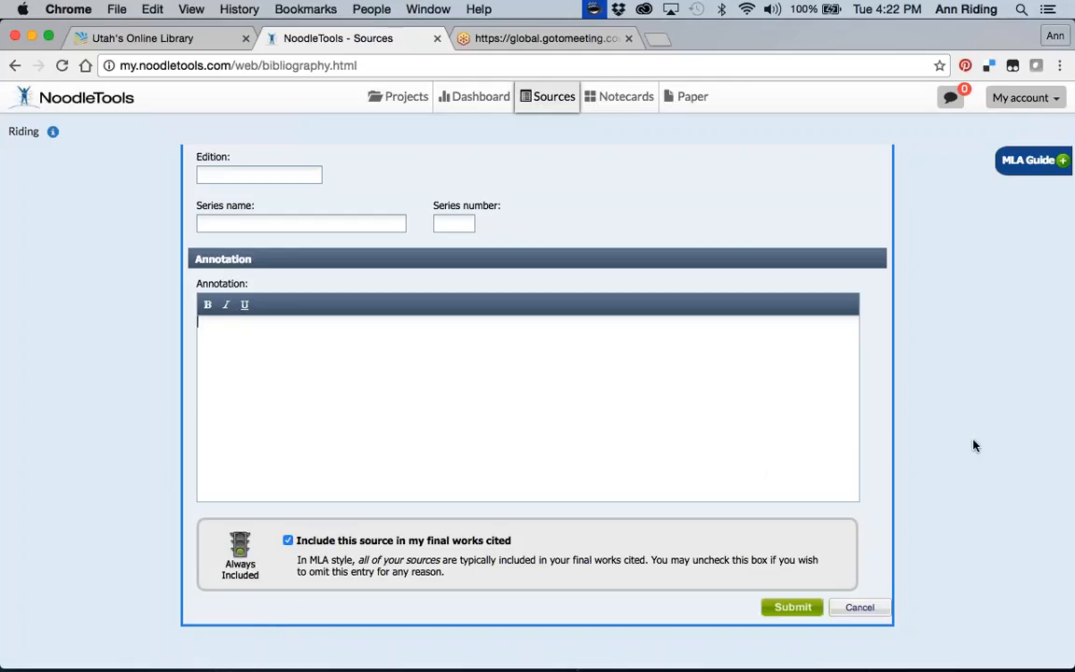
mouse_move(877, 334)
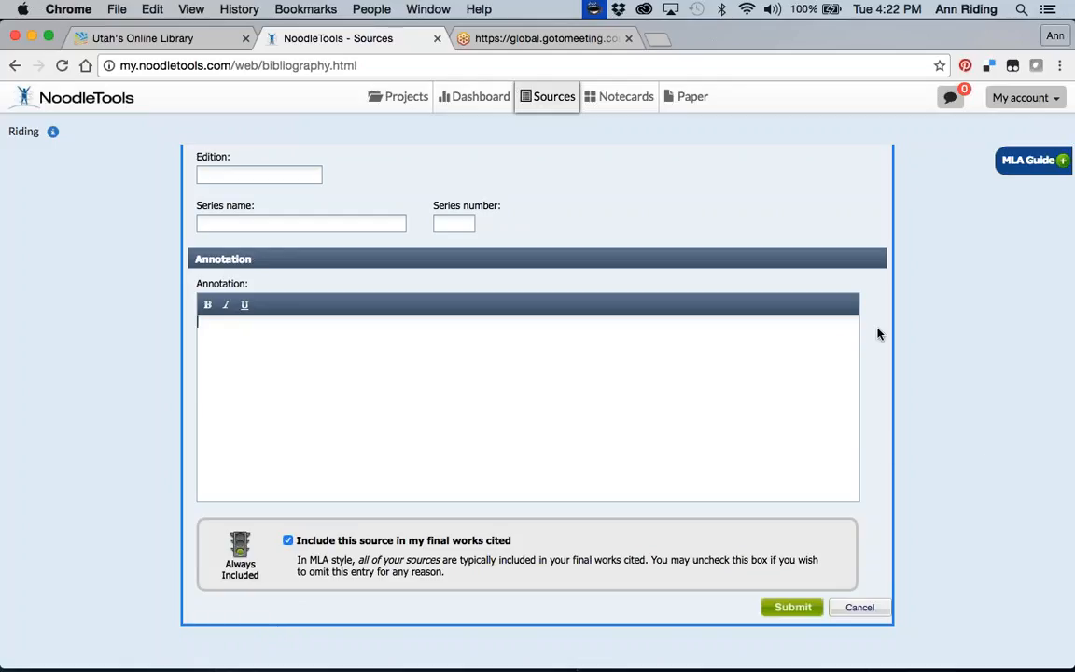
scroll(up, 3)
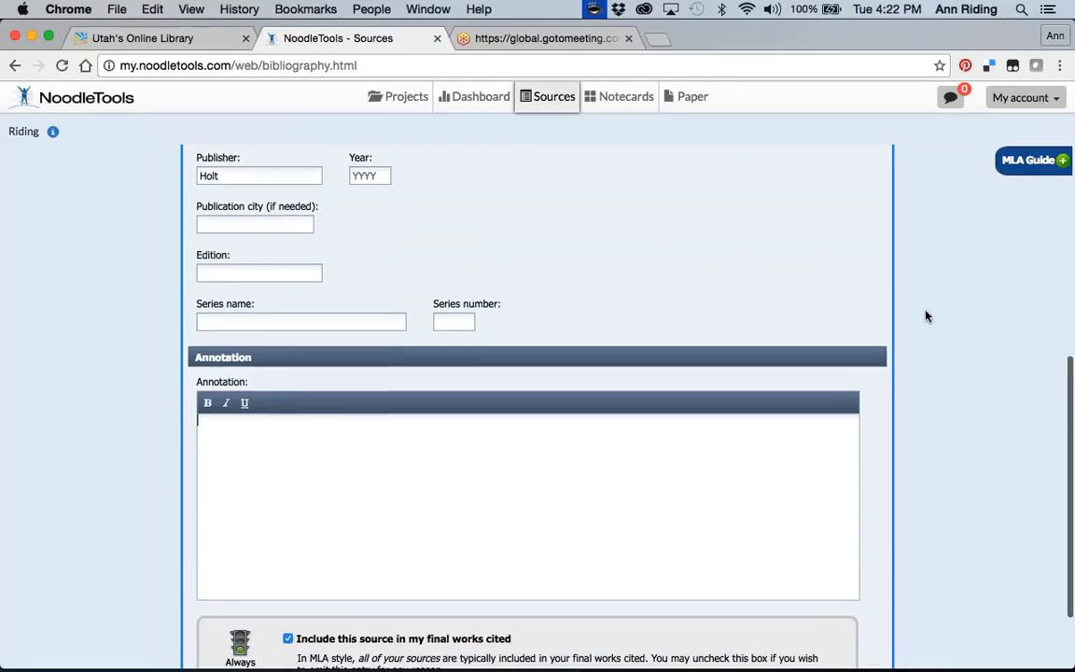
scroll(up, 3)
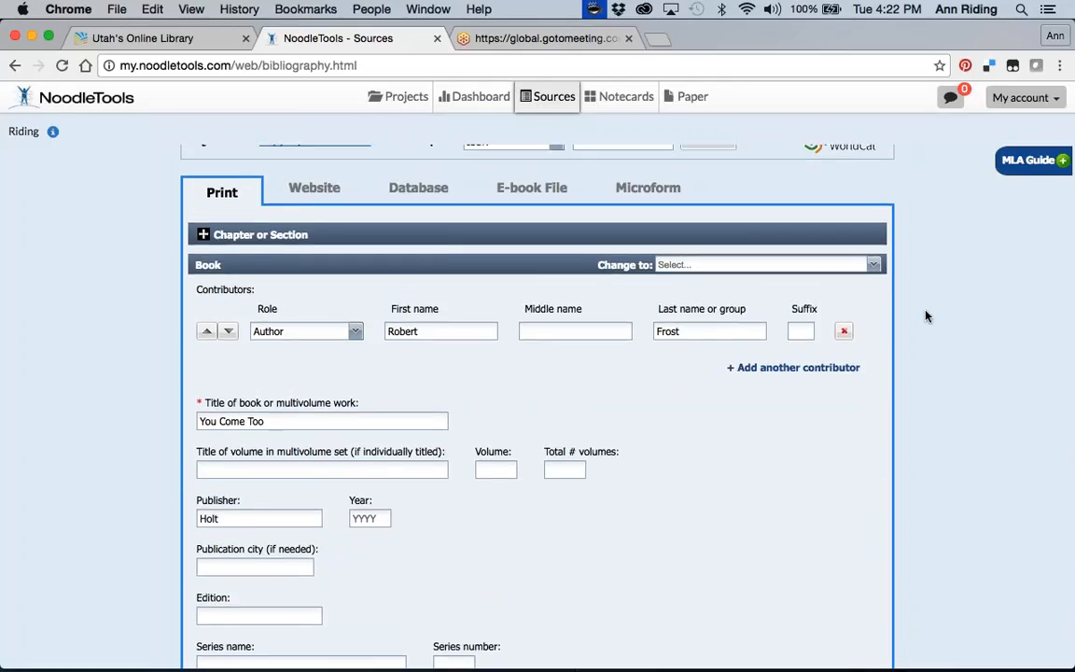
scroll(up, 3)
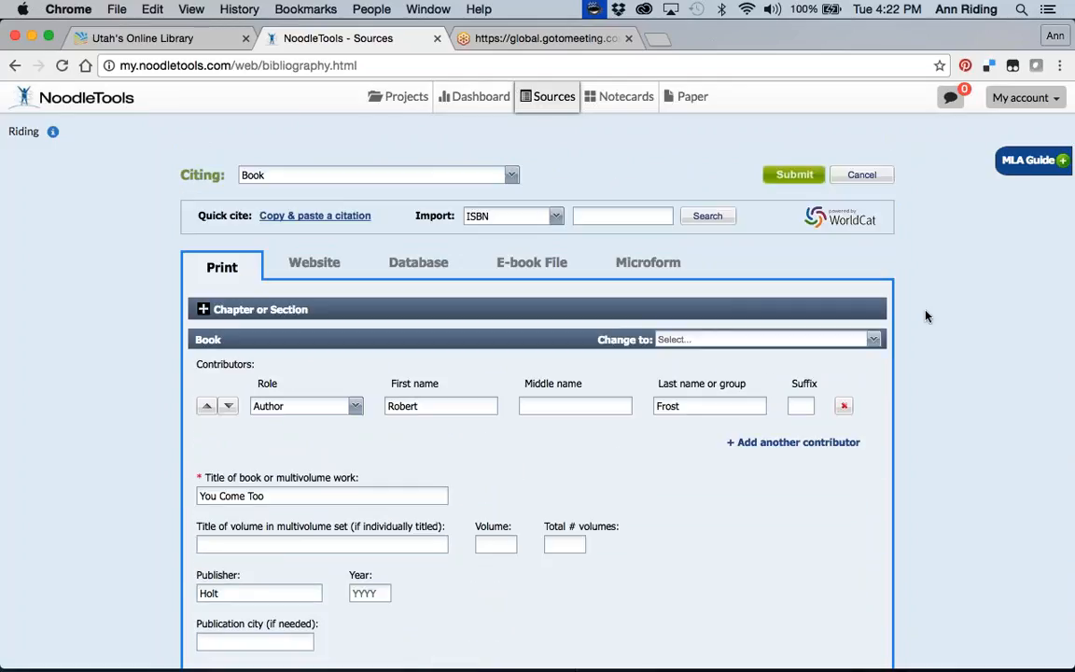
scroll(down, 3)
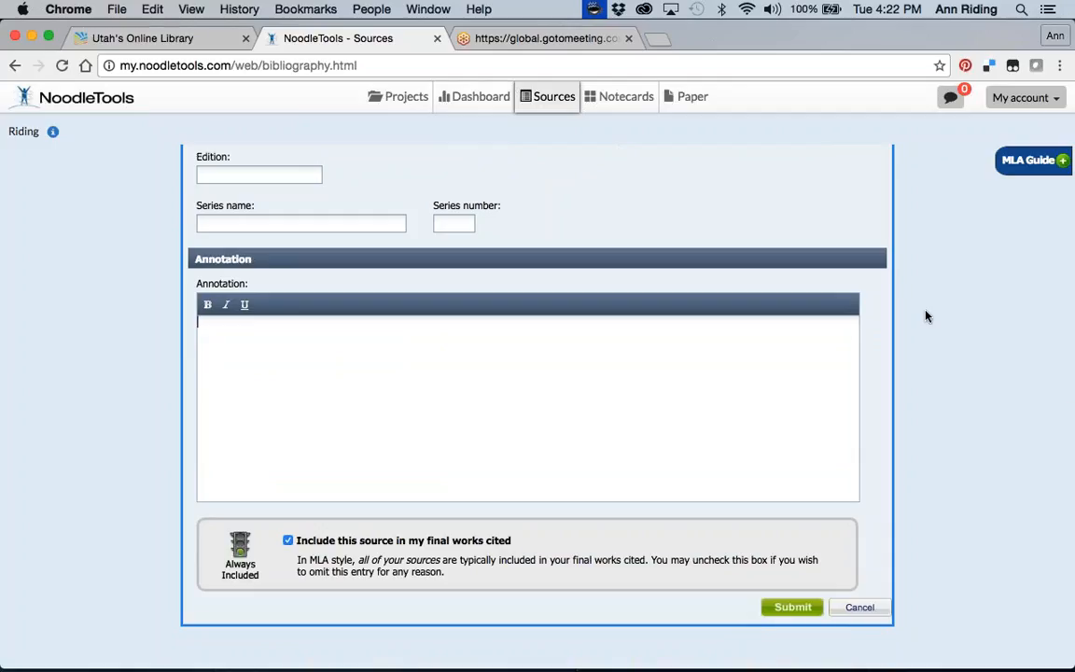
scroll(up, 3)
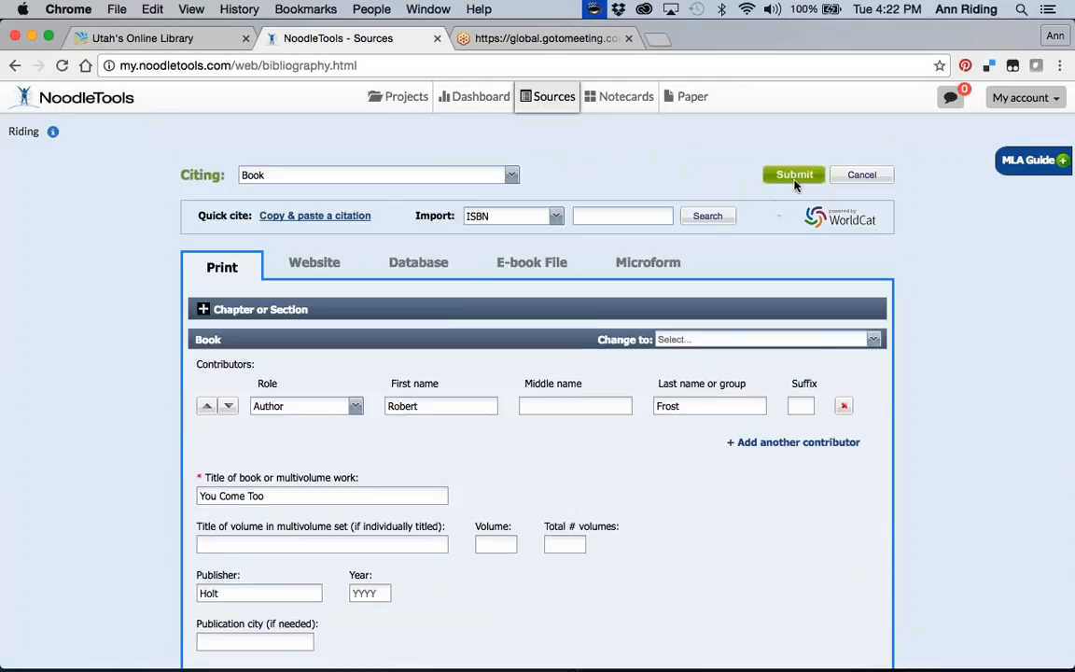
mouse_move(575, 405)
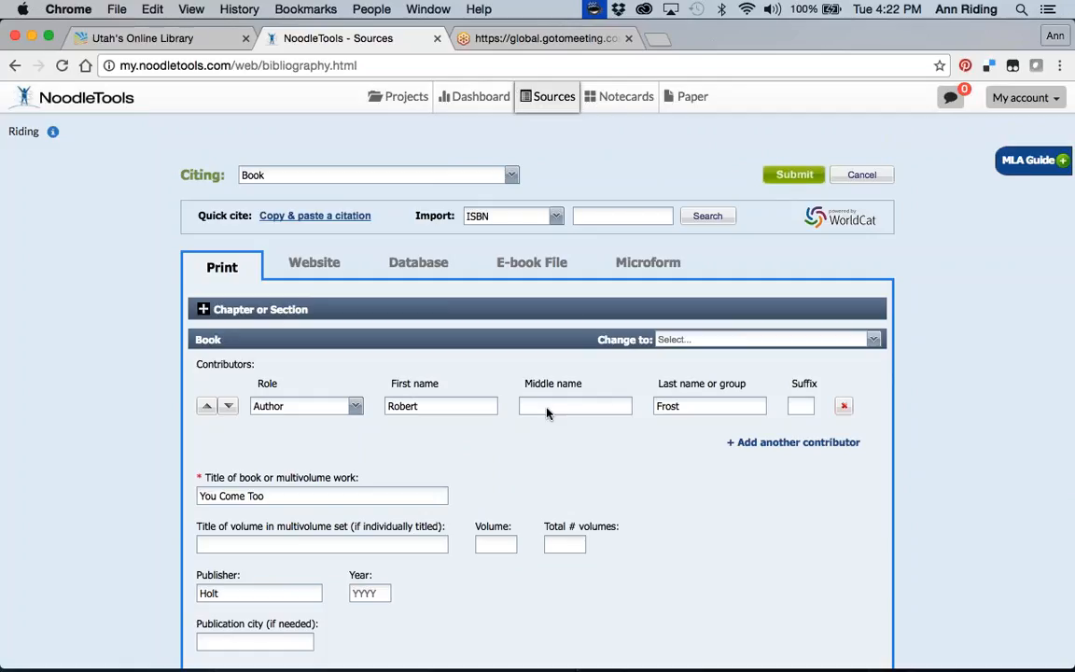
scroll(down, 3)
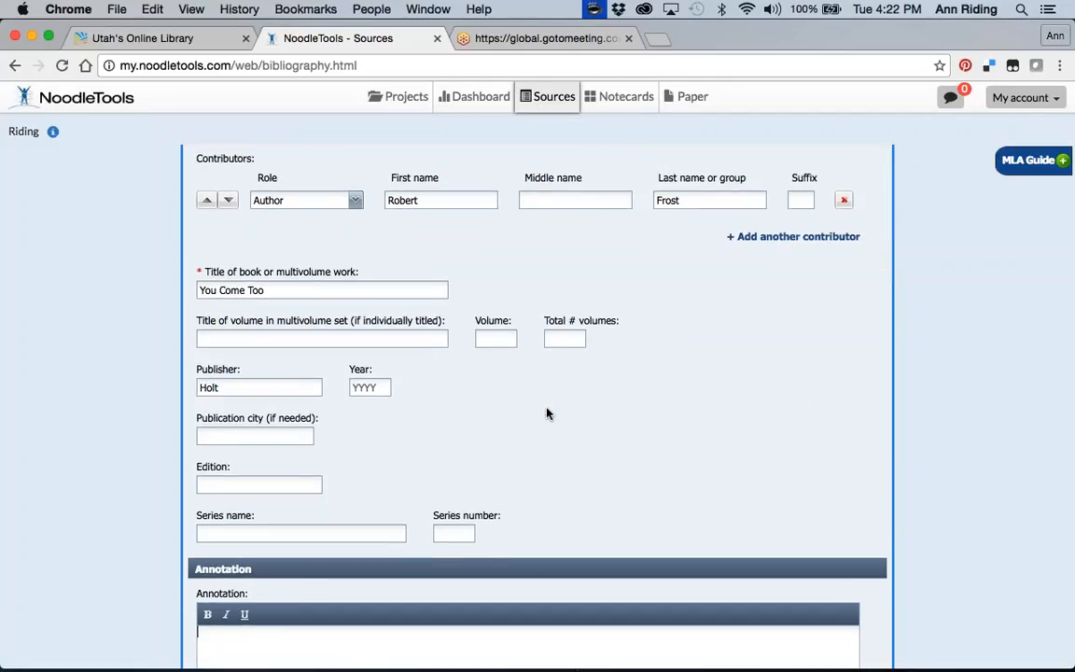
click(369, 386)
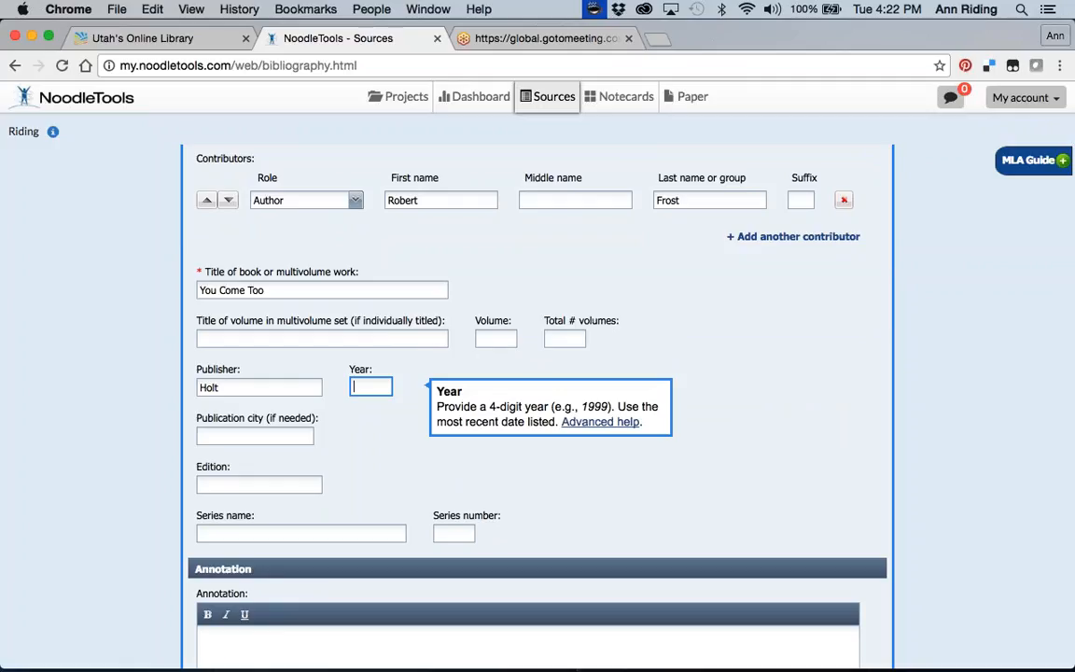
text(195)
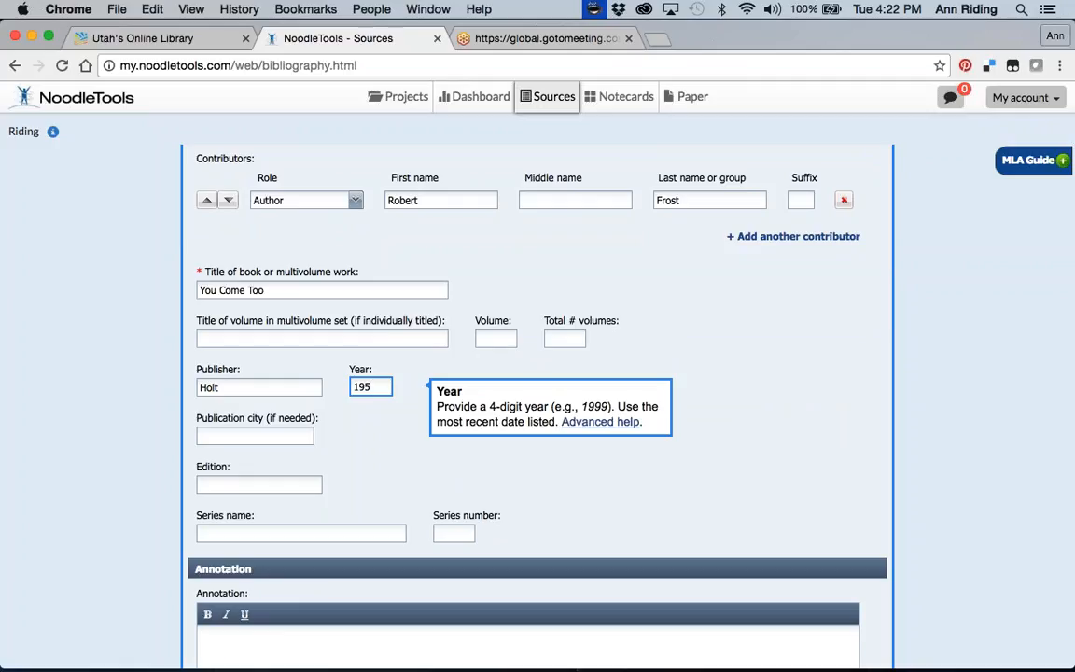
text(9)
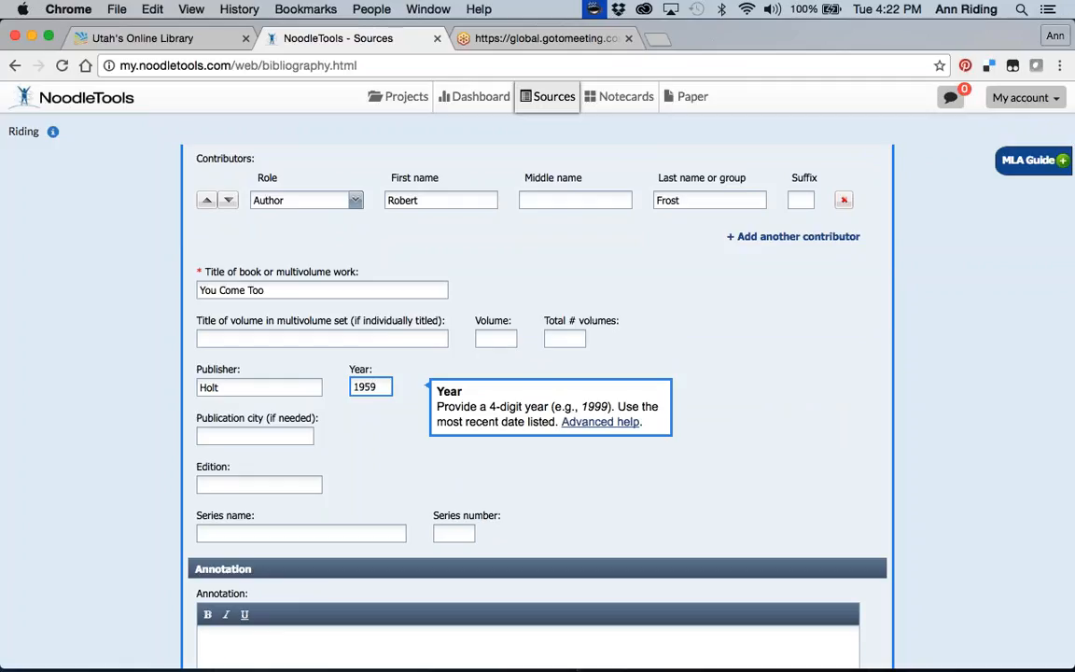
Submit the Frost citation to the Riding Works Cited list.
scroll(up, 3)
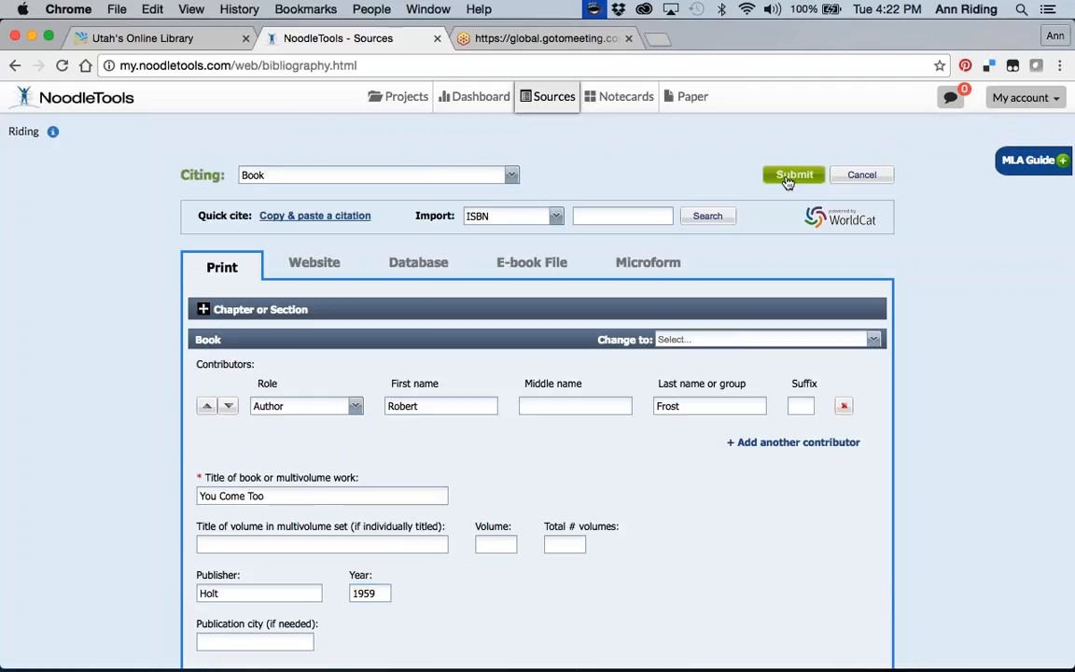
click(793, 176)
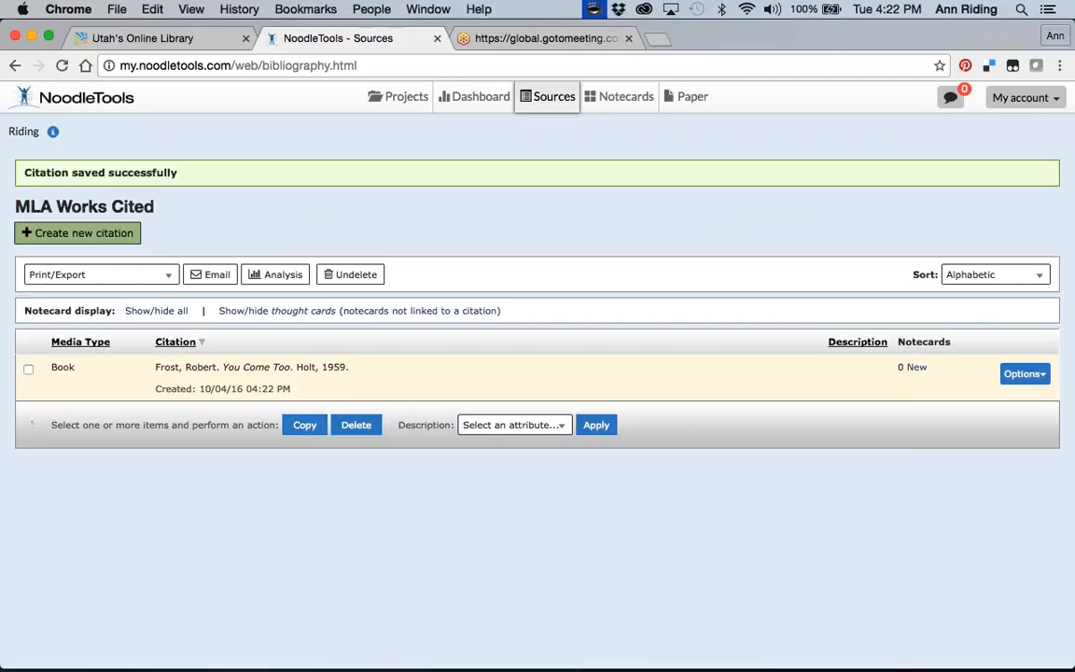
mouse_move(172, 403)
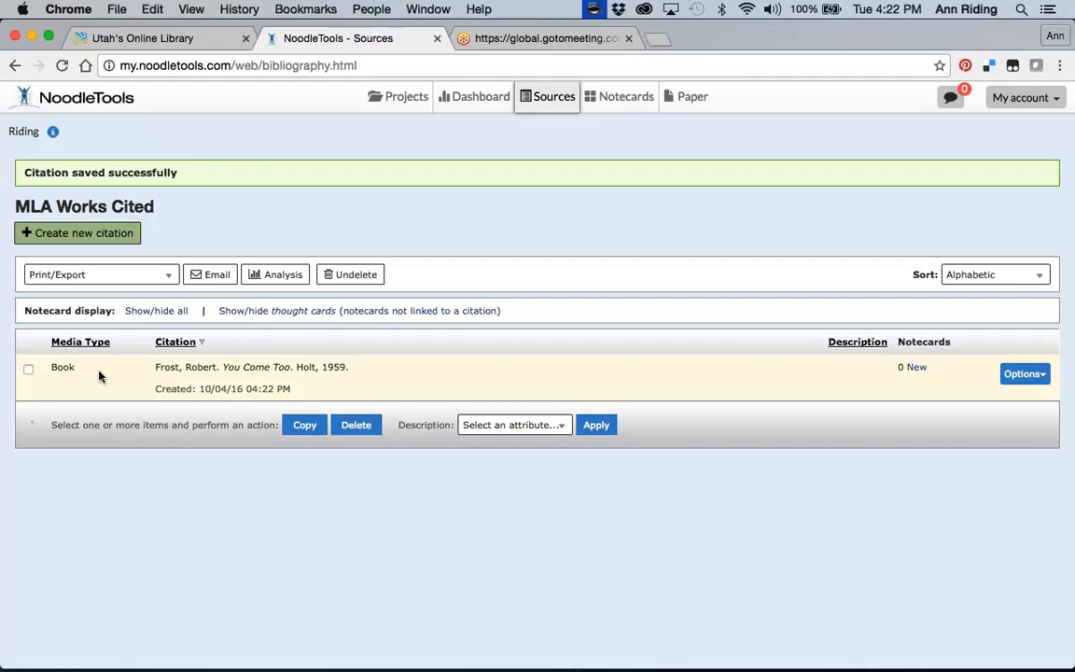
mouse_move(161, 380)
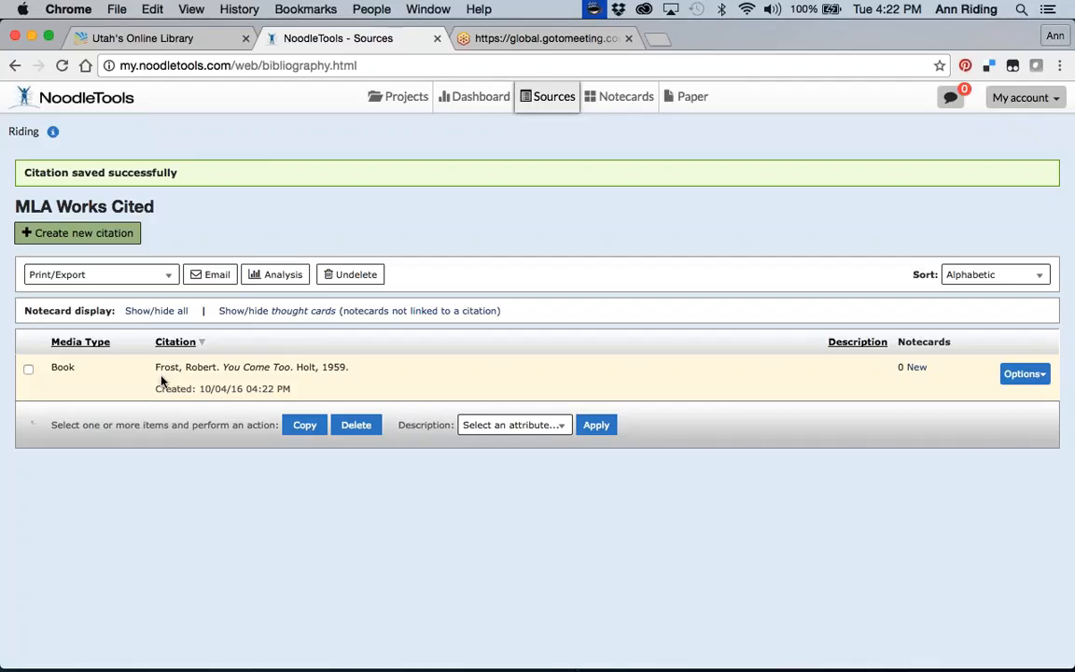
mouse_move(278, 409)
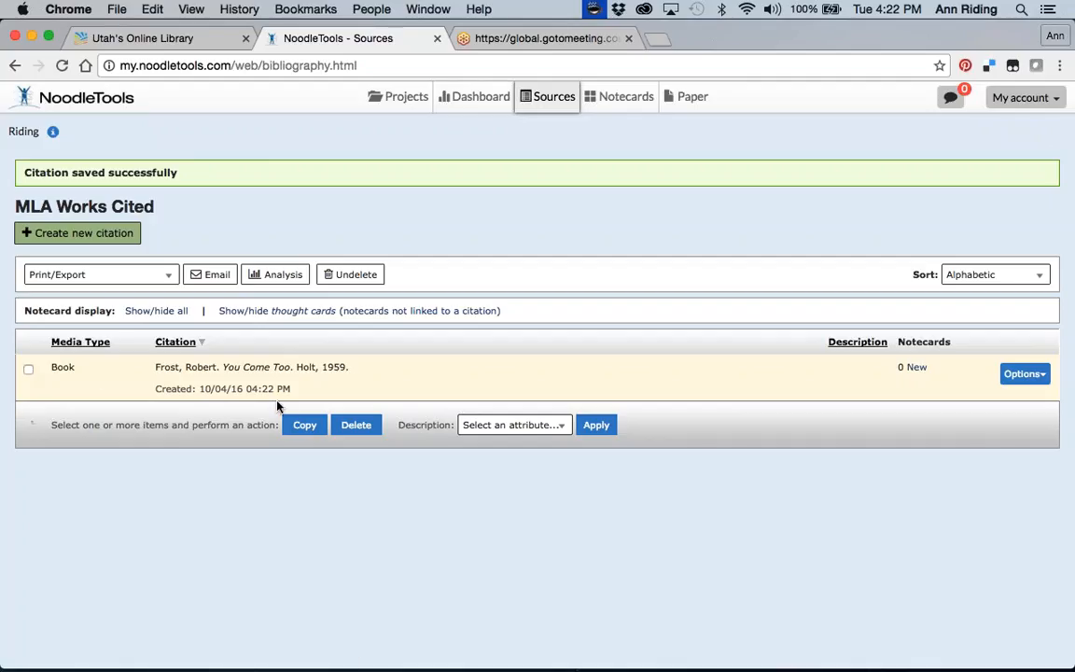
mouse_move(918, 386)
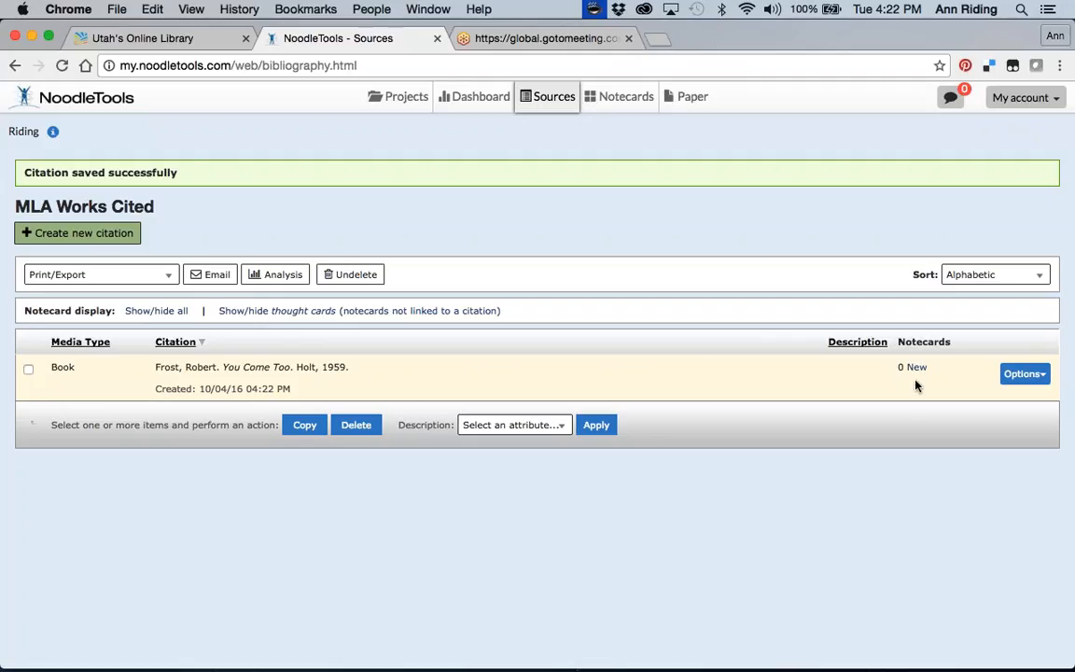
mouse_move(407, 131)
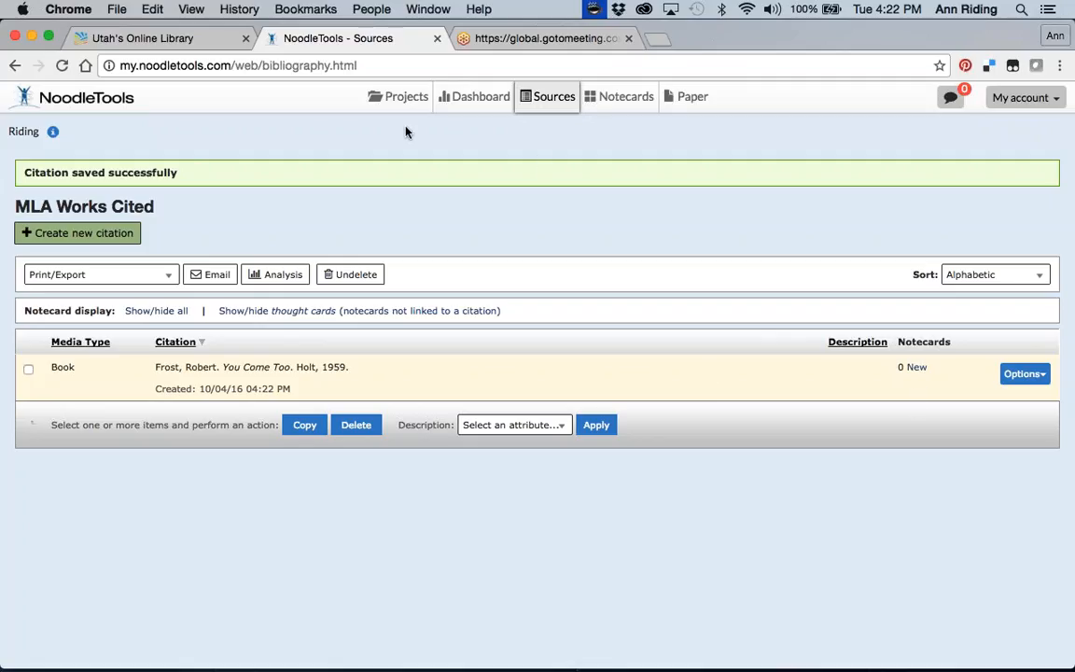
Return to the My Projects list, where Riding shows 1 source.
click(407, 97)
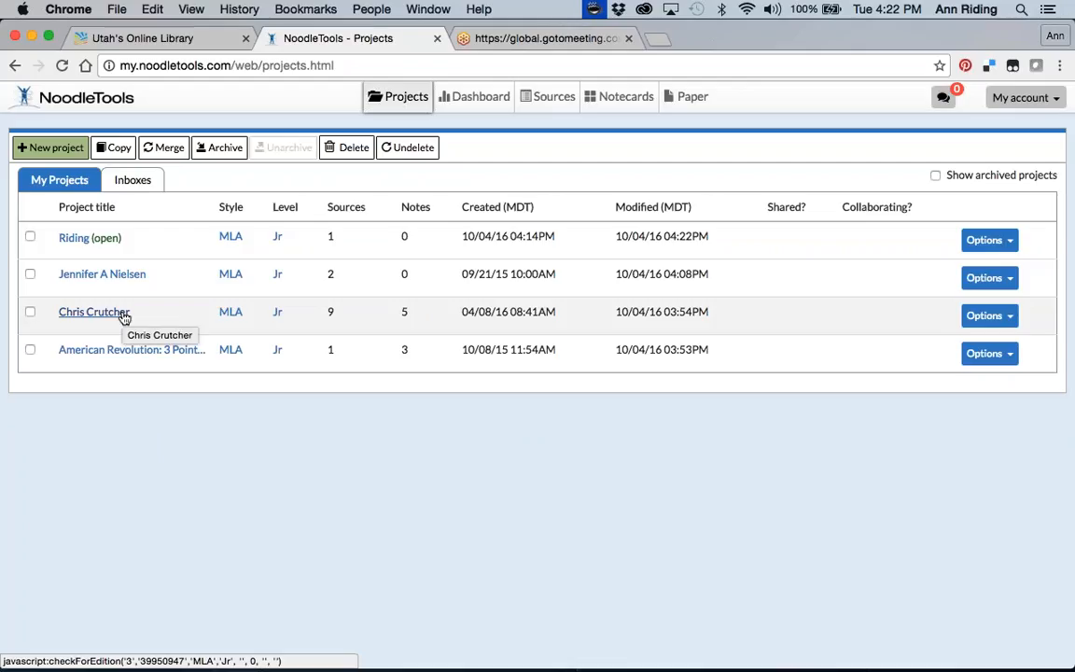
Open the Chris Crutcher project from My Projects and go to its Sources list.
click(93, 311)
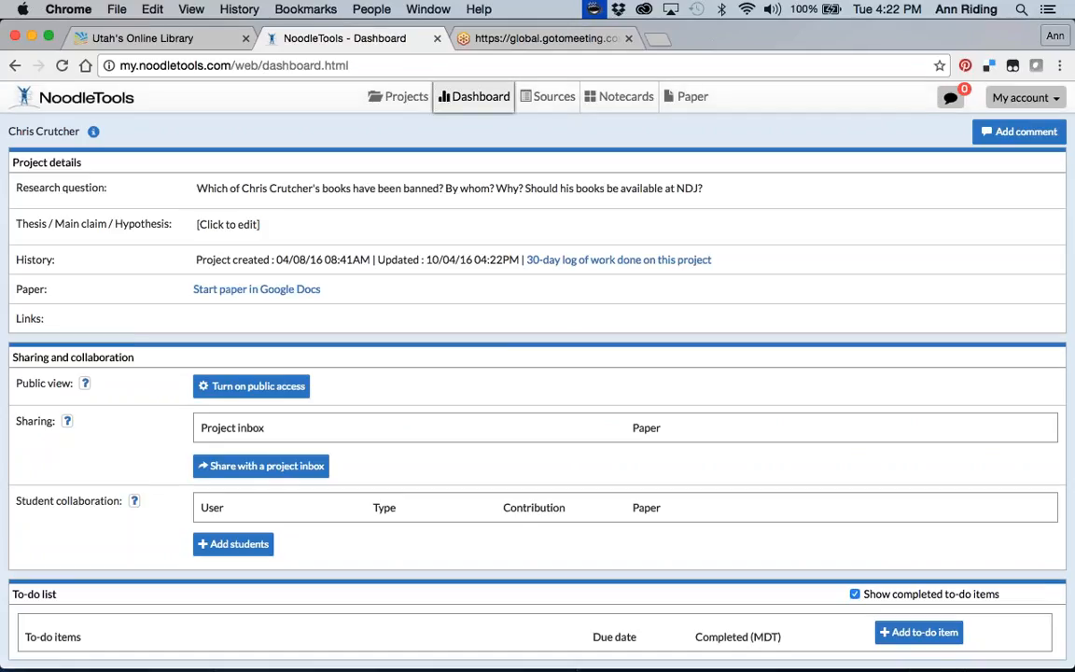
mouse_move(446, 209)
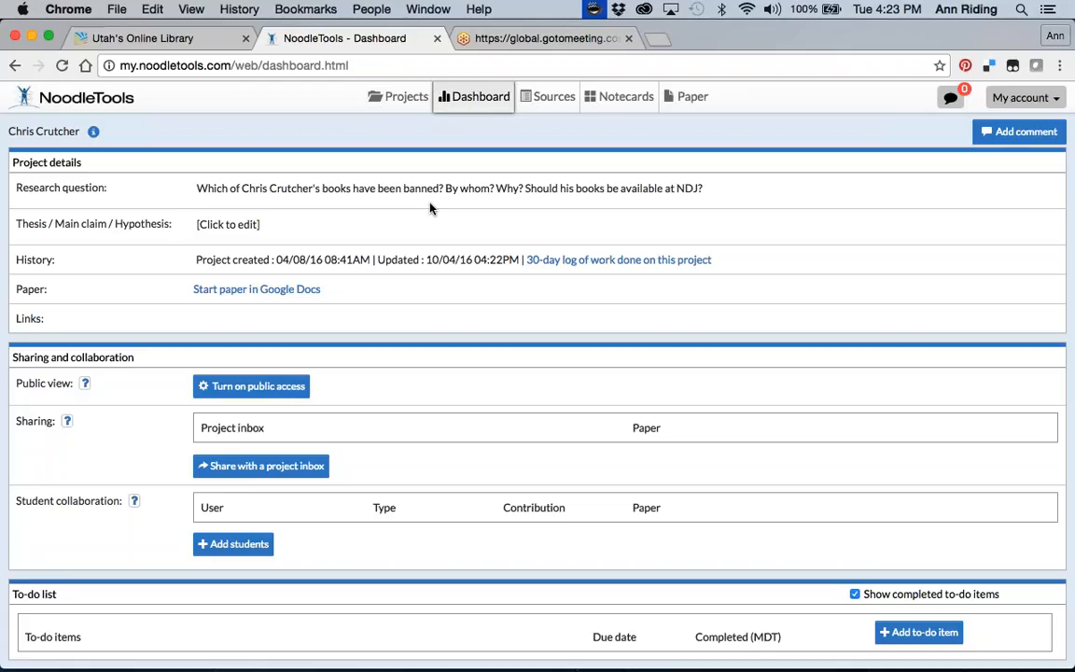
mouse_move(556, 142)
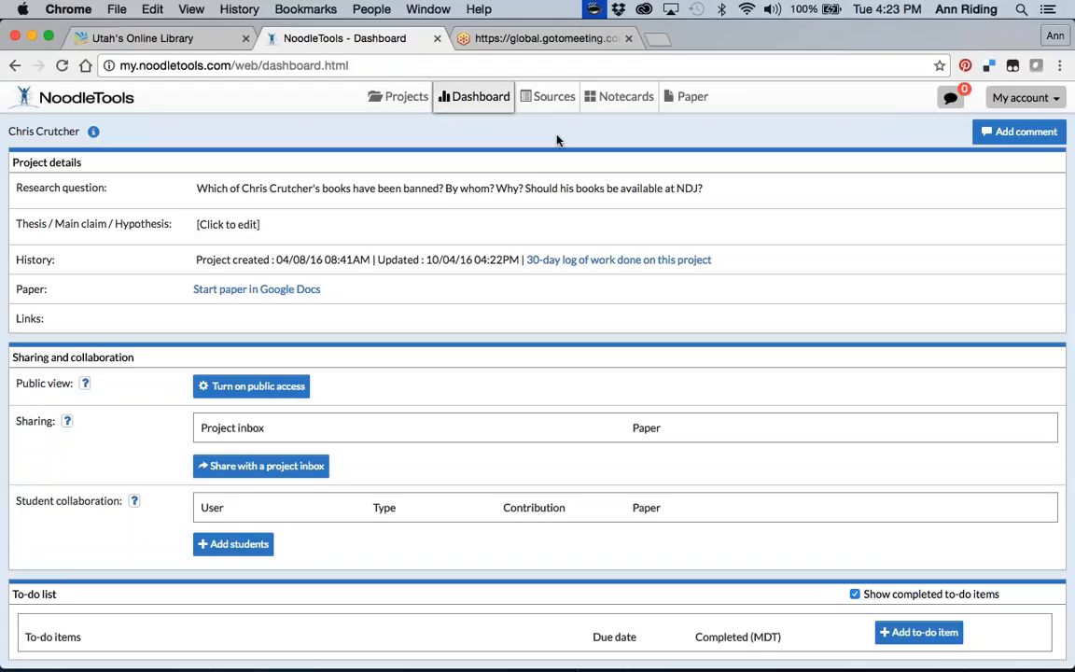
mouse_move(555, 97)
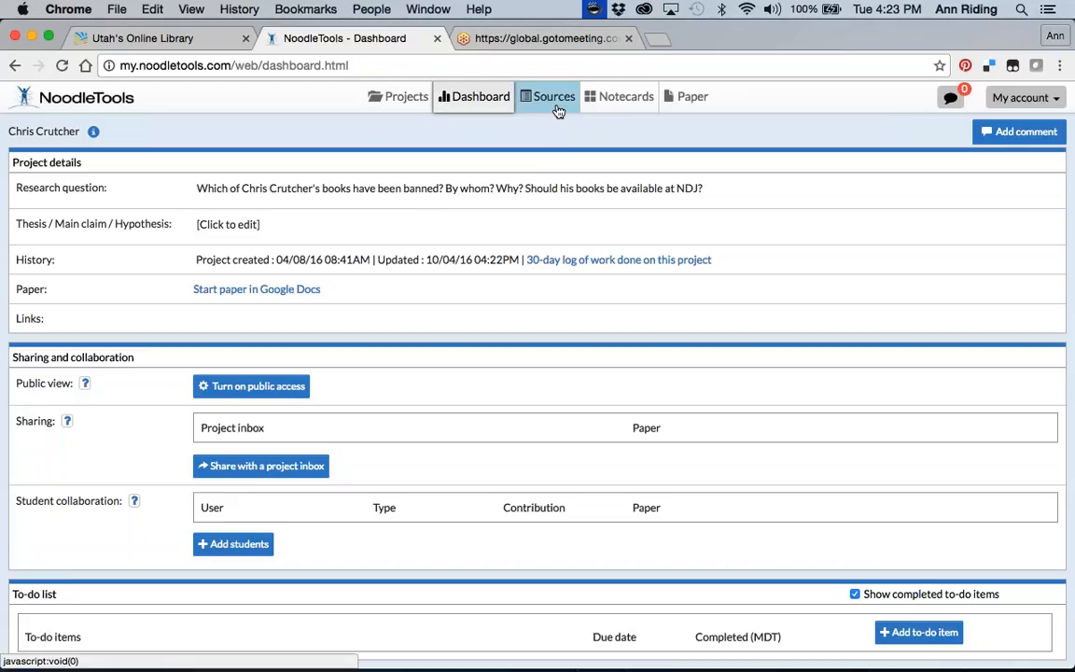
click(554, 97)
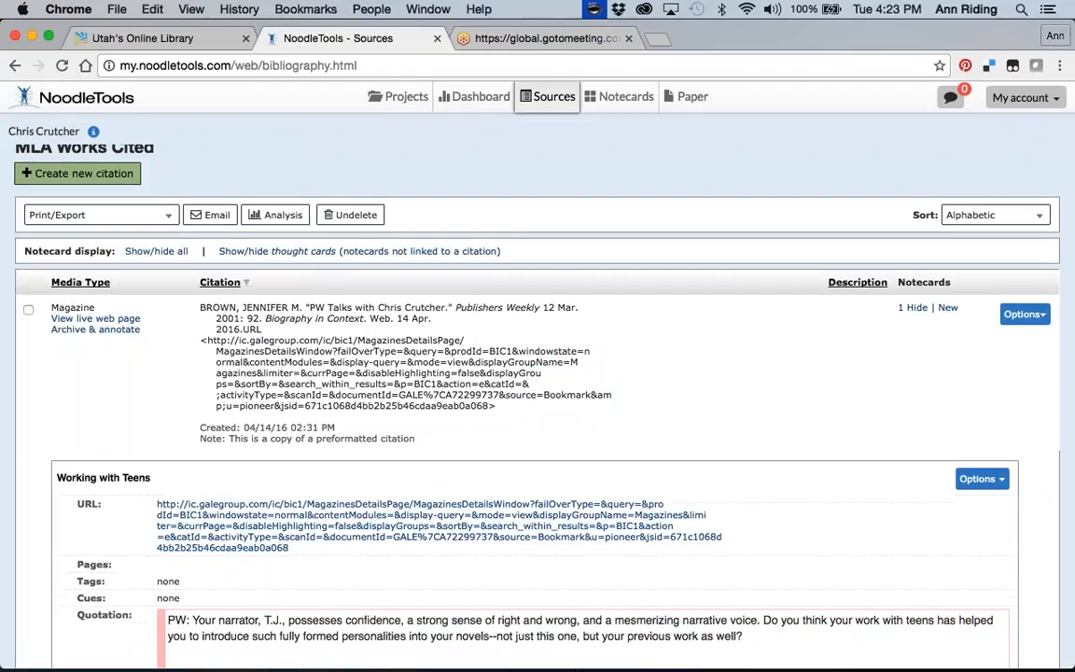
Hide the Publishers Weekly notecard and review the Crutcher citations down to the last journal entry.
scroll(down, 3)
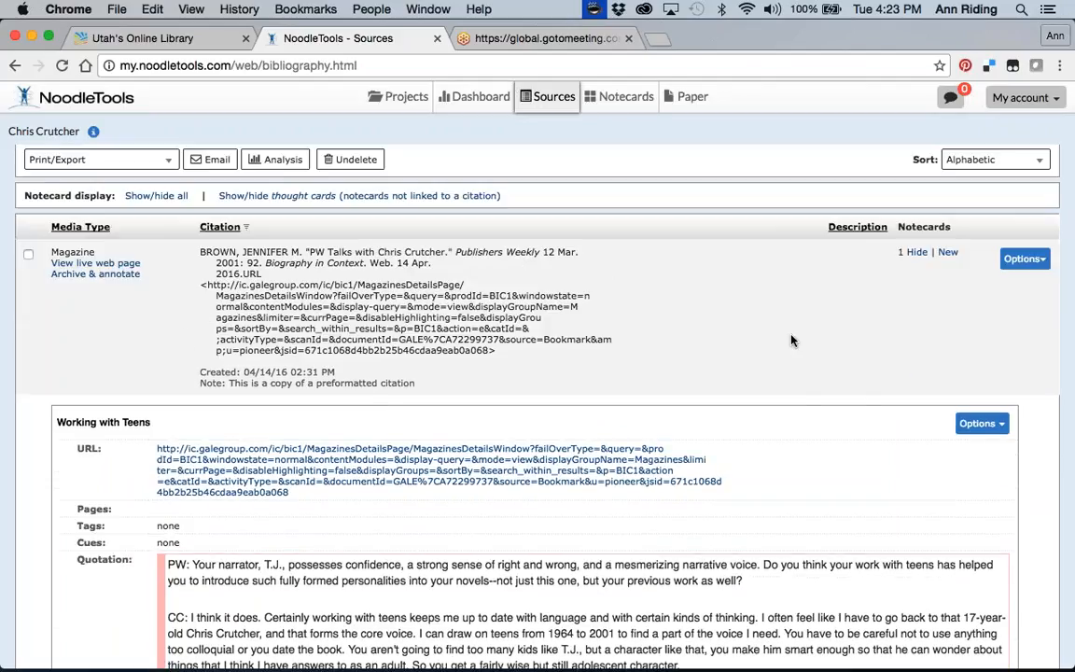
click(918, 252)
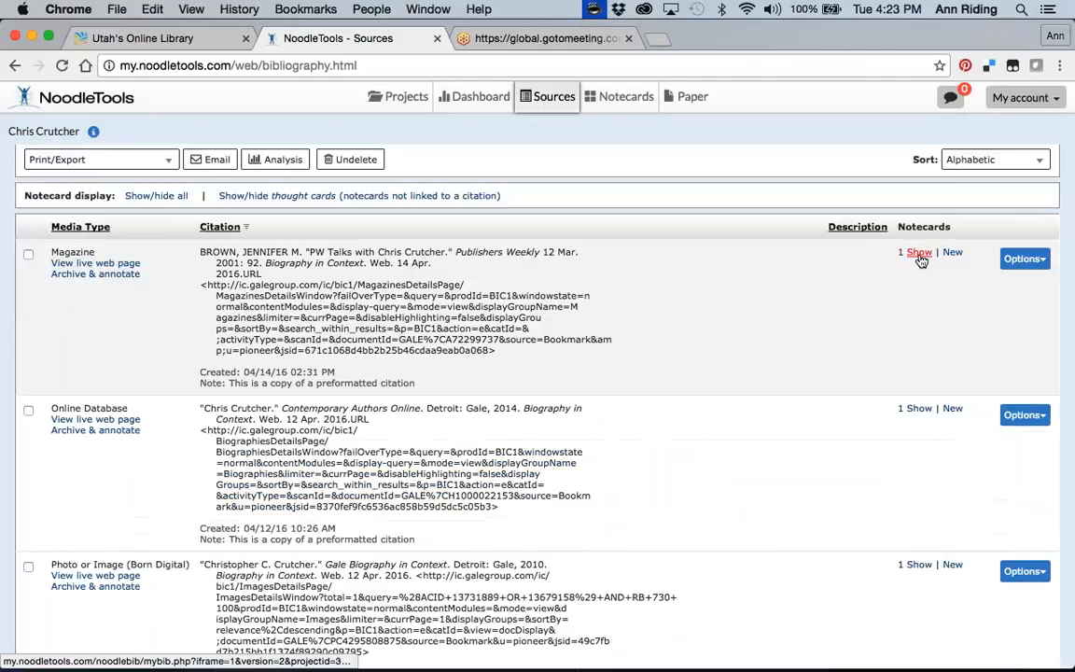
mouse_move(146, 299)
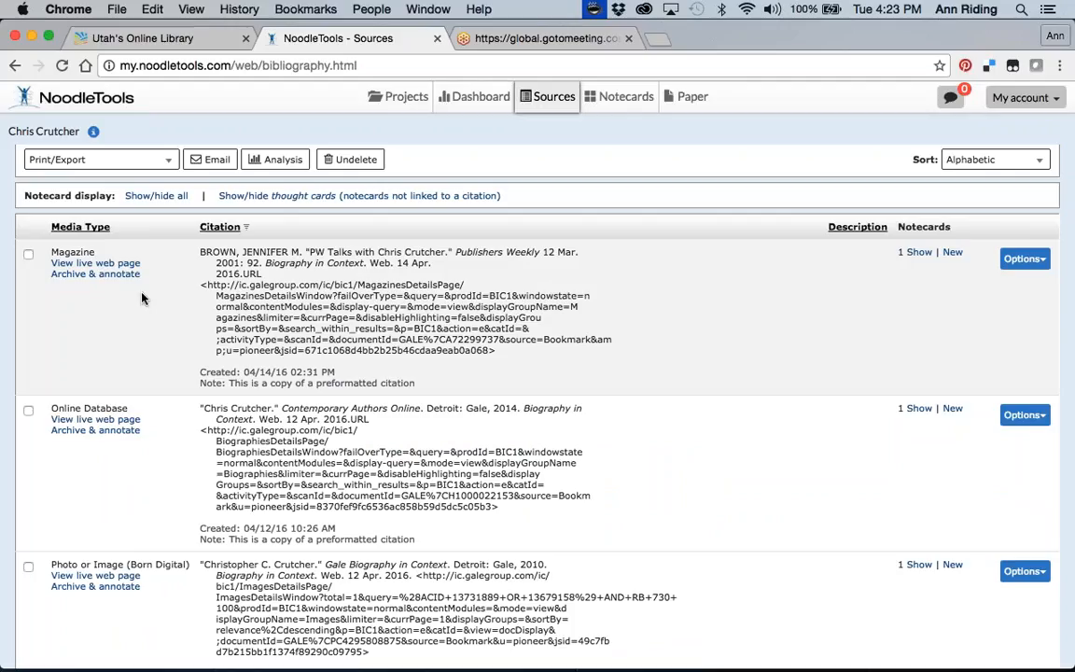
scroll(down, 3)
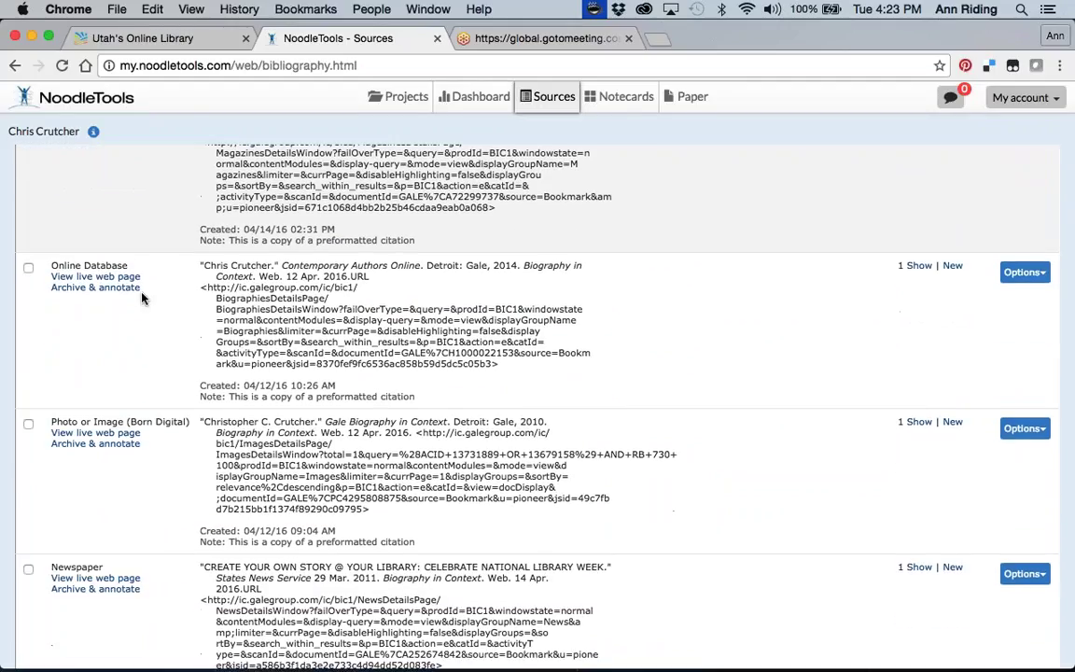
scroll(down, 3)
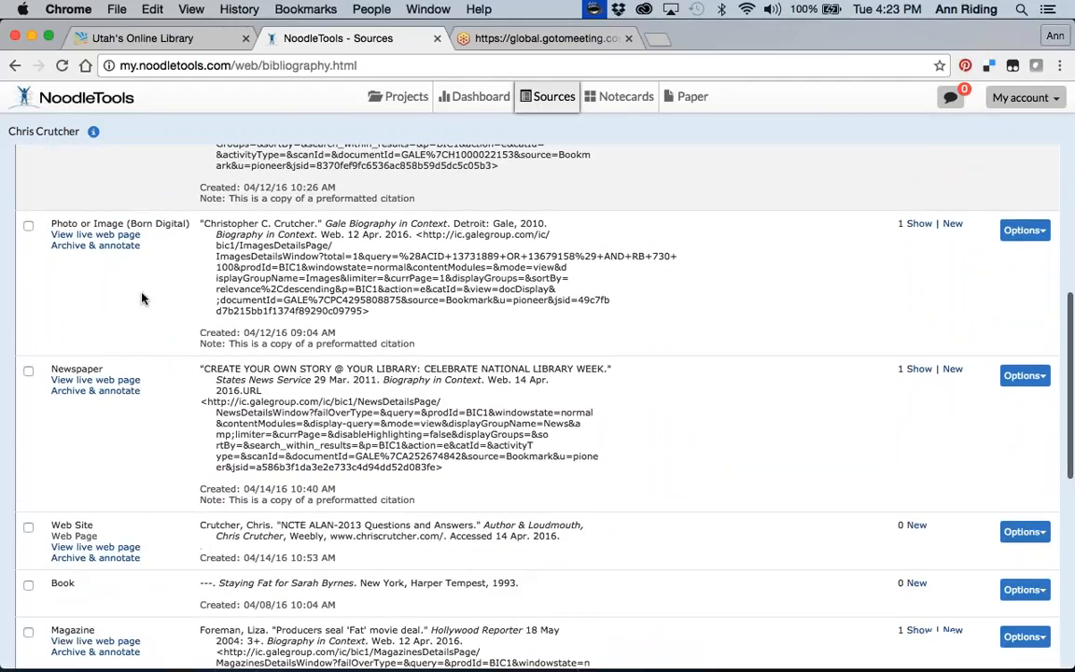
scroll(down, 3)
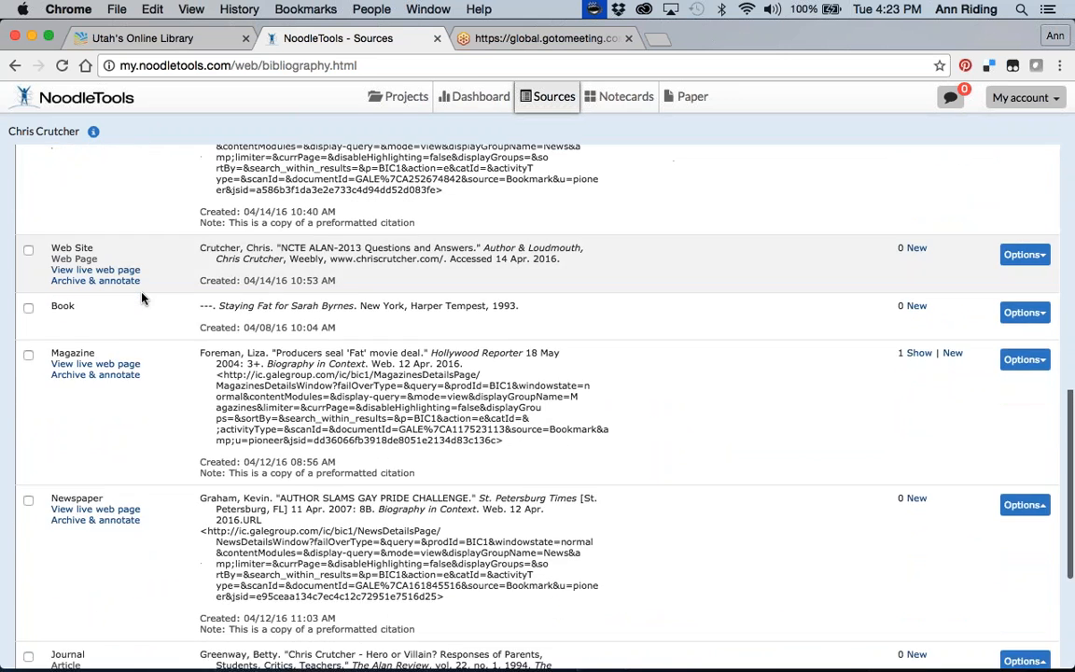
scroll(down, 3)
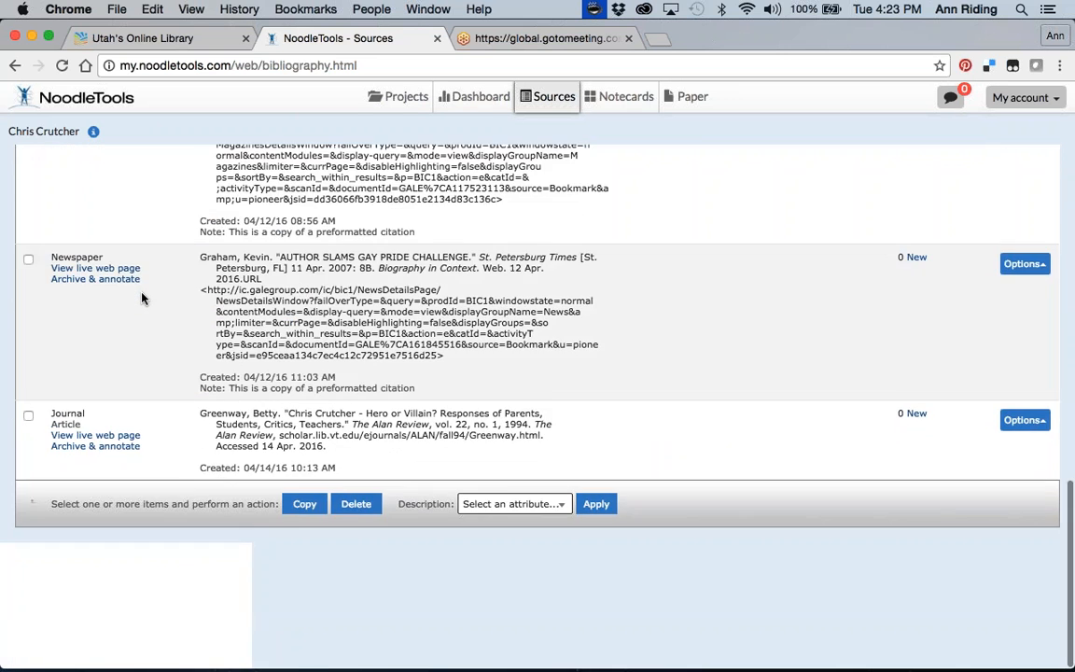
scroll(up, 3)
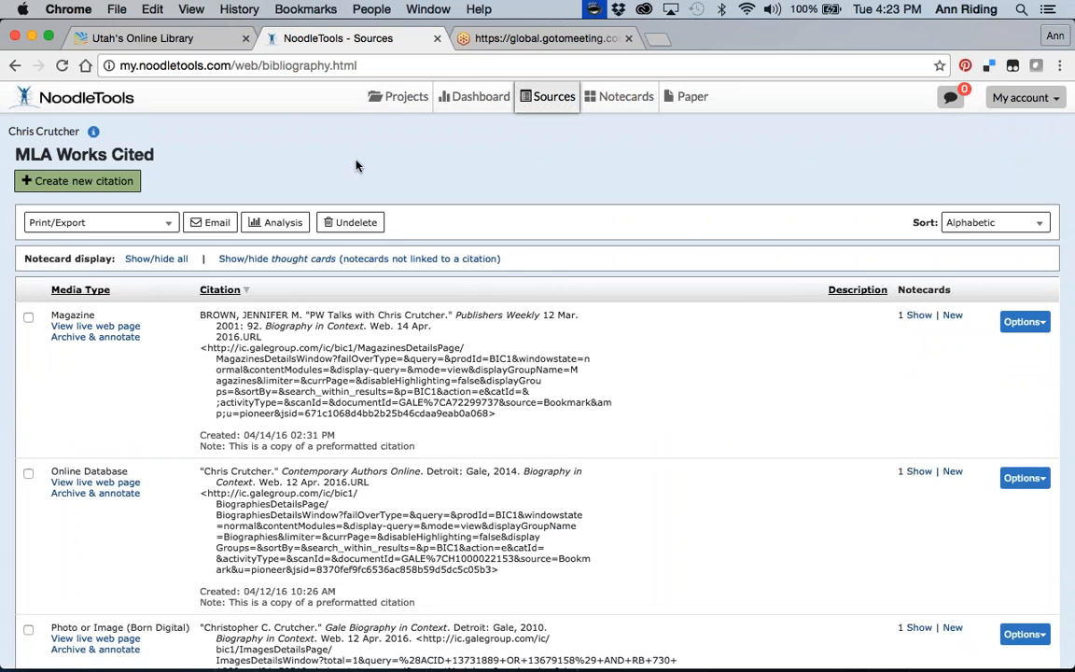
mouse_move(545, 198)
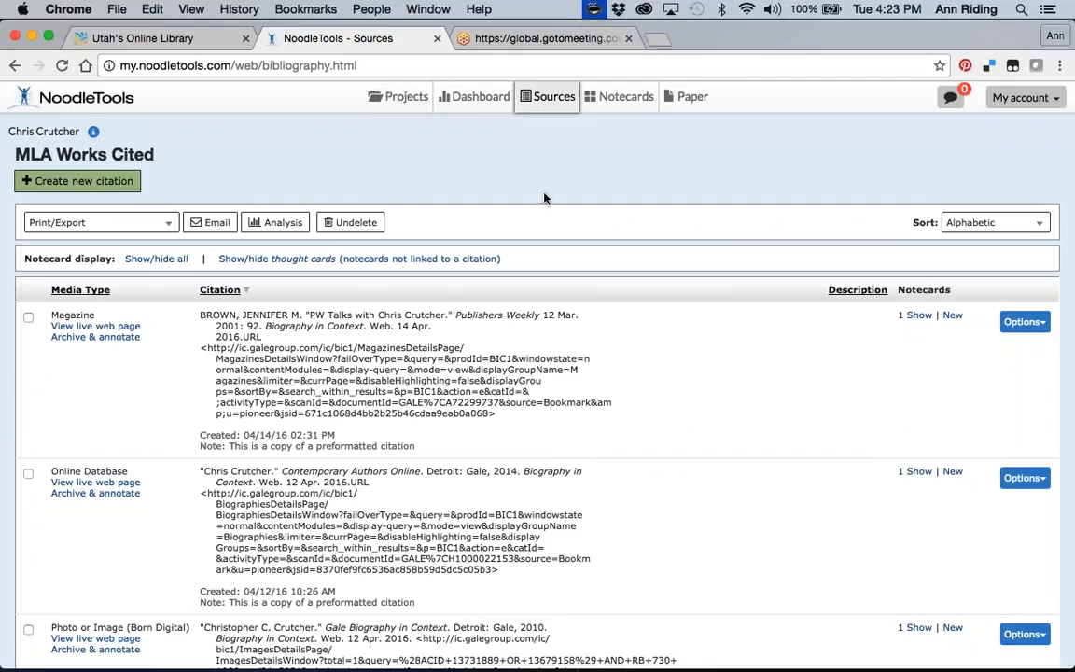
mouse_move(452, 190)
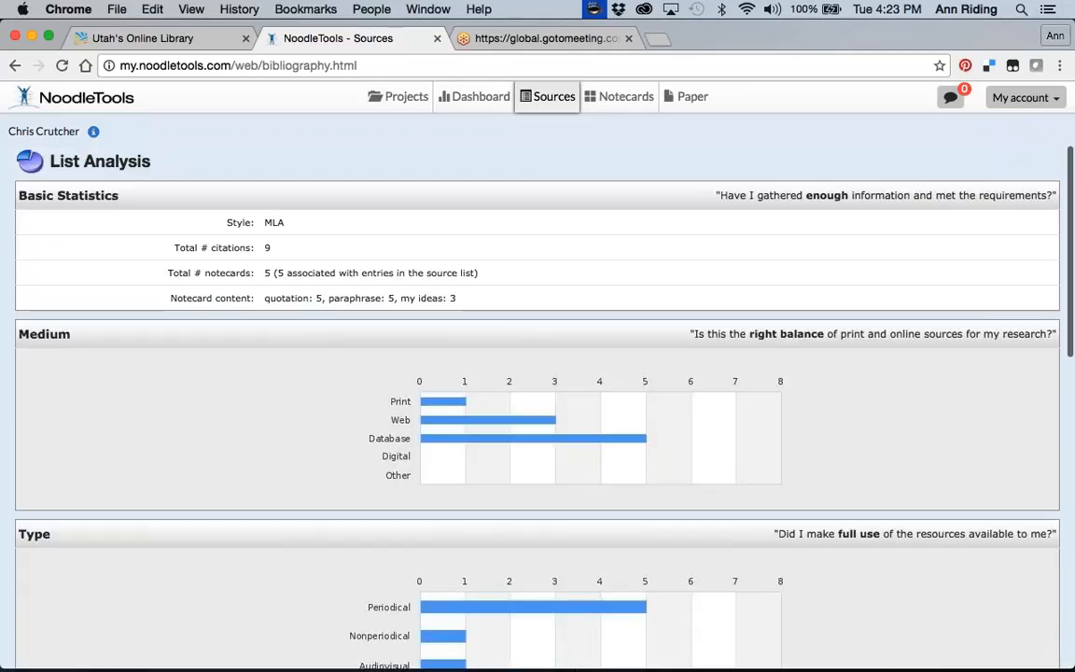
mouse_move(396, 226)
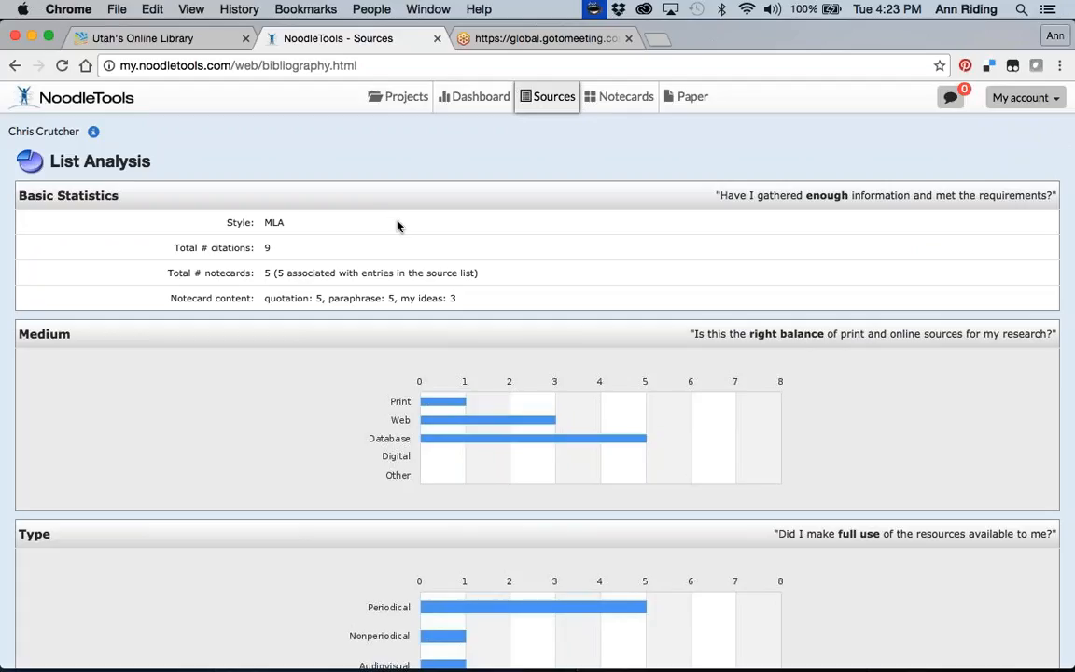
Review the List Analysis: 9 MLA citations, 5 notecards, and medium, type and currency charts.
scroll(down, 3)
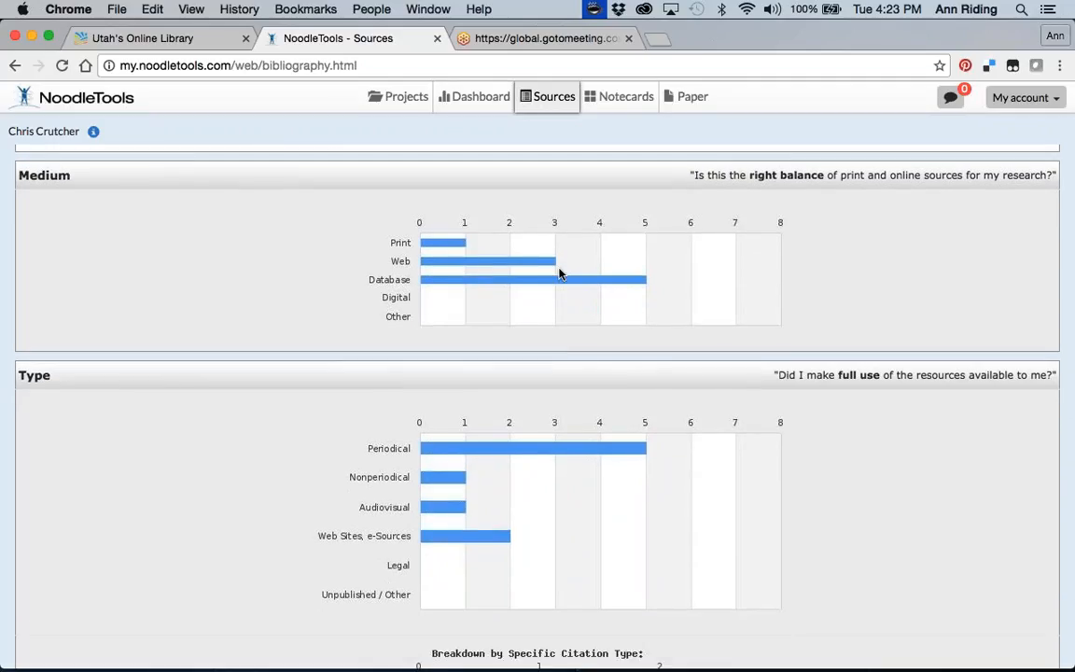
mouse_move(638, 314)
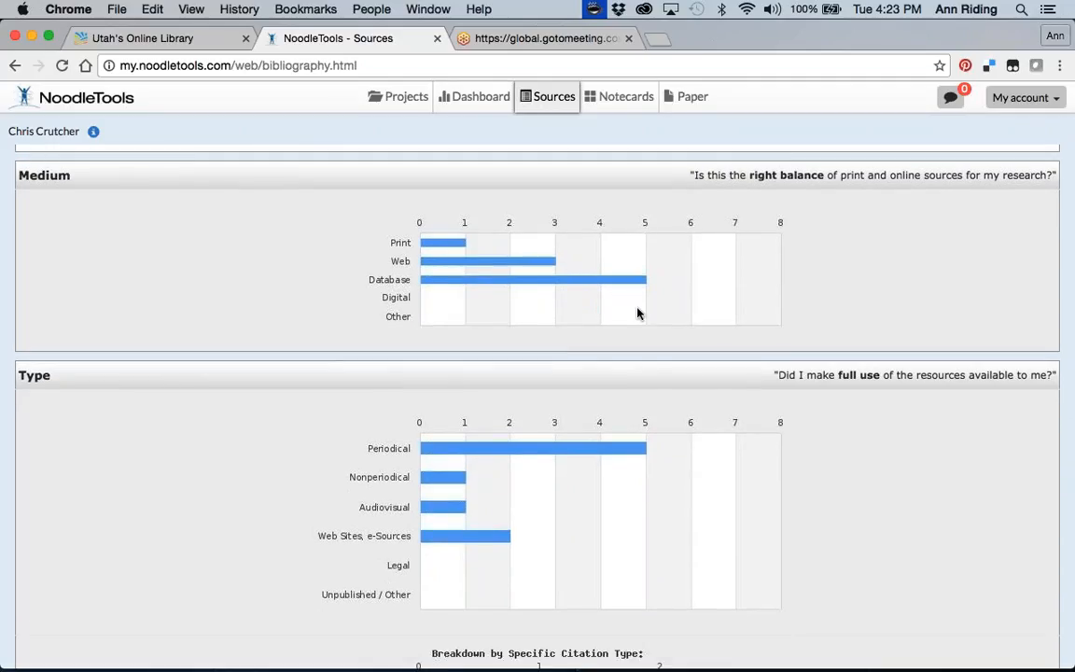
scroll(down, 3)
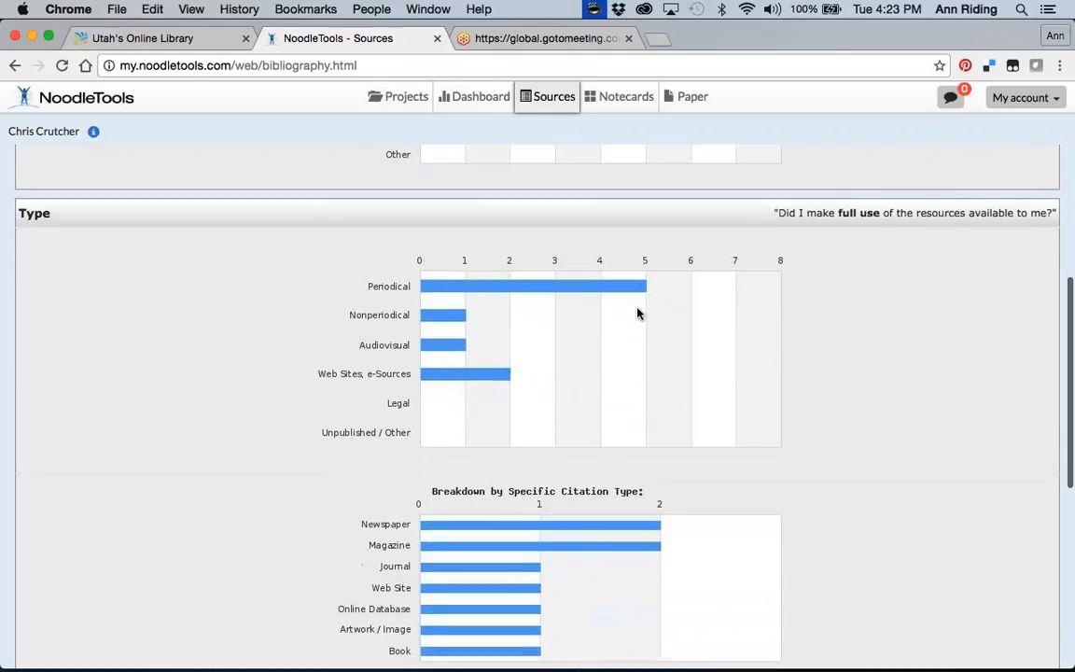
scroll(down, 3)
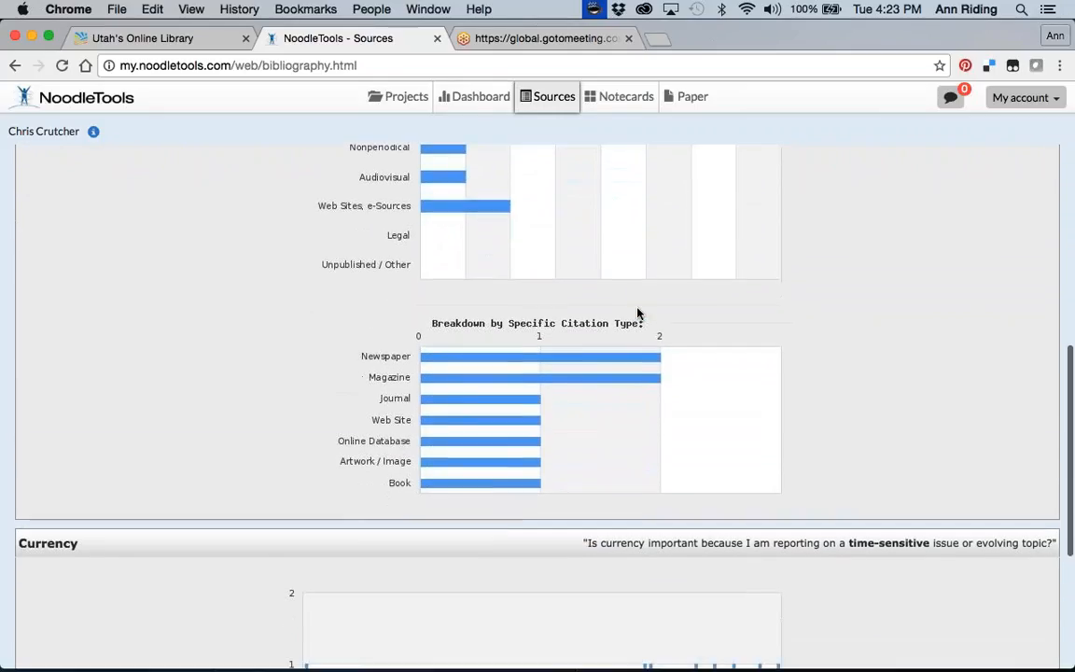
scroll(down, 3)
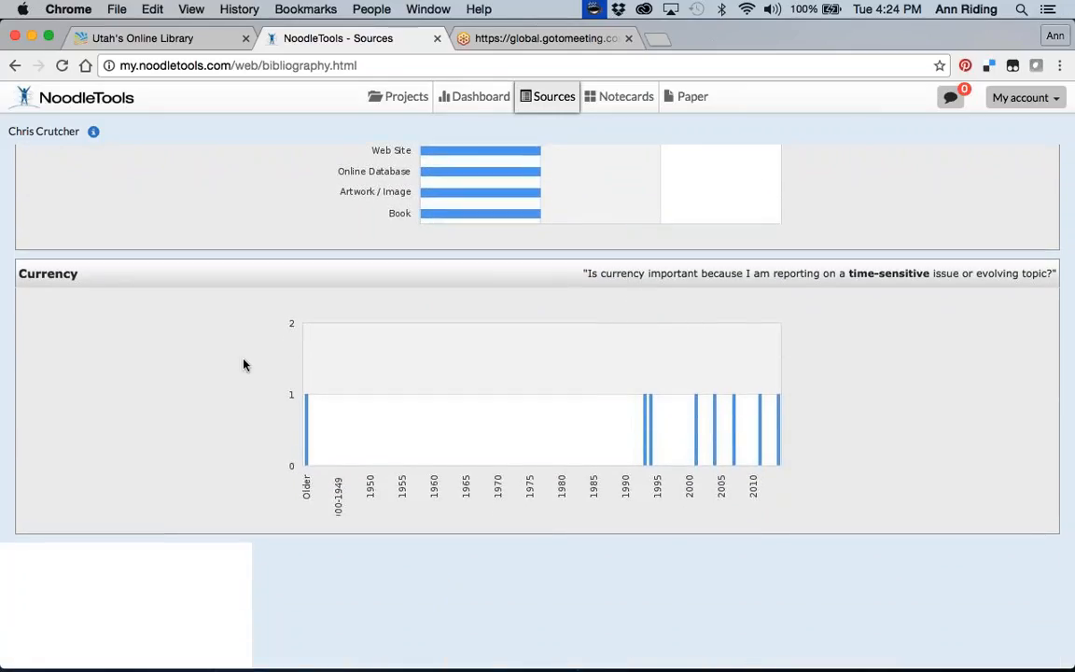
mouse_move(408, 437)
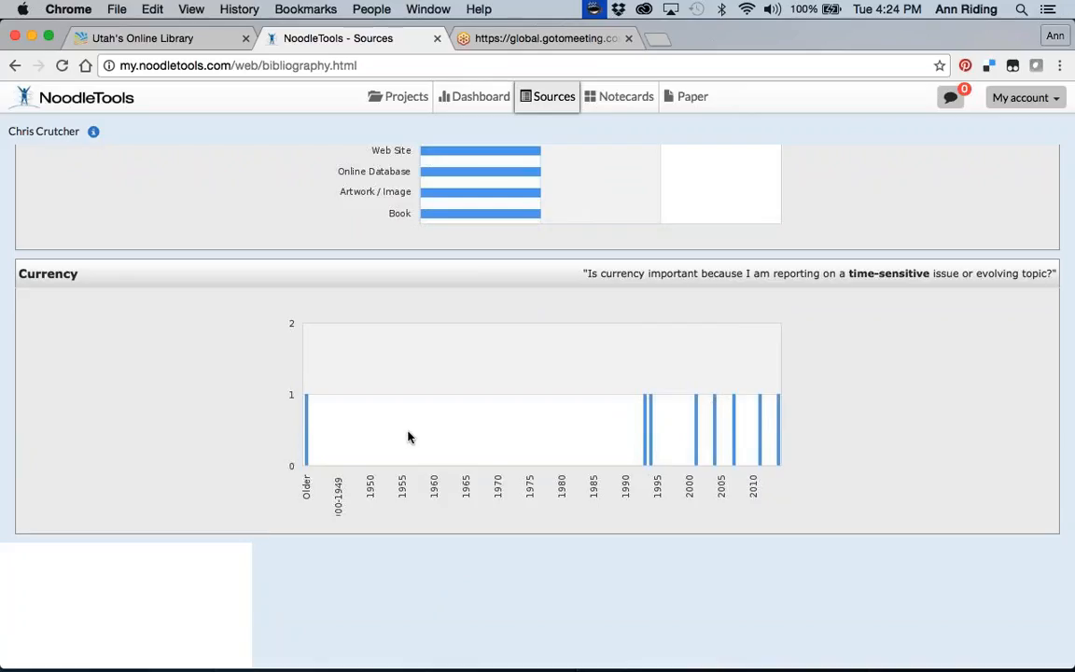
mouse_move(655, 403)
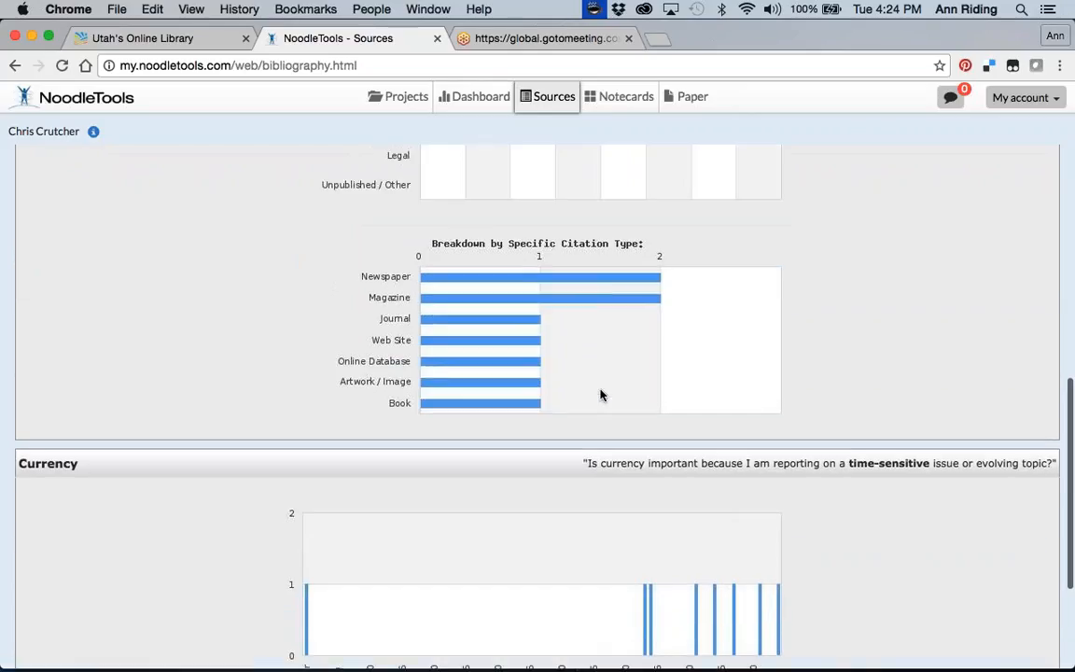
scroll(up, 3)
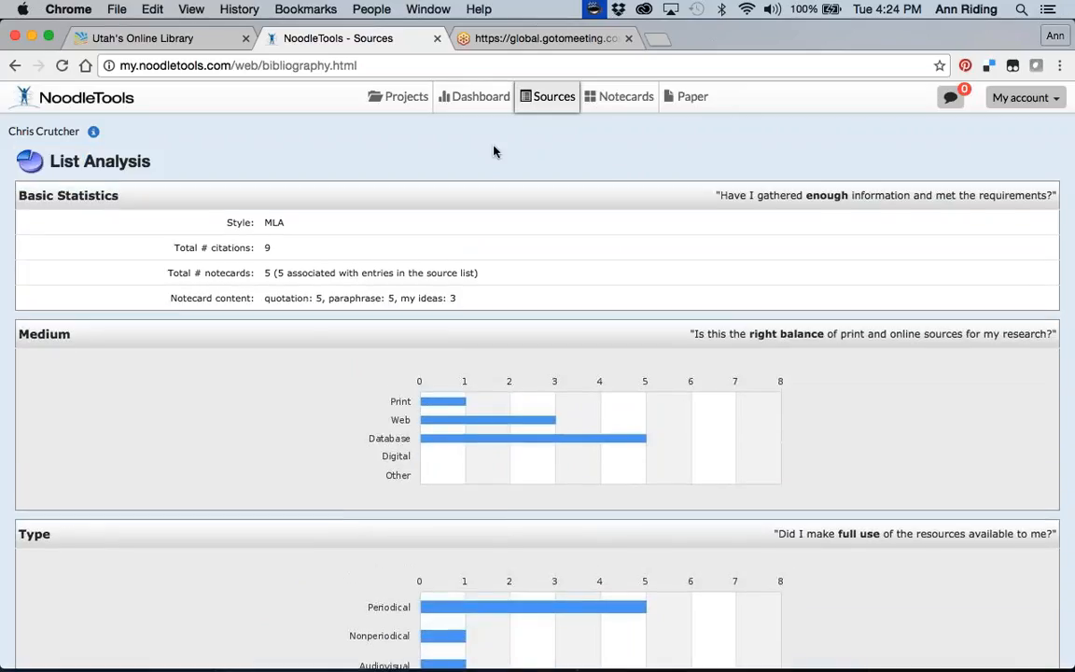
mouse_move(400, 97)
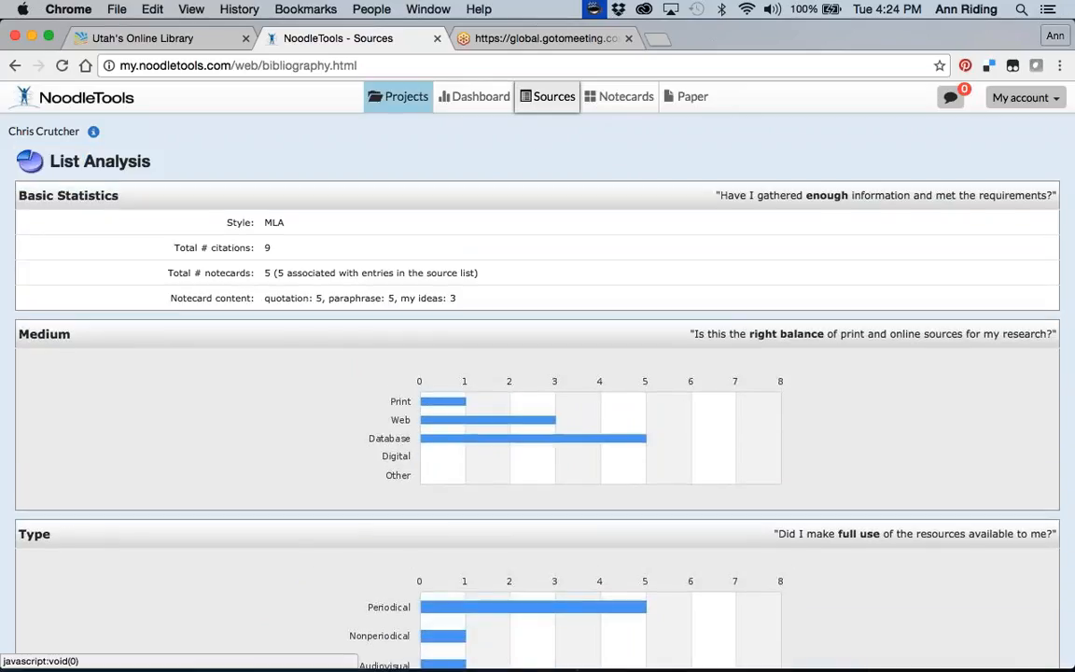
click(401, 97)
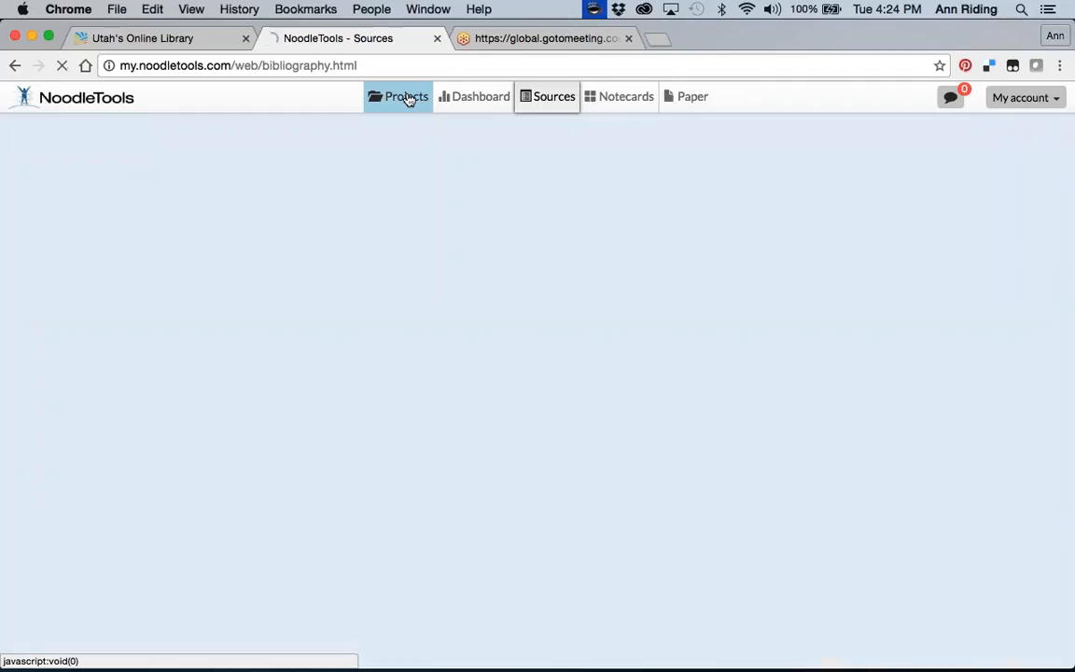
Open the Riding project from Projects and show its Sources page with the Frost book citation.
click(397, 97)
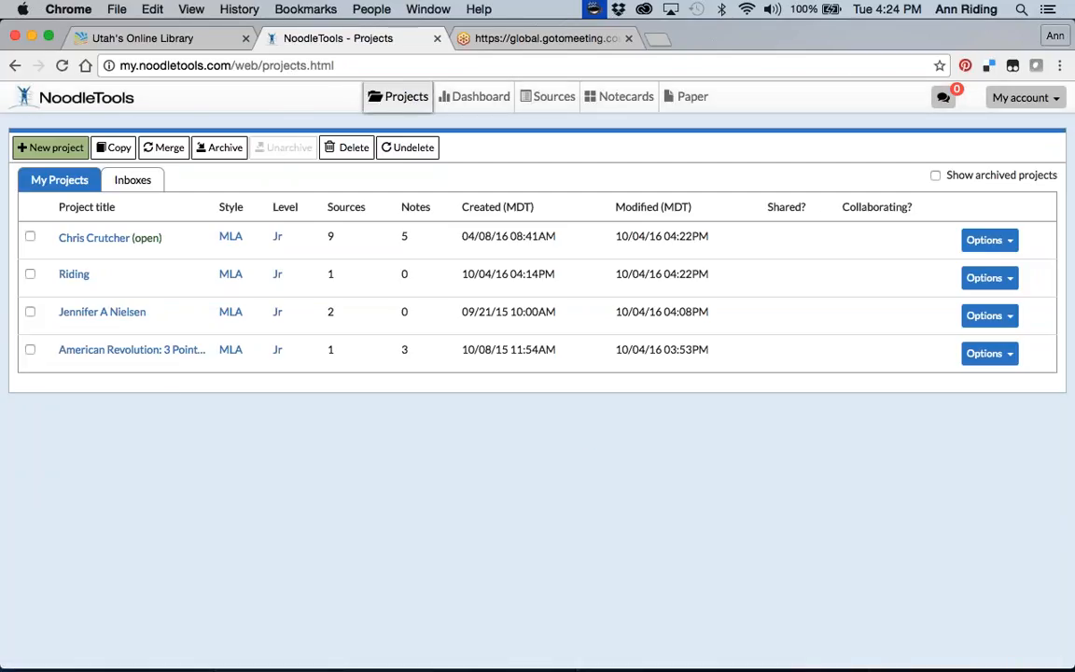
mouse_move(146, 302)
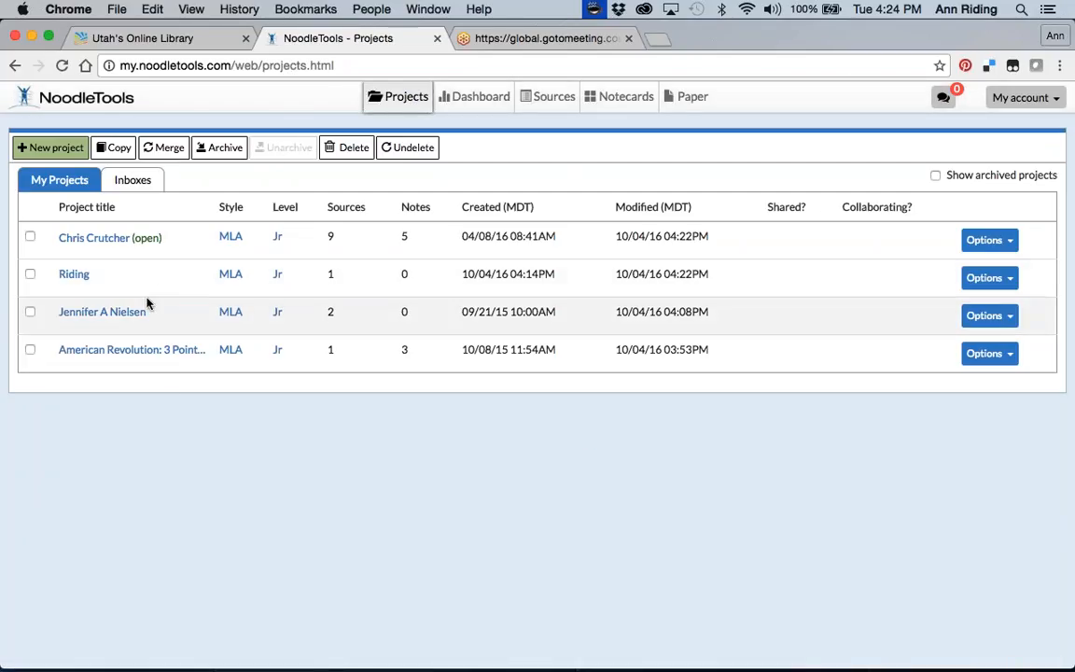
click(74, 272)
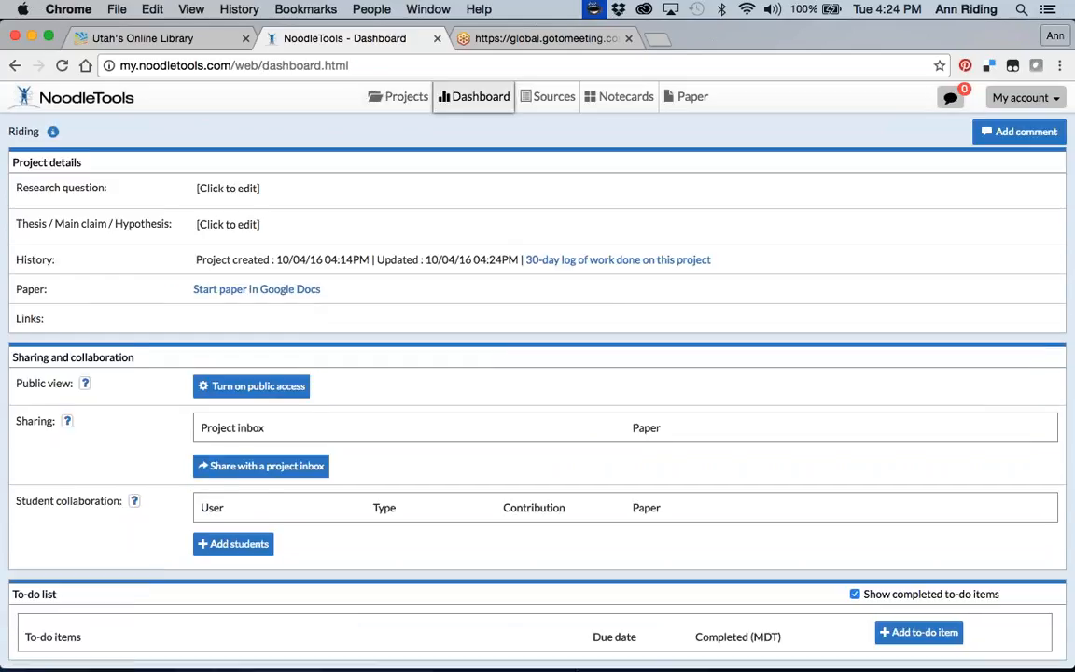
click(554, 97)
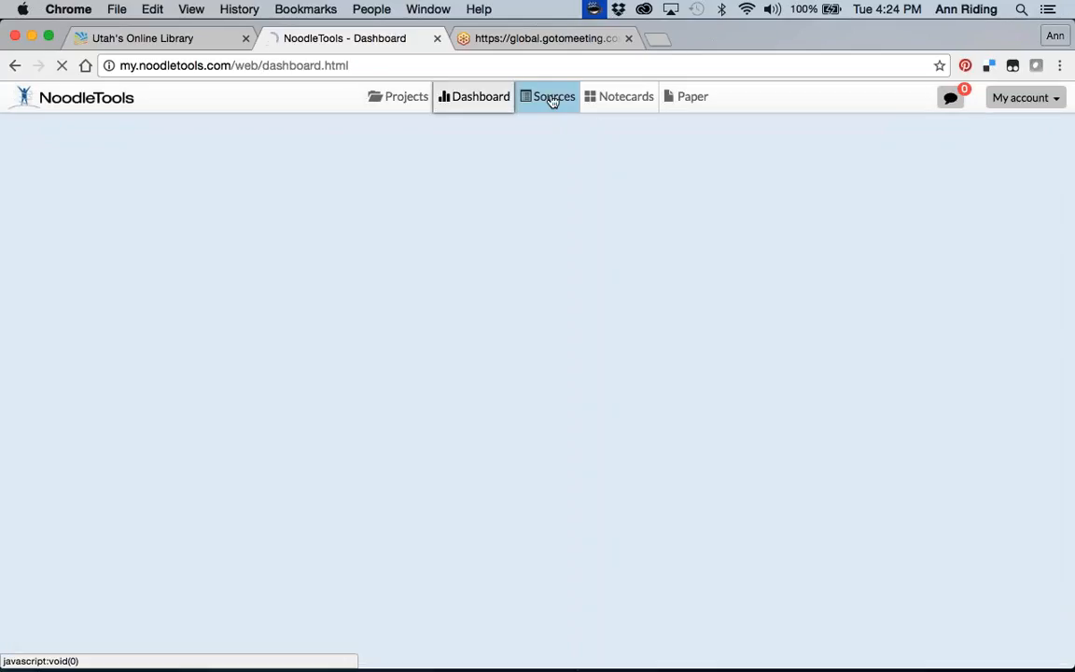
click(547, 98)
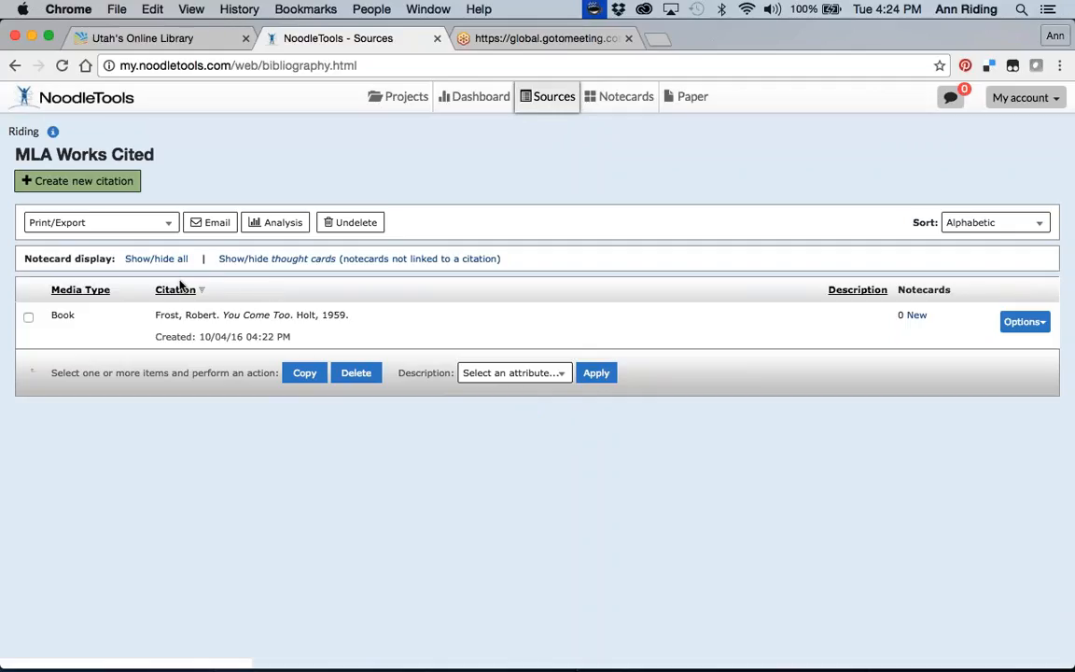
mouse_move(284, 364)
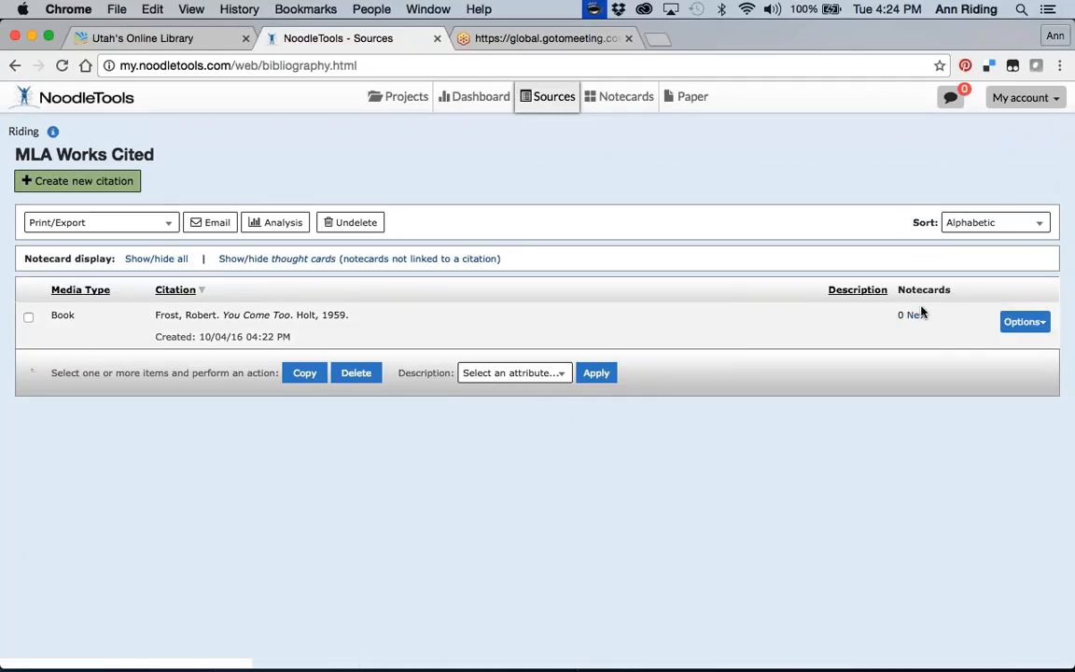
mouse_move(915, 314)
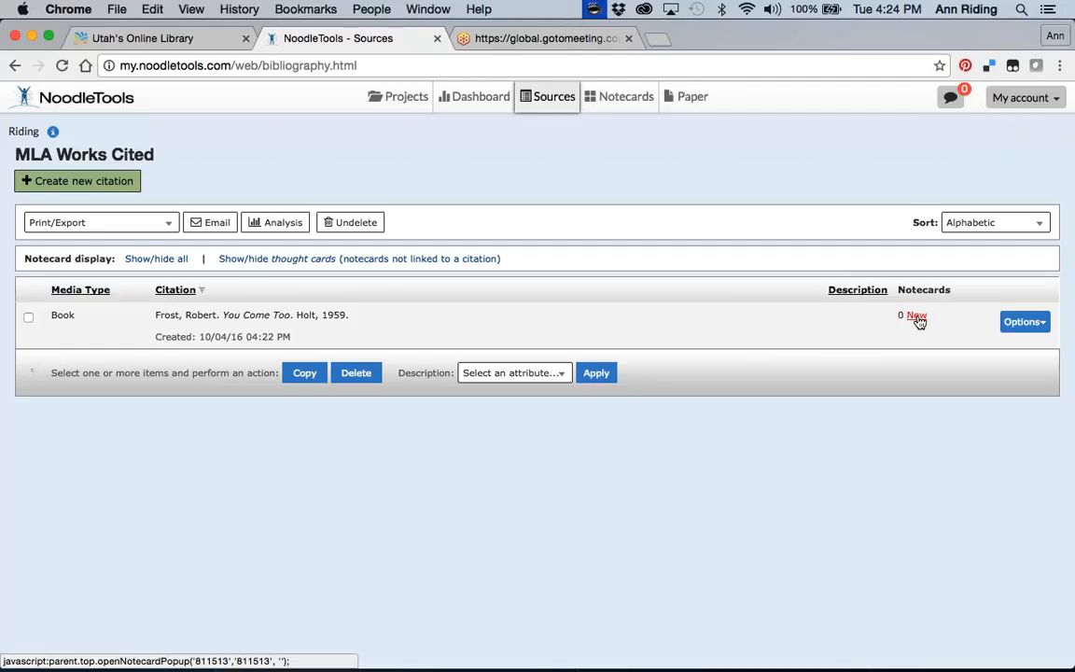
Start a new notecard linked to the Frost book citation.
click(916, 313)
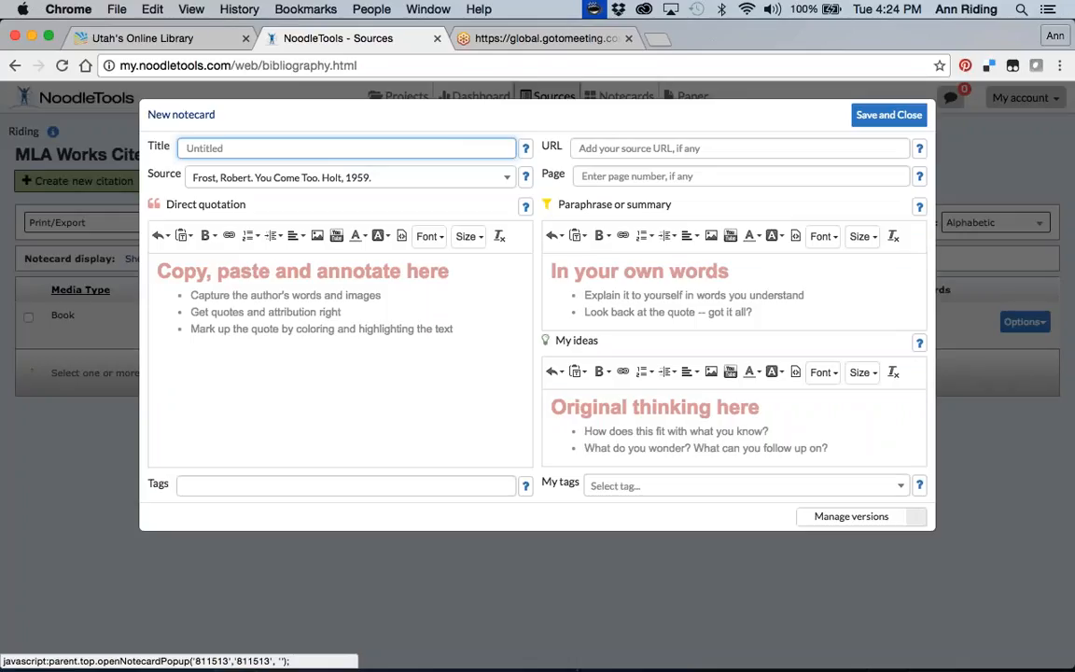
mouse_move(901, 556)
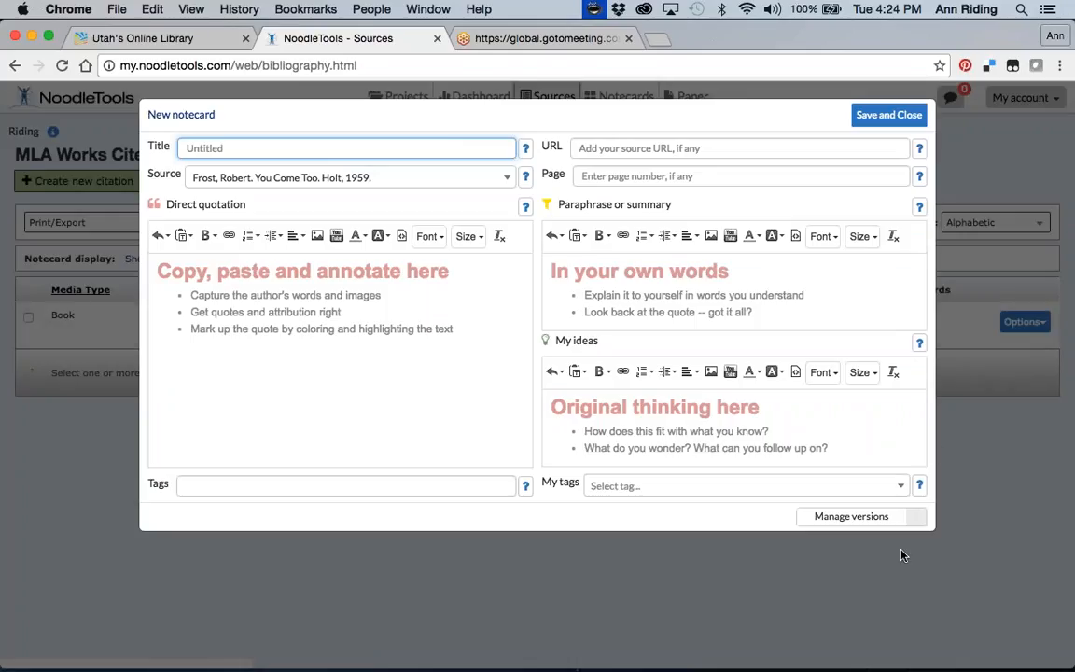
mouse_move(450, 244)
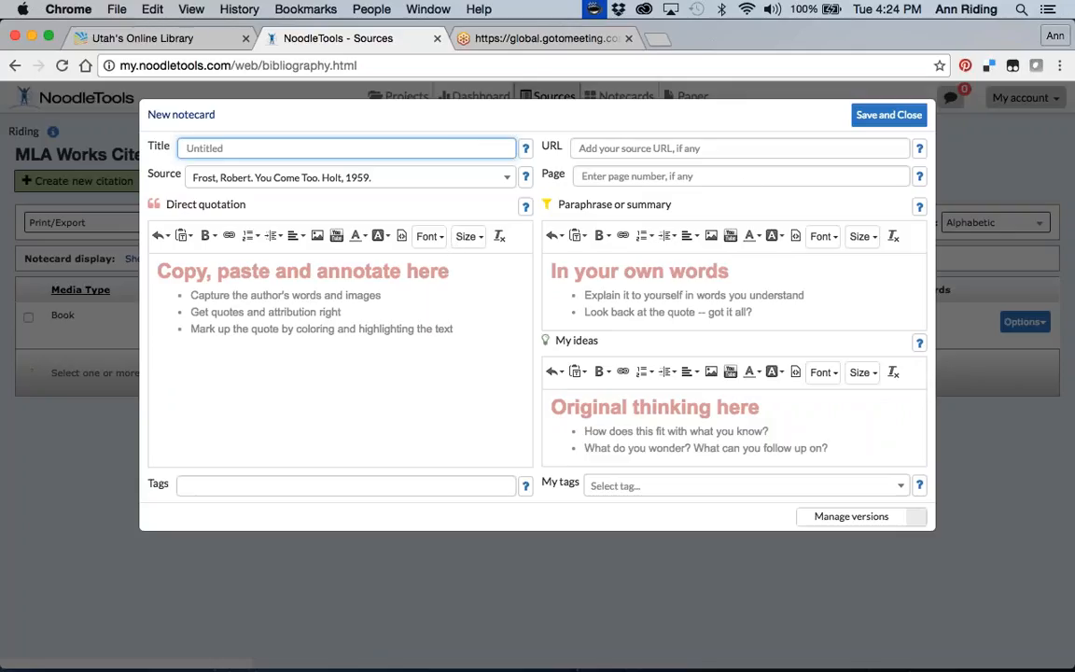
mouse_move(668, 342)
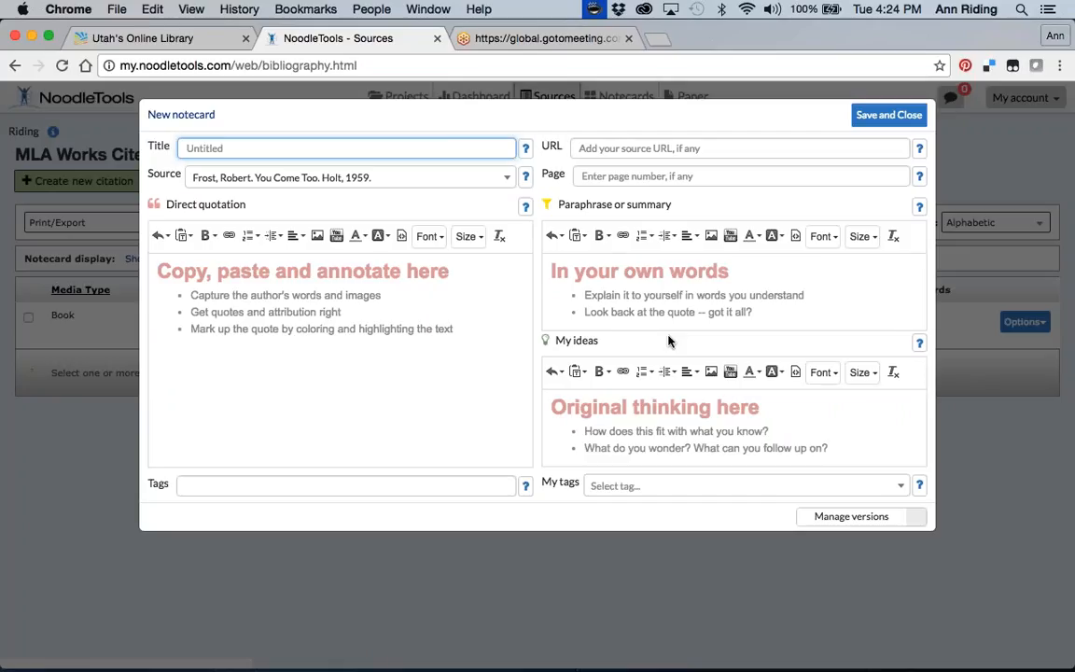
mouse_move(539, 198)
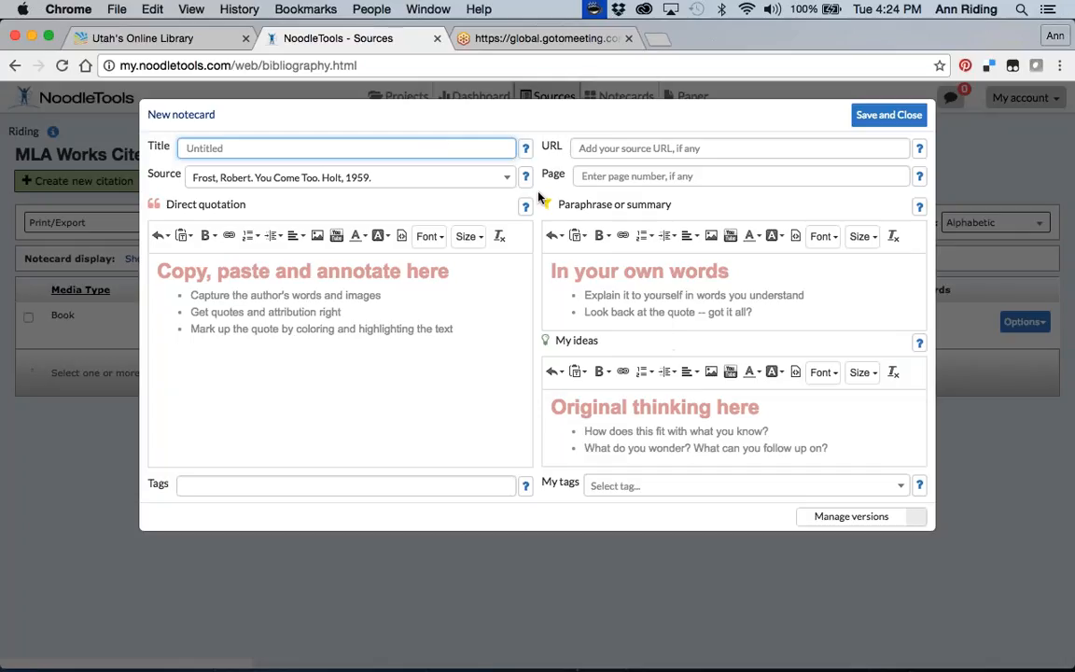
mouse_move(638, 268)
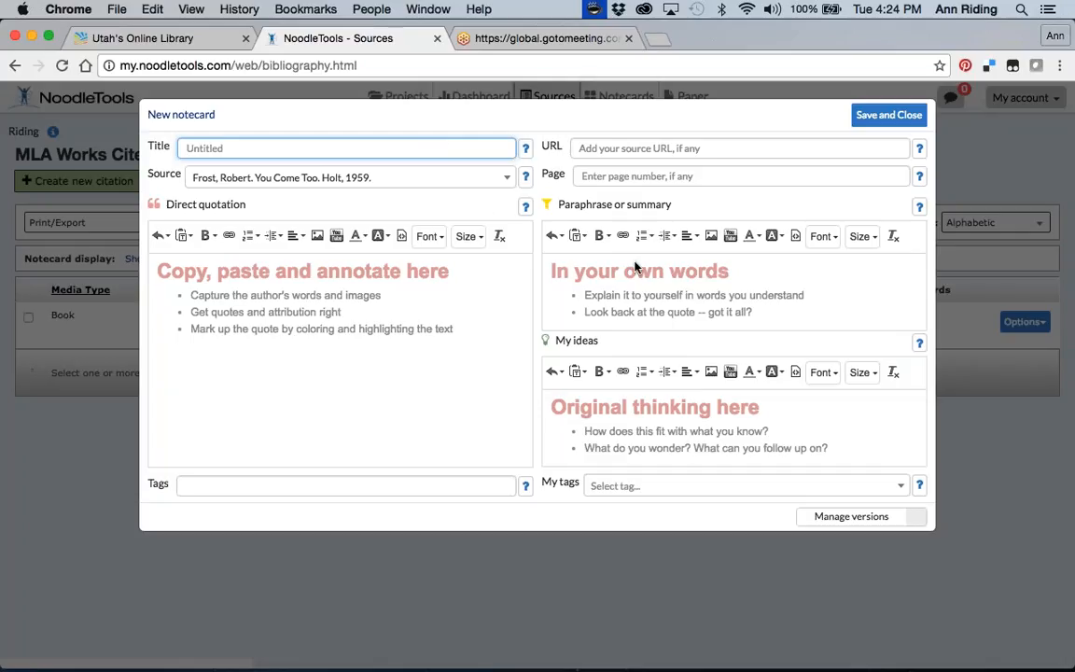
mouse_move(422, 209)
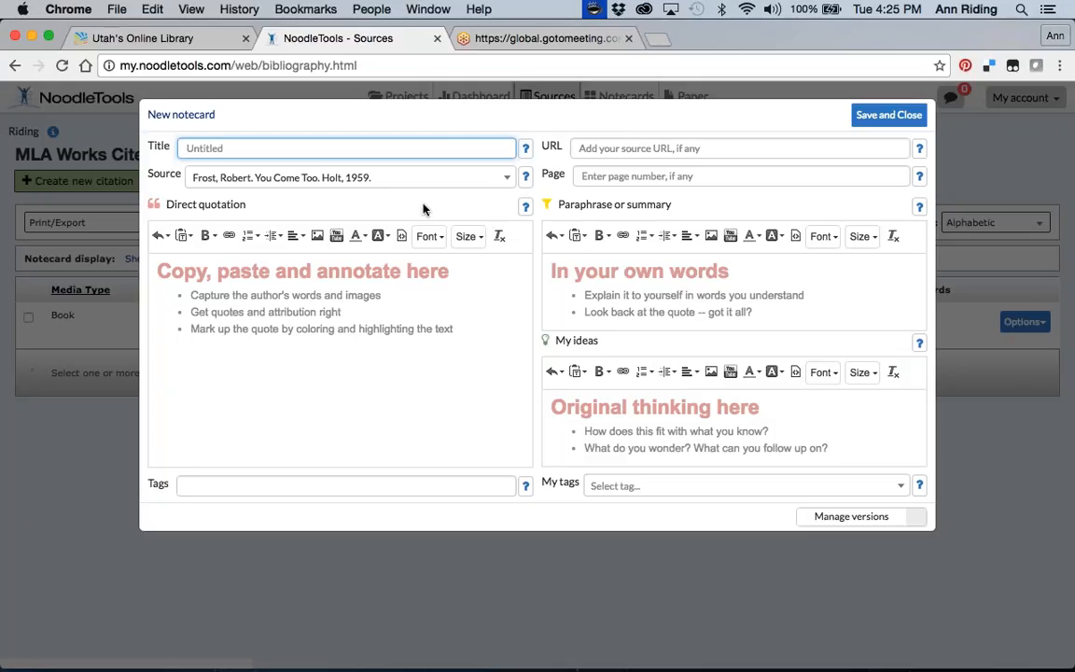
mouse_move(401, 205)
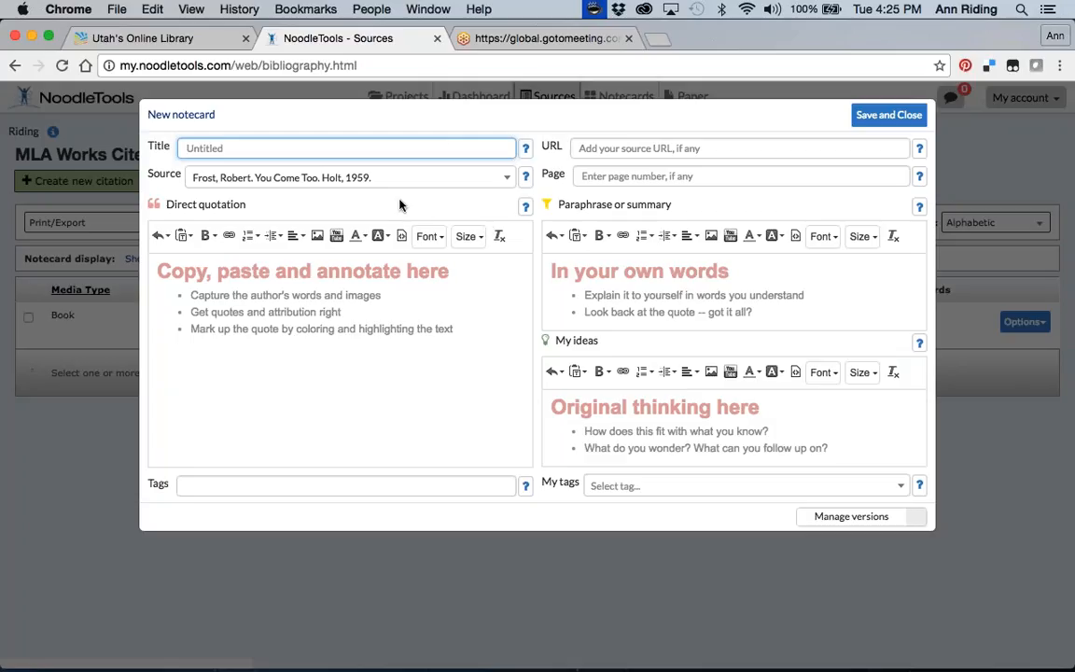
mouse_move(470, 190)
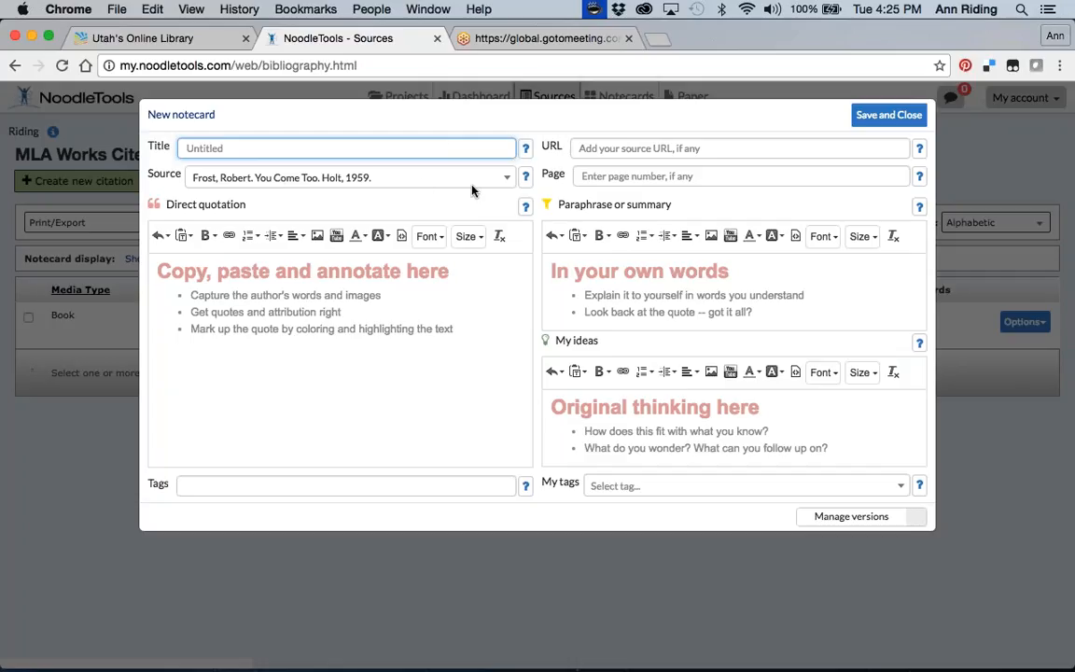
mouse_move(292, 140)
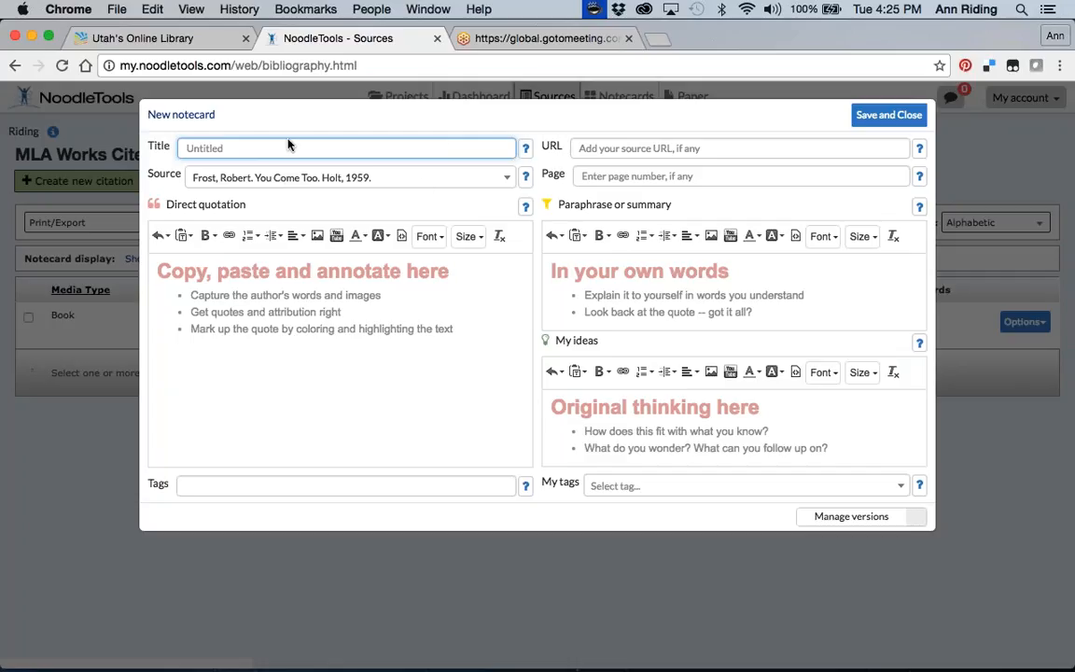
mouse_move(339, 202)
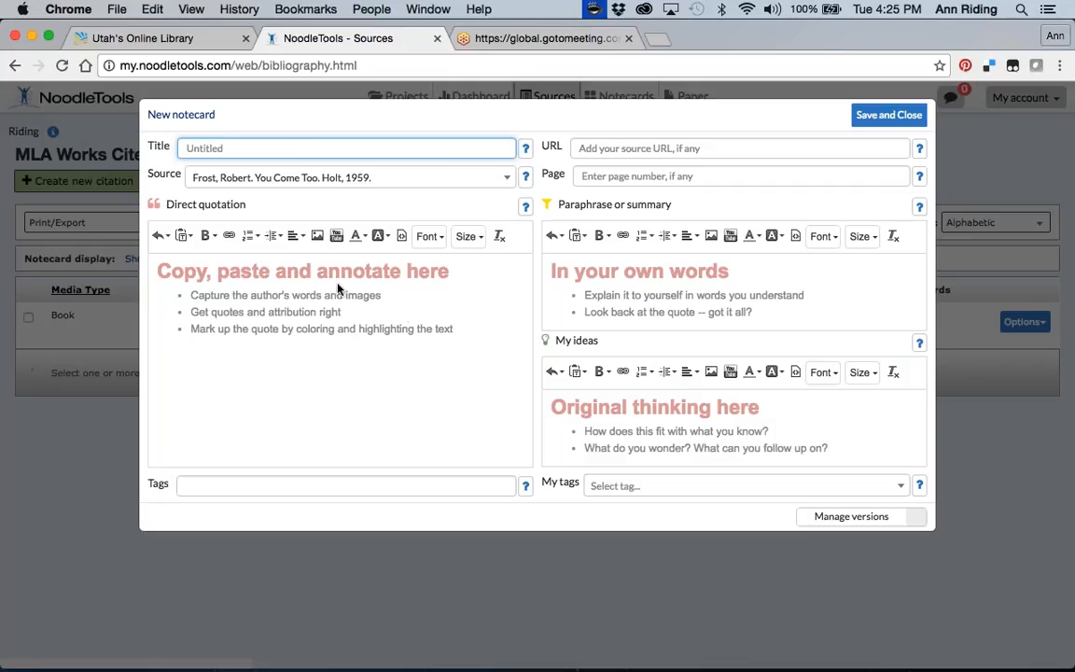
mouse_move(269, 370)
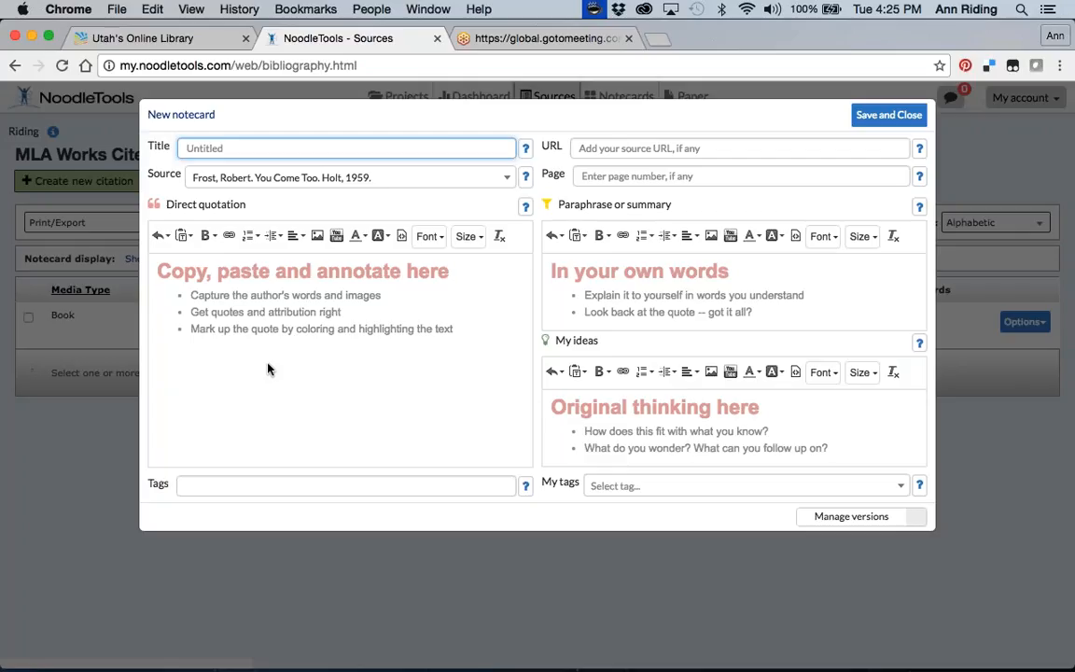
mouse_move(586, 159)
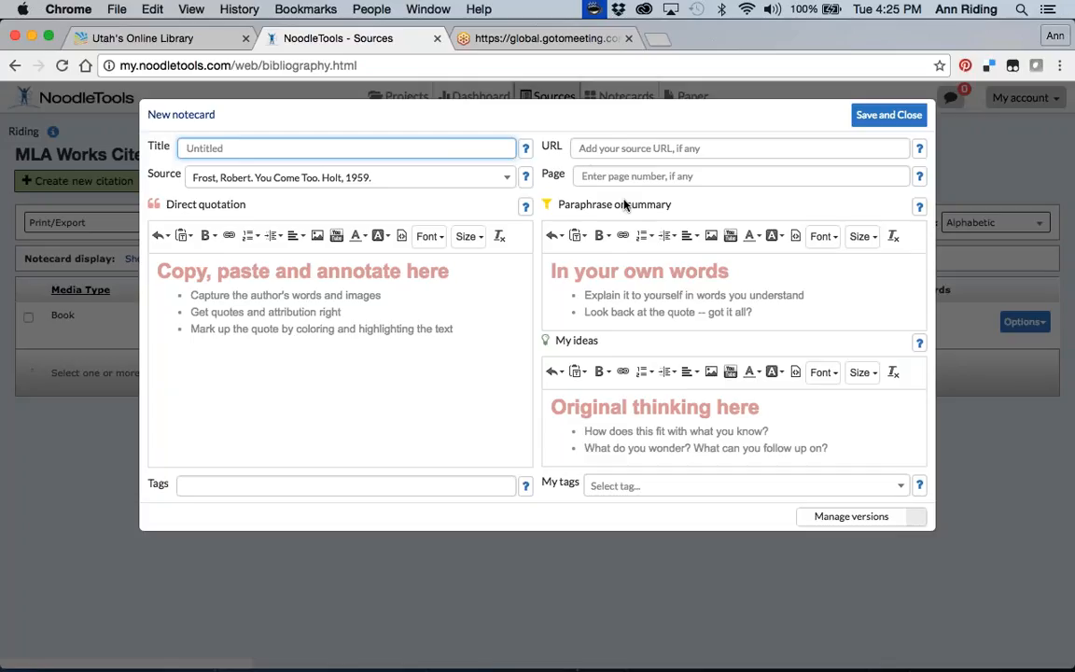
mouse_move(276, 446)
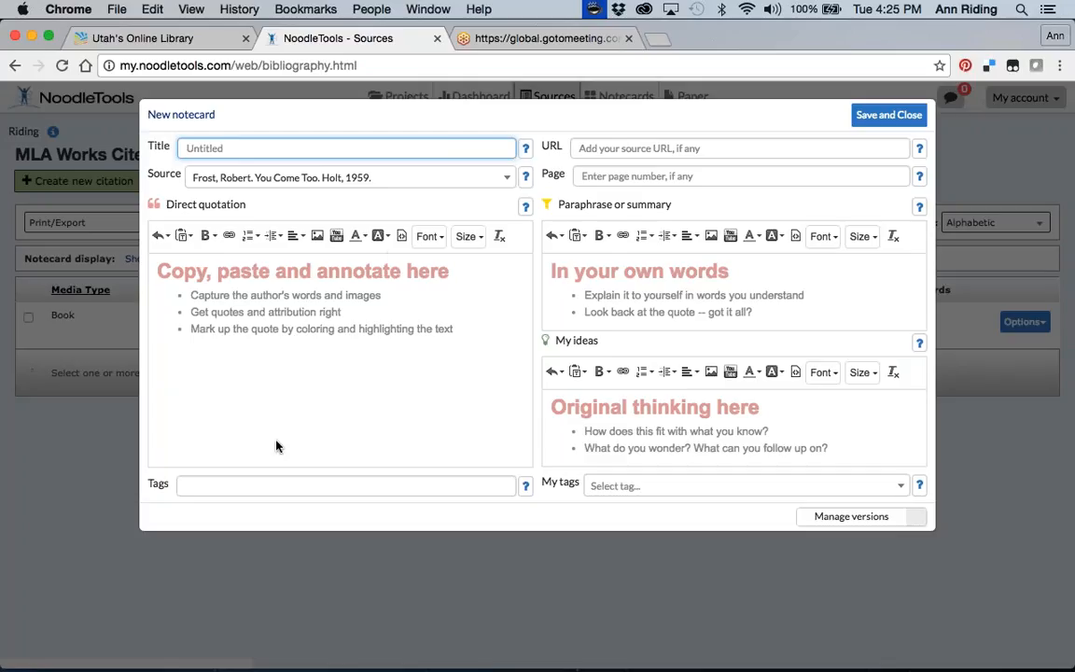
mouse_move(317, 313)
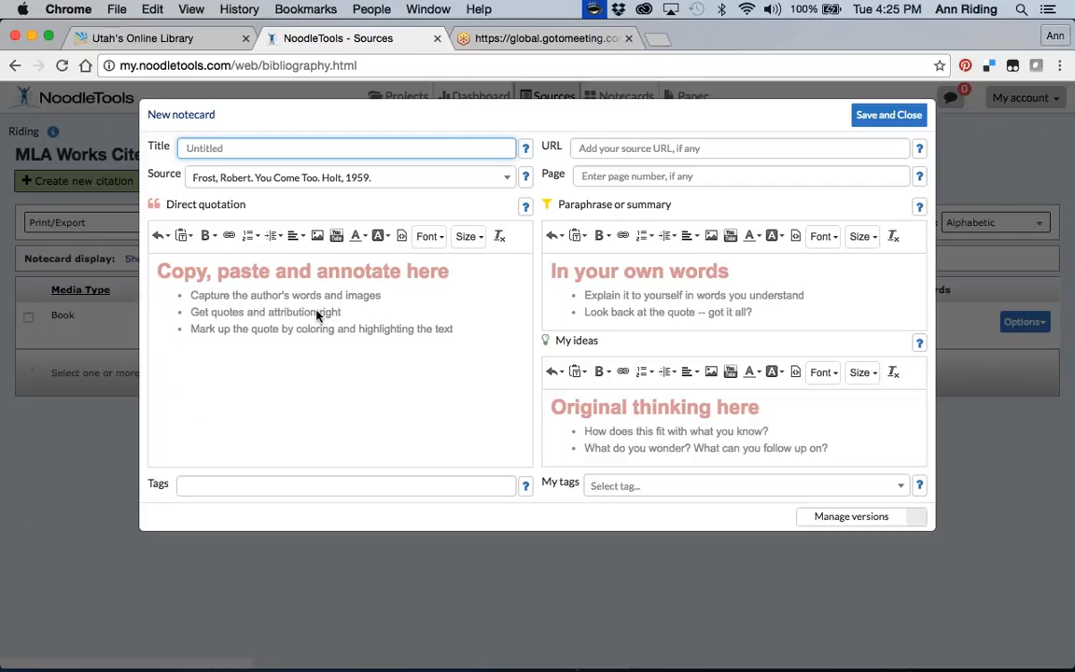
mouse_move(640, 283)
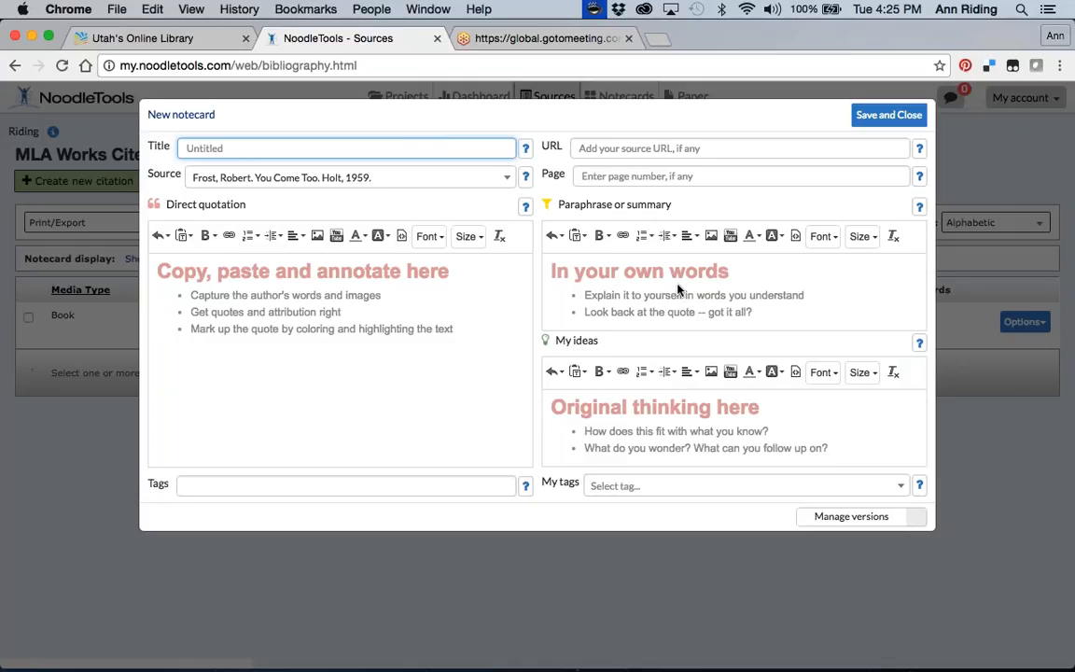
mouse_move(650, 425)
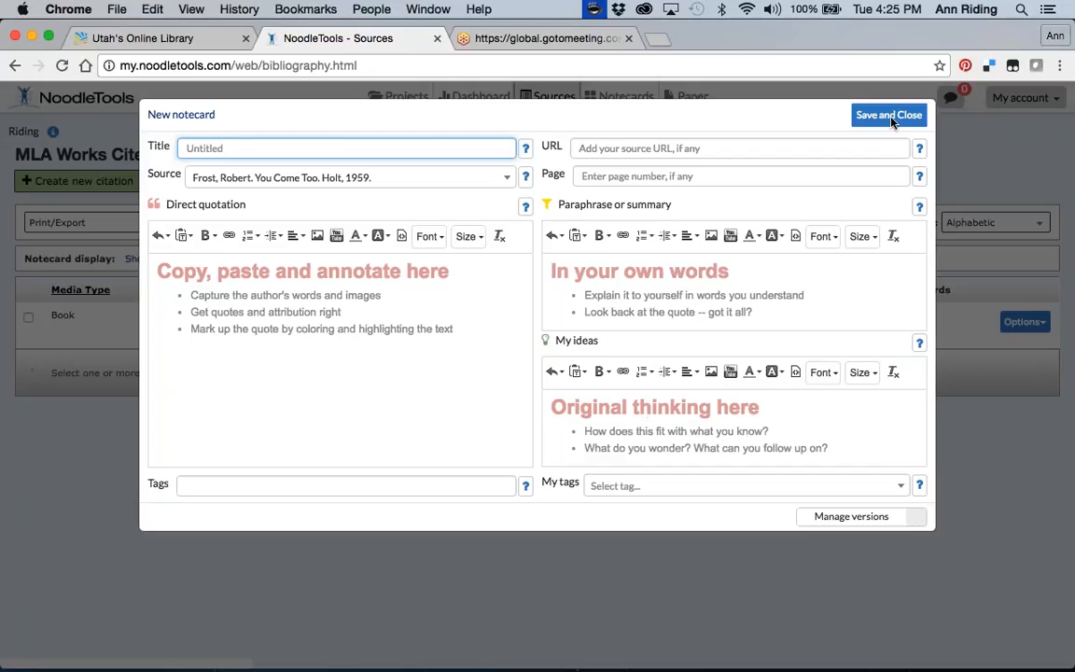
Save and close the blank notecard, returning to the Riding Sources page.
click(888, 116)
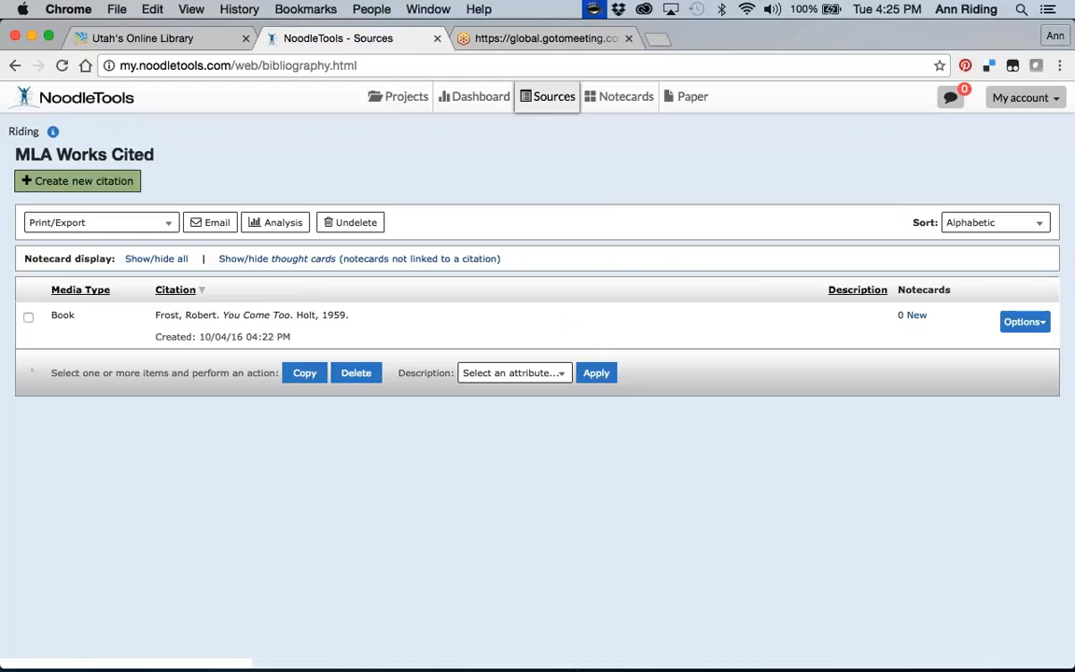
mouse_move(1056, 108)
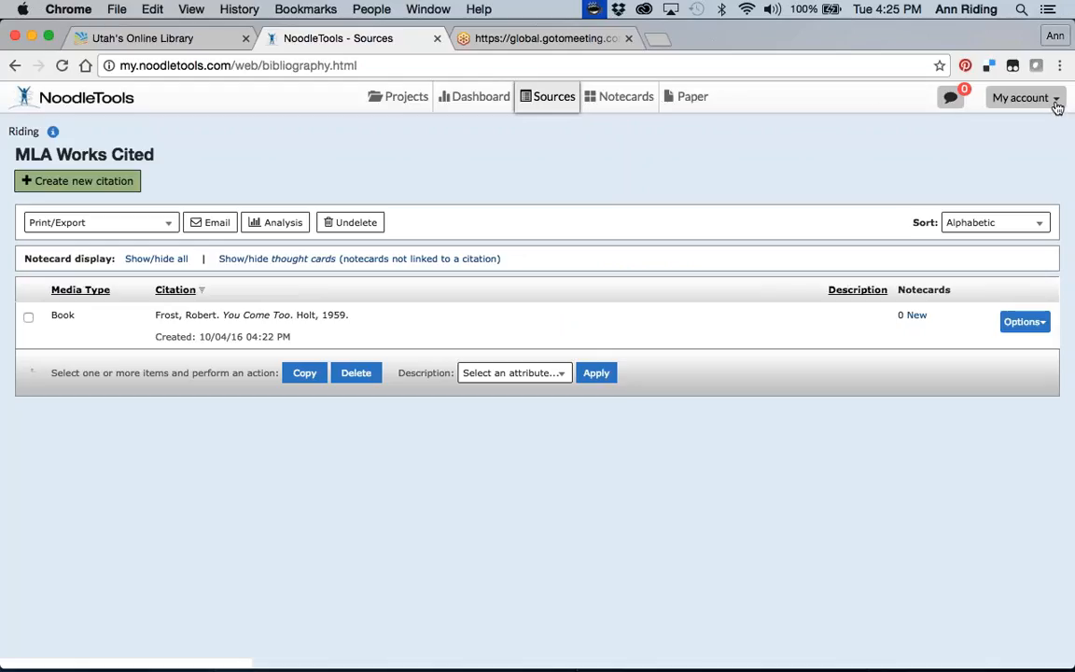
Bring up the NoodleTools Help Desk from the My account menu.
click(1019, 97)
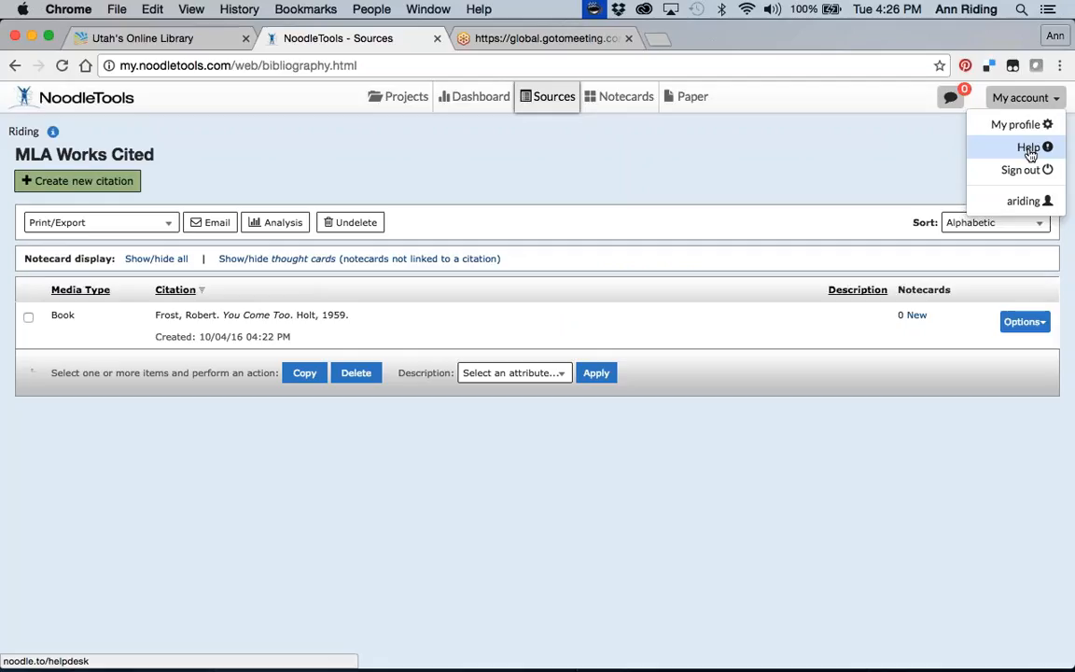
click(1027, 147)
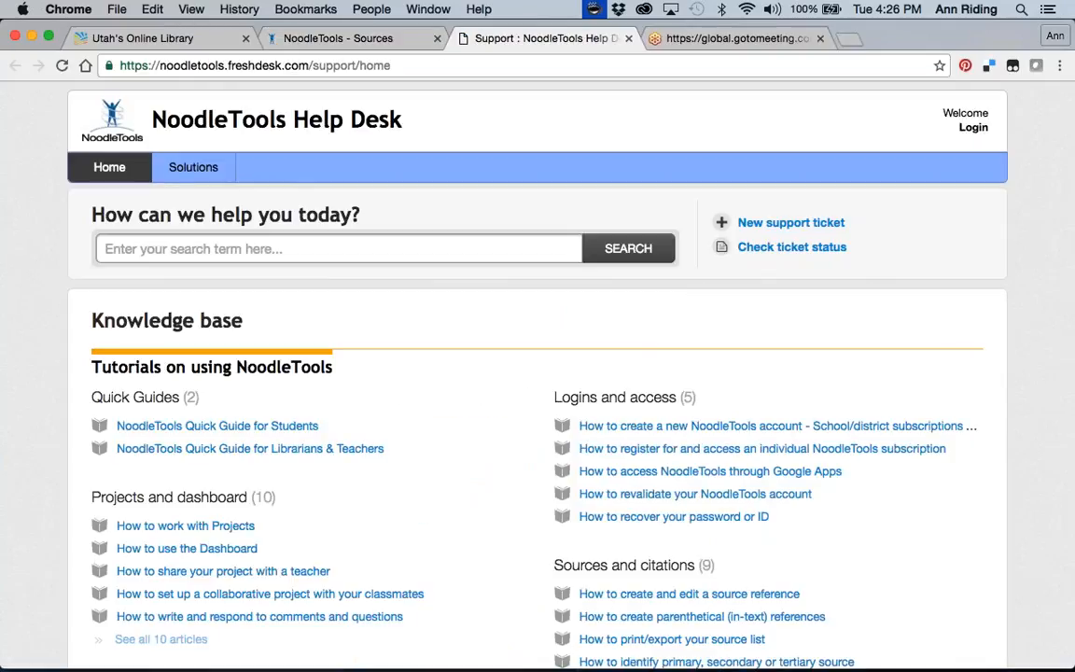
mouse_move(519, 302)
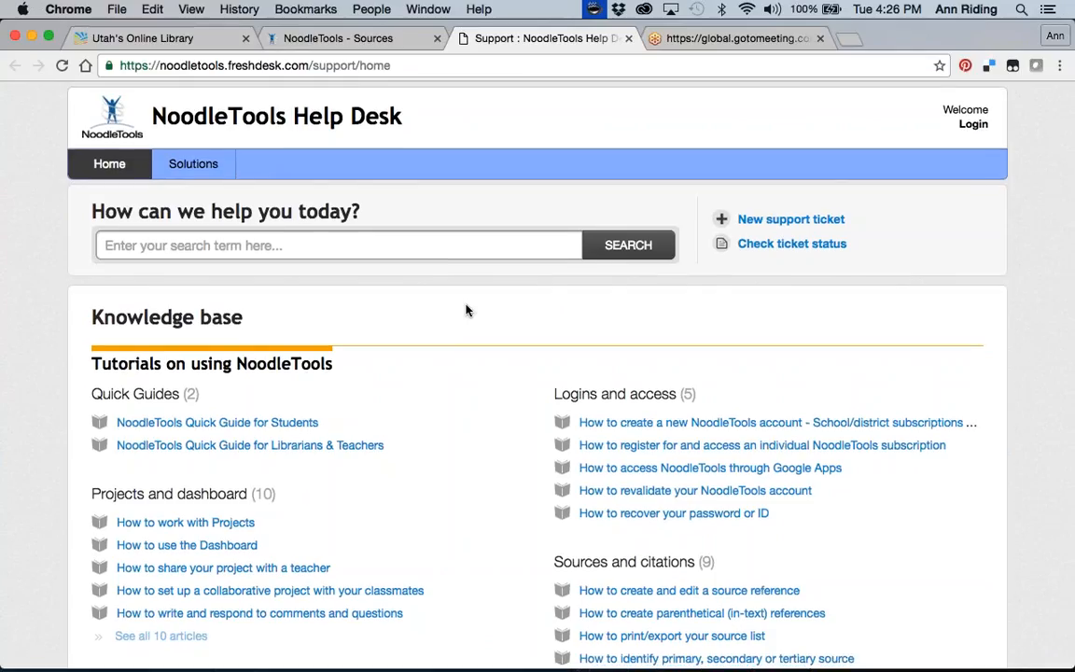
scroll(down, 3)
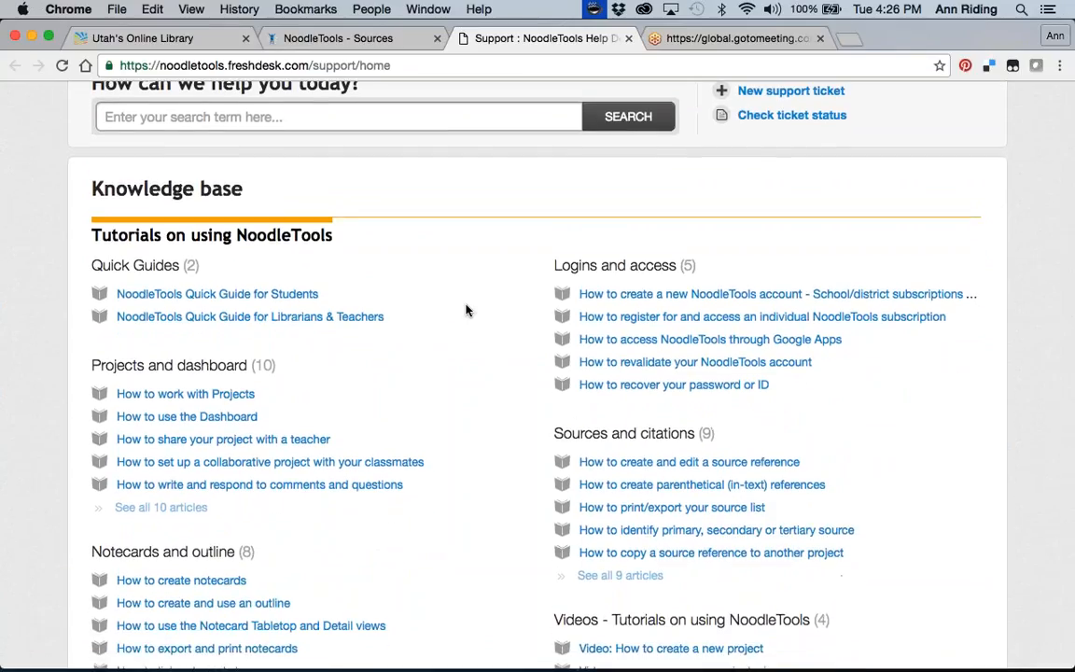
scroll(down, 3)
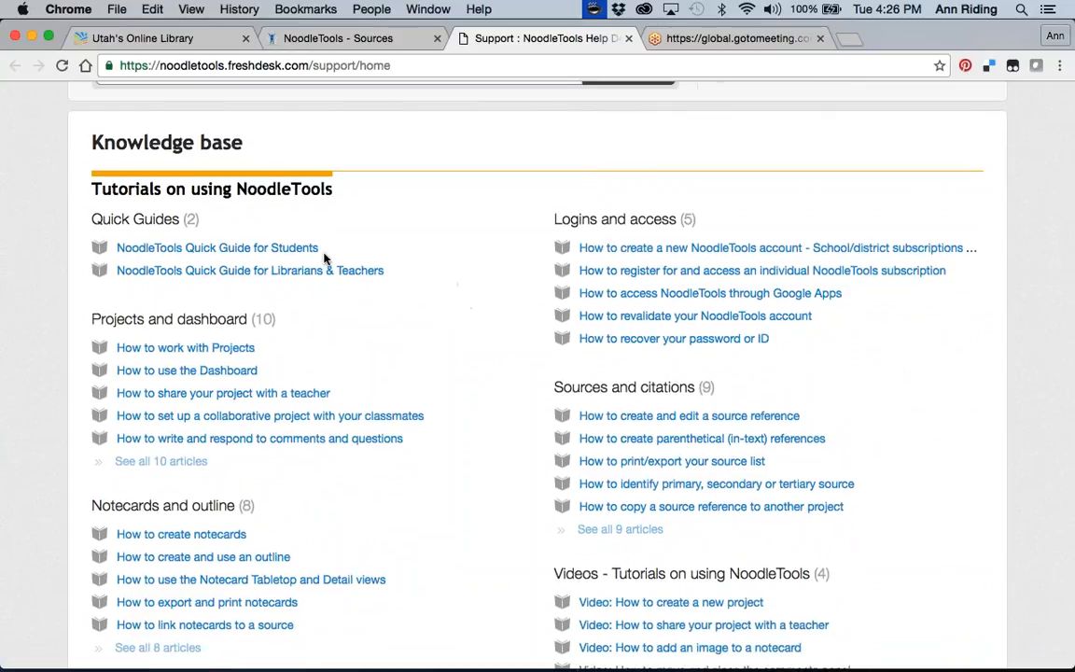
mouse_move(440, 302)
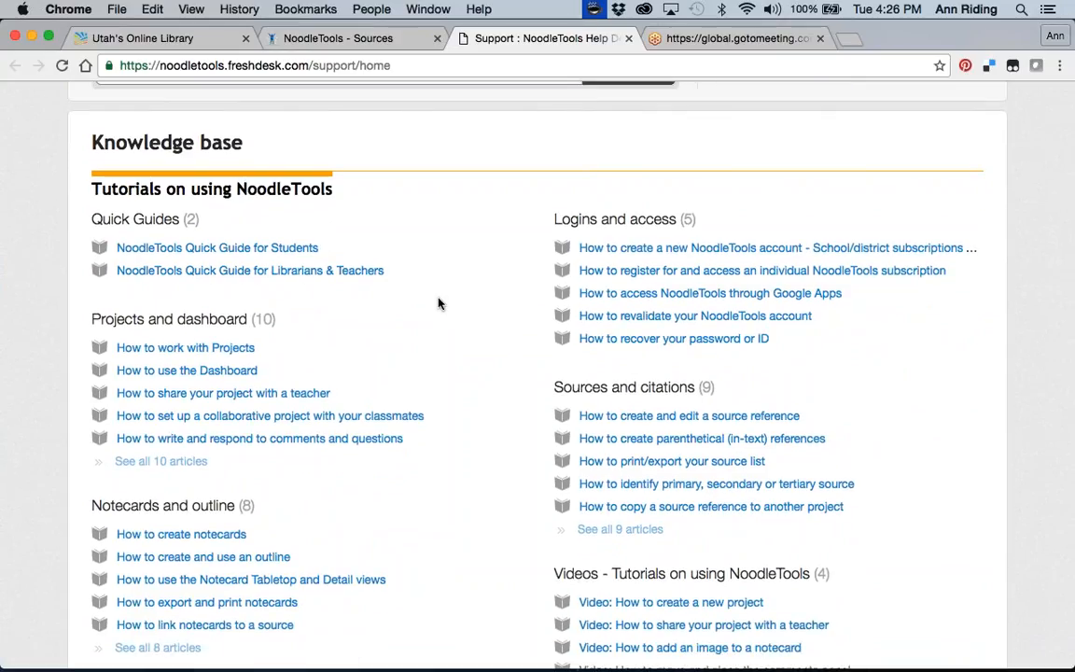
mouse_move(332, 336)
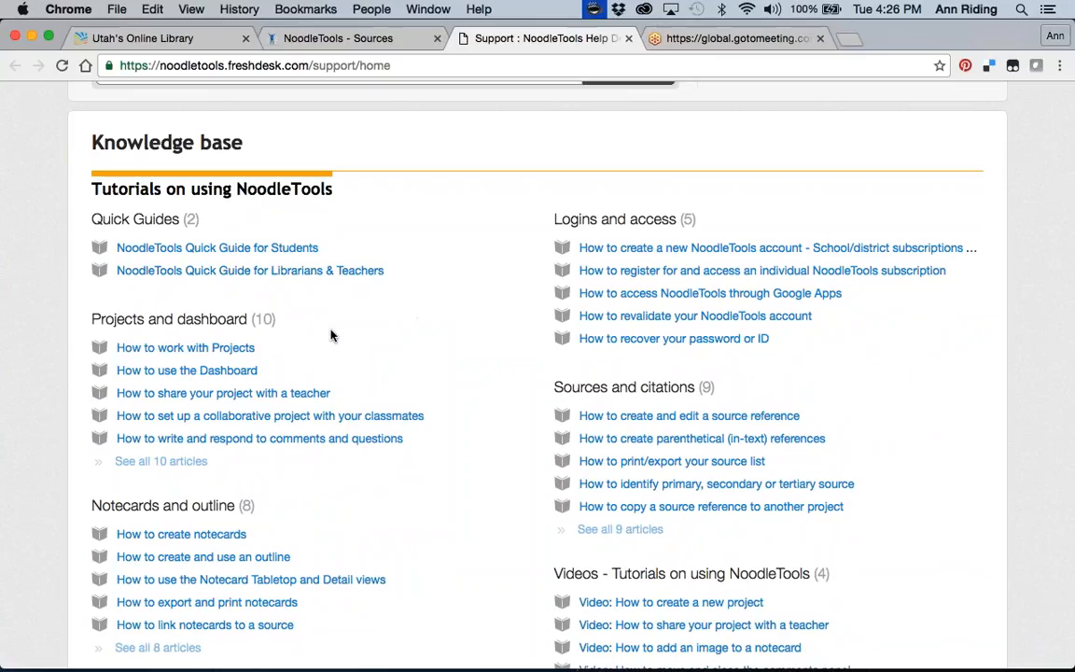
scroll(down, 3)
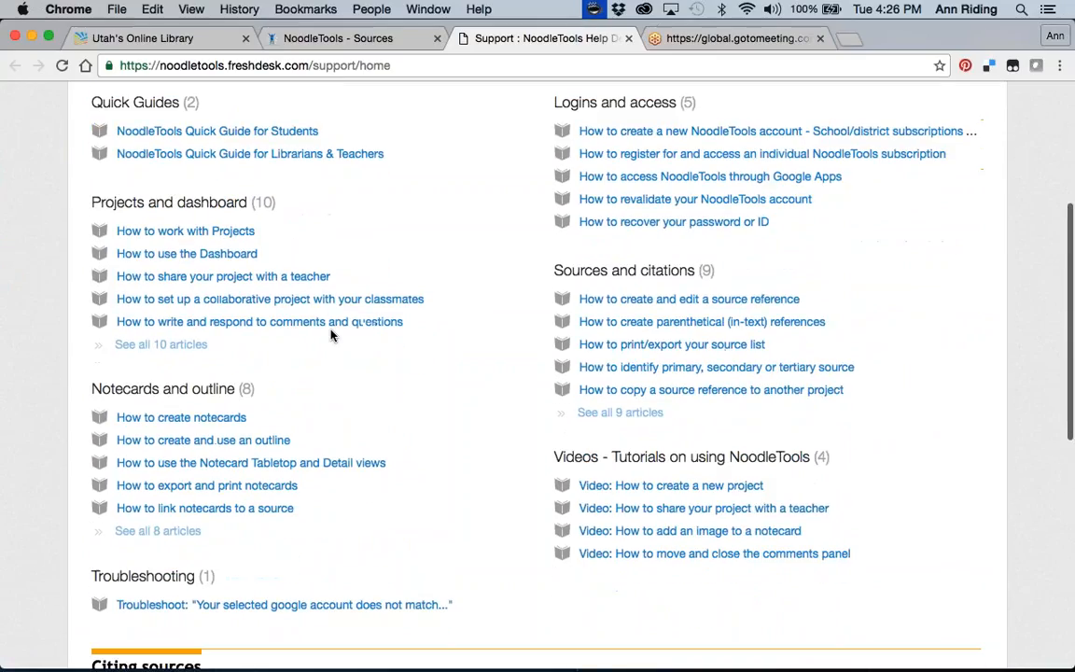
mouse_move(467, 312)
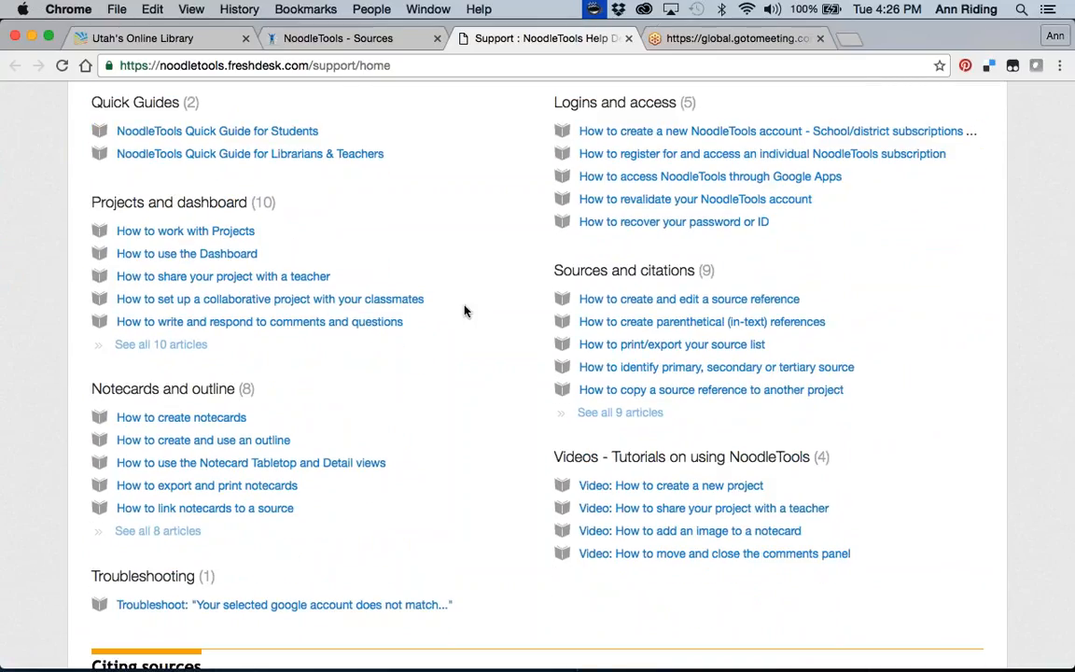
scroll(down, 3)
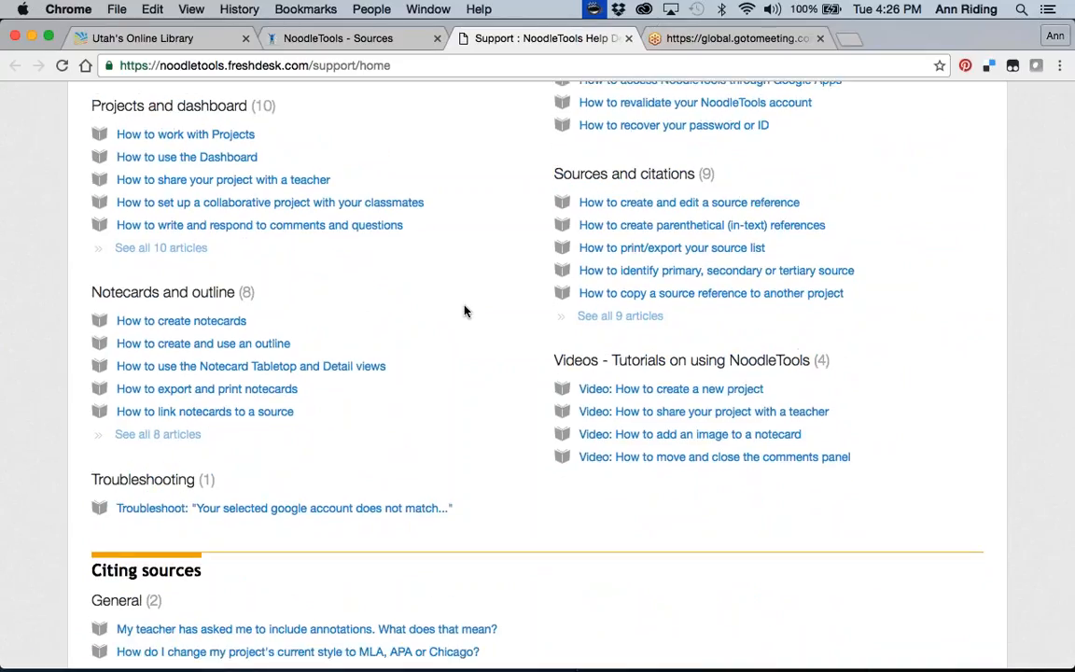
scroll(down, 3)
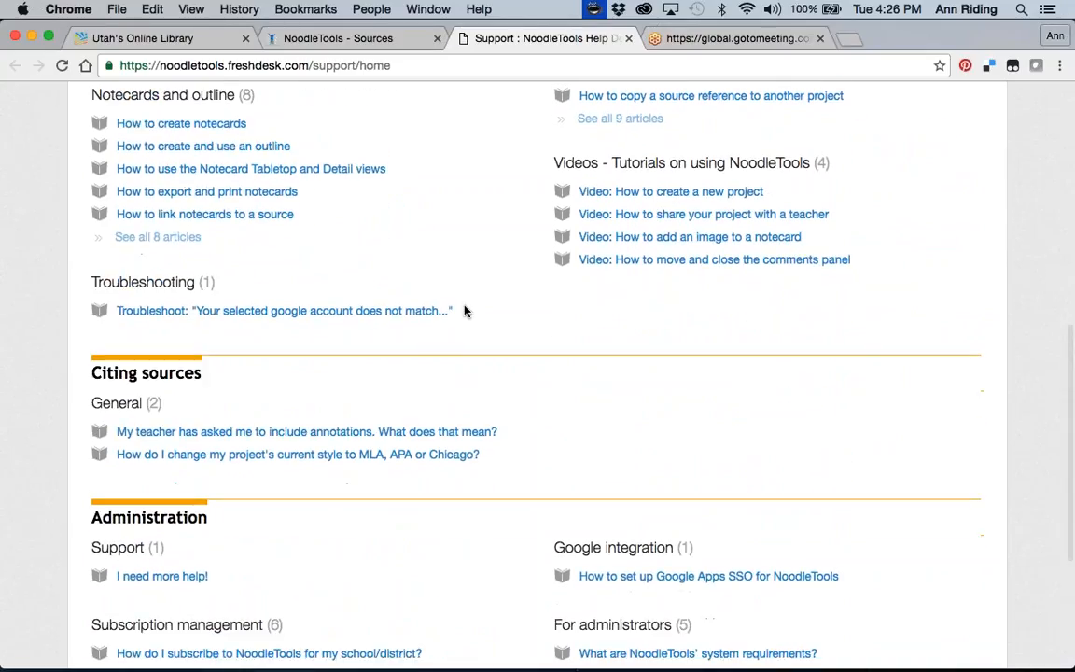
scroll(down, 3)
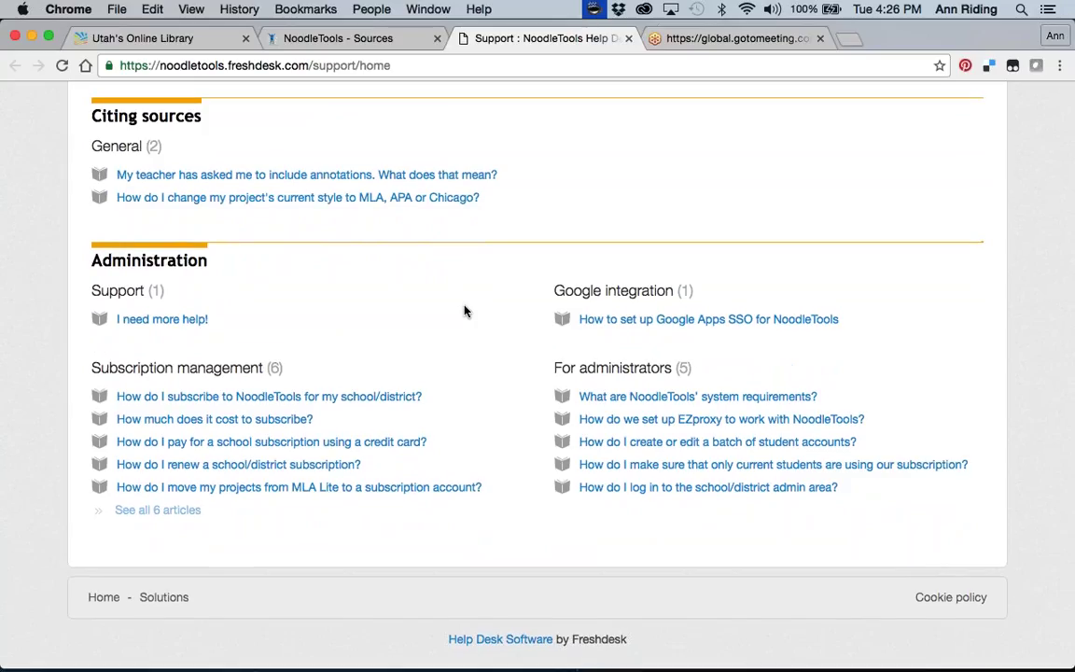
scroll(up, 3)
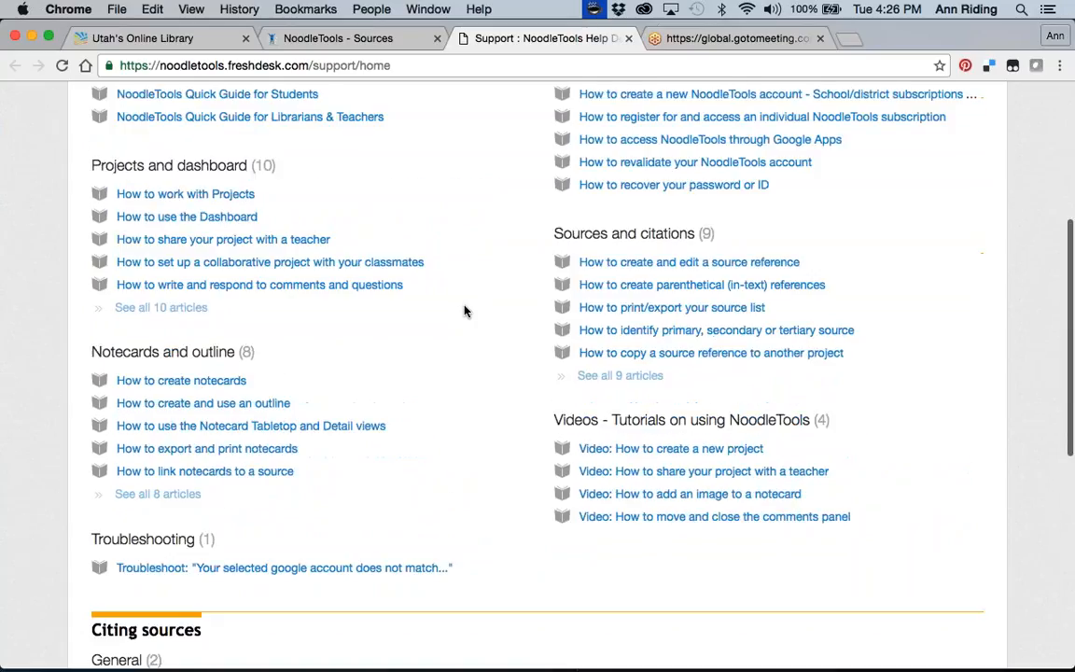
scroll(up, 3)
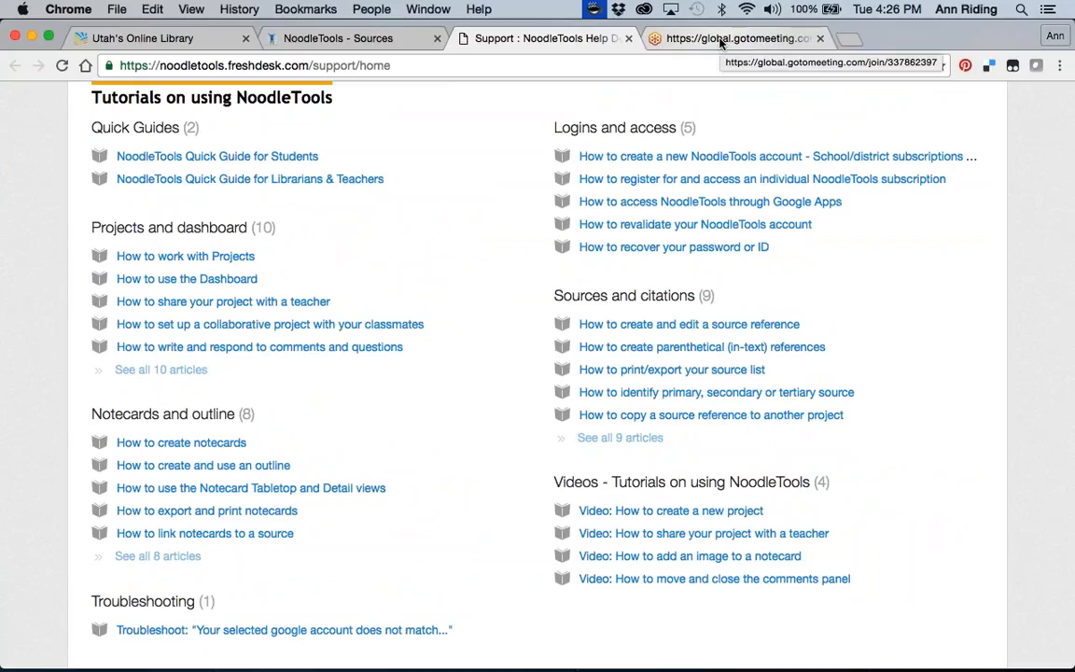
click(737, 37)
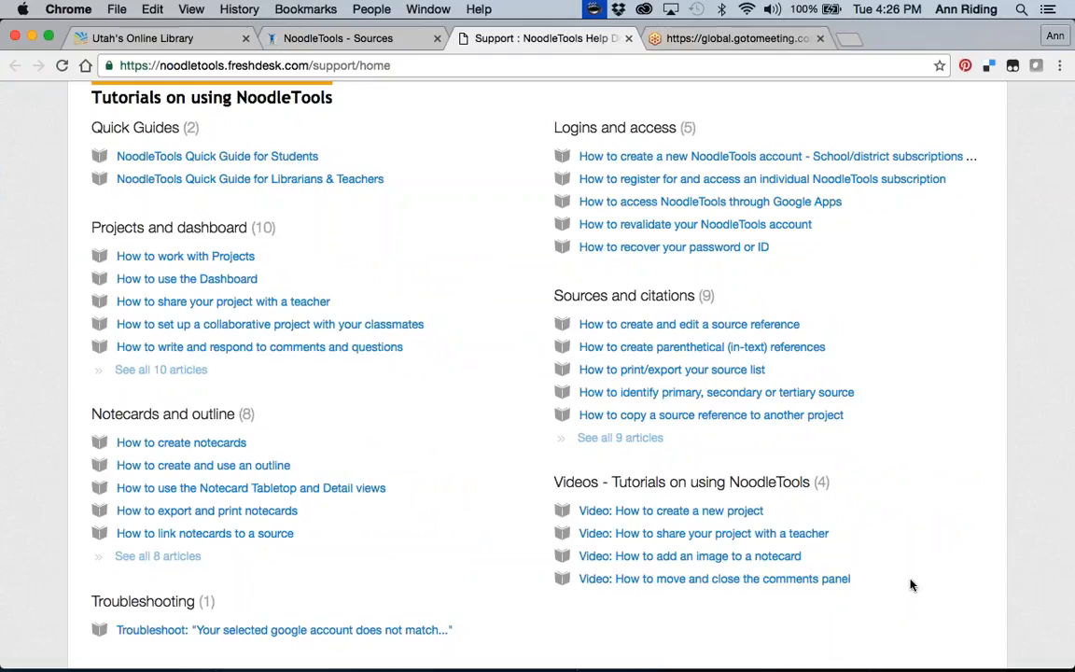
mouse_move(918, 545)
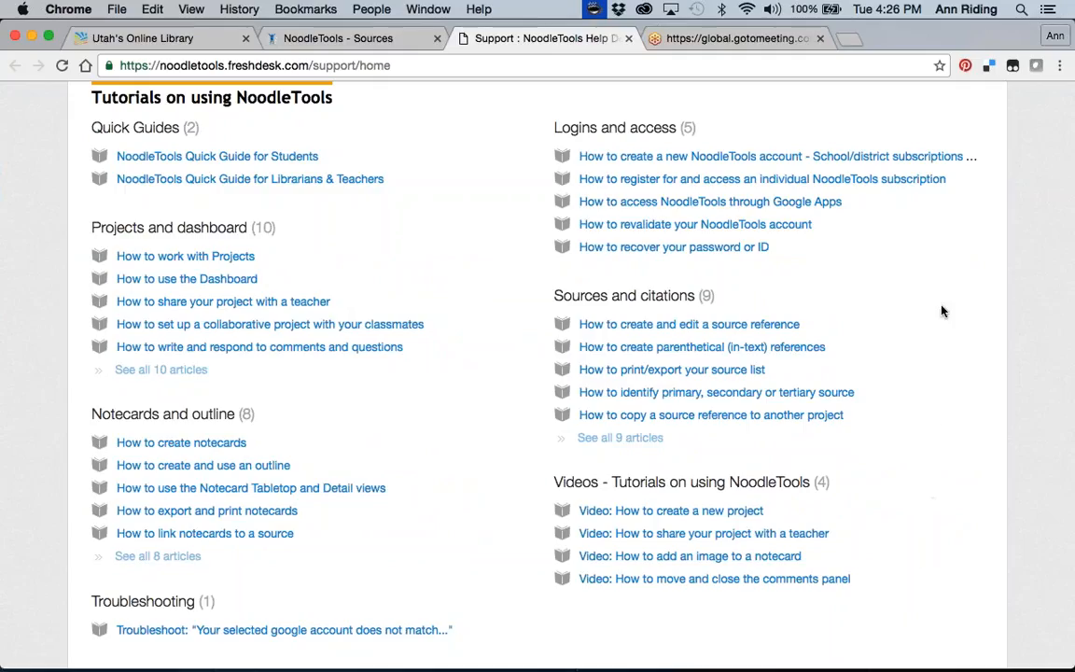
mouse_move(948, 120)
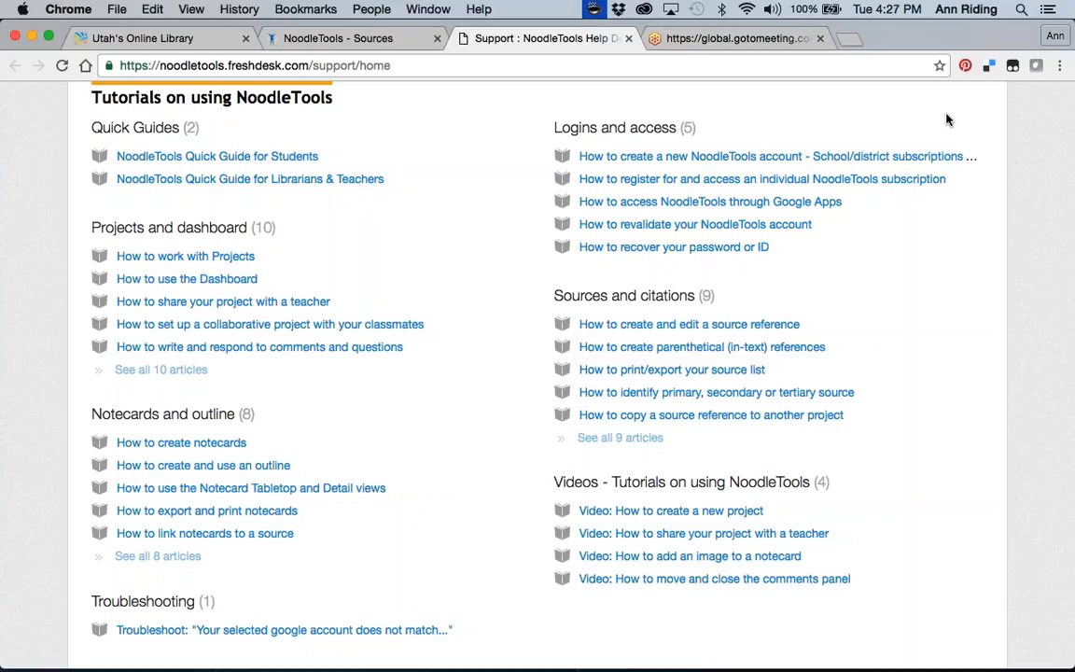
mouse_move(791, 522)
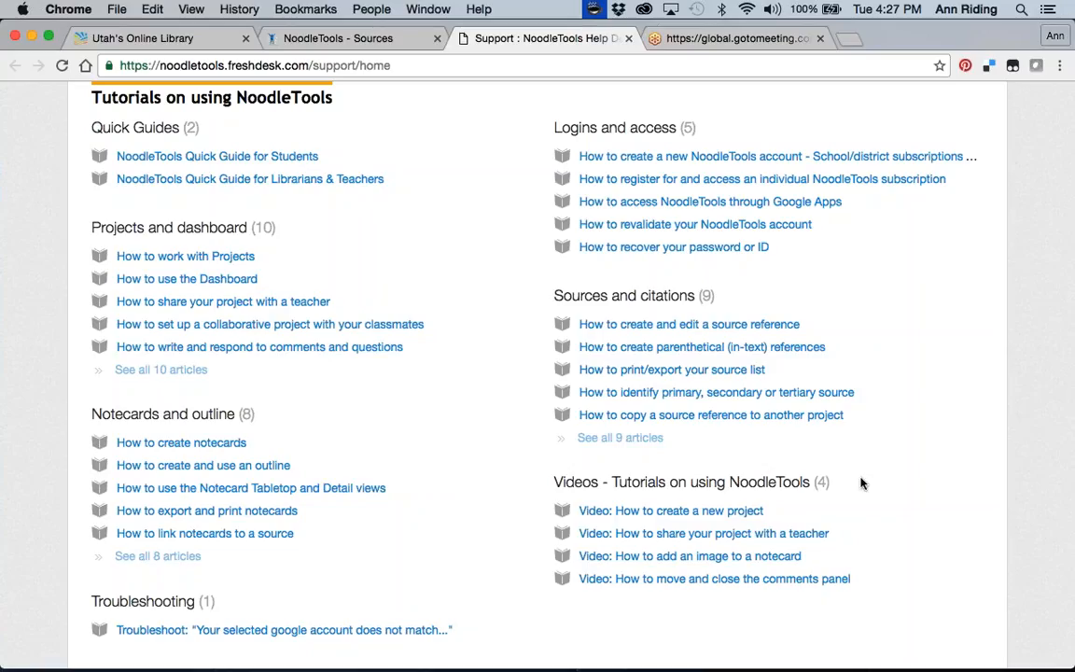
mouse_move(864, 448)
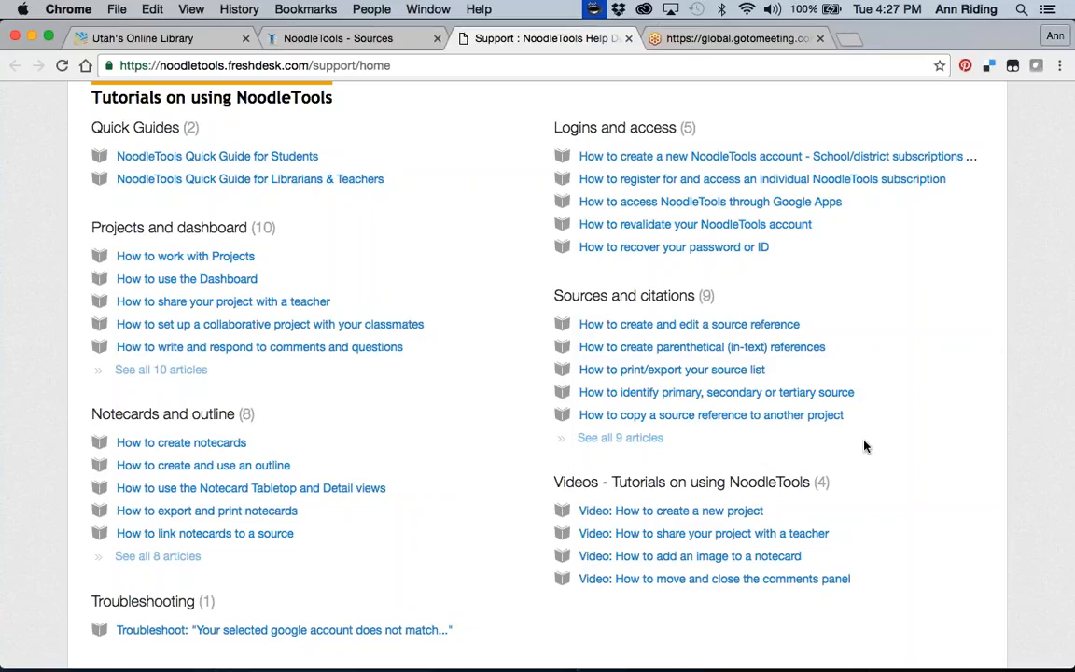
mouse_move(336, 90)
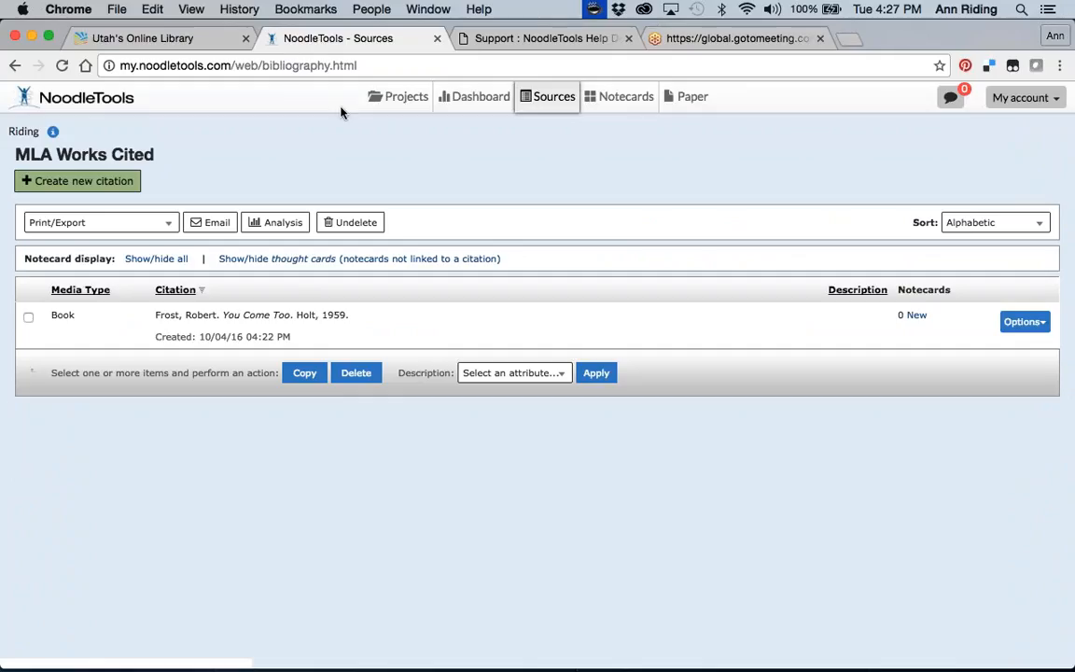
Return from the help desk tab to the Projects page.
click(406, 97)
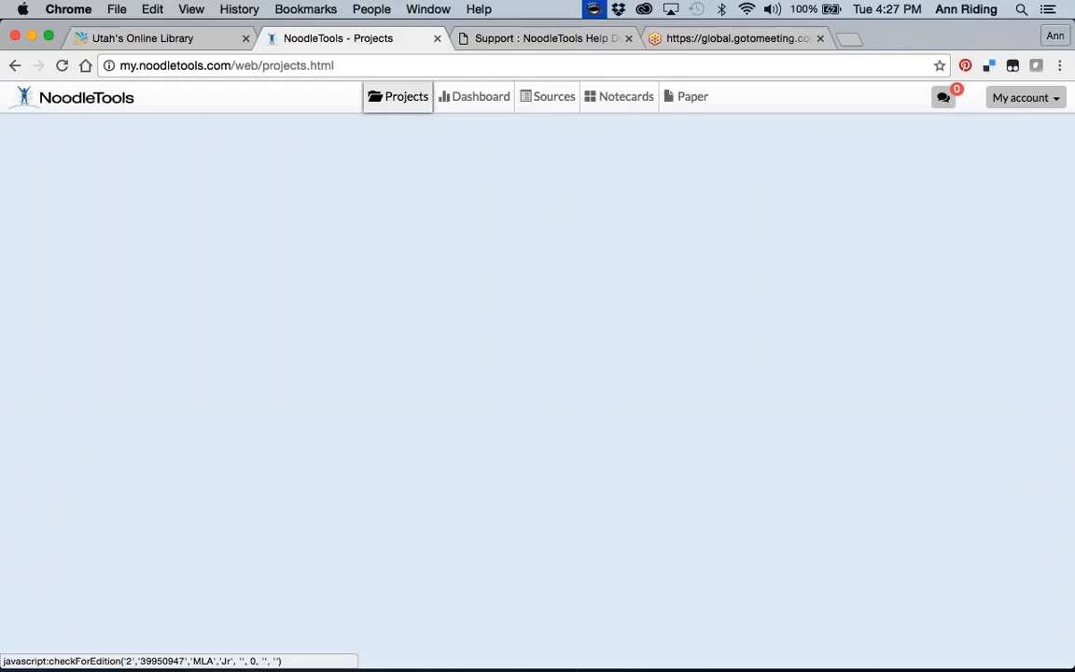
Open the Chris Crutcher Sources list and review the database, newspaper and web site citations.
click(482, 97)
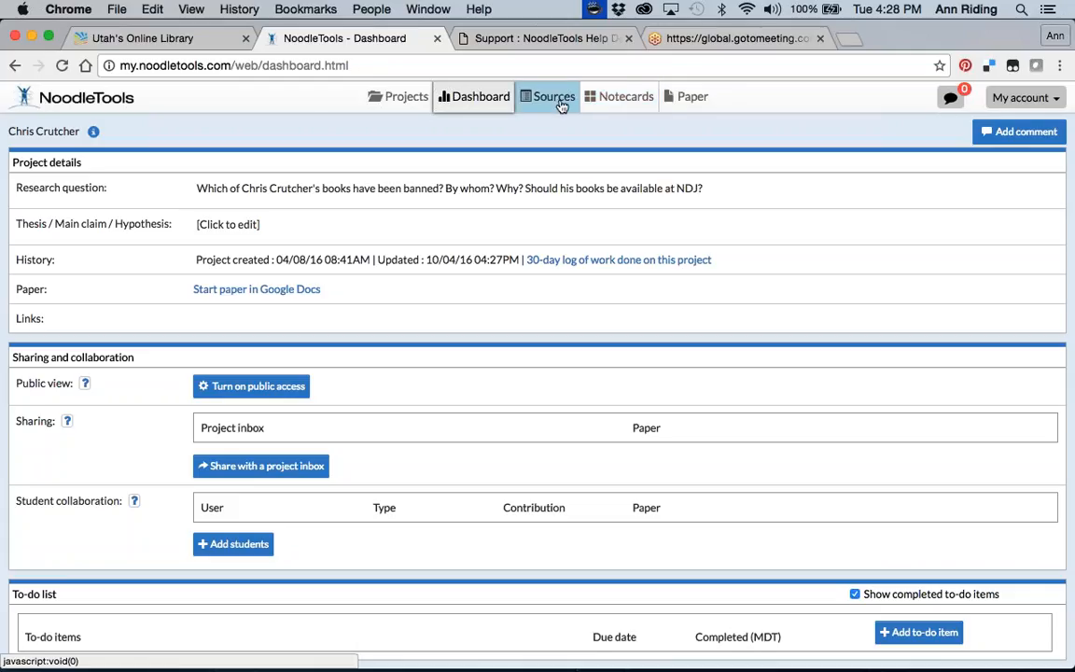
click(552, 97)
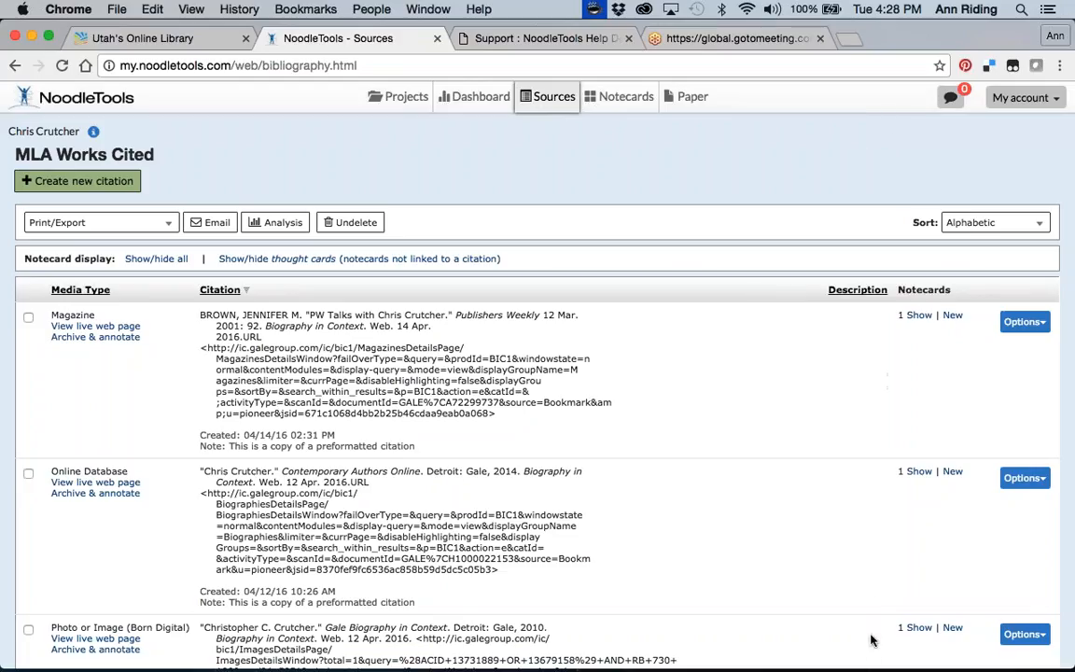
mouse_move(691, 373)
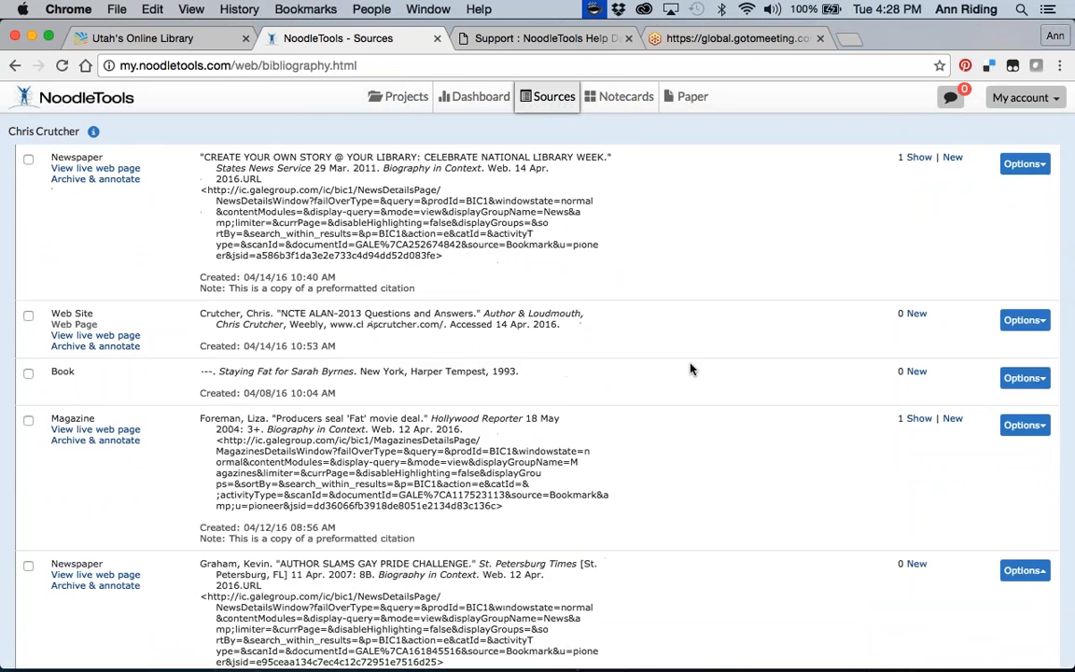
scroll(down, 3)
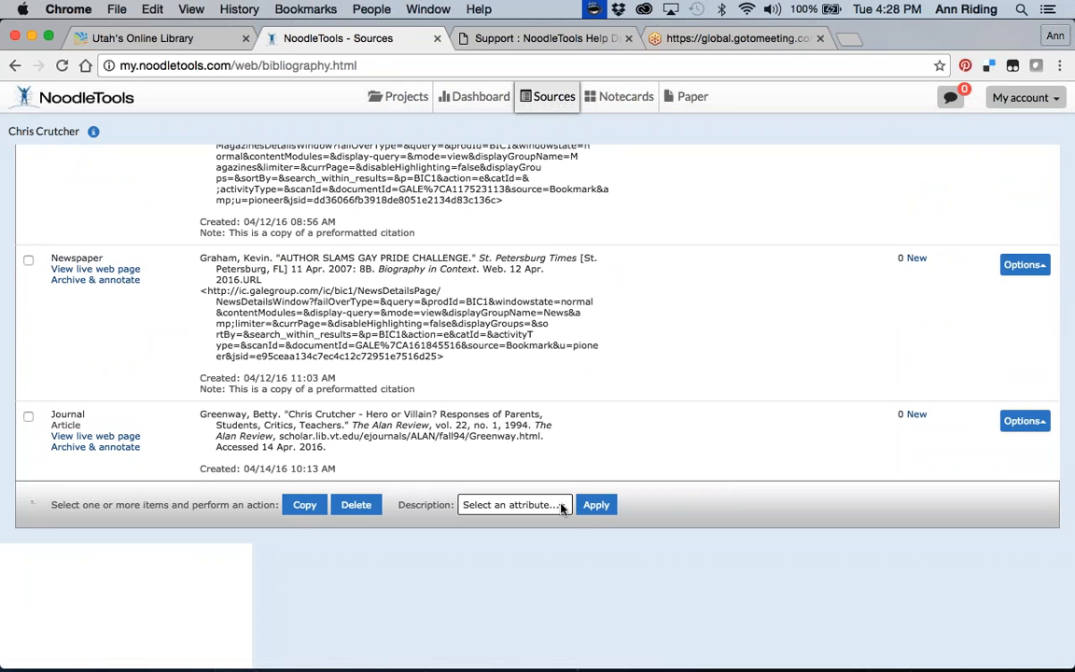
mouse_move(99, 345)
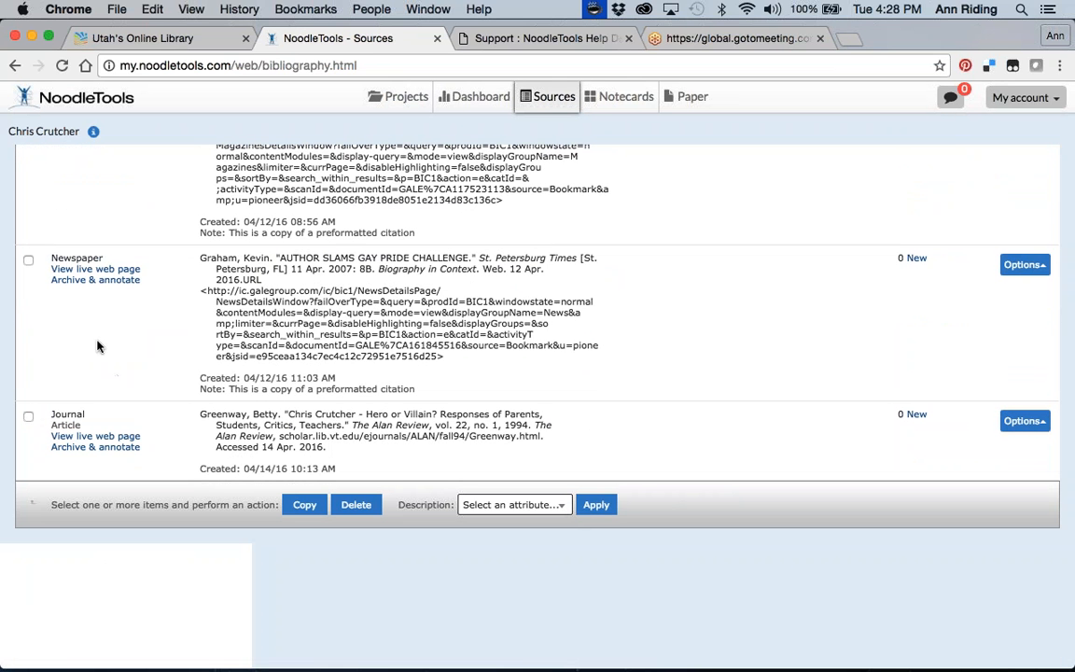
scroll(up, 3)
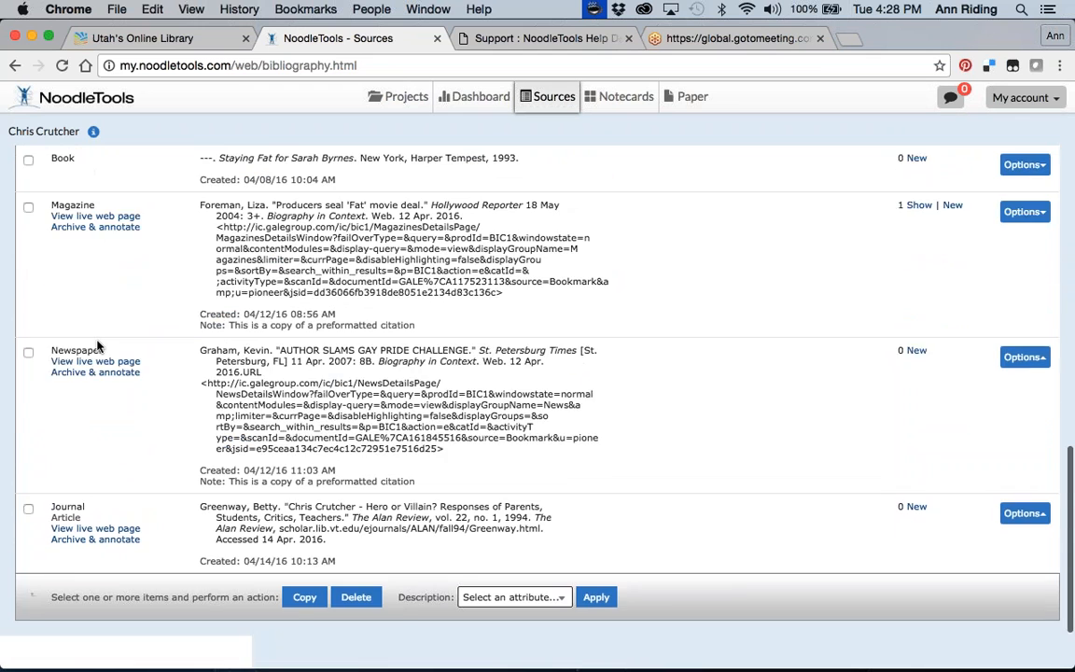
scroll(up, 3)
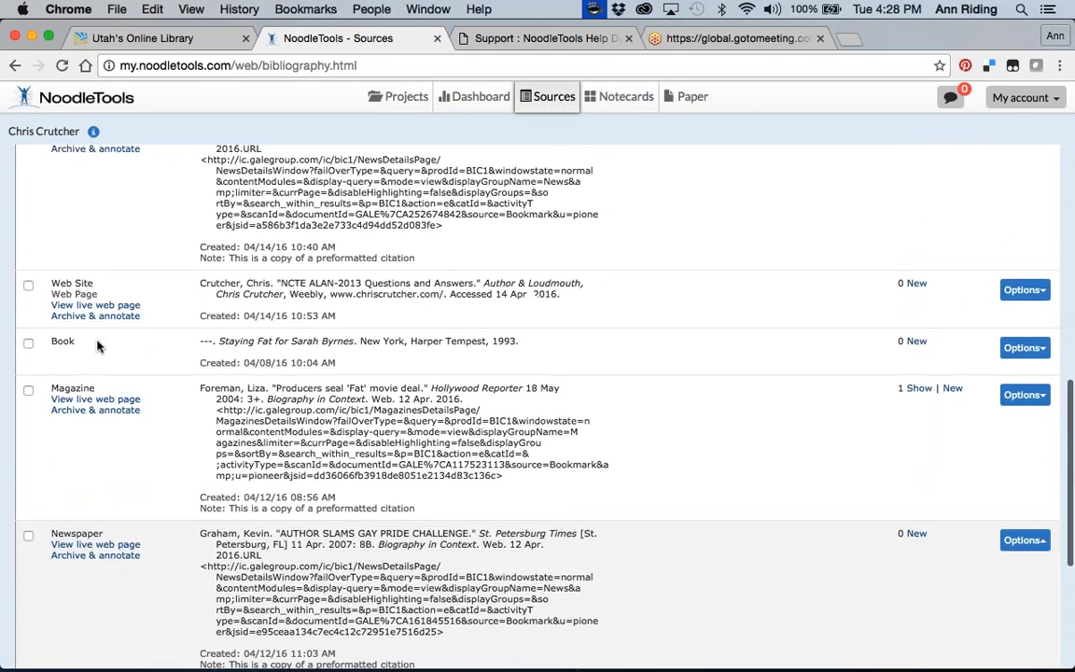
scroll(up, 3)
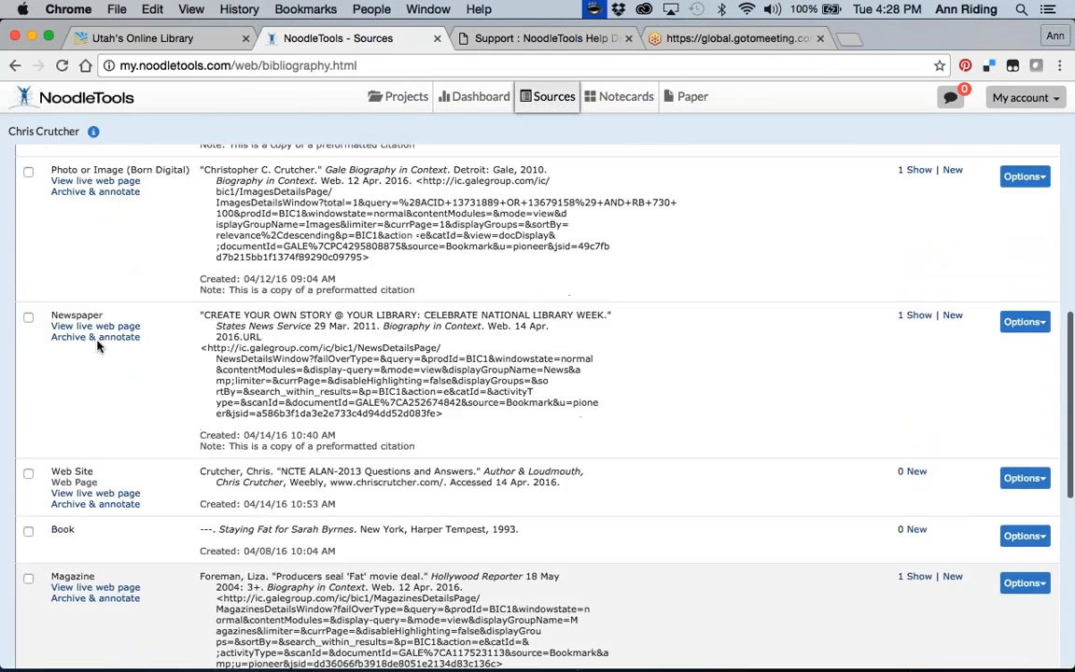
scroll(up, 3)
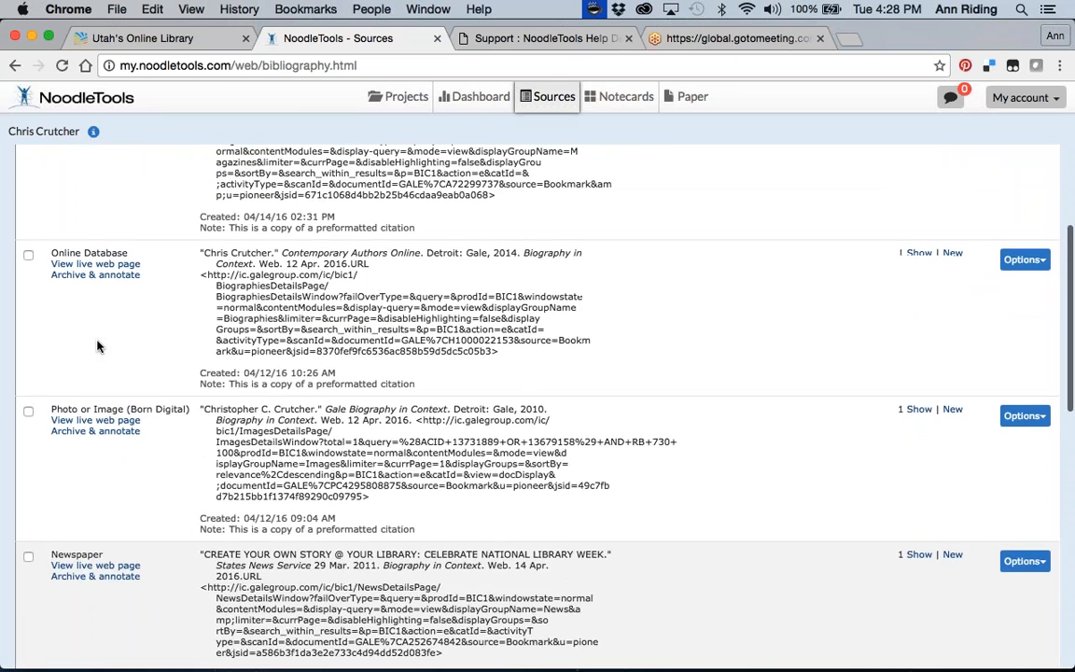
scroll(up, 3)
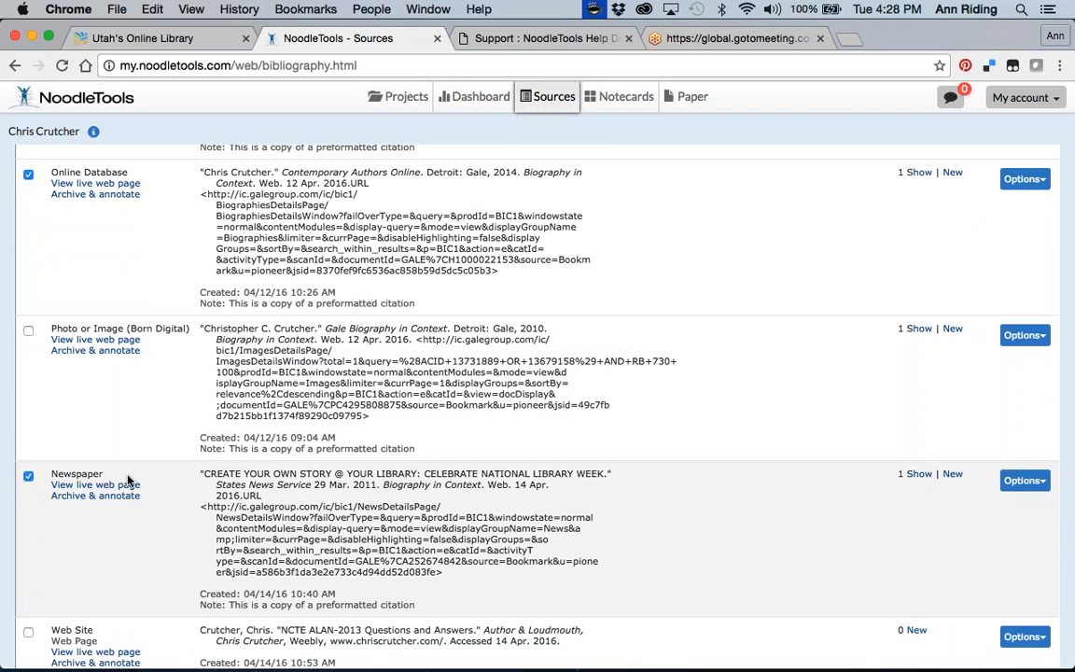
scroll(down, 3)
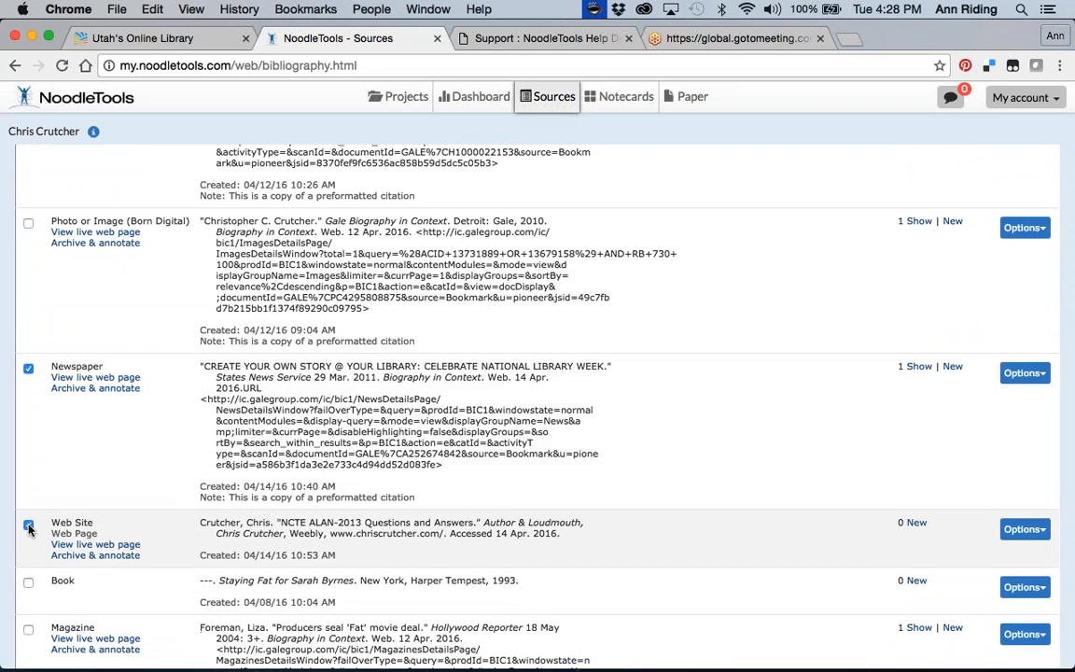
scroll(down, 3)
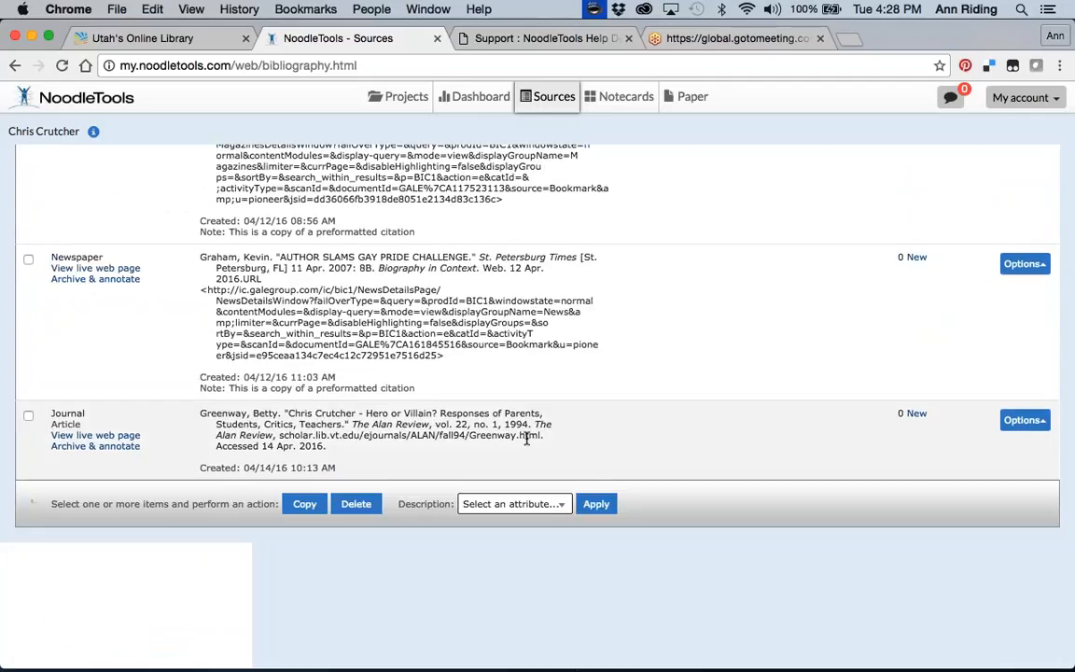
Apply the Secondary source description tag to the checked citations.
click(513, 503)
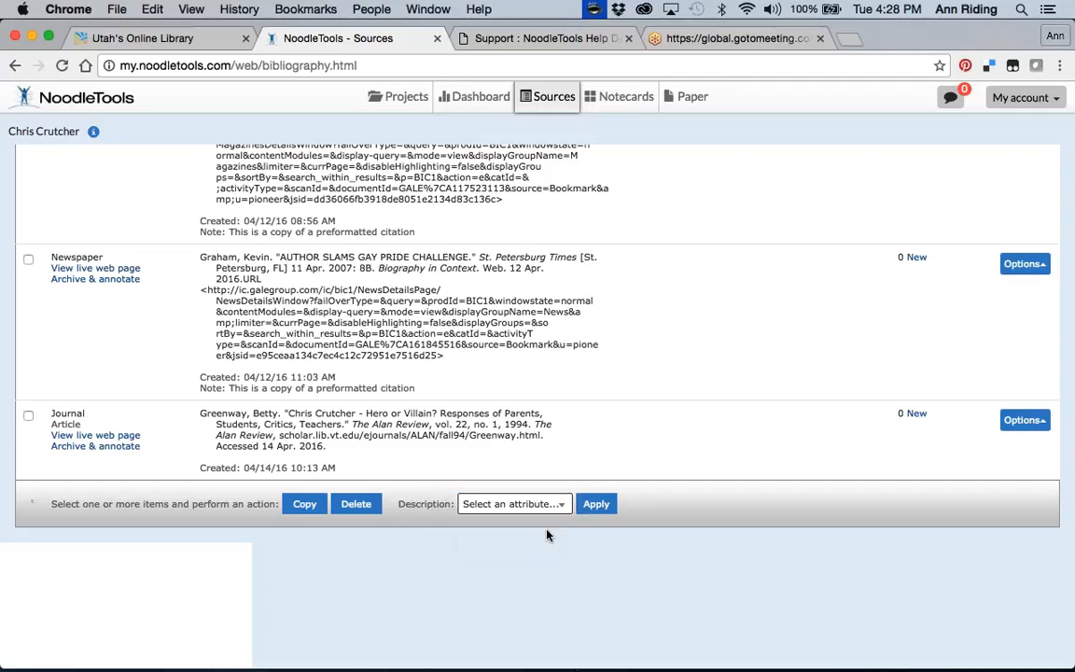
click(513, 504)
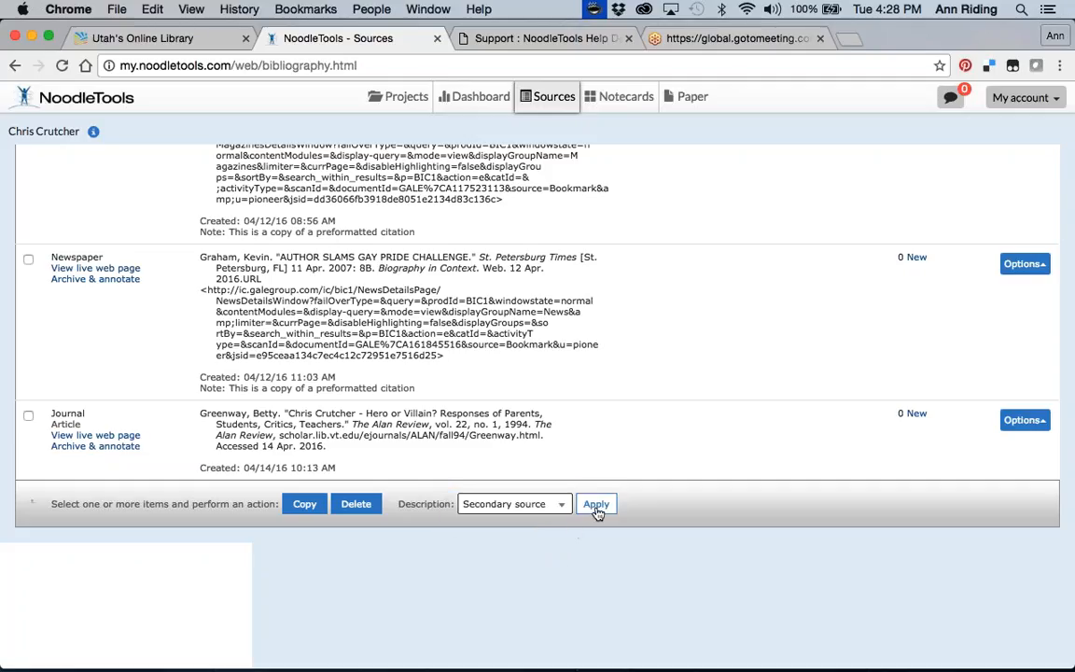
click(596, 504)
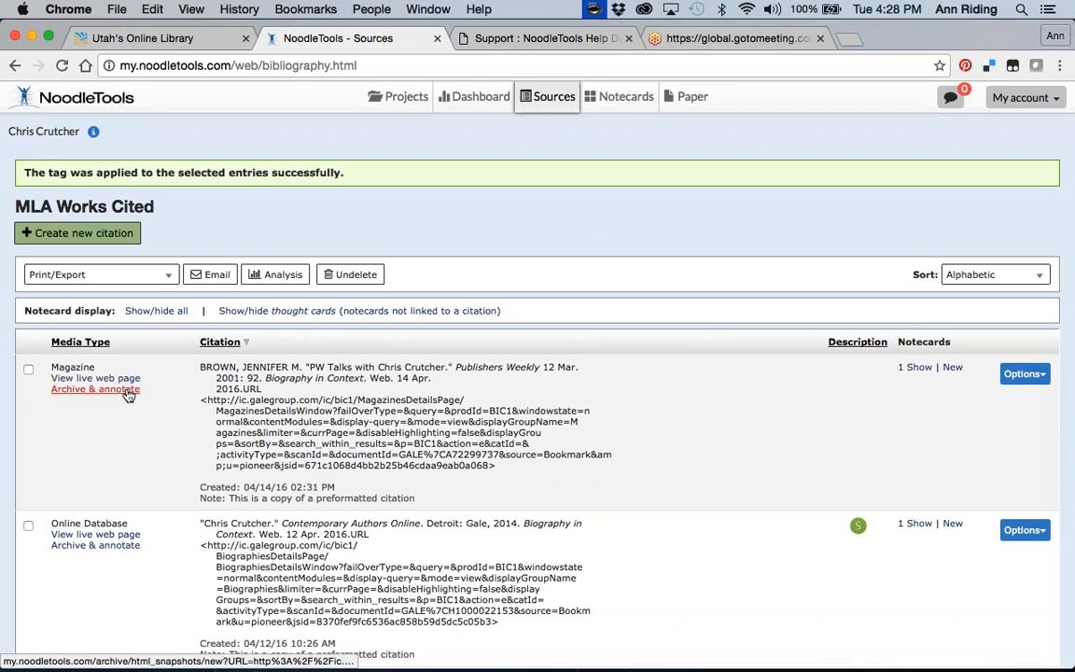
Tag the Christopher C. Crutcher Gale Biography photo entry as a Primary source.
scroll(down, 3)
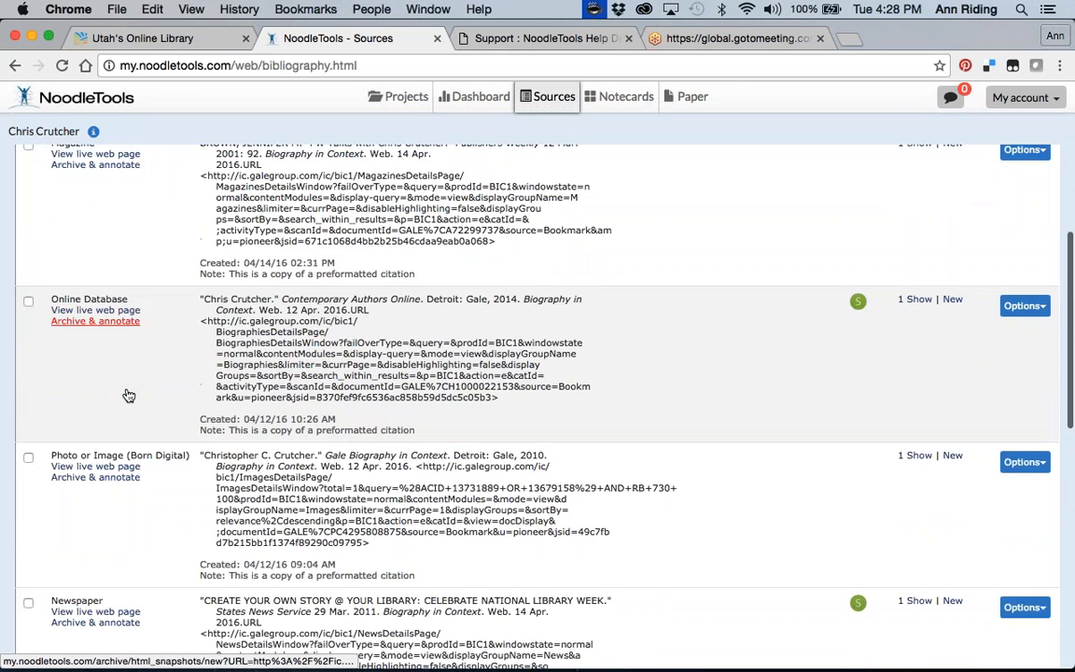
scroll(down, 3)
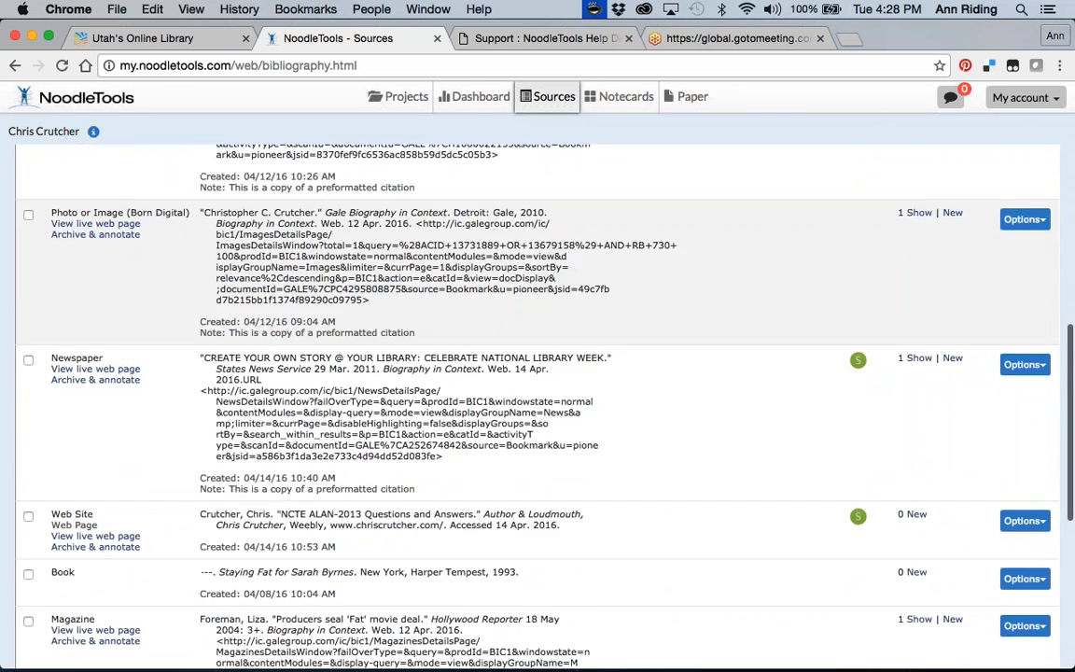
scroll(down, 3)
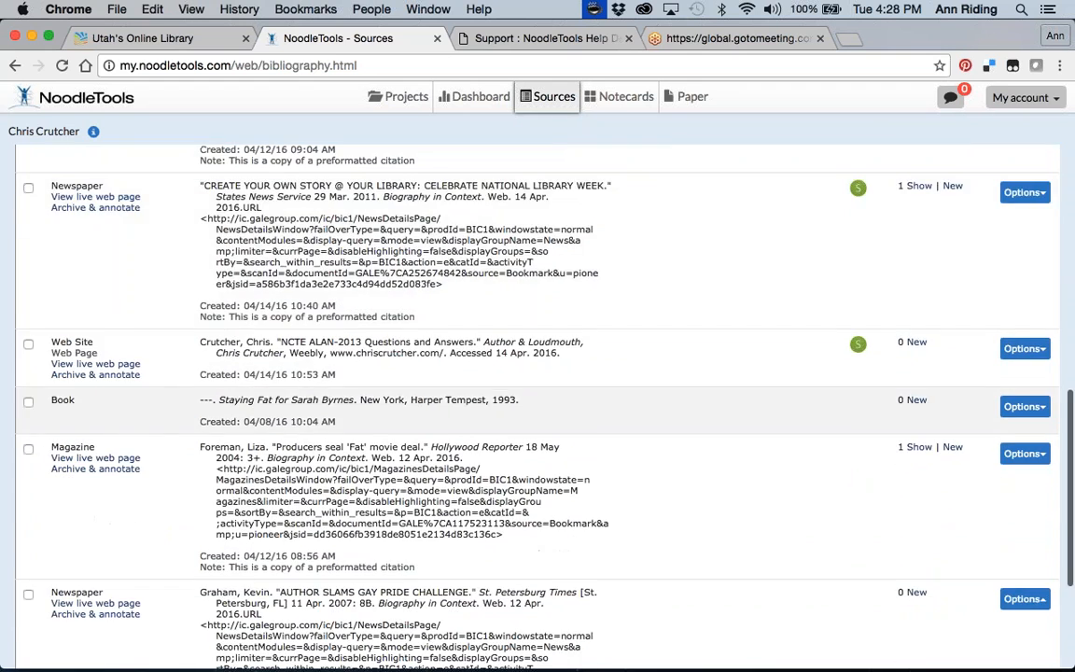
scroll(up, 3)
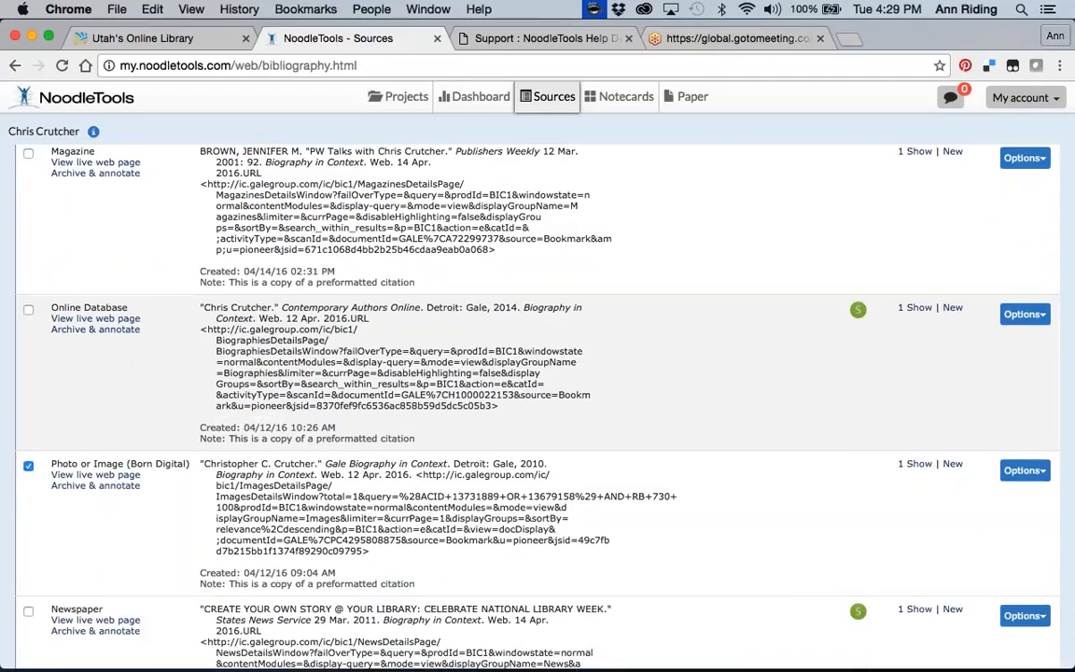
scroll(down, 3)
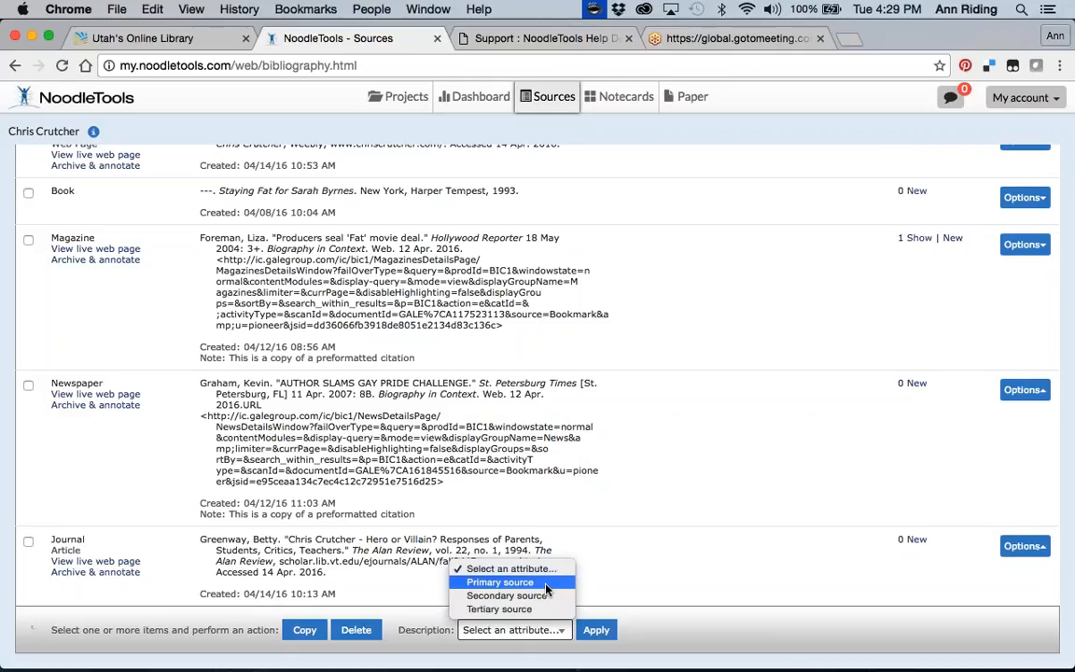
click(500, 582)
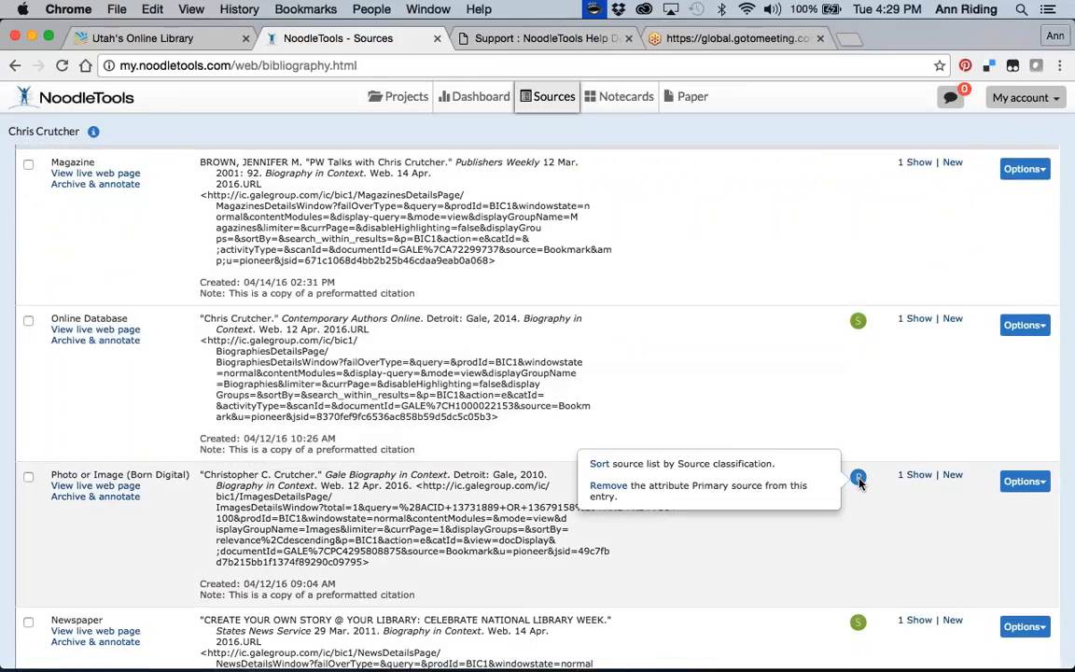
scroll(down, 3)
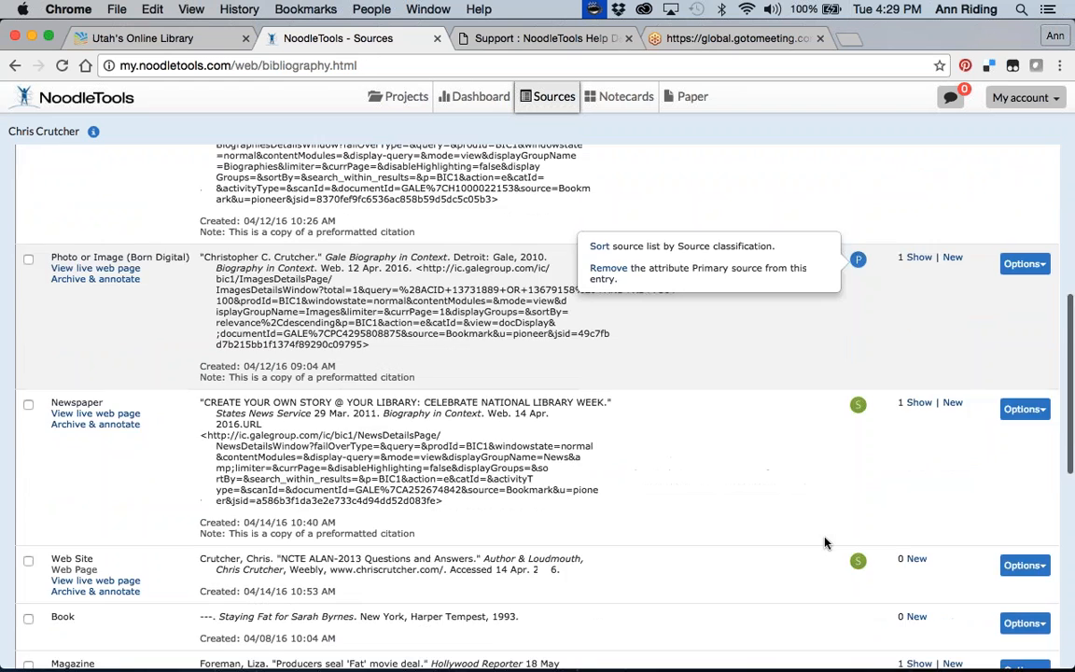
scroll(down, 3)
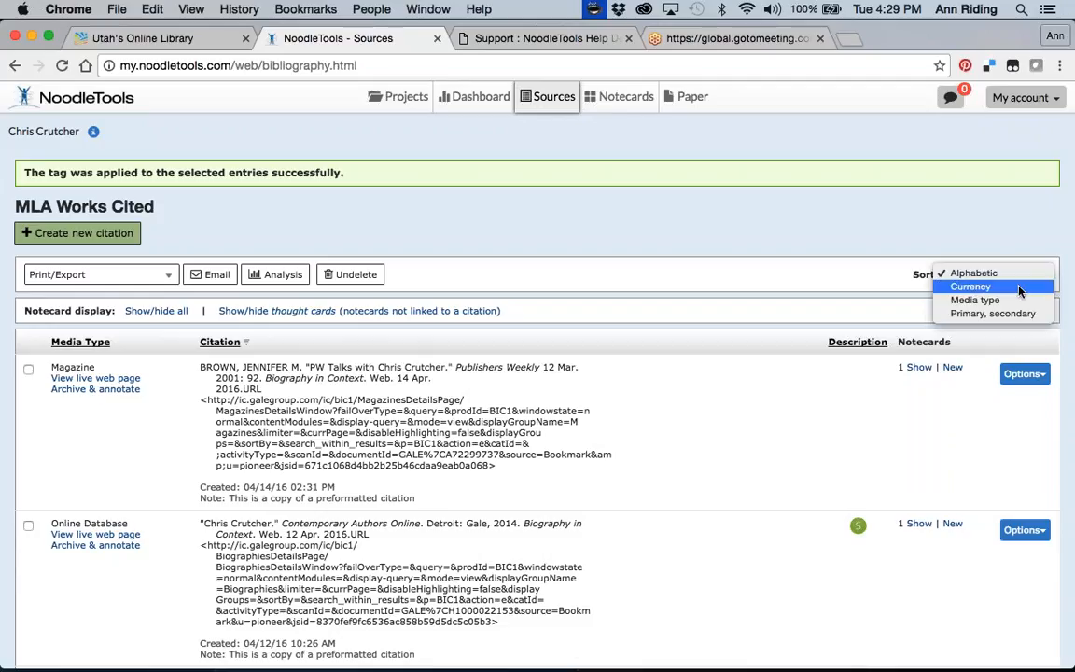
Sort the Crutcher works cited list by primary/secondary classification.
click(970, 287)
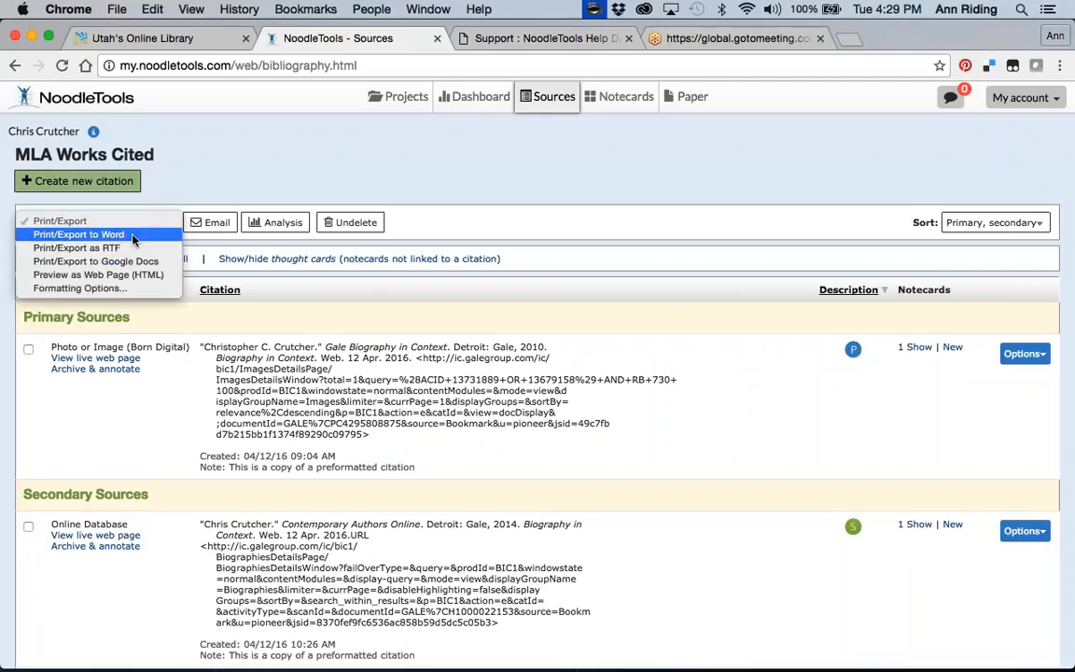
mouse_move(97, 262)
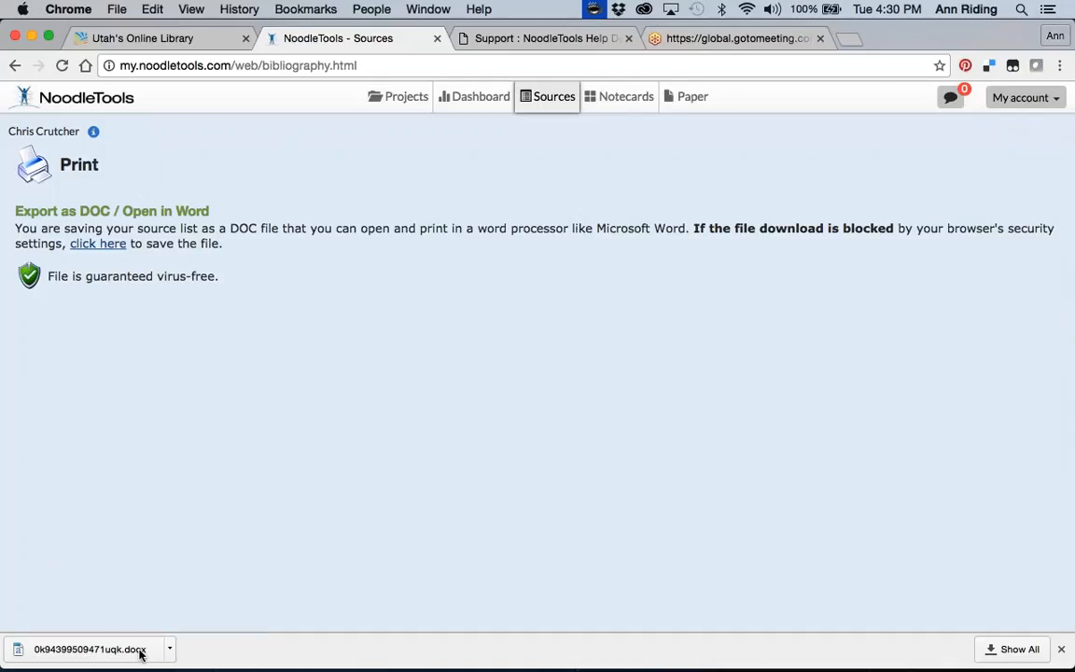
mouse_move(171, 650)
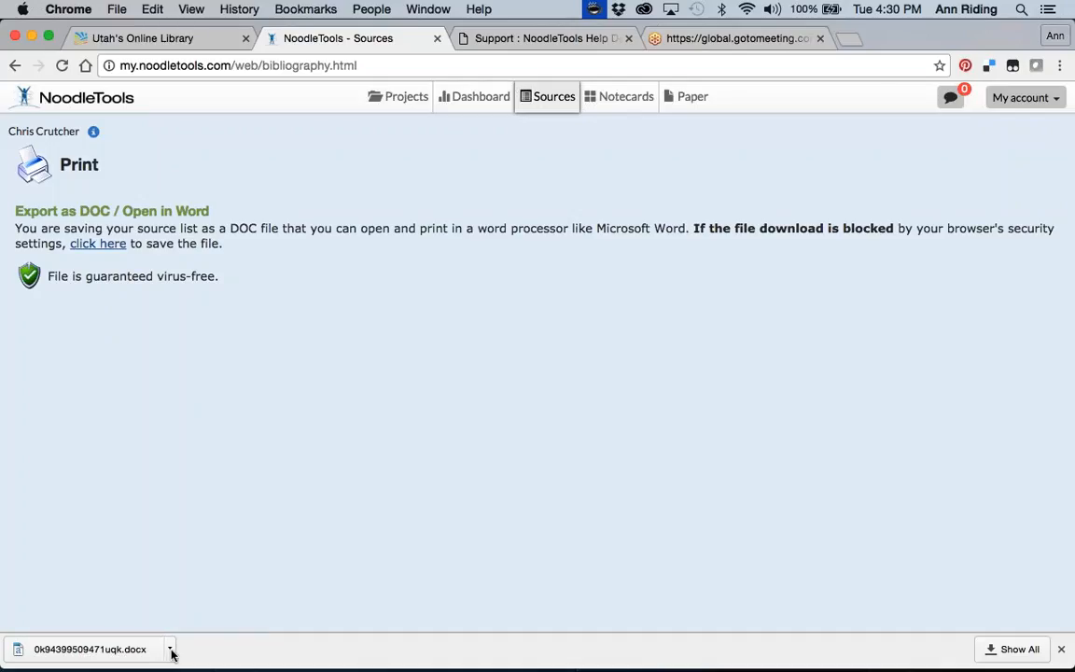
mouse_move(209, 590)
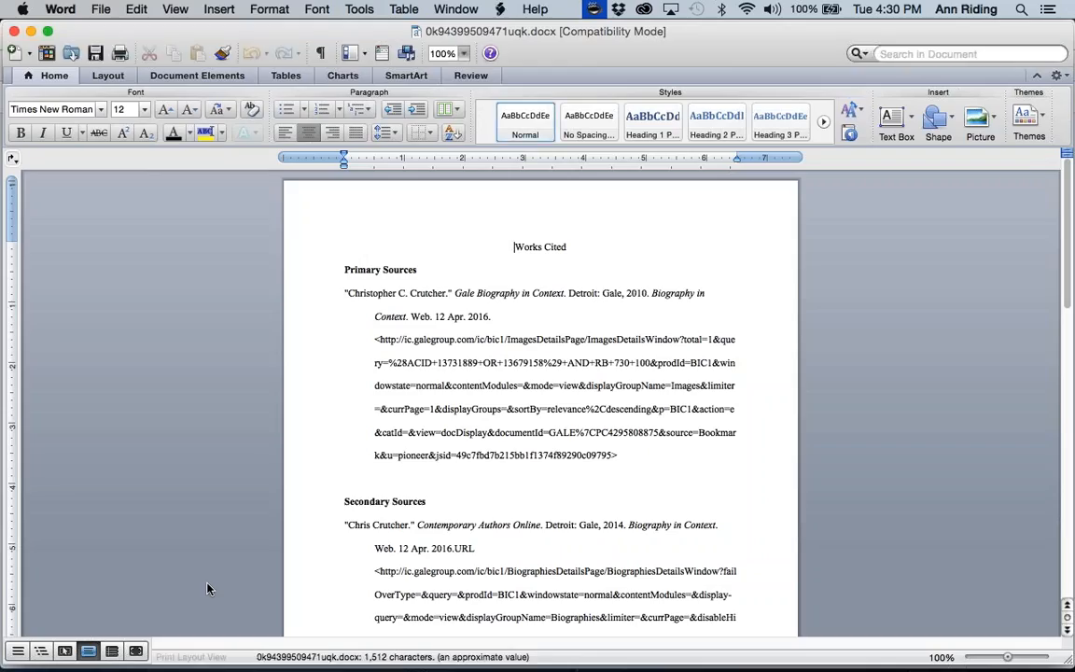
mouse_move(573, 258)
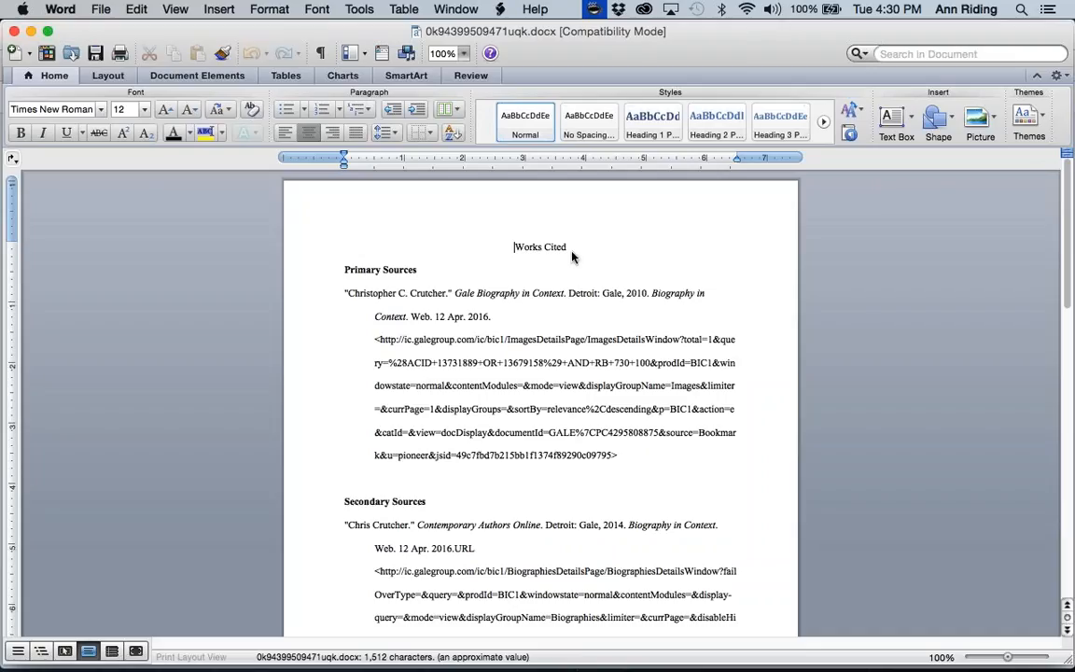
mouse_move(564, 253)
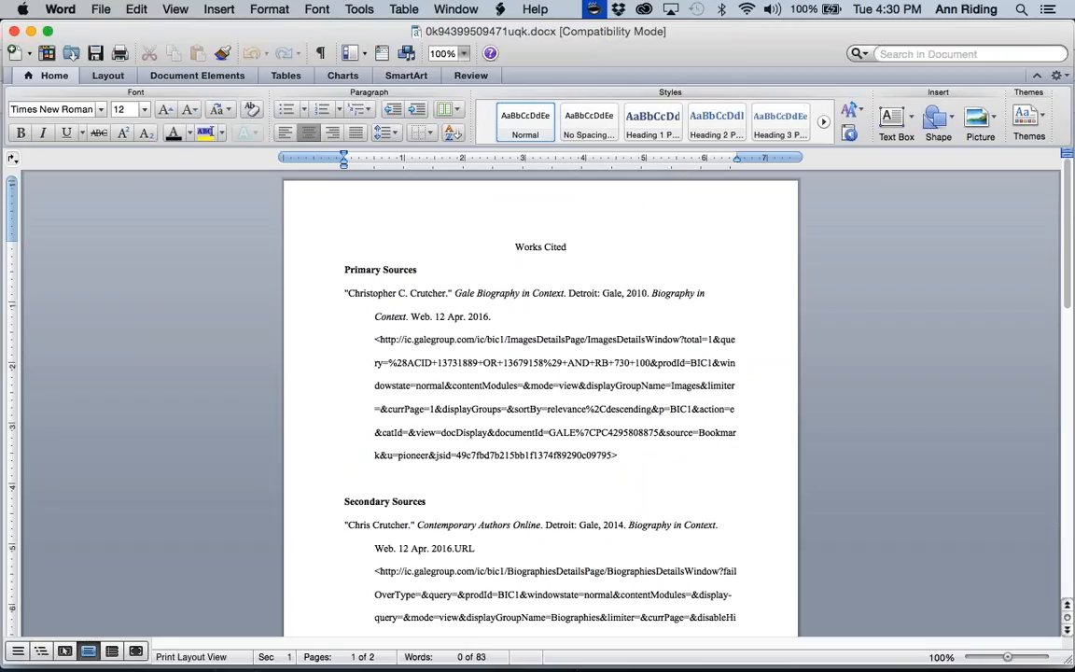
Review the exported Word document's Primary Sources and Secondary Sources sections.
scroll(down, 3)
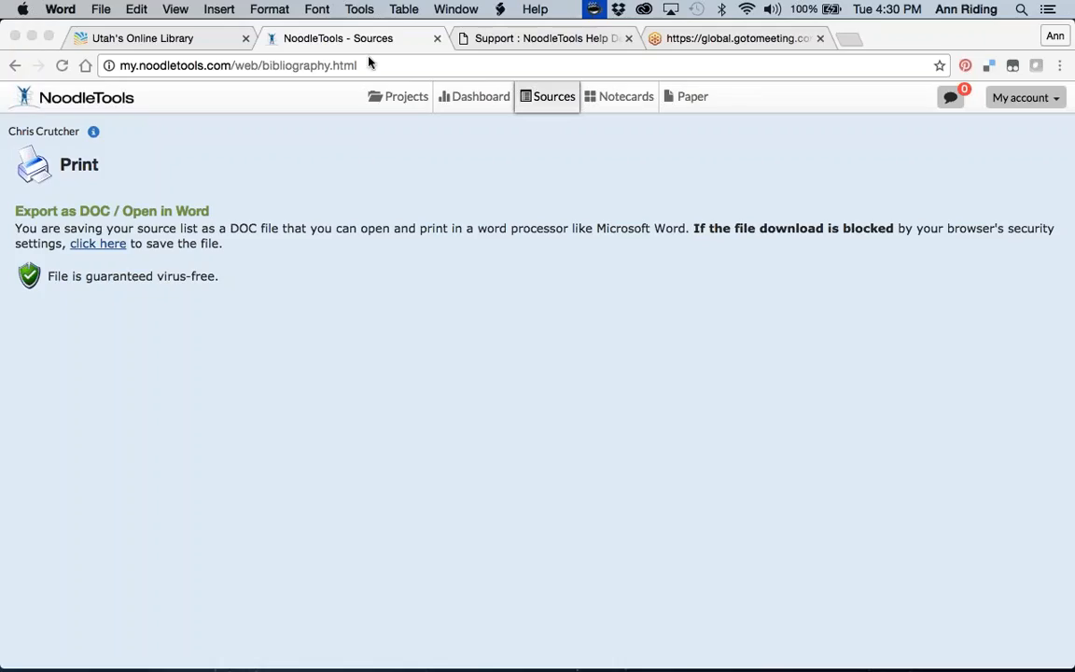
mouse_move(607, 644)
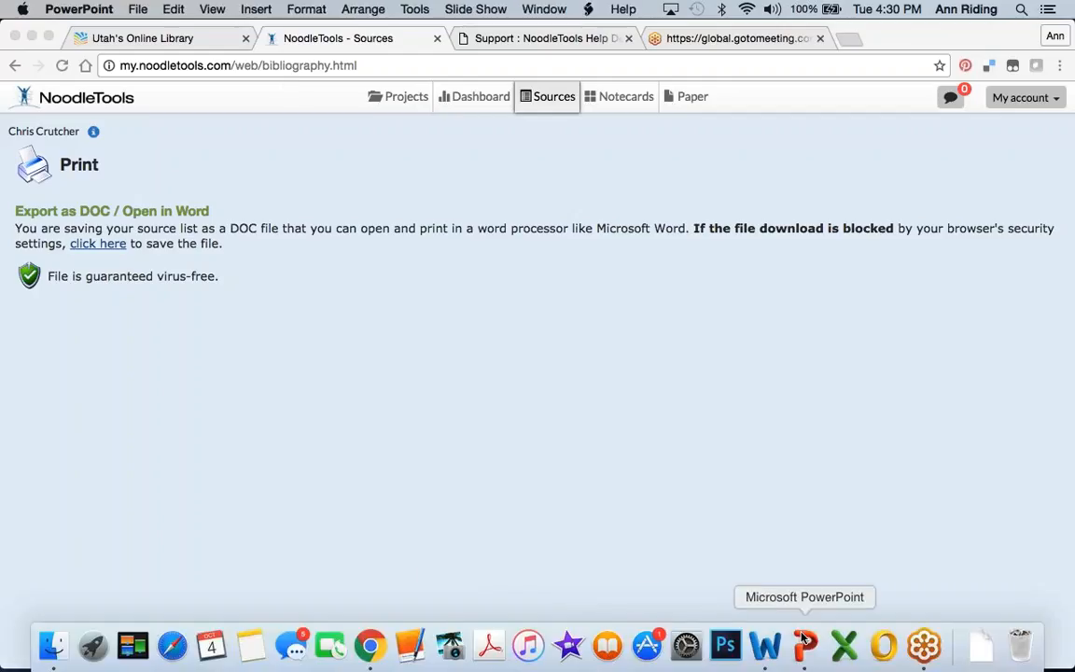
Launch PowerPoint, cancel the Presentation Gallery, and minimize Chrome to leave the desktop showing.
click(803, 644)
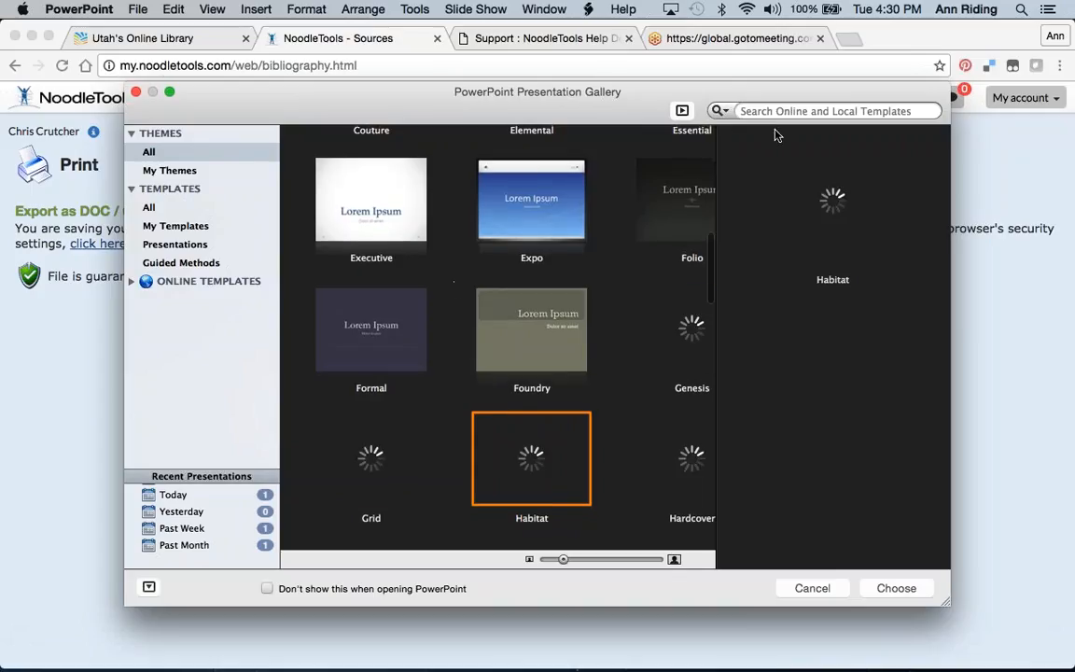
click(811, 588)
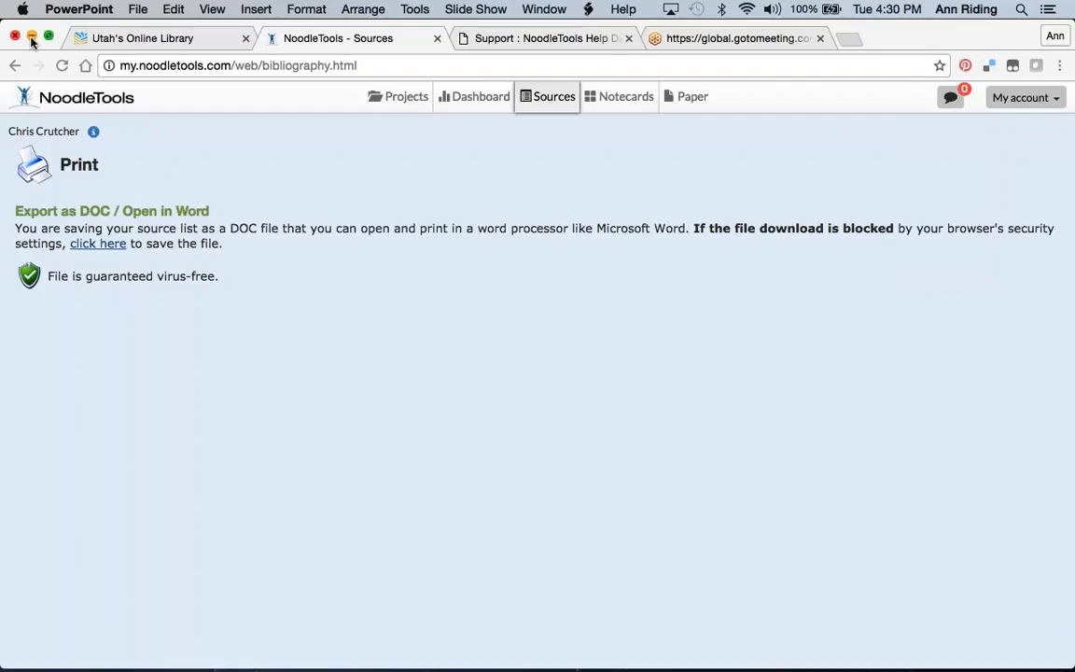
click(32, 37)
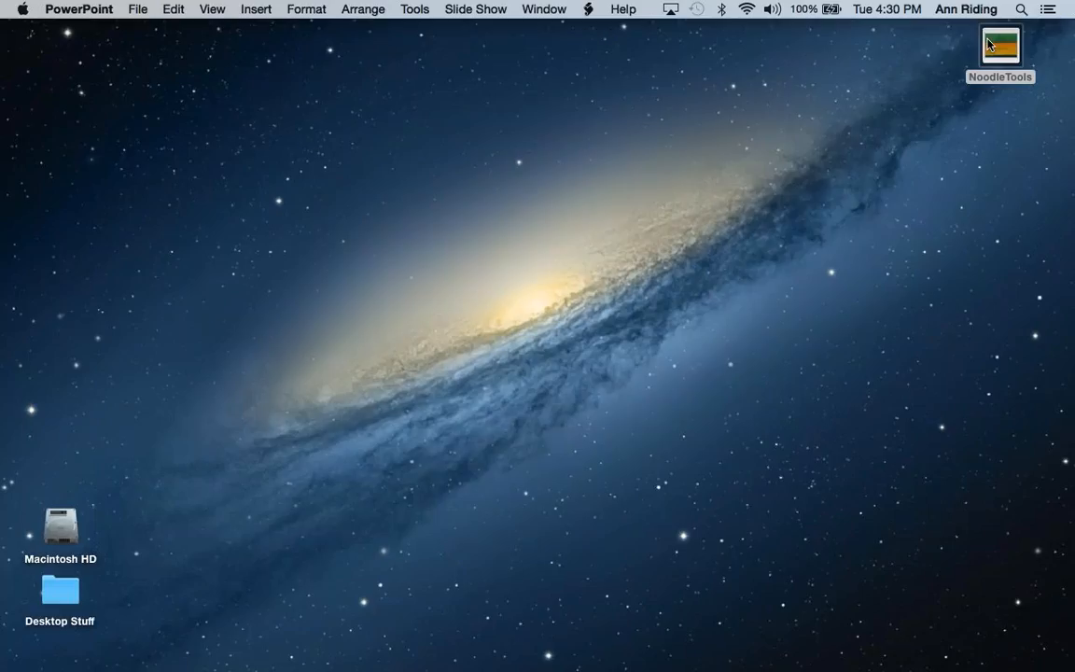
click(1000, 47)
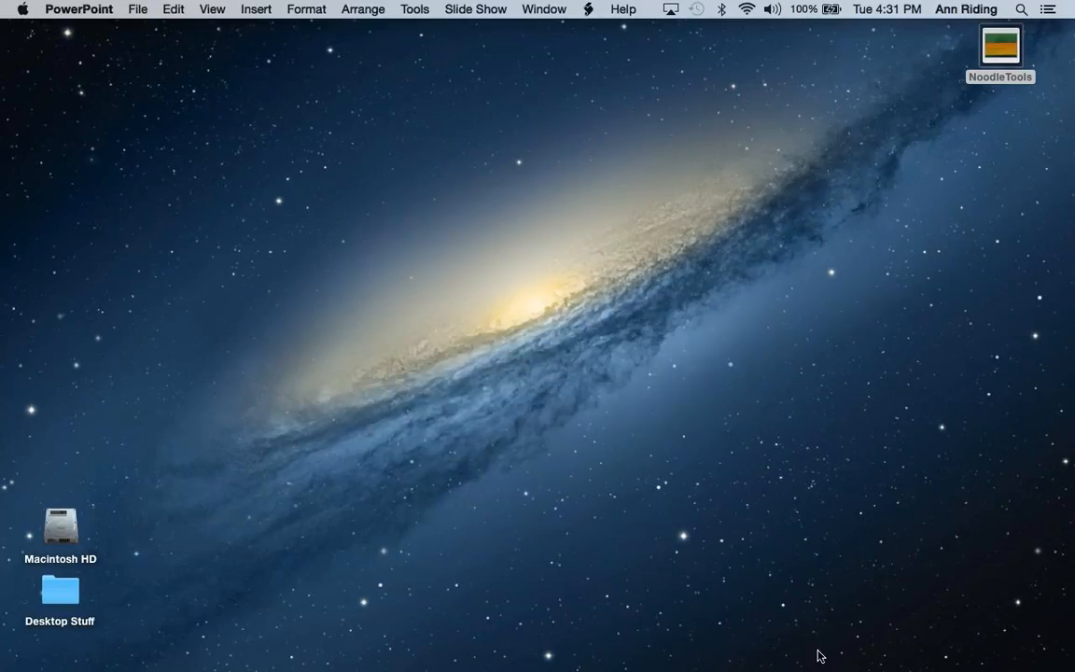
mouse_move(855, 325)
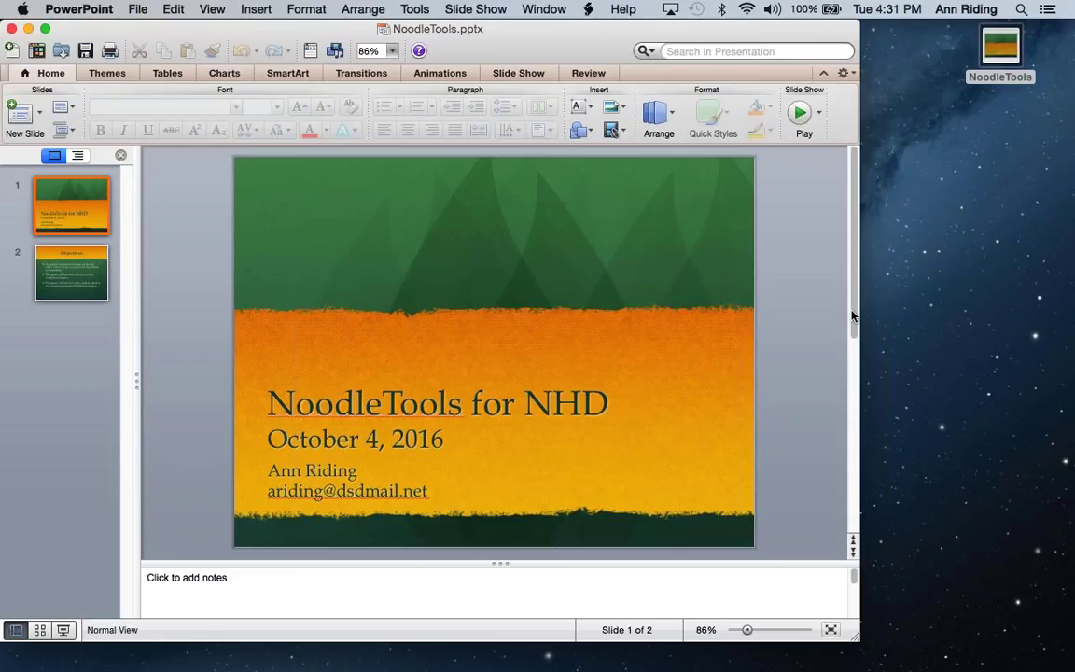
mouse_move(858, 183)
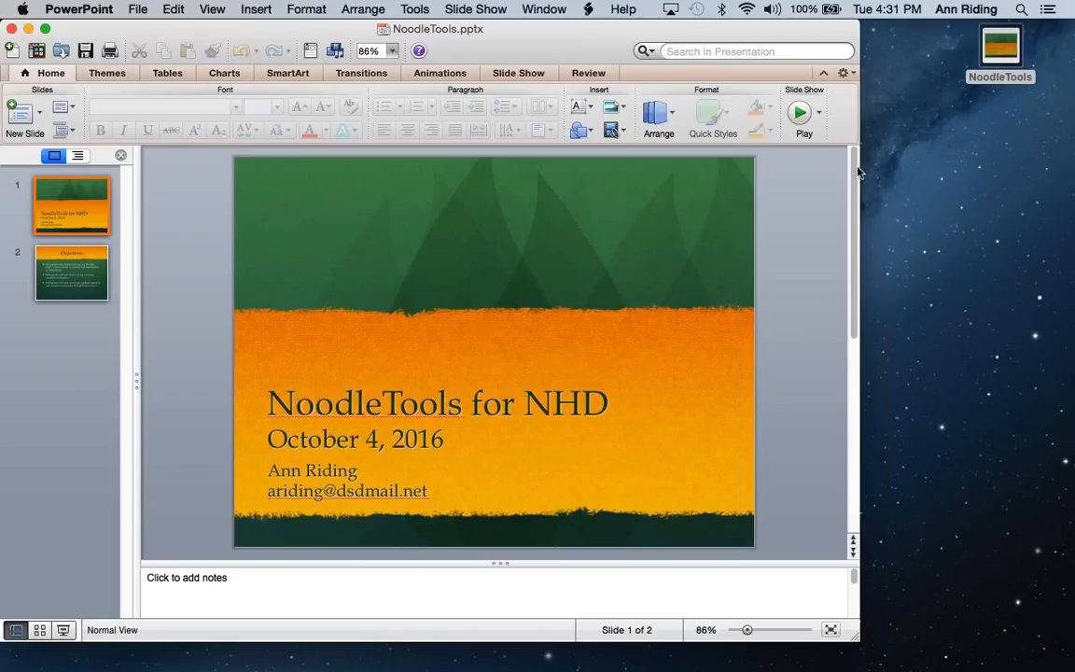
mouse_move(855, 130)
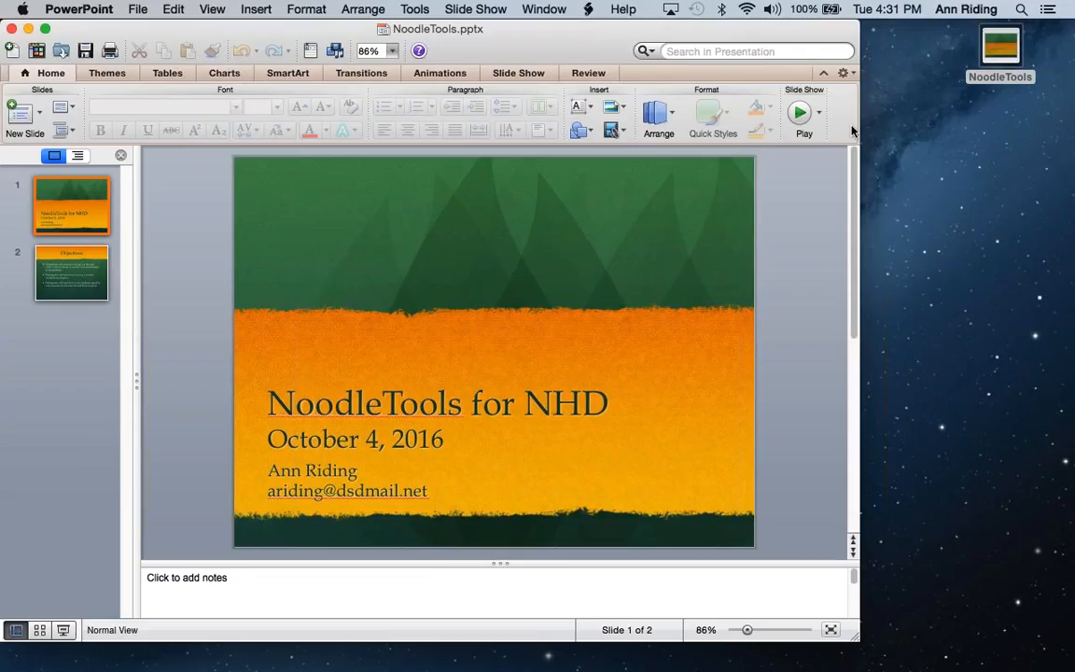
mouse_move(898, 150)
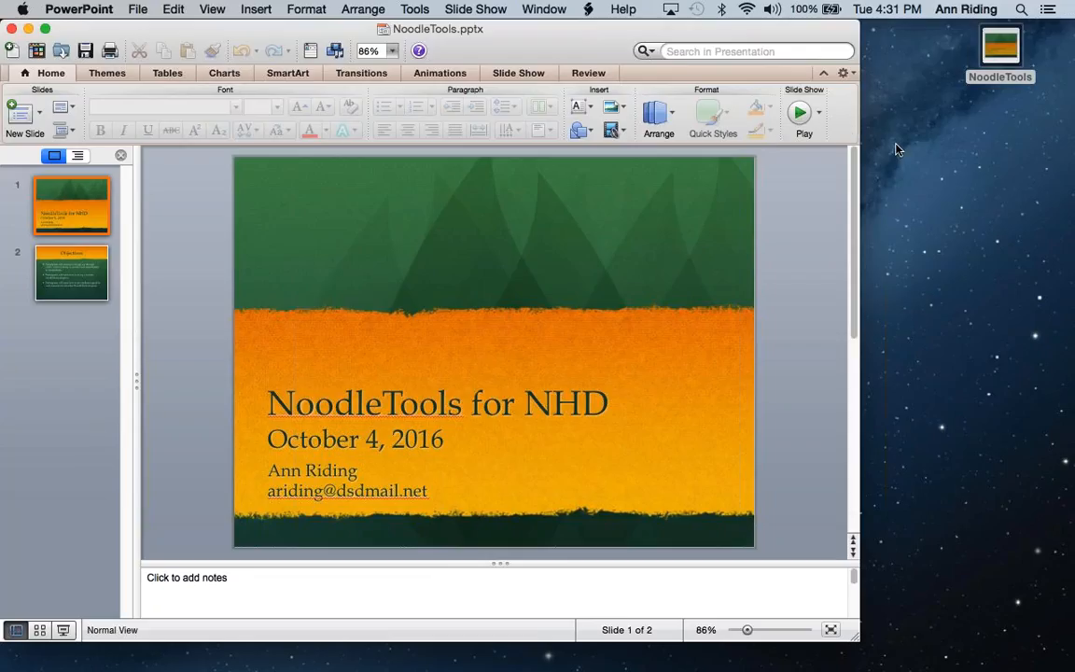
mouse_move(784, 150)
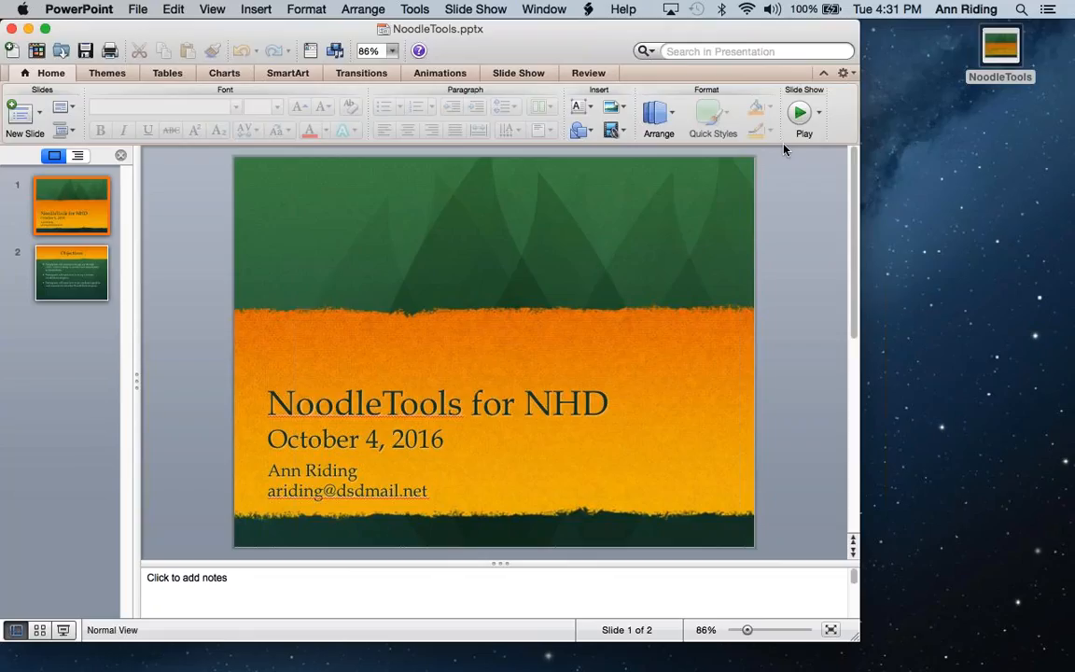
mouse_move(881, 209)
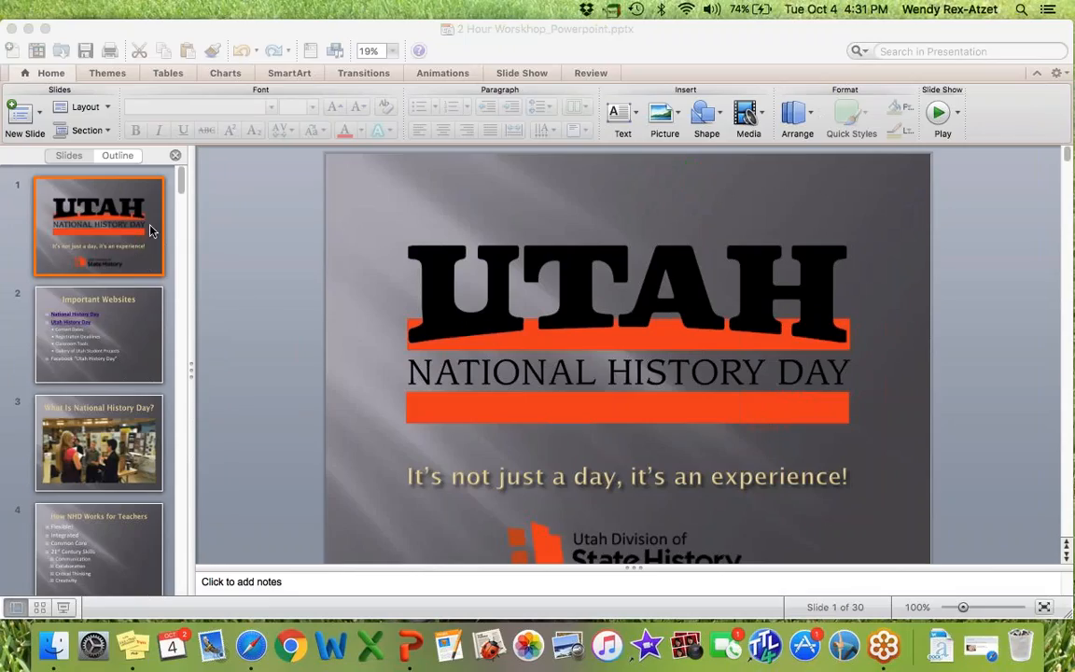
mouse_move(439, 15)
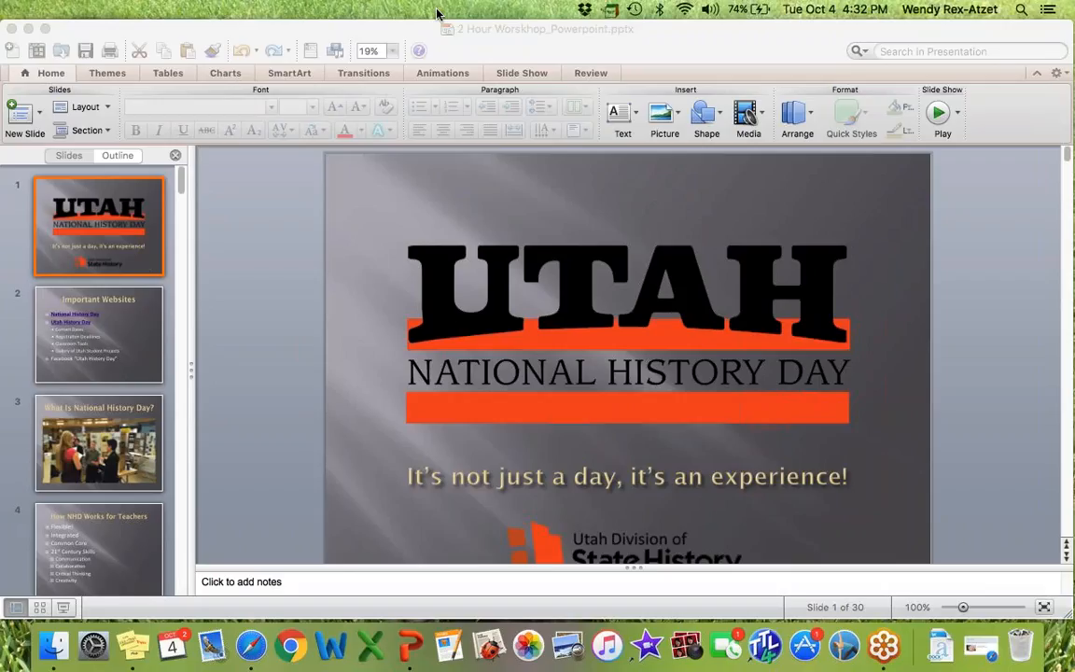
mouse_move(391, 13)
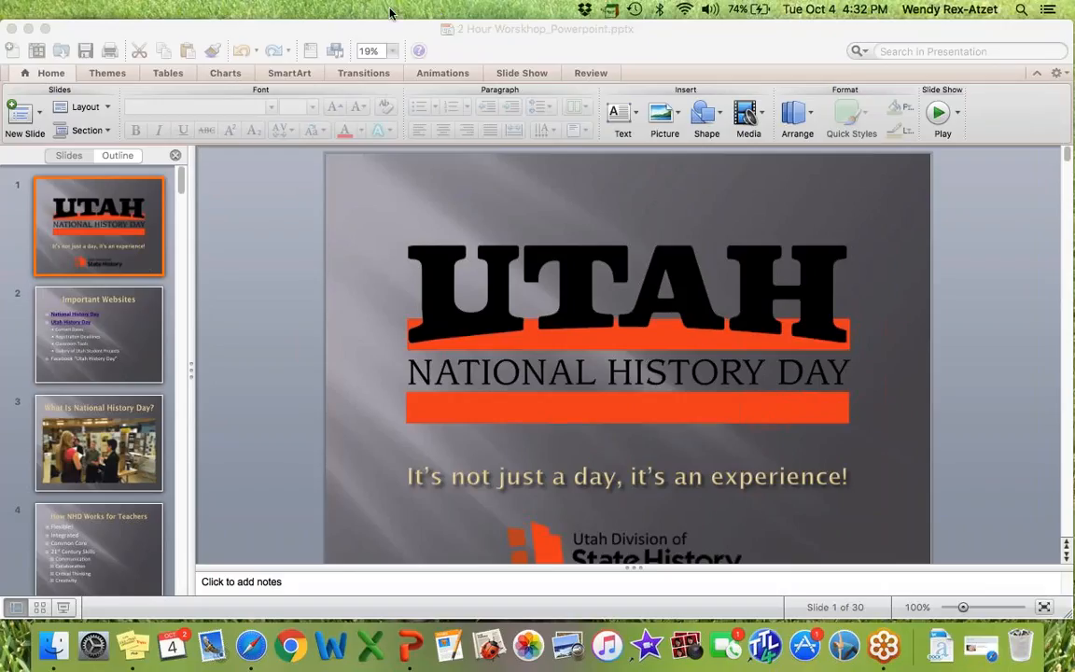